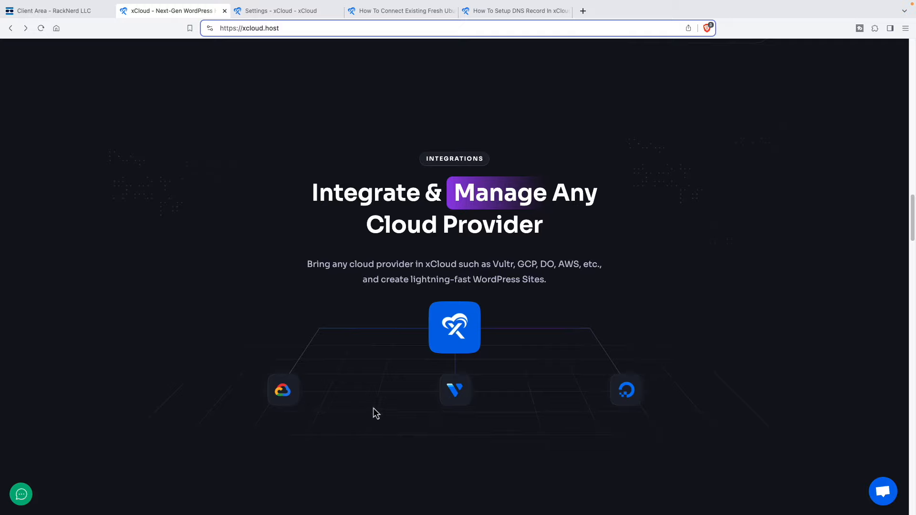
pyautogui.moveTo(494, 263)
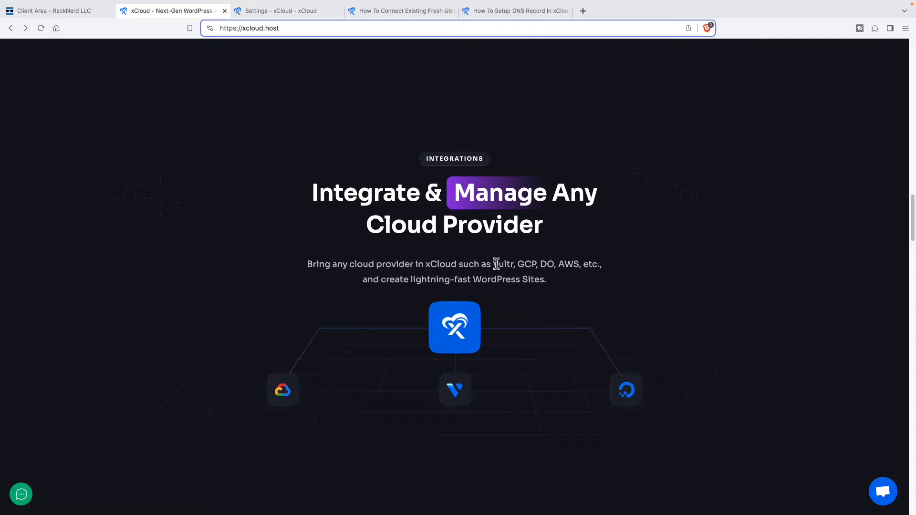
pyautogui.moveTo(504, 264)
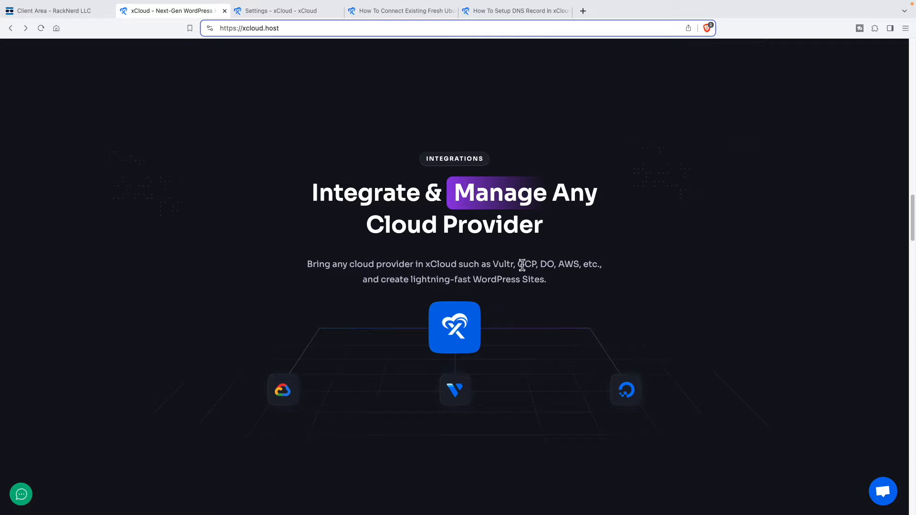
pyautogui.moveTo(551, 279)
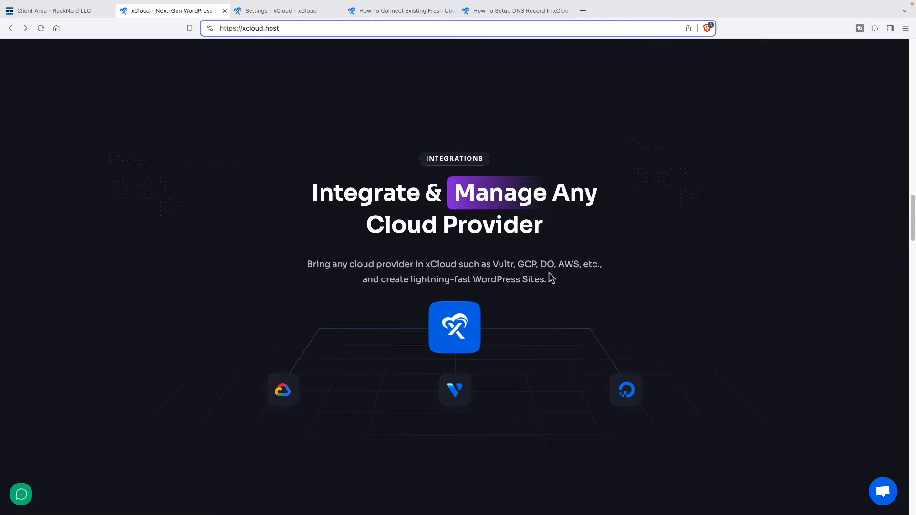
pyautogui.moveTo(545, 279)
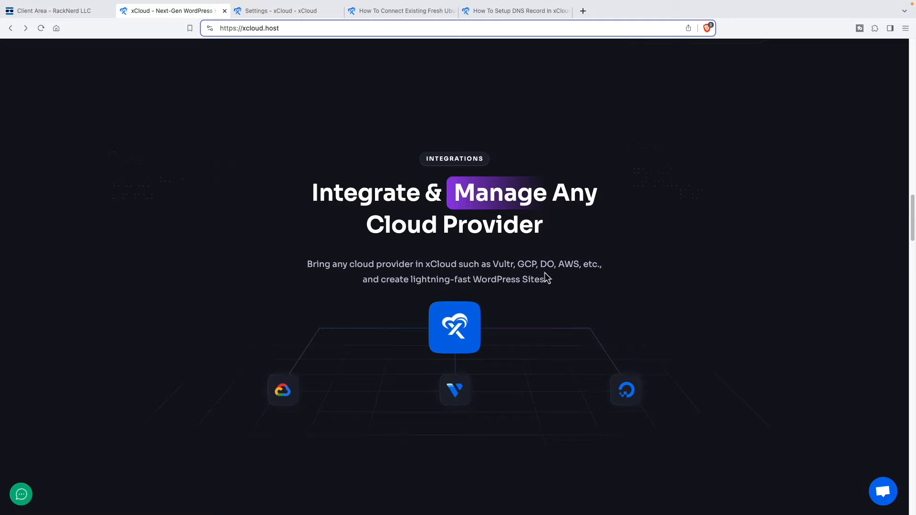
pyautogui.moveTo(542, 276)
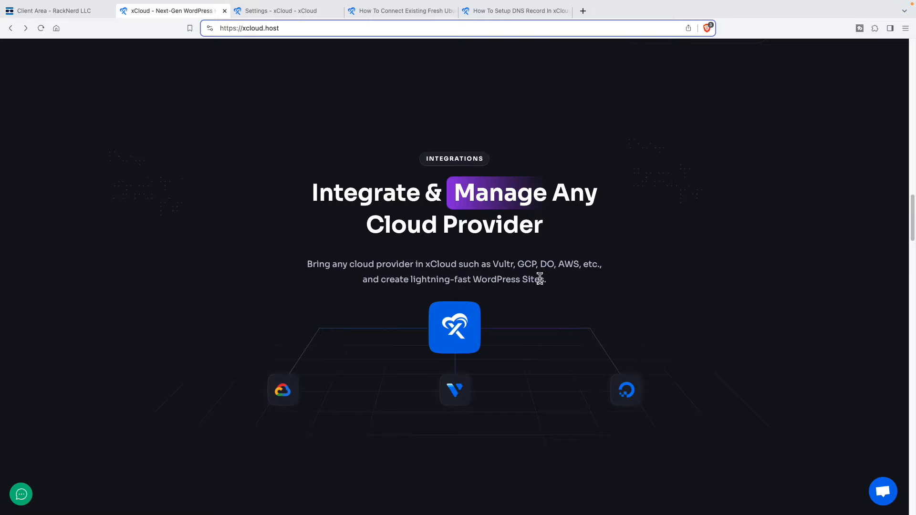
pyautogui.moveTo(536, 280)
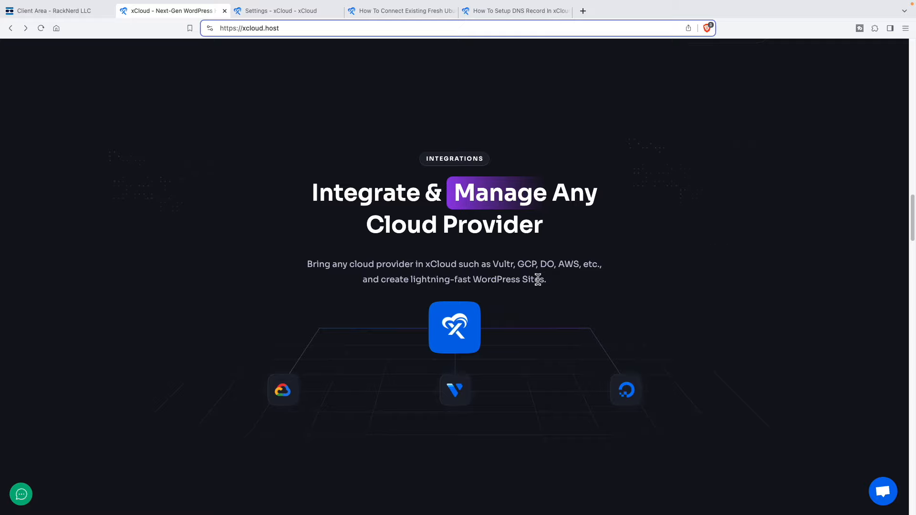
pyautogui.moveTo(360, 378)
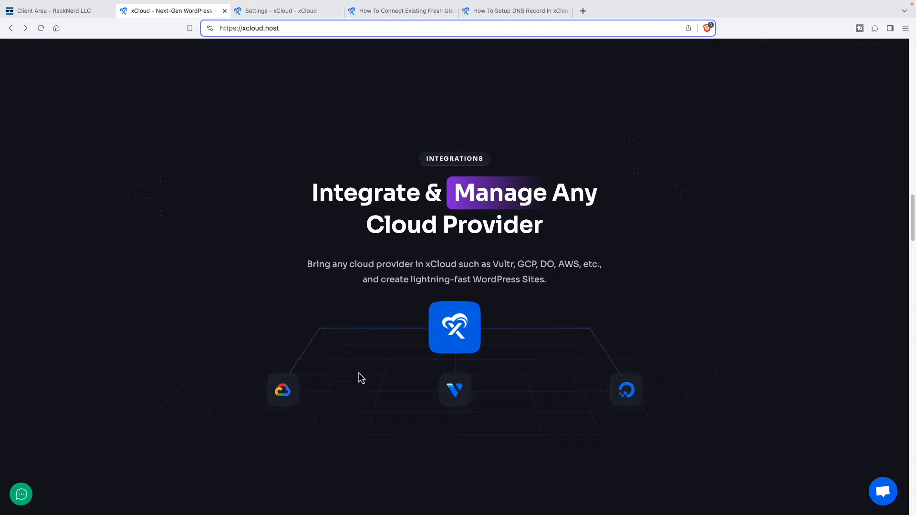
pyautogui.moveTo(330, 407)
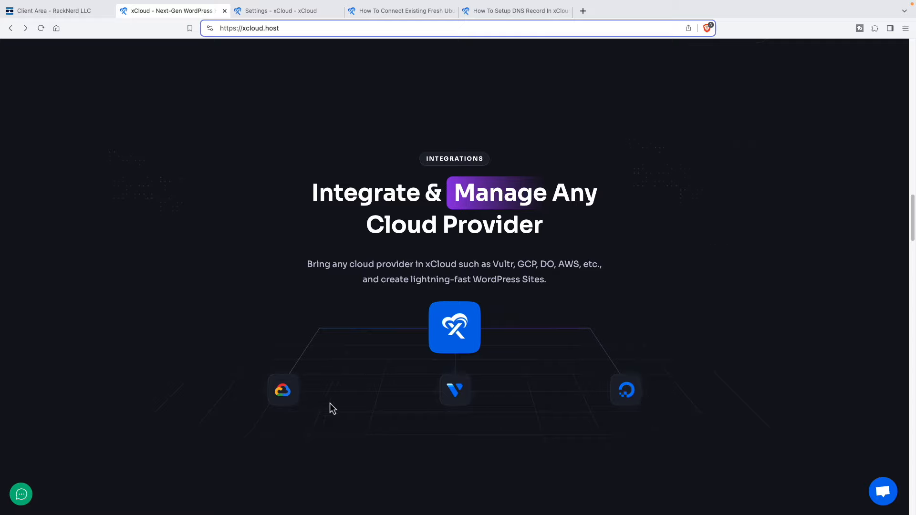
pyautogui.moveTo(342, 412)
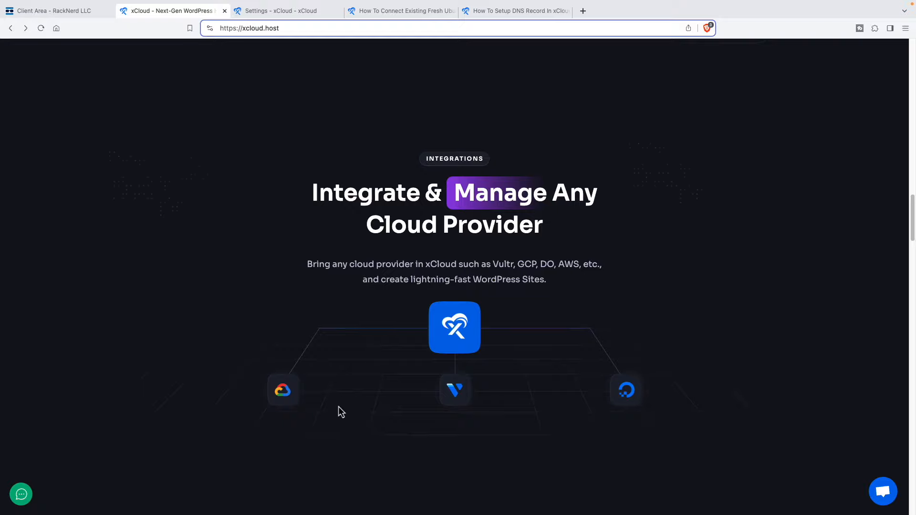
# Reach the Pricing section and show the xCloud Managed Server plans (Newcomer $5/mo, Lite $7.5/mo).
pyautogui.scroll(-3)
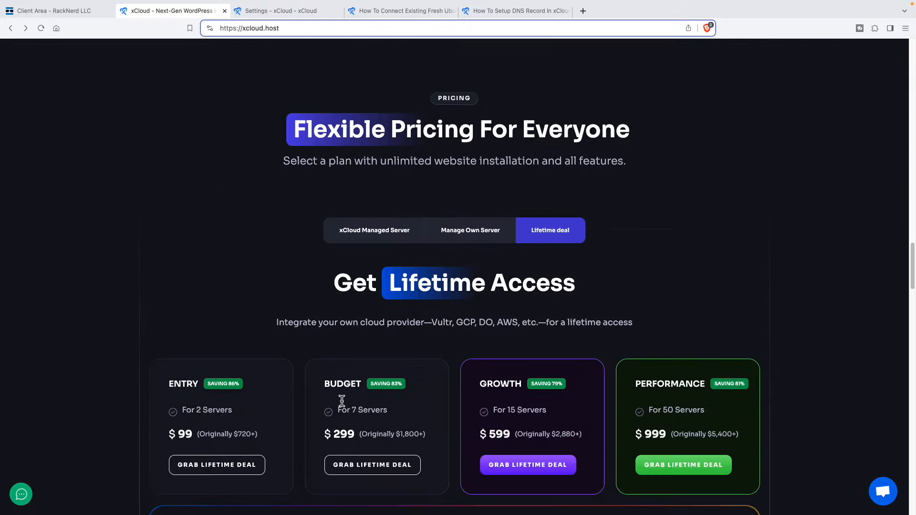
pyautogui.scroll(-3)
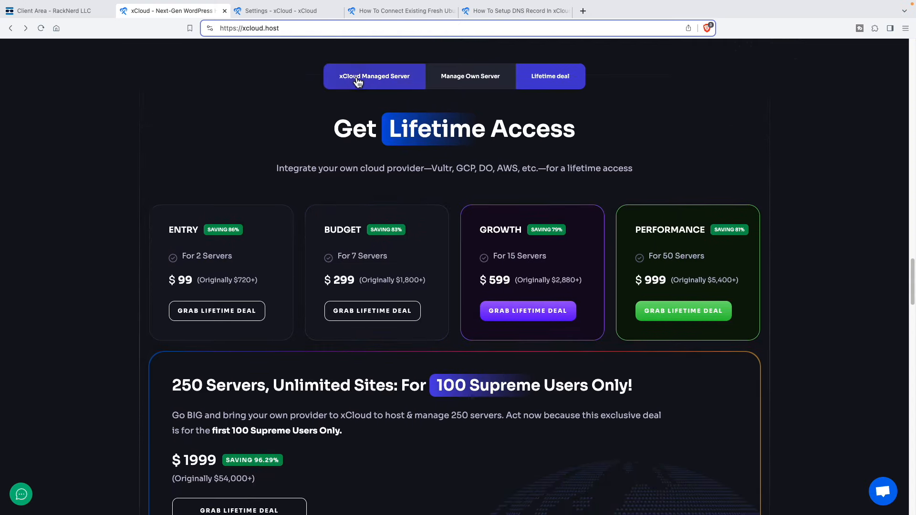
pyautogui.click(374, 76)
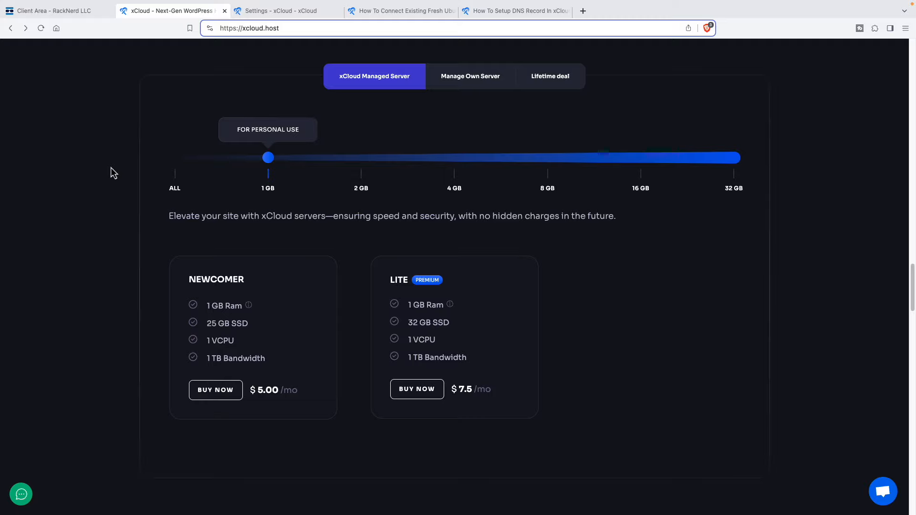
pyautogui.moveTo(130, 174)
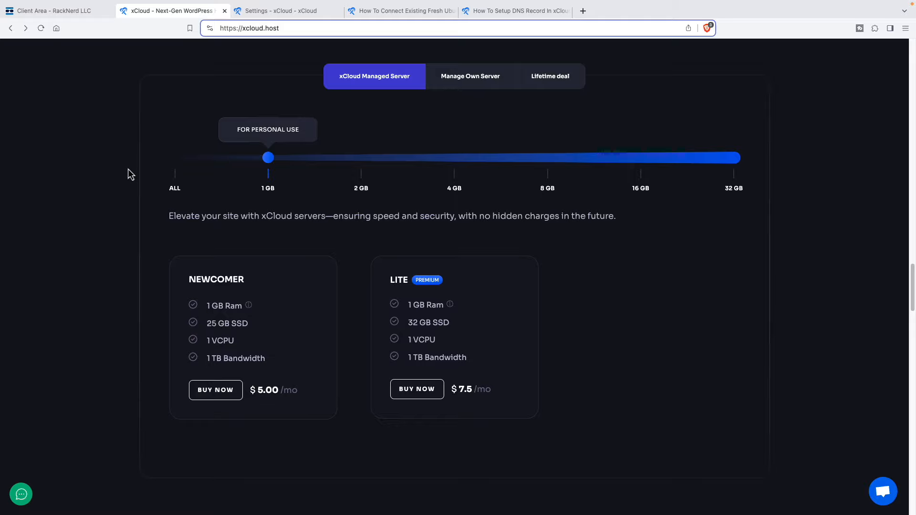
pyautogui.moveTo(281, 316)
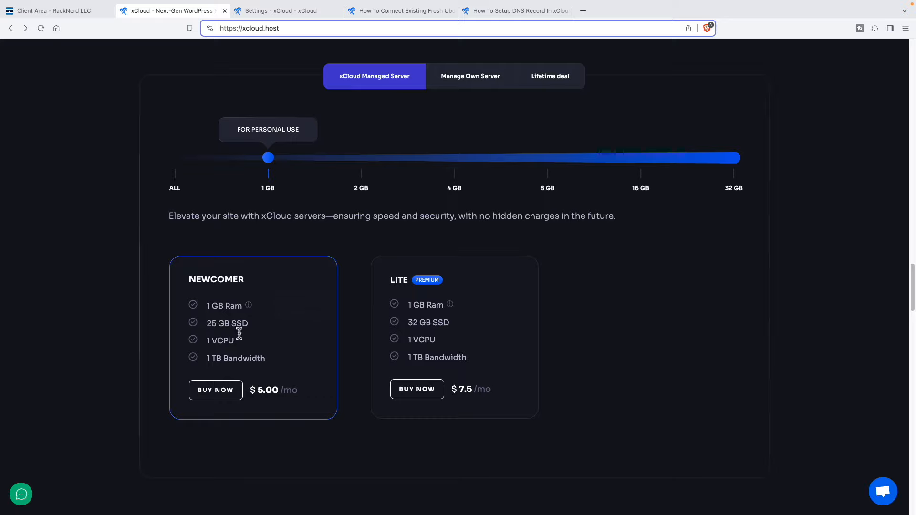
pyautogui.moveTo(417, 168)
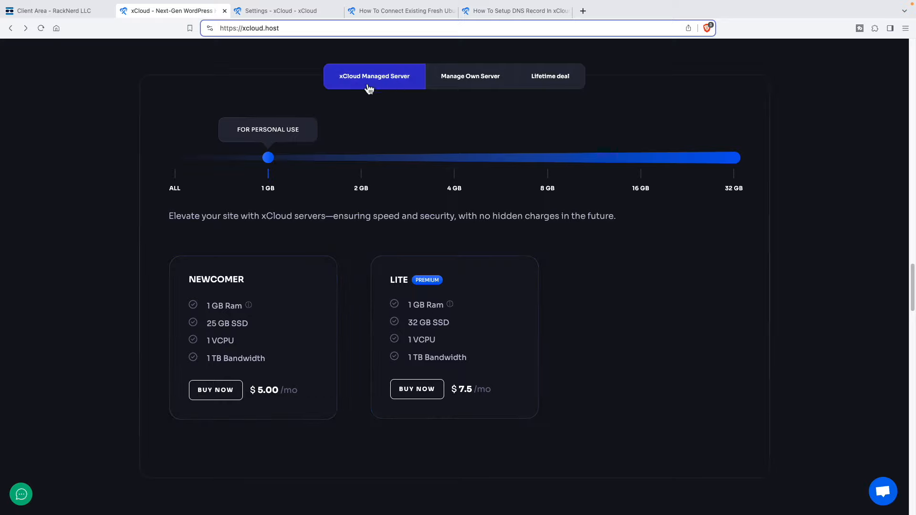
pyautogui.moveTo(470, 76)
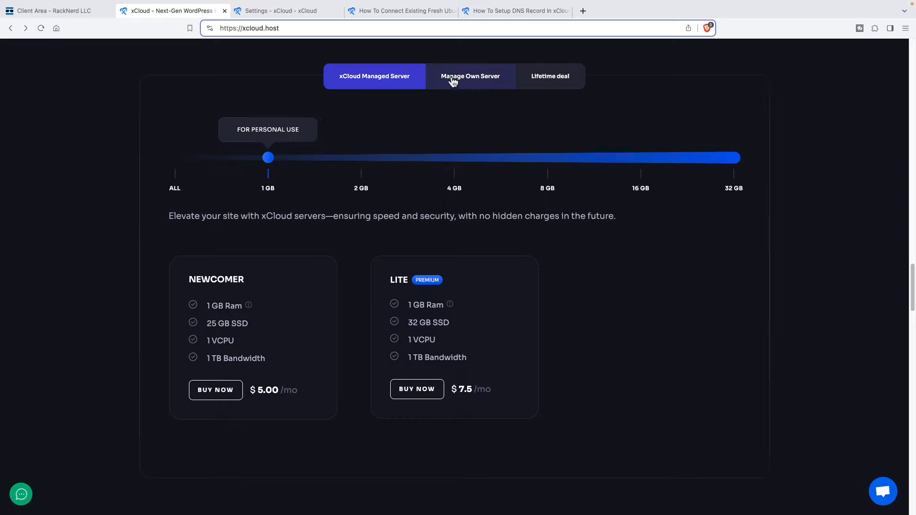
# Show the Manage Own Server plans: Free Trial, Starter $5, Professional $4, Agency $3 per server.
pyautogui.click(469, 76)
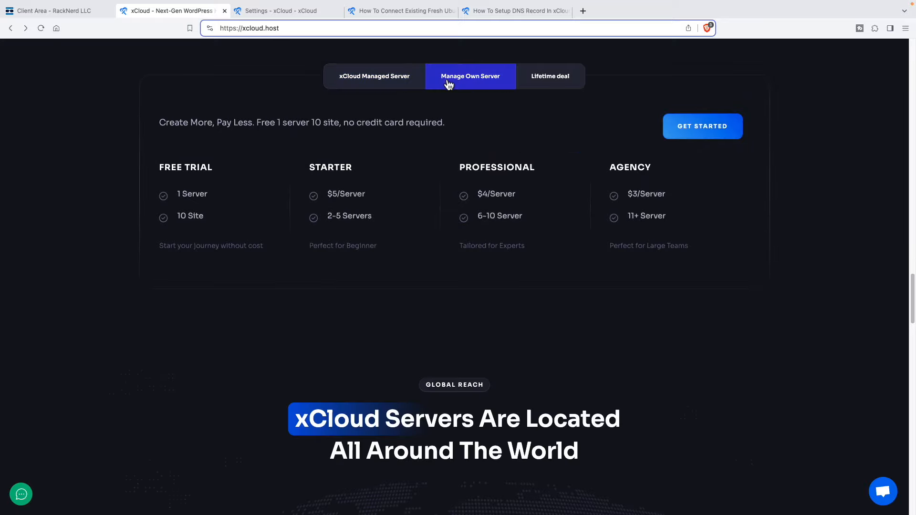
pyautogui.moveTo(647, 225)
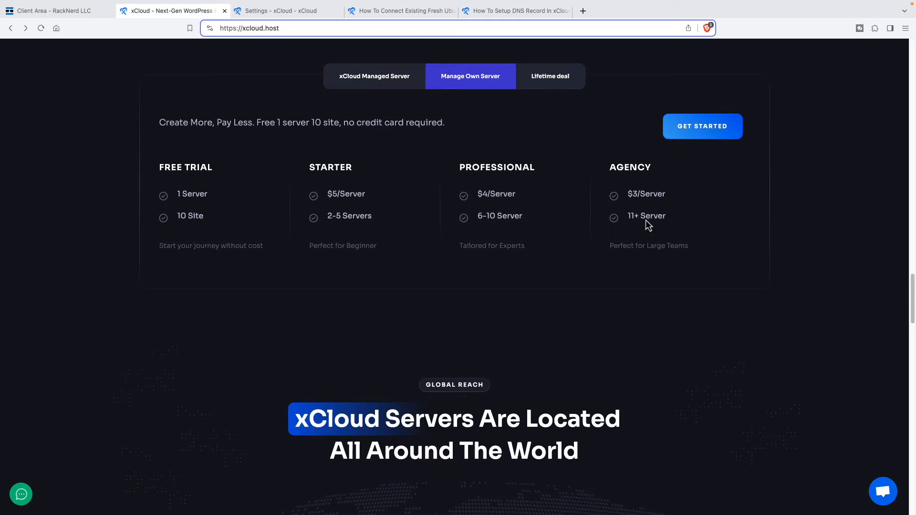
pyautogui.moveTo(292, 144)
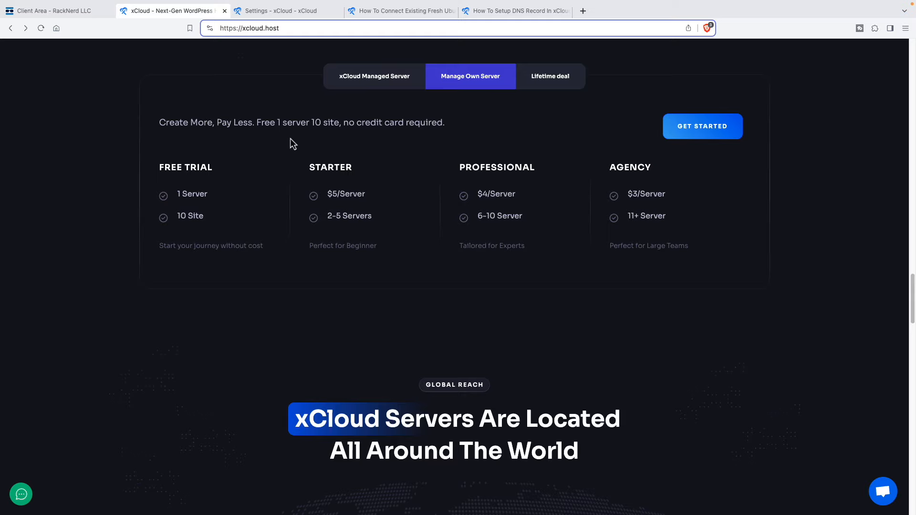
pyautogui.moveTo(223, 161)
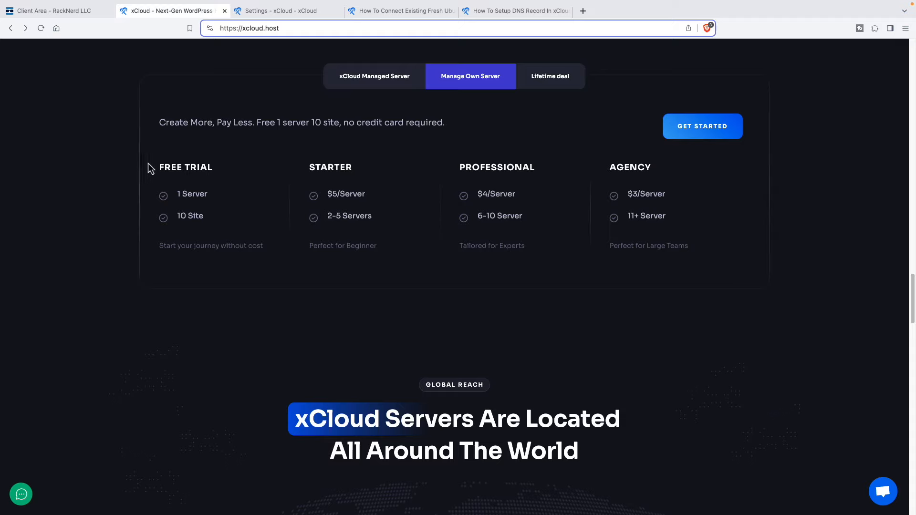
pyautogui.moveTo(210, 165)
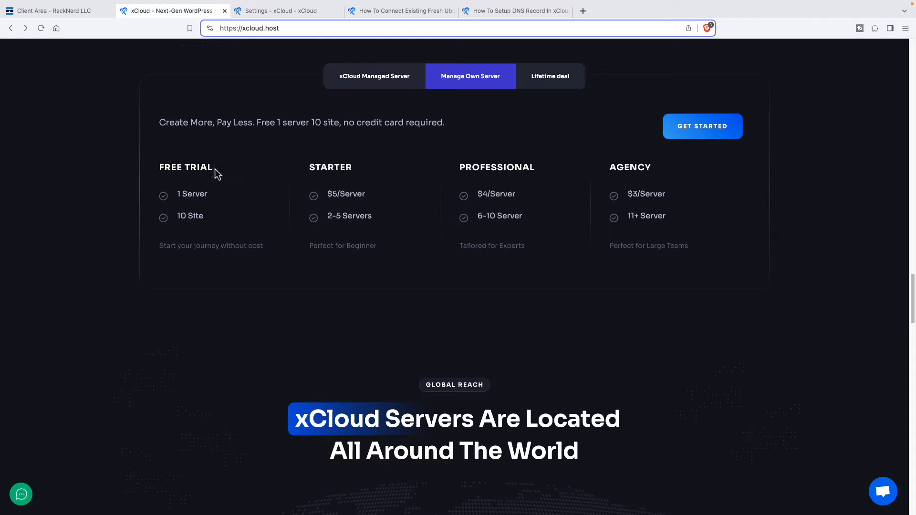
pyautogui.moveTo(235, 170)
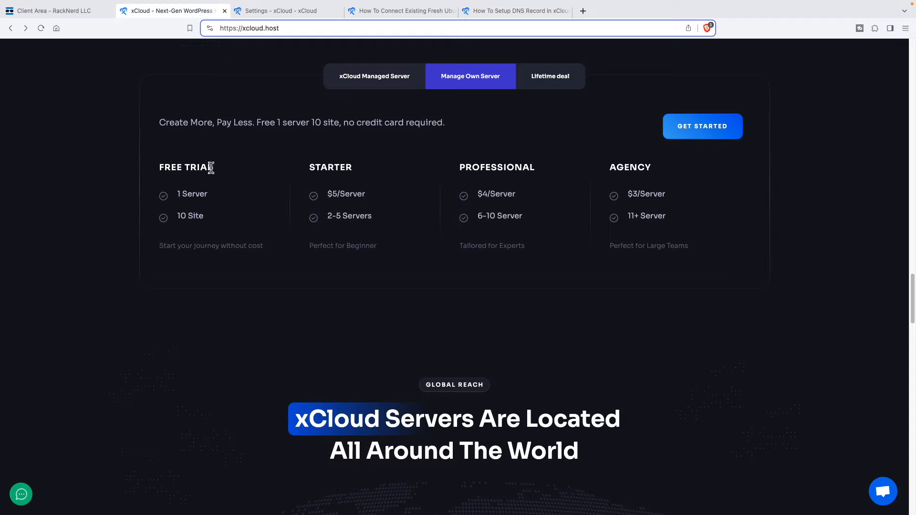
pyautogui.moveTo(401, 179)
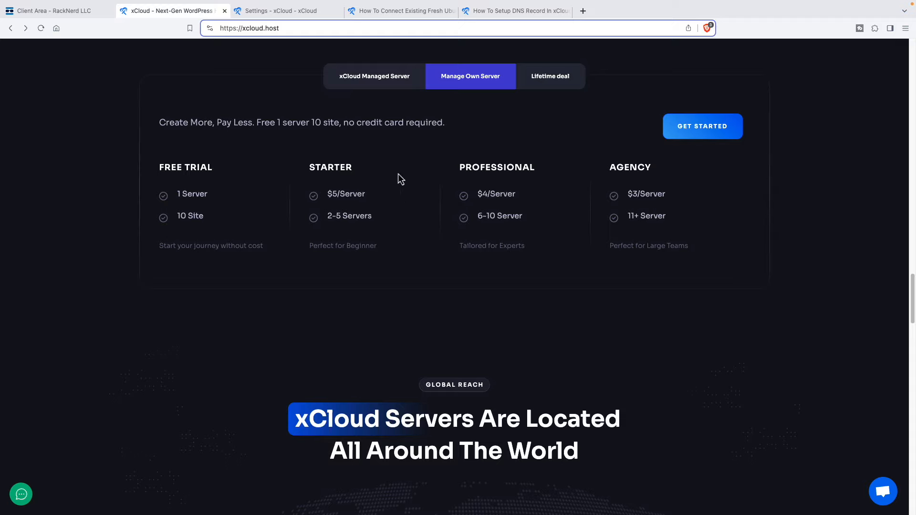
pyautogui.moveTo(344, 207)
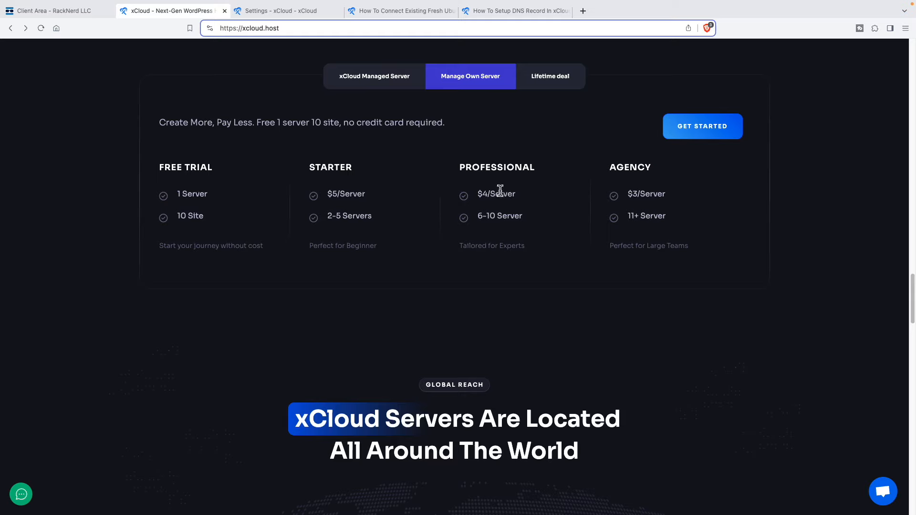
pyautogui.moveTo(514, 229)
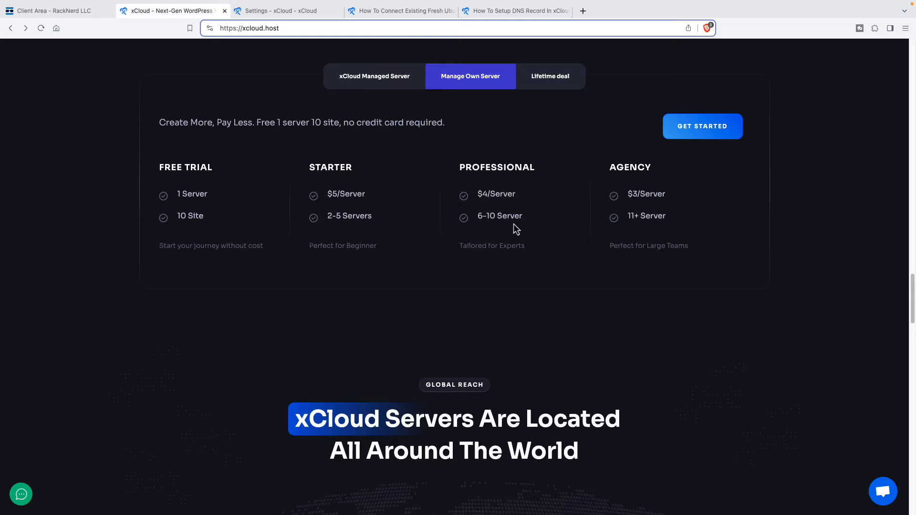
pyautogui.moveTo(614, 201)
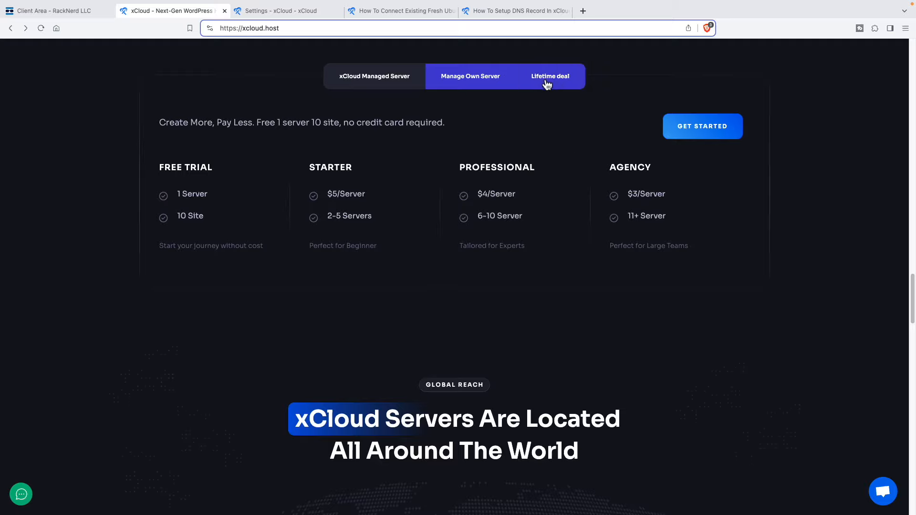
# Show the Lifetime deal plans from the $99 Entry tier down to the $1999 250 Servers offer.
pyautogui.click(550, 76)
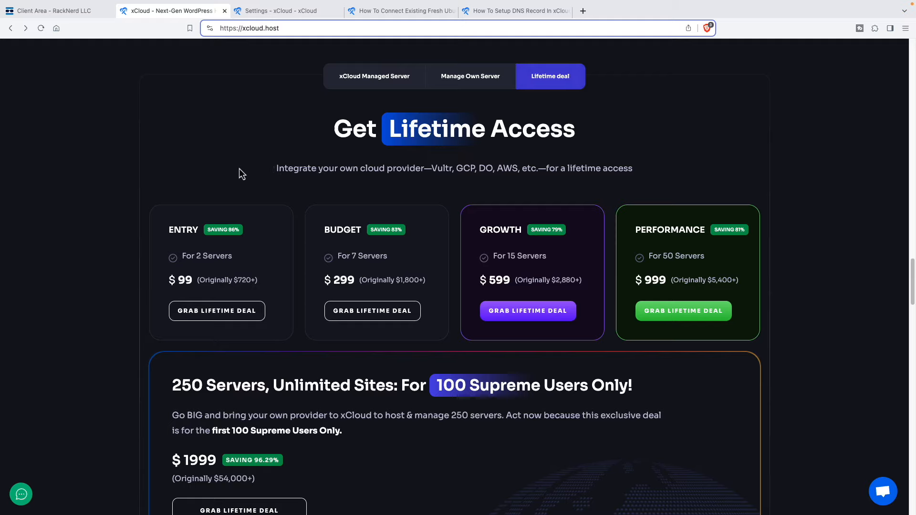
pyautogui.moveTo(201, 227)
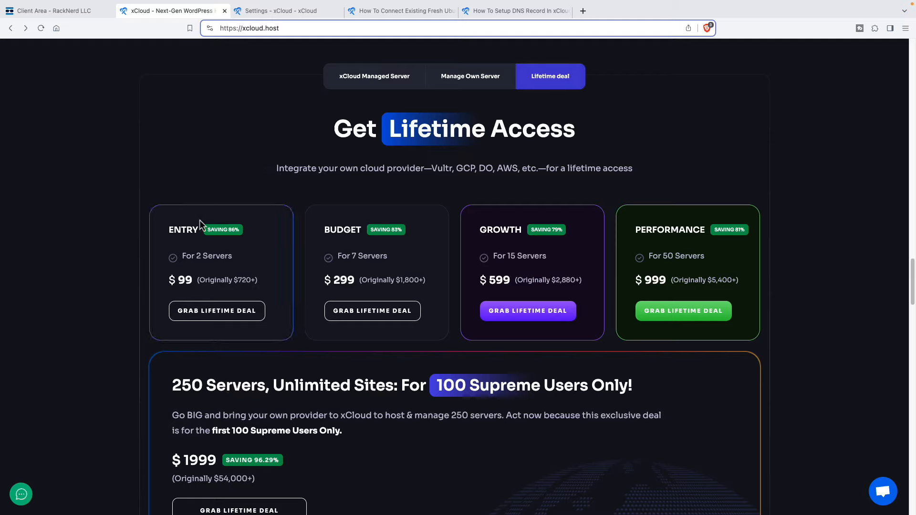
pyautogui.moveTo(183, 295)
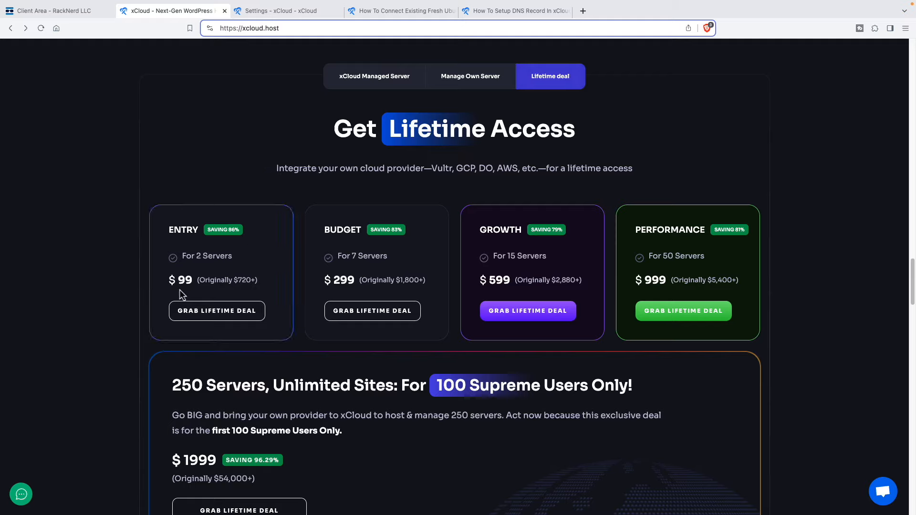
pyautogui.moveTo(358, 260)
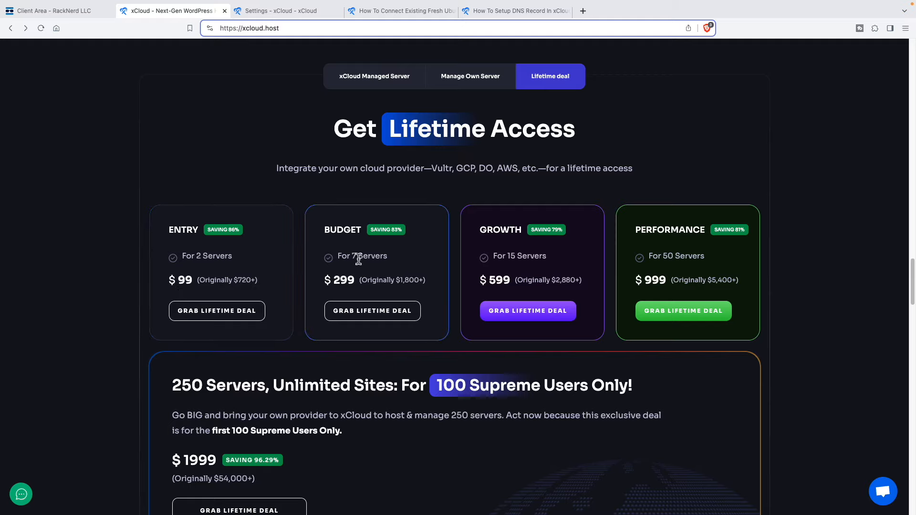
pyautogui.moveTo(390, 259)
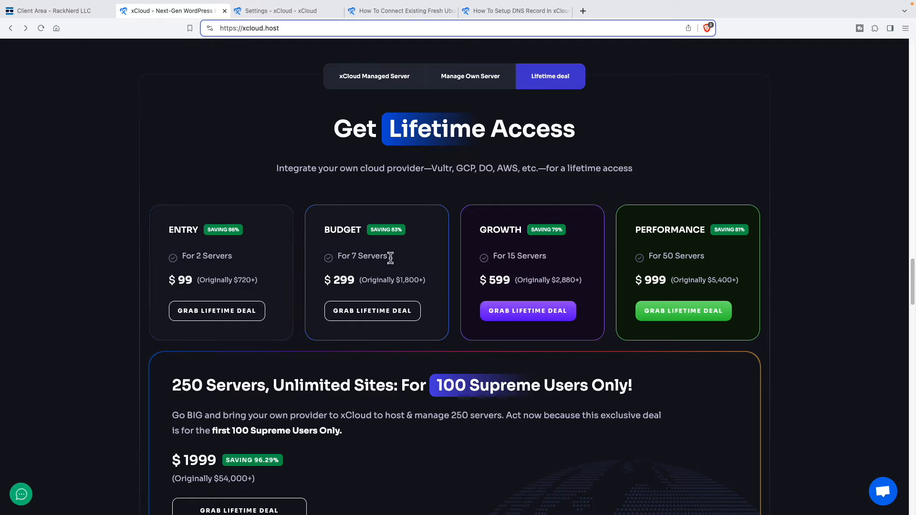
pyautogui.moveTo(509, 269)
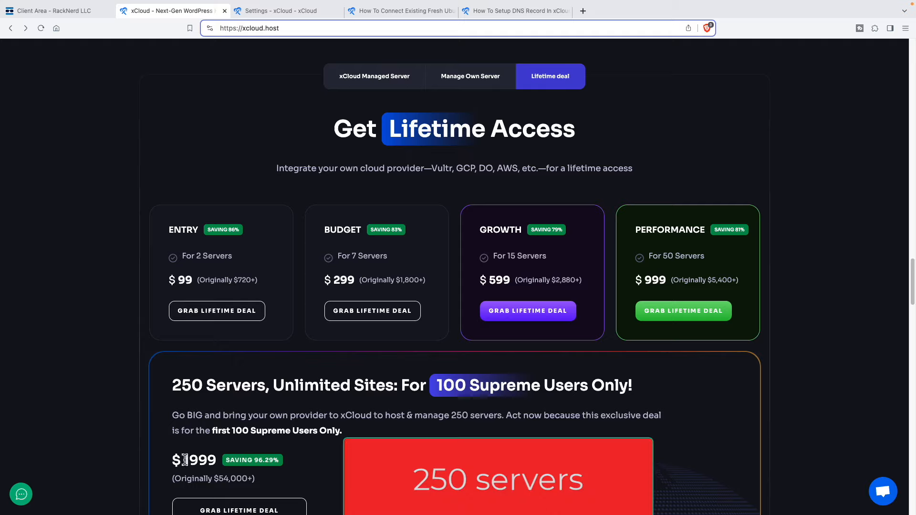
pyautogui.scroll(-3)
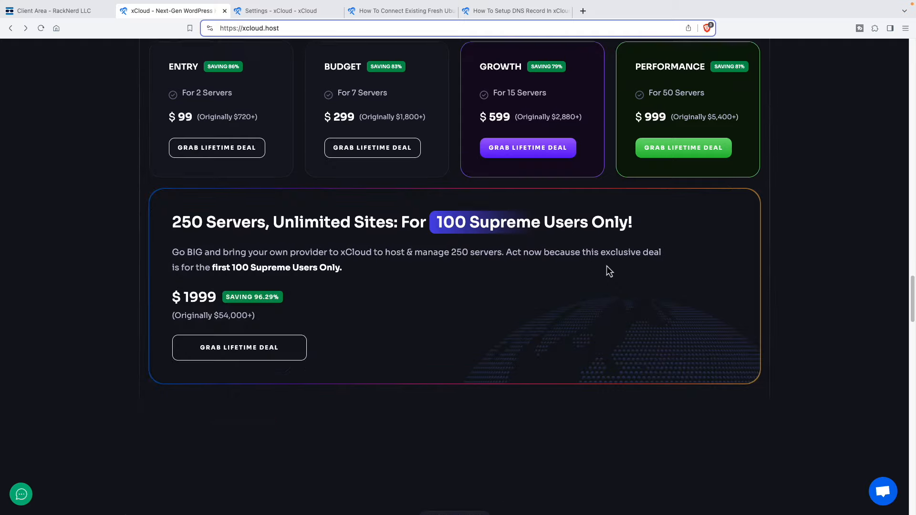
# Browse Global Reach, Key Highlights and Migration sections, then return toward the homepage top.
pyautogui.scroll(-3)
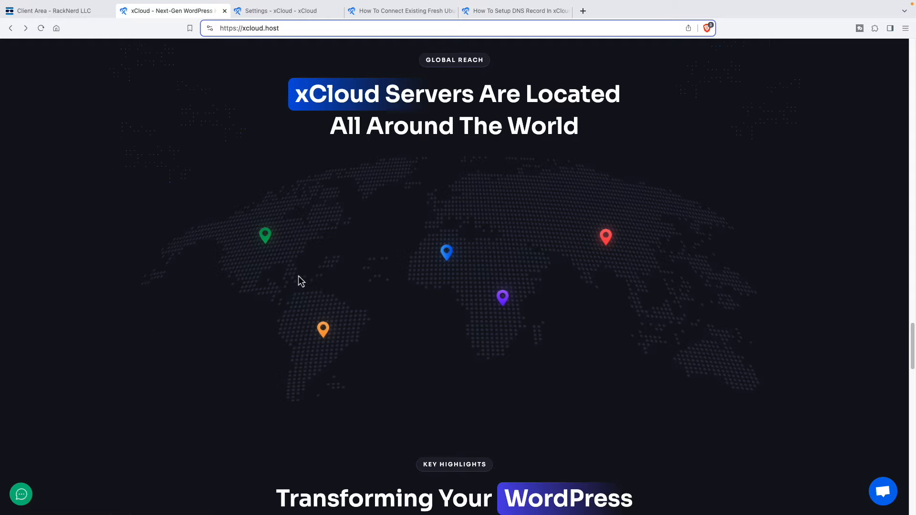
pyautogui.moveTo(658, 263)
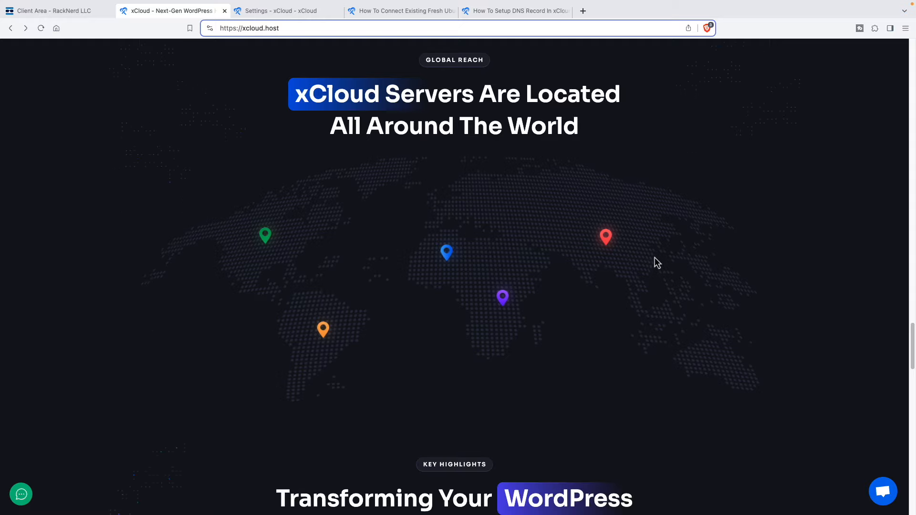
pyautogui.scroll(-3)
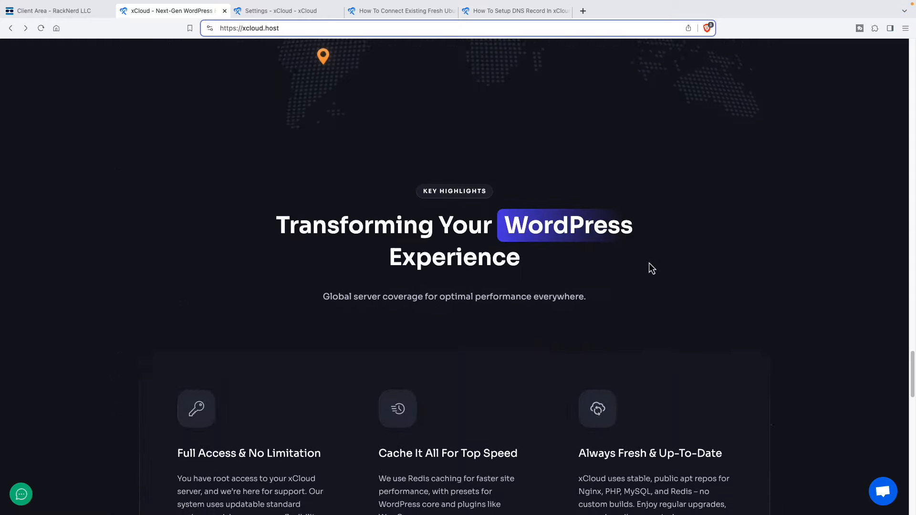
pyautogui.scroll(-3)
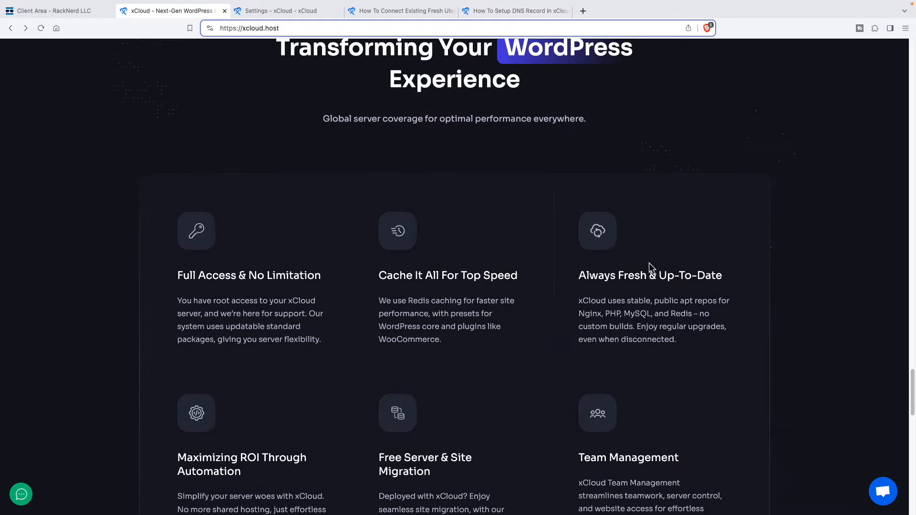
pyautogui.scroll(-3)
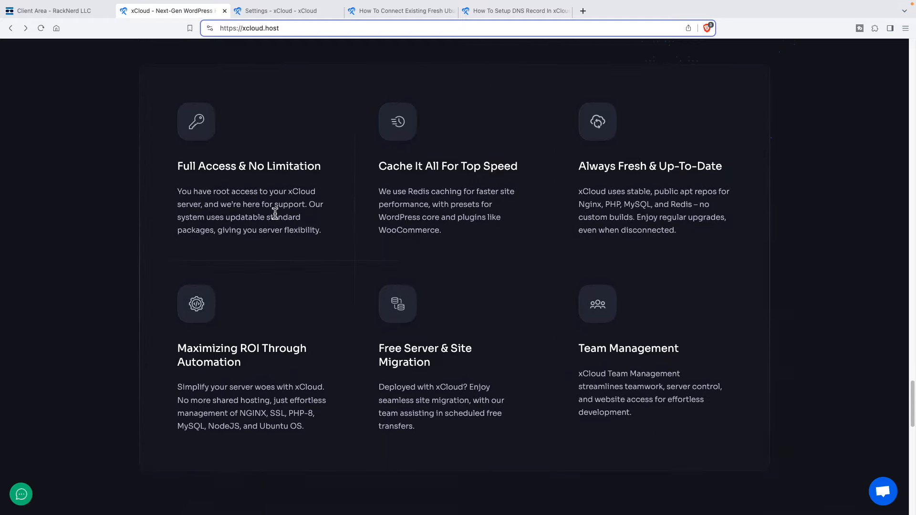
pyautogui.moveTo(449, 207)
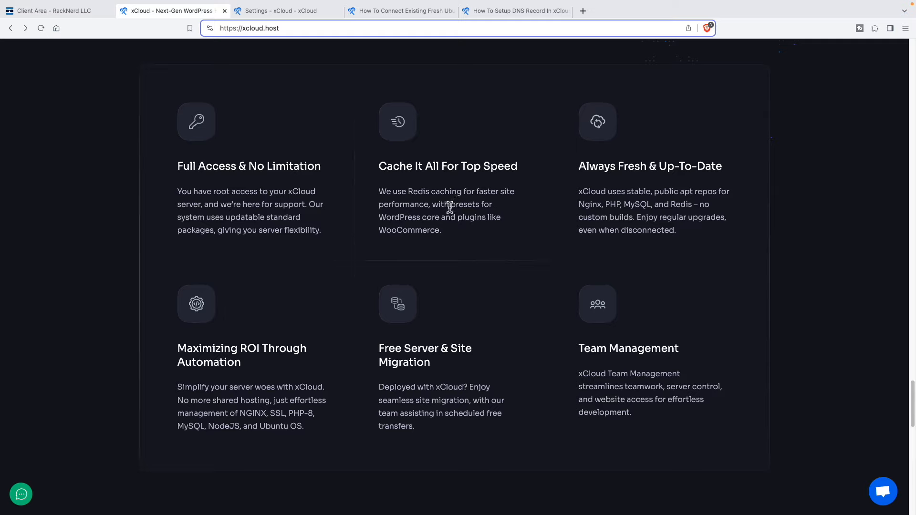
pyautogui.moveTo(445, 198)
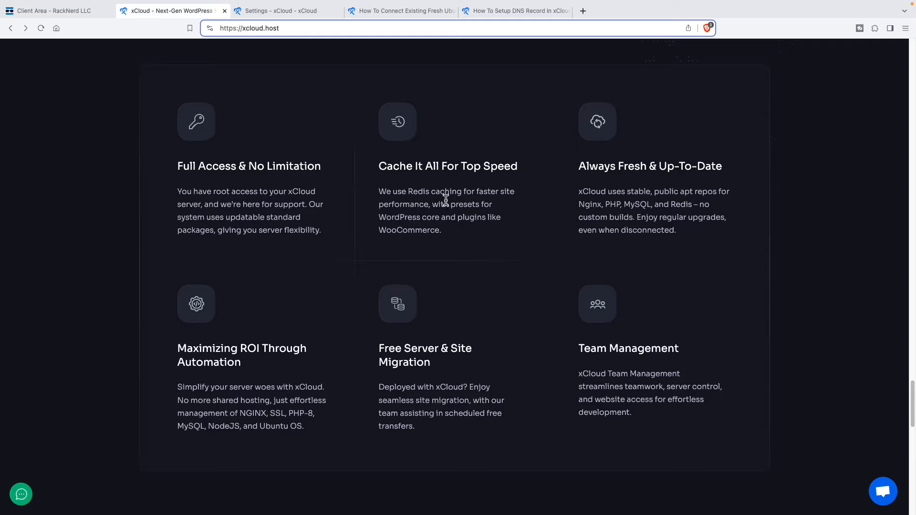
pyautogui.moveTo(595, 194)
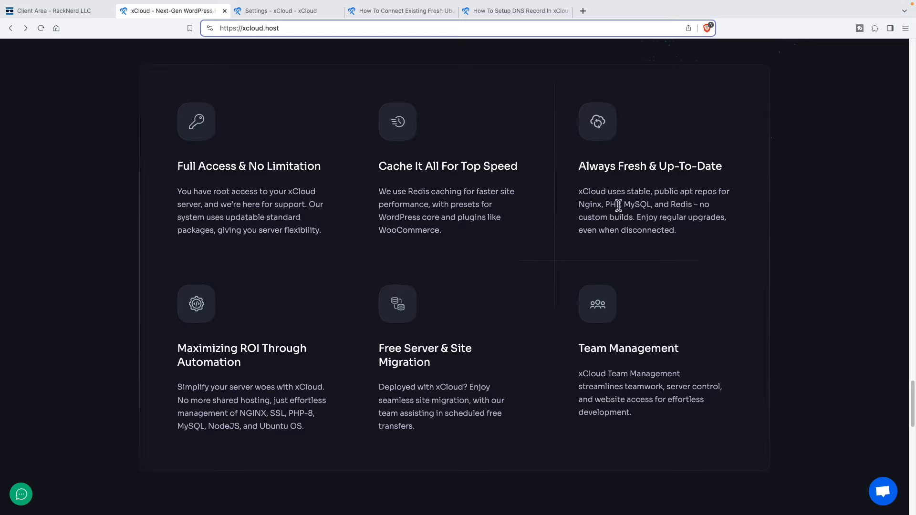
pyautogui.moveTo(619, 209)
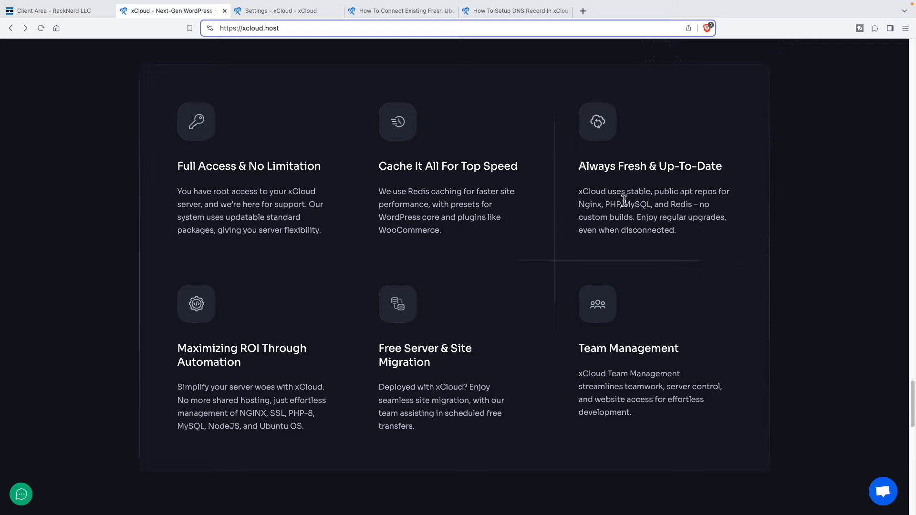
pyautogui.moveTo(675, 206)
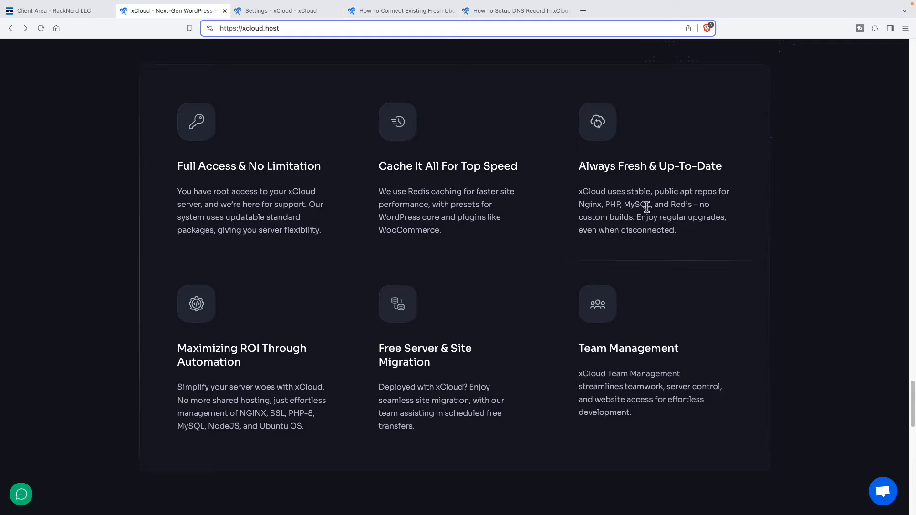
pyautogui.moveTo(642, 206)
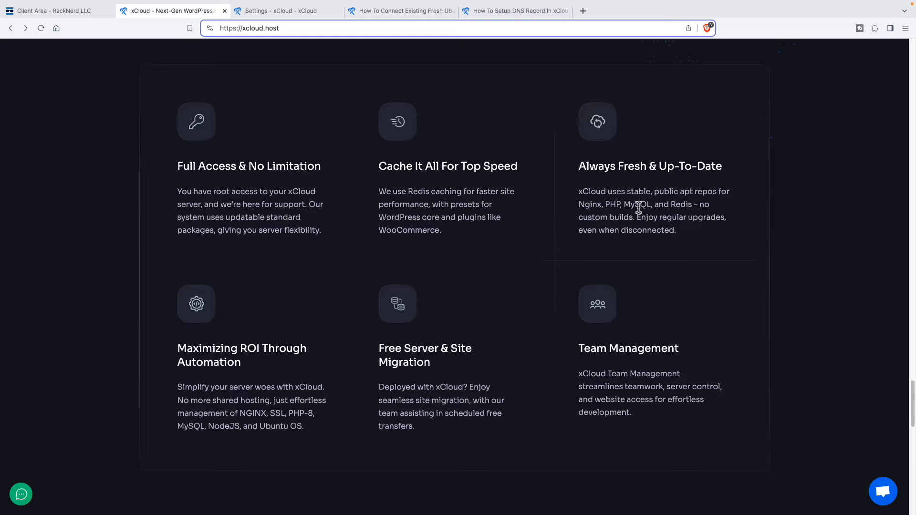
pyautogui.moveTo(462, 373)
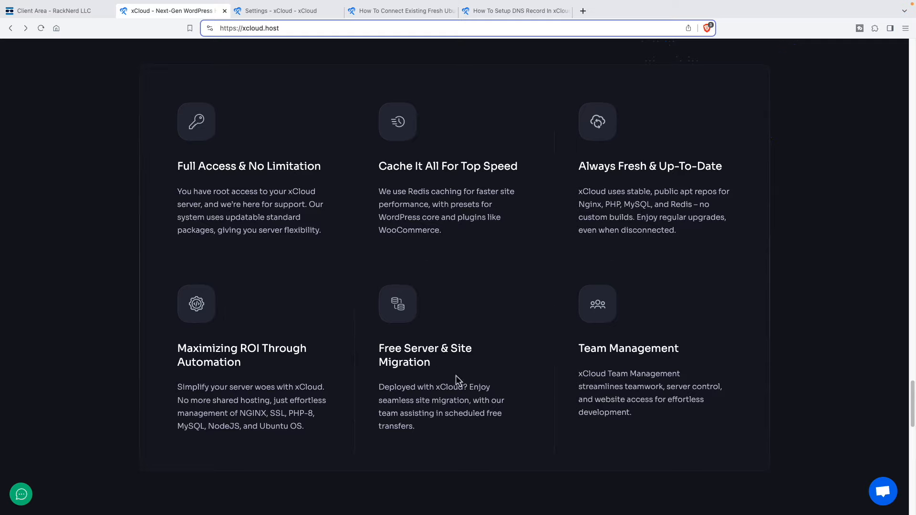
pyautogui.moveTo(434, 368)
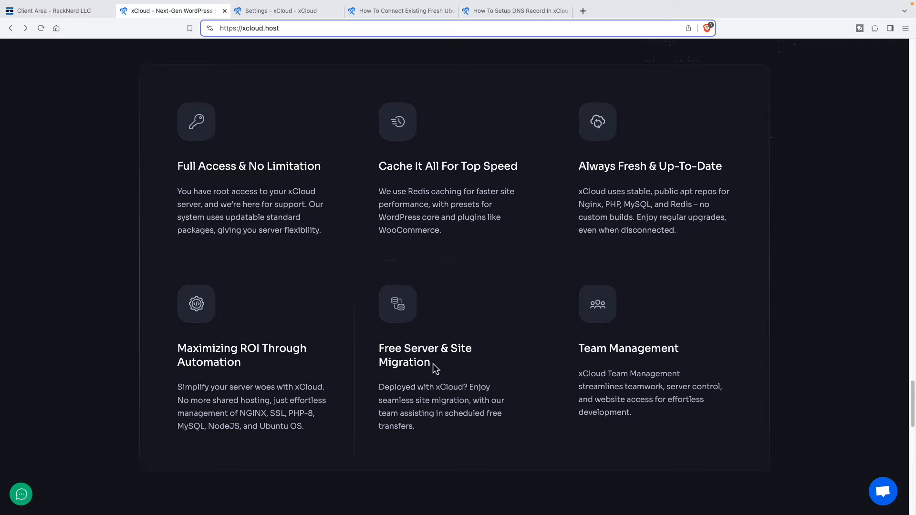
pyautogui.moveTo(426, 376)
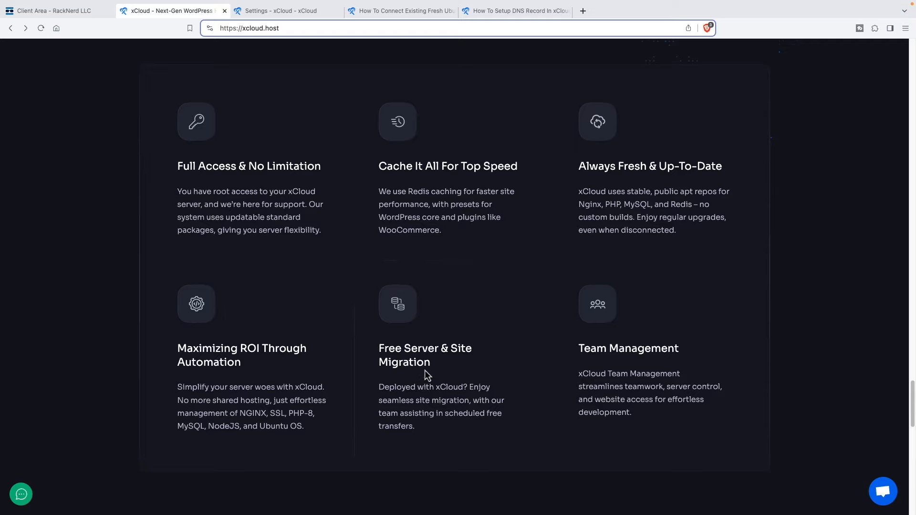
pyautogui.moveTo(630, 355)
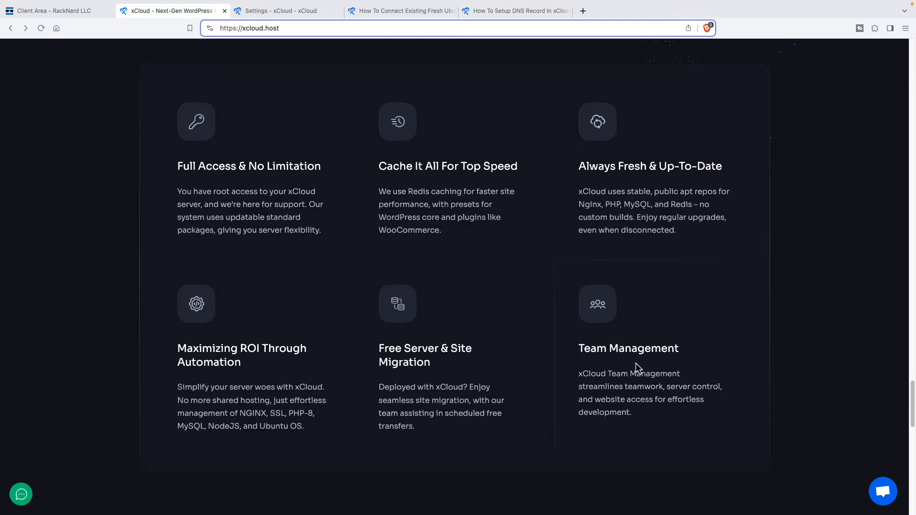
pyautogui.moveTo(631, 368)
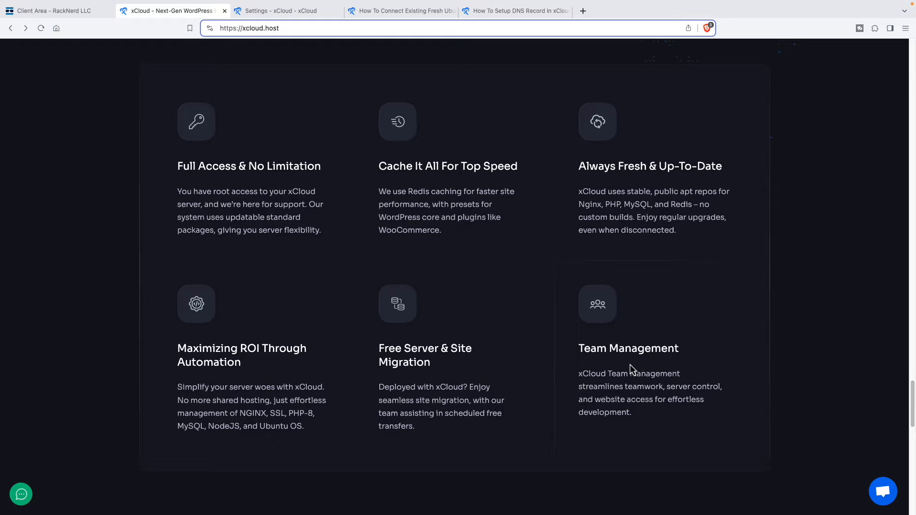
pyautogui.scroll(-3)
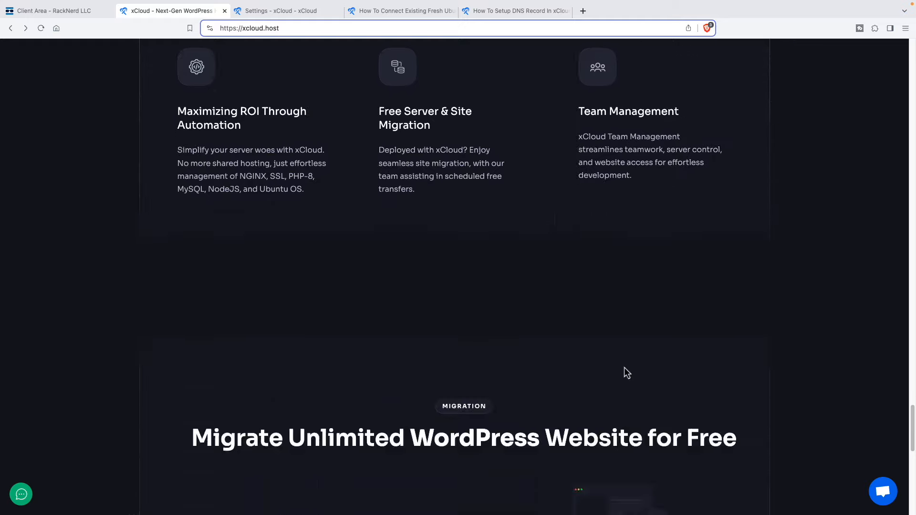
pyautogui.scroll(-3)
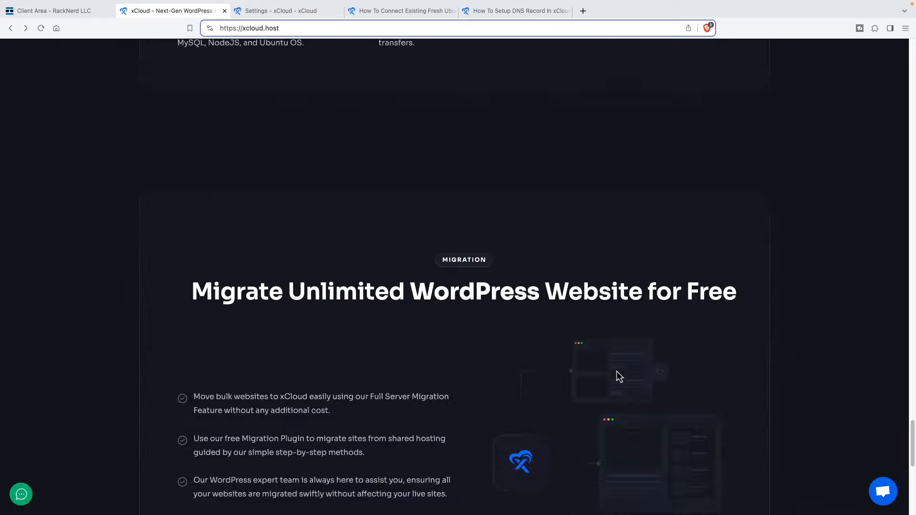
pyautogui.scroll(3)
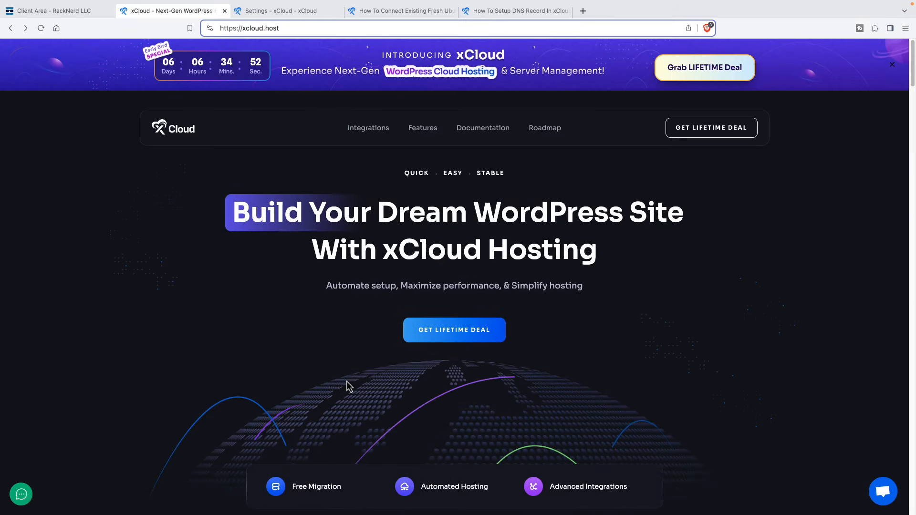
# Visit the Integrations anchor, then open the xCloud Documentation knowledge base.
pyautogui.click(368, 127)
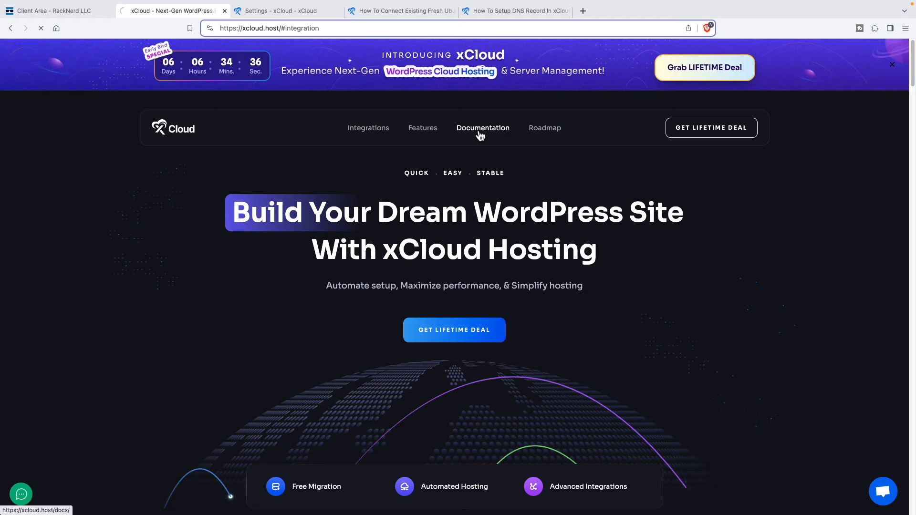
pyautogui.click(483, 128)
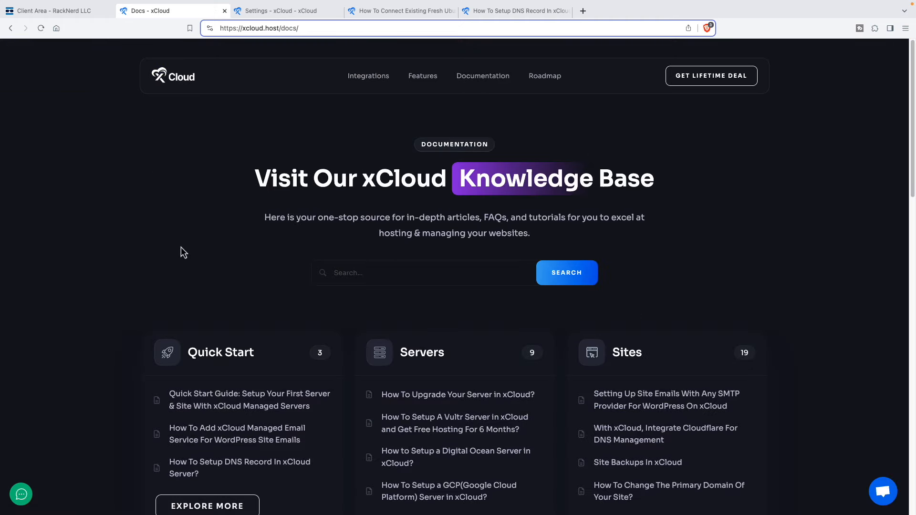
# Browse the knowledge base categories: Quick Start, Servers, Sites, Accounts, FAQ and Migration.
pyautogui.scroll(-3)
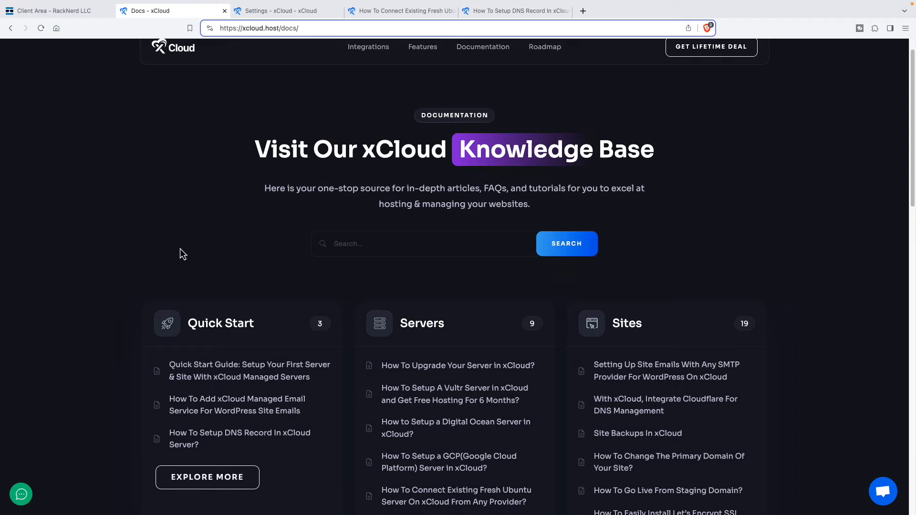
pyautogui.scroll(-3)
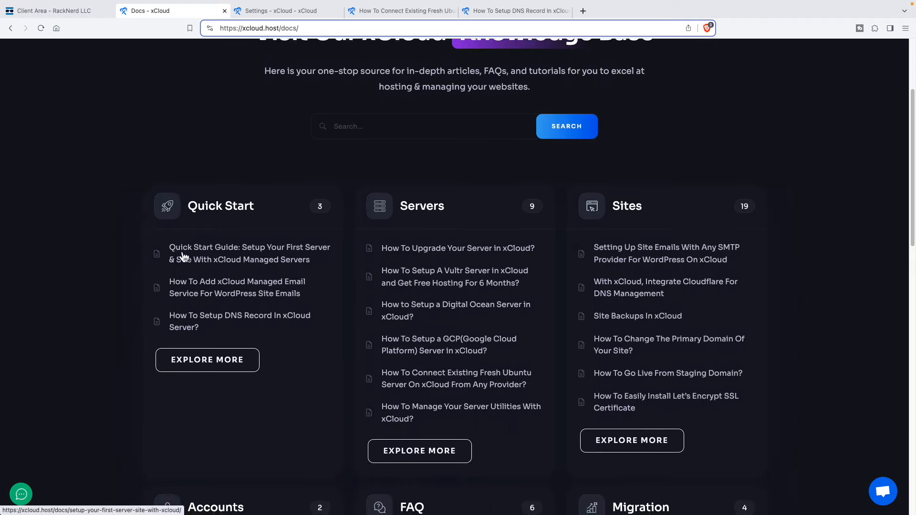
pyautogui.scroll(-3)
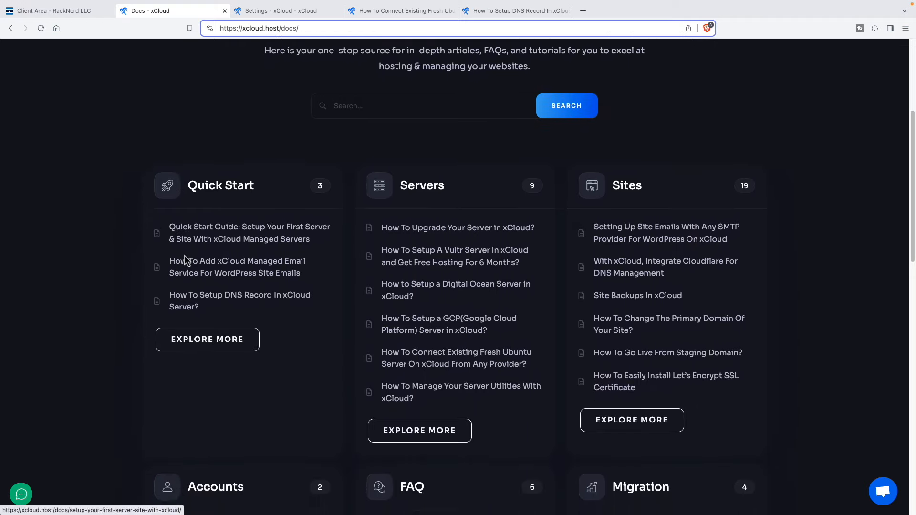
pyautogui.scroll(-3)
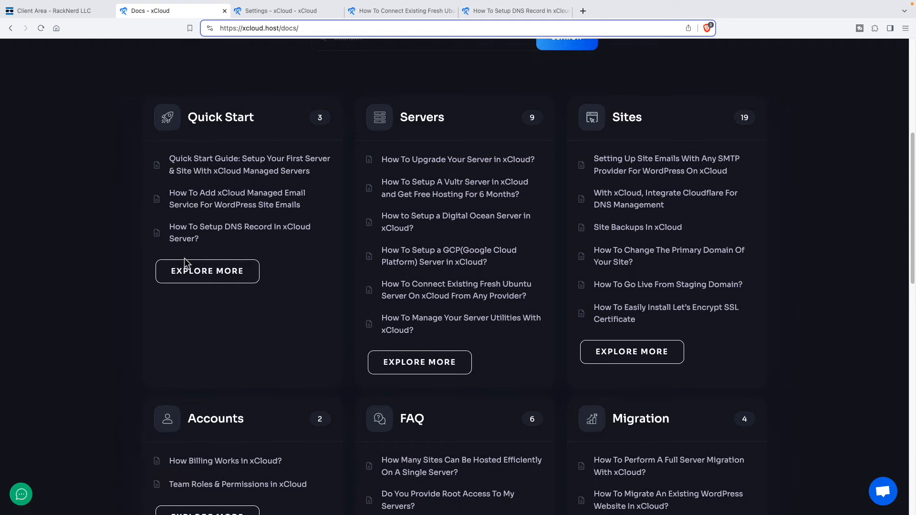
pyautogui.moveTo(103, 264)
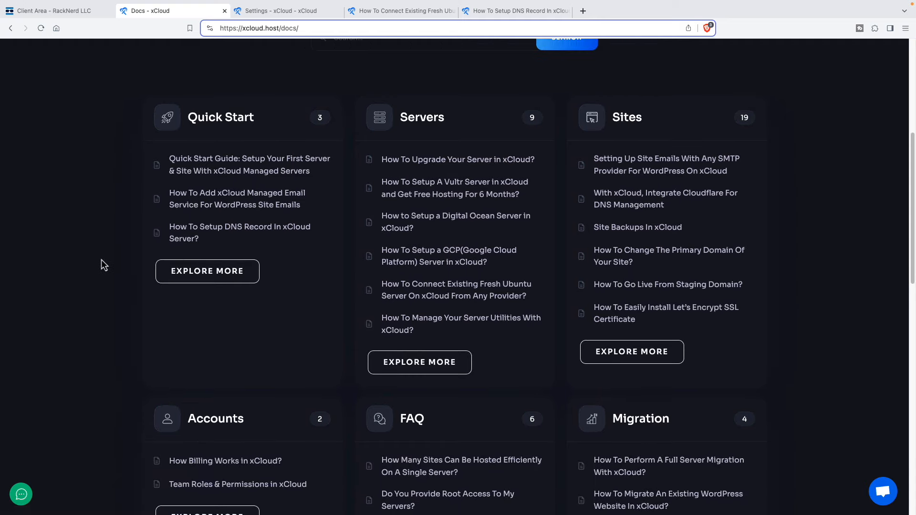
pyautogui.moveTo(106, 273)
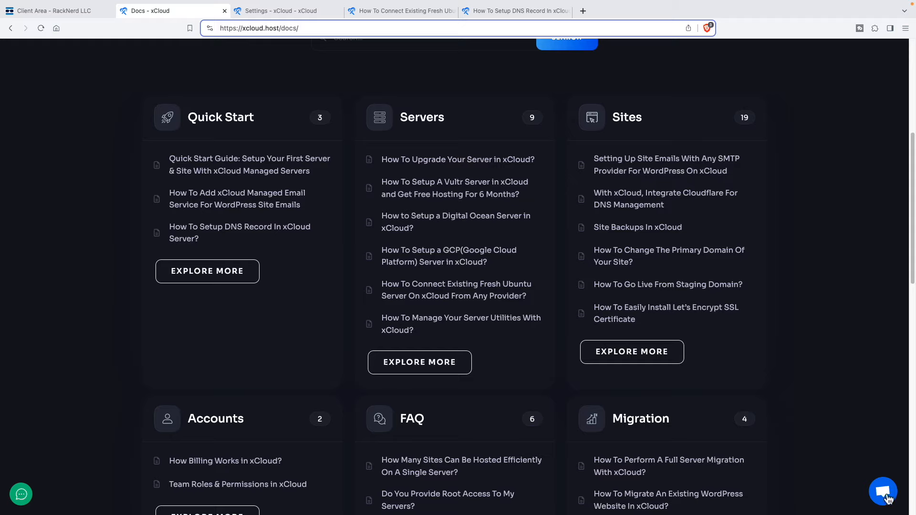
pyautogui.moveTo(843, 496)
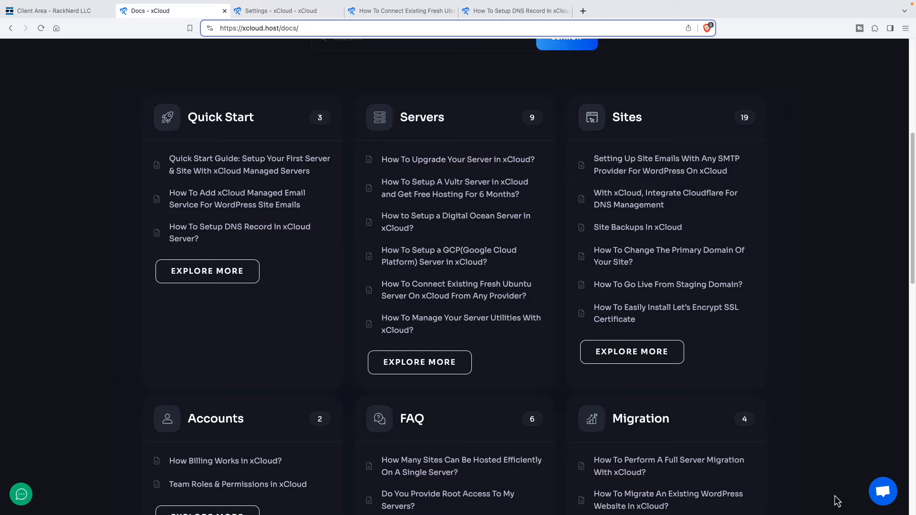
pyautogui.scroll(-3)
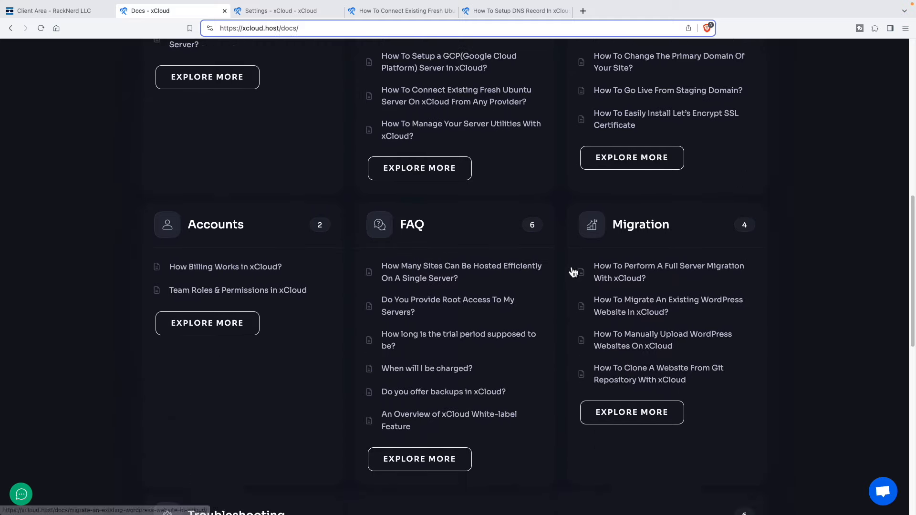
pyautogui.scroll(-3)
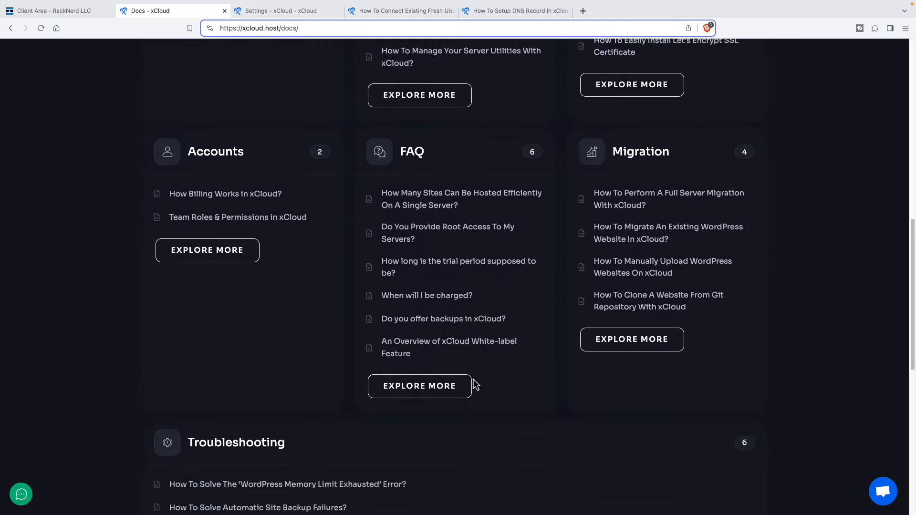
pyautogui.scroll(-3)
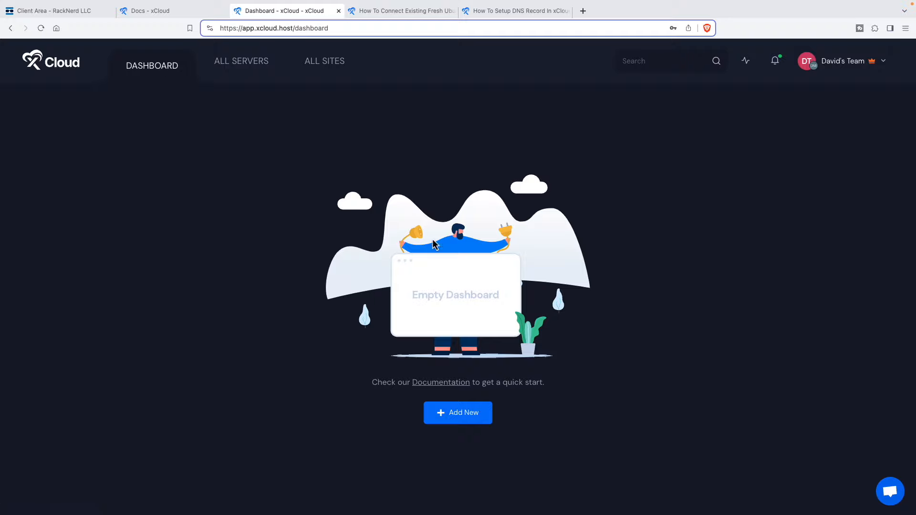
pyautogui.moveTo(470, 238)
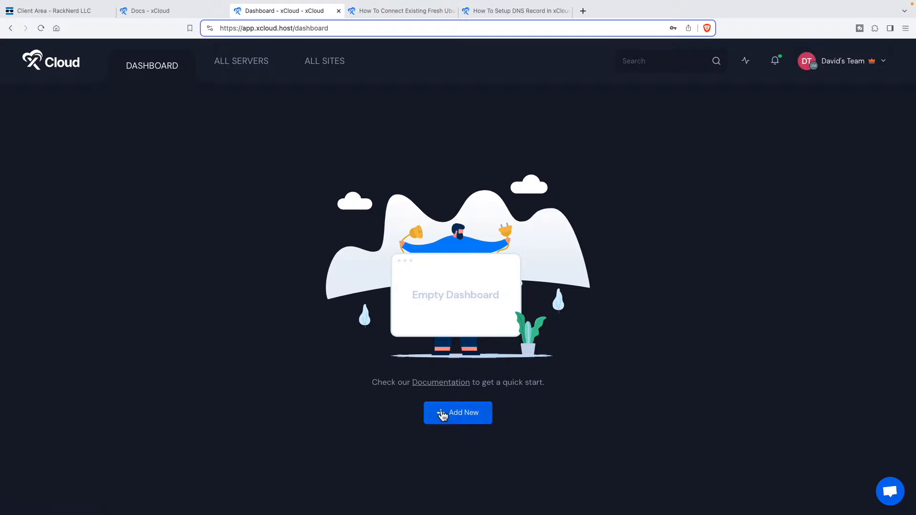
pyautogui.moveTo(504, 418)
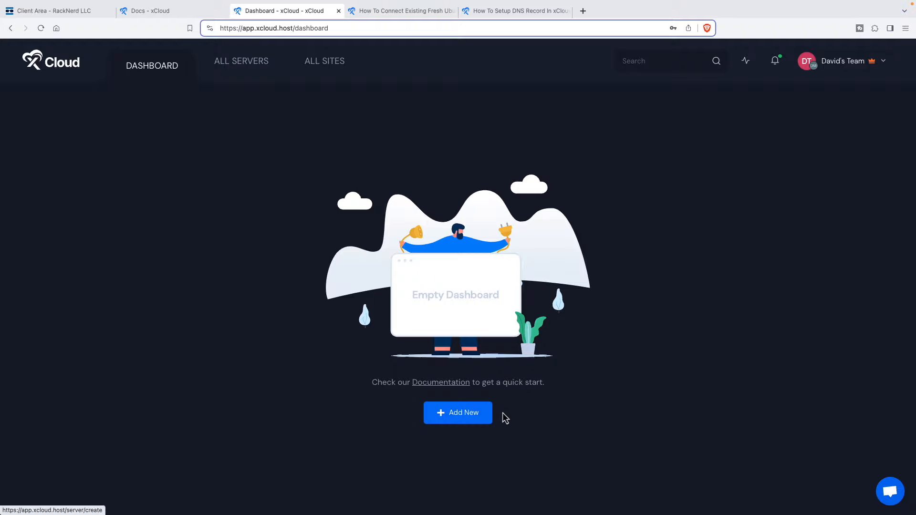
pyautogui.moveTo(235, 76)
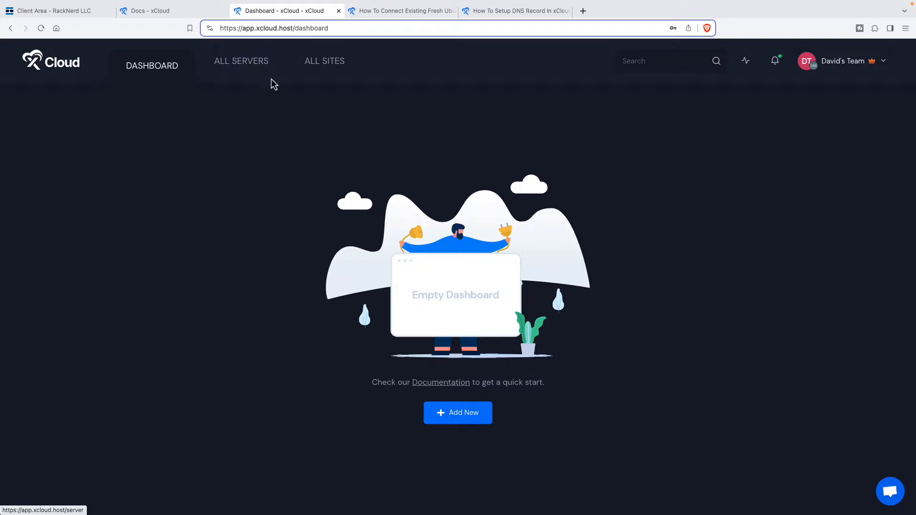
pyautogui.moveTo(572, 58)
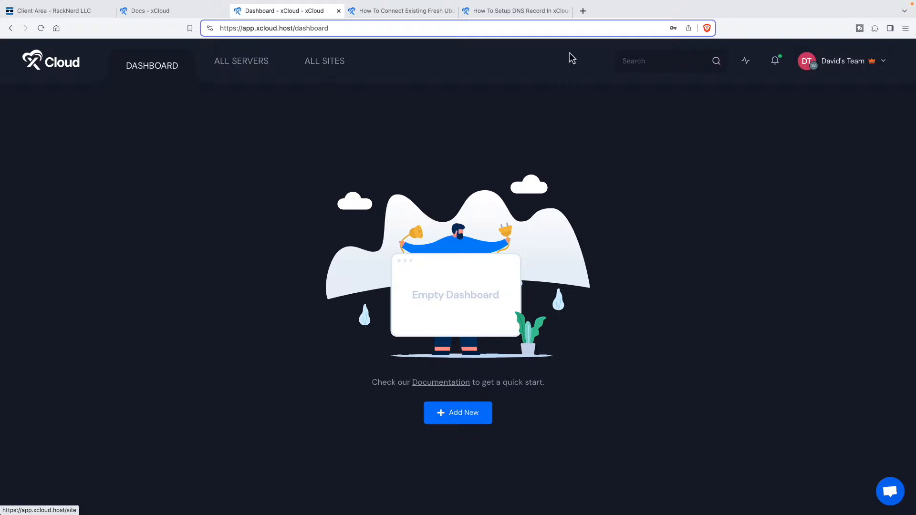
pyautogui.moveTo(747, 61)
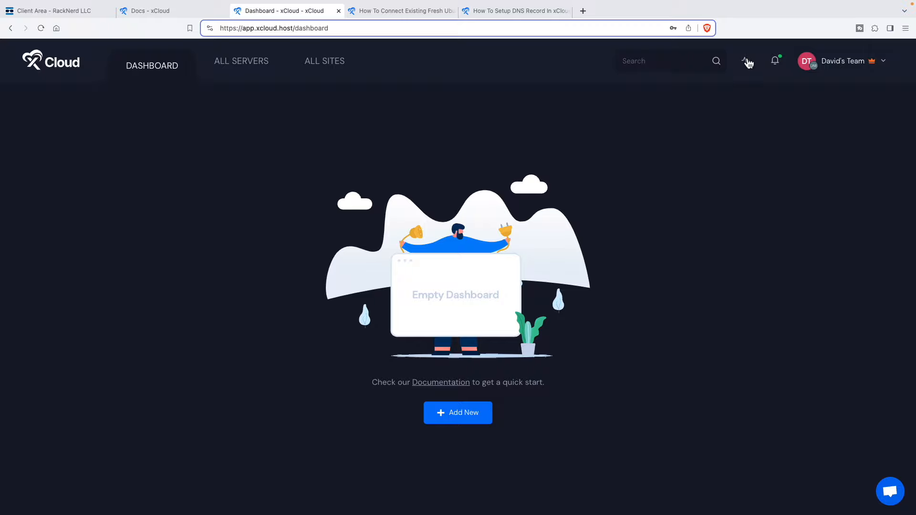
pyautogui.moveTo(779, 64)
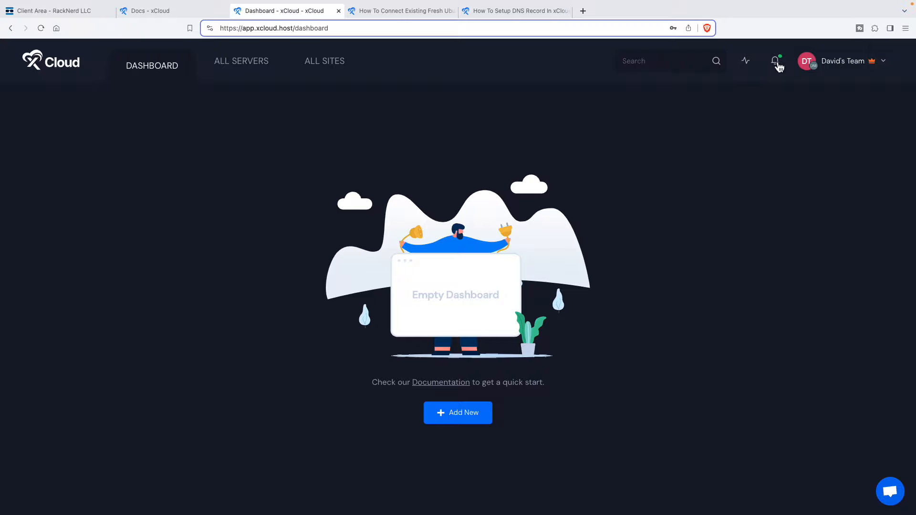
pyautogui.moveTo(842, 63)
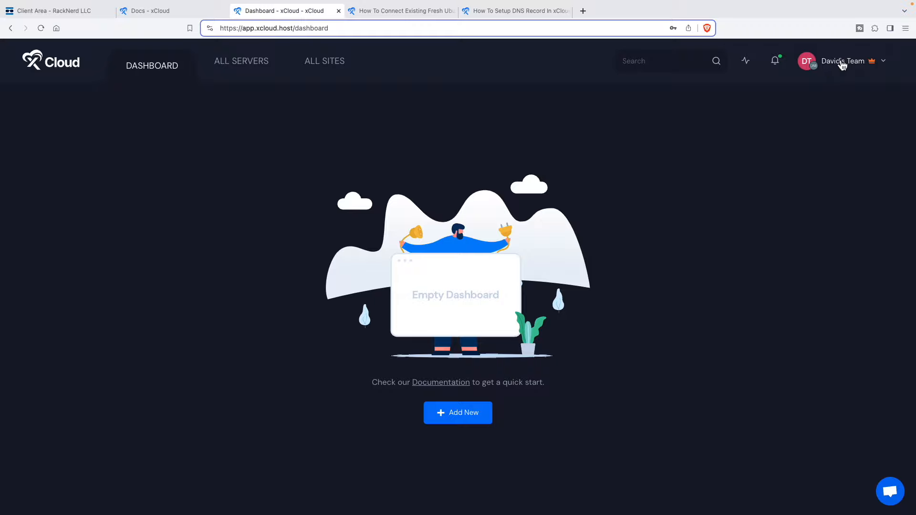
# Open the team account menu listing profile, team settings, billing, documentation and logout.
pyautogui.click(841, 61)
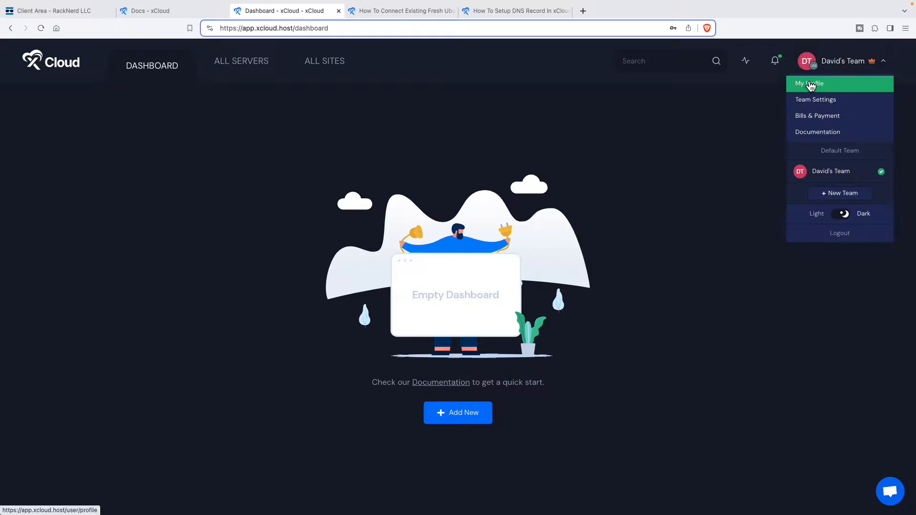
pyautogui.moveTo(818, 116)
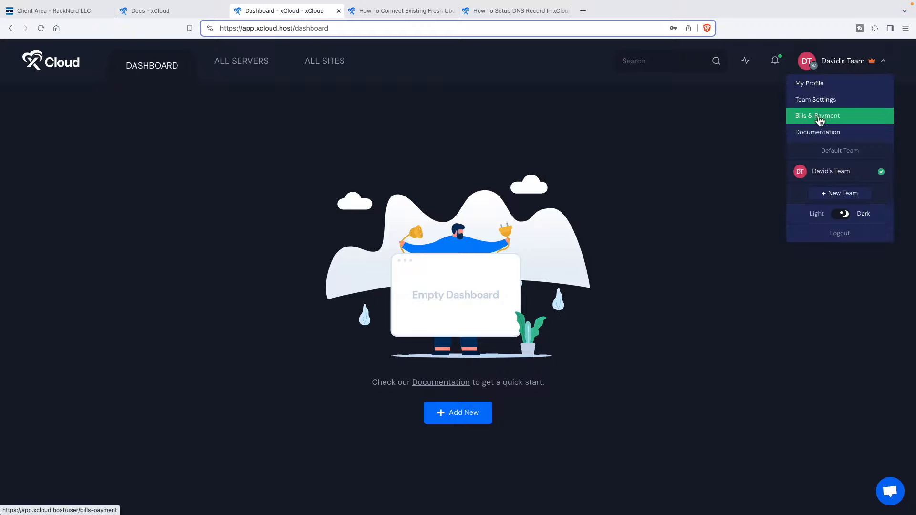
pyautogui.moveTo(817, 131)
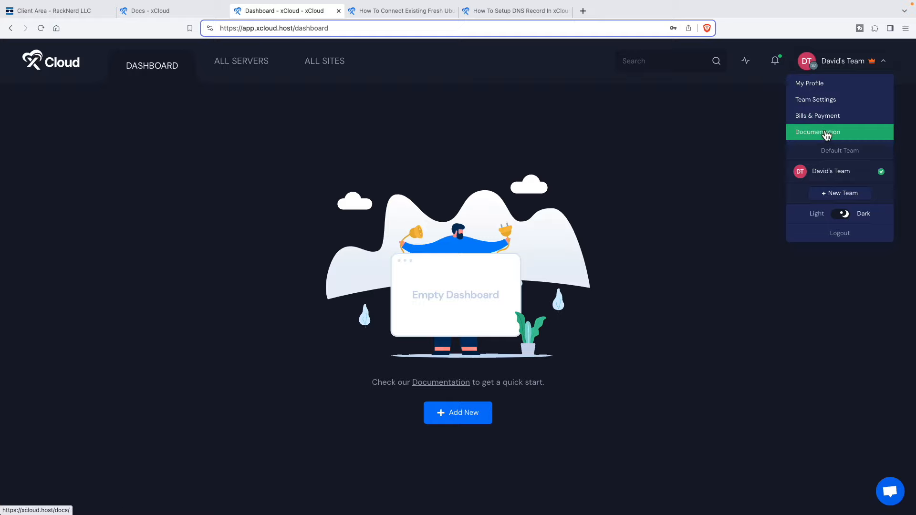
pyautogui.moveTo(848, 215)
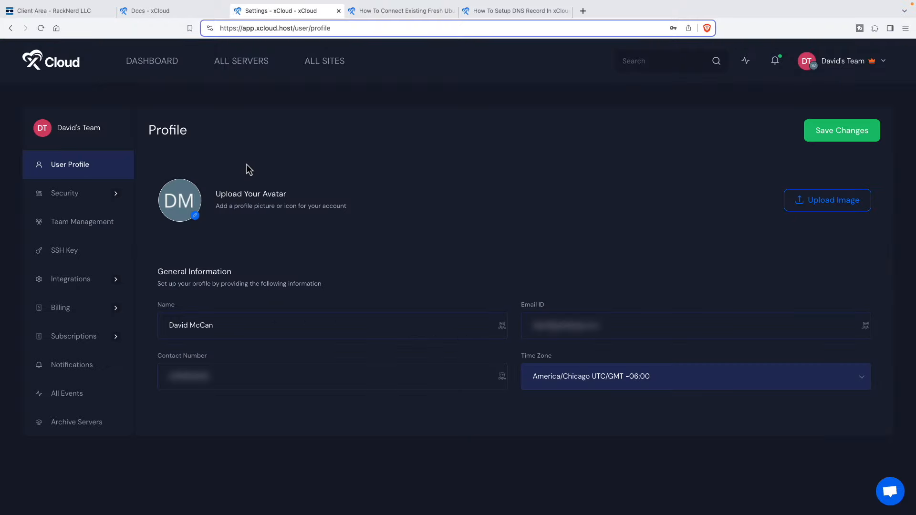
pyautogui.moveTo(241, 171)
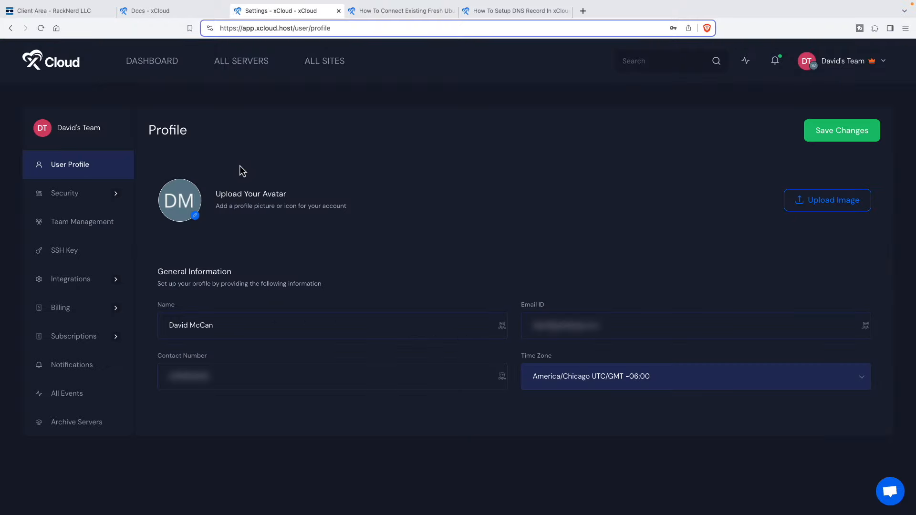
# Expand Security into Password, Authentication and Browser Sessions, then head to Team Management.
pyautogui.click(64, 194)
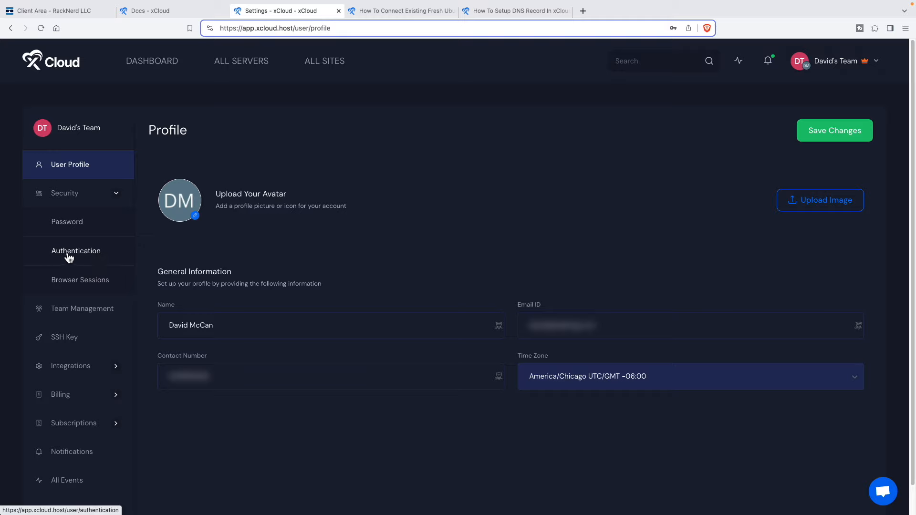
pyautogui.moveTo(112, 261)
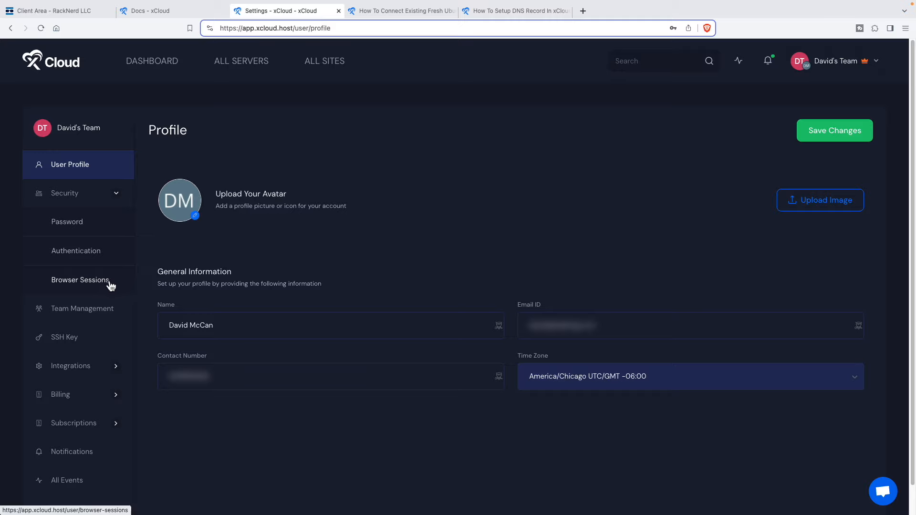
pyautogui.moveTo(97, 275)
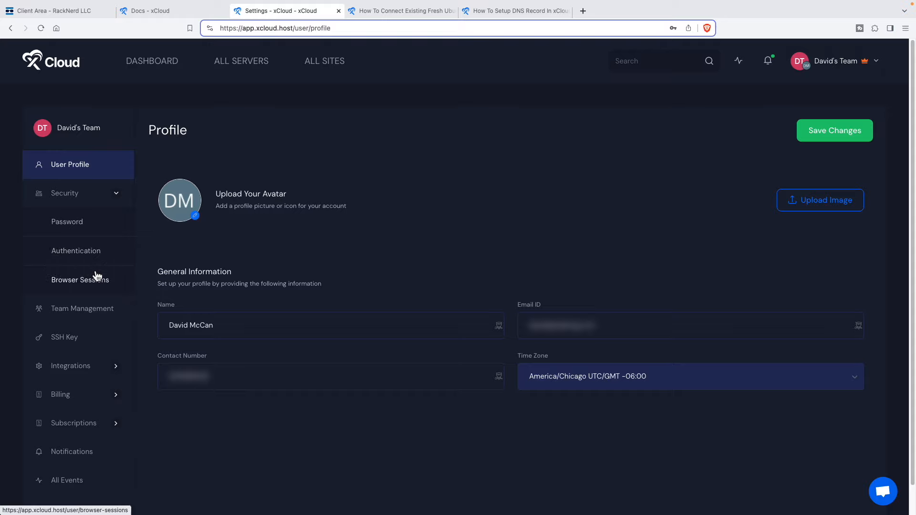
pyautogui.click(82, 309)
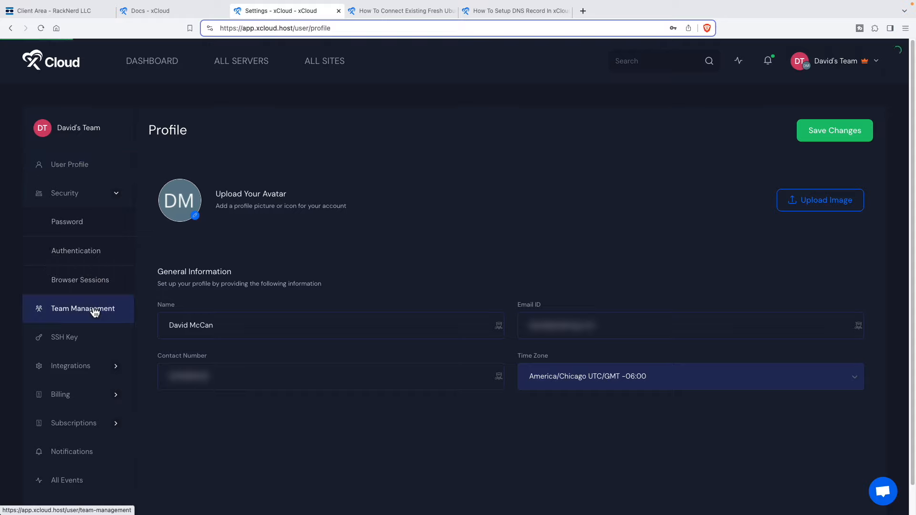
# View Team Management's default team, the empty SSH Keys page, and expand Integrations' four provider categories.
pyautogui.click(82, 309)
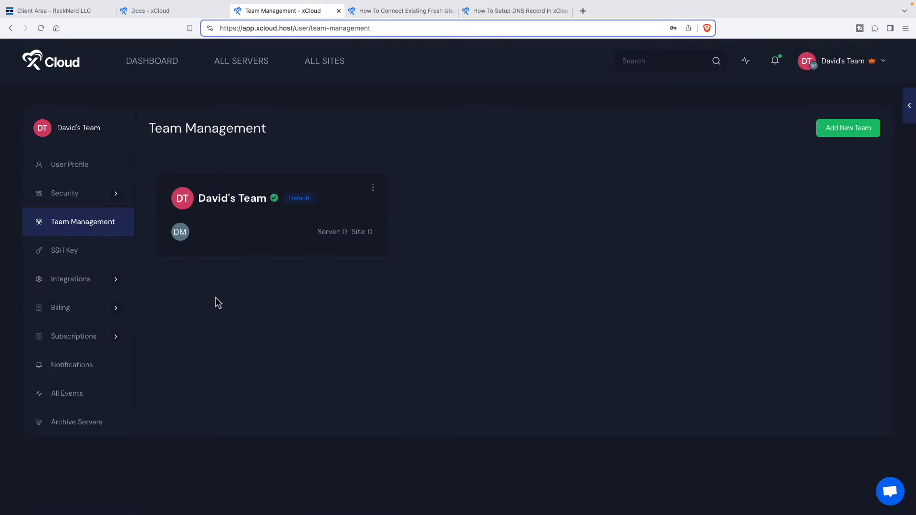
pyautogui.moveTo(90, 269)
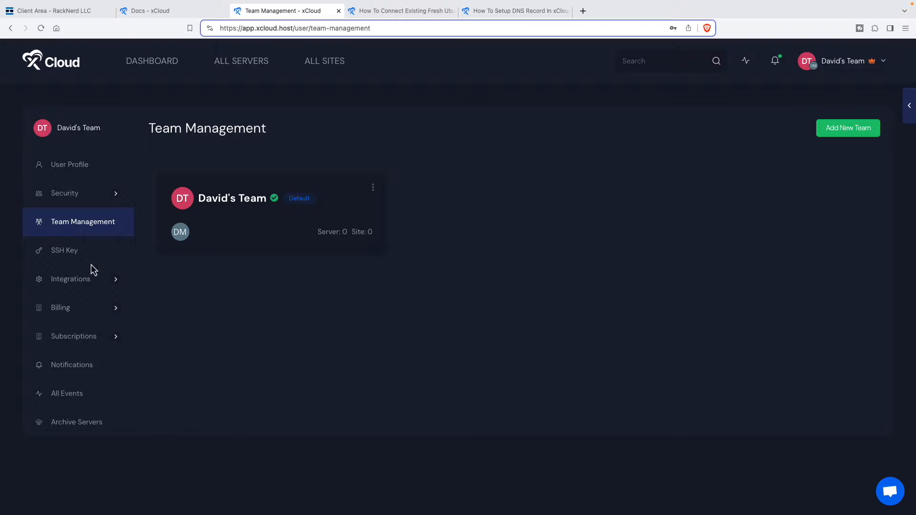
pyautogui.click(64, 250)
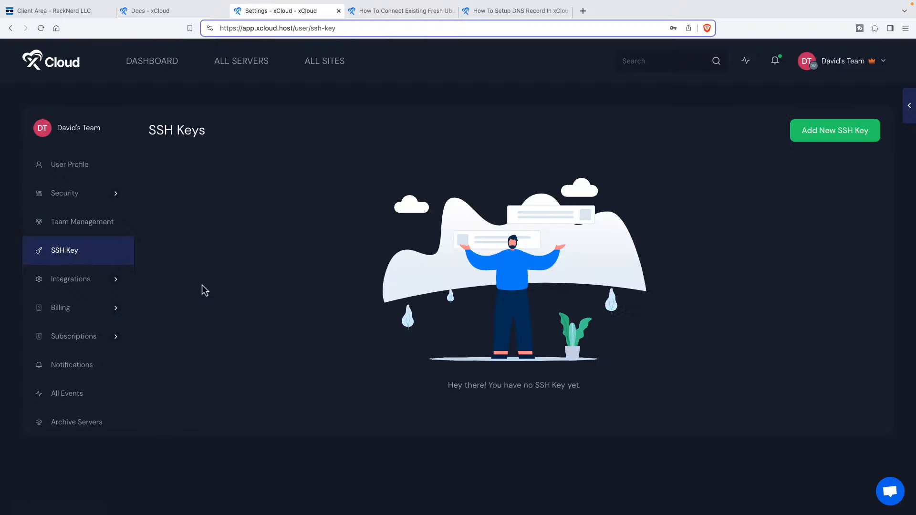
pyautogui.moveTo(227, 304)
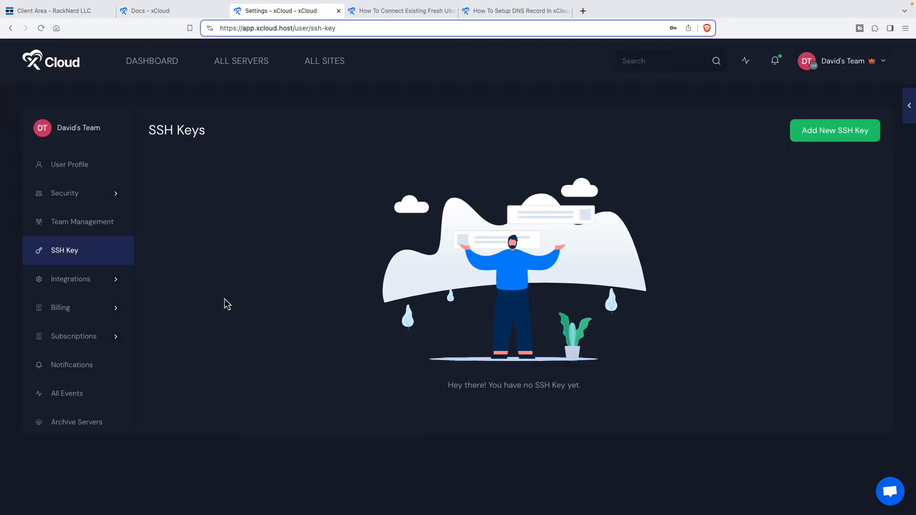
pyautogui.click(70, 279)
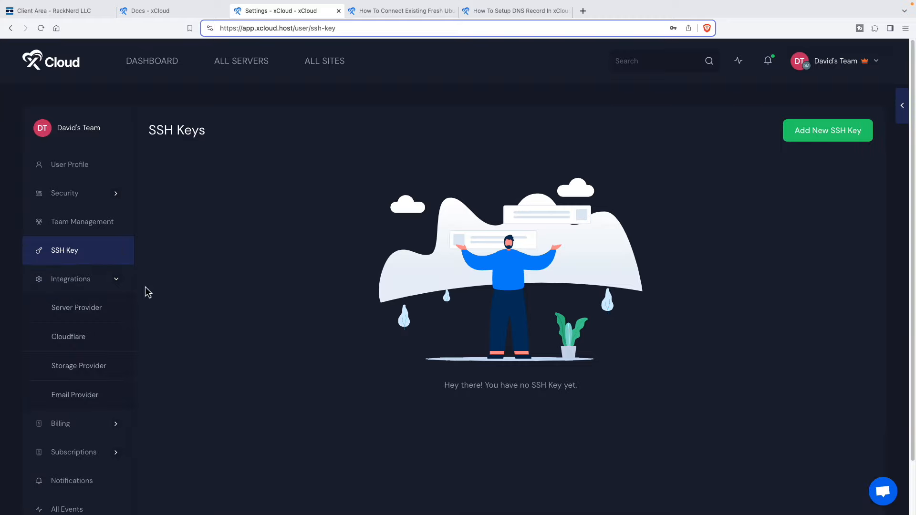
pyautogui.moveTo(79, 311)
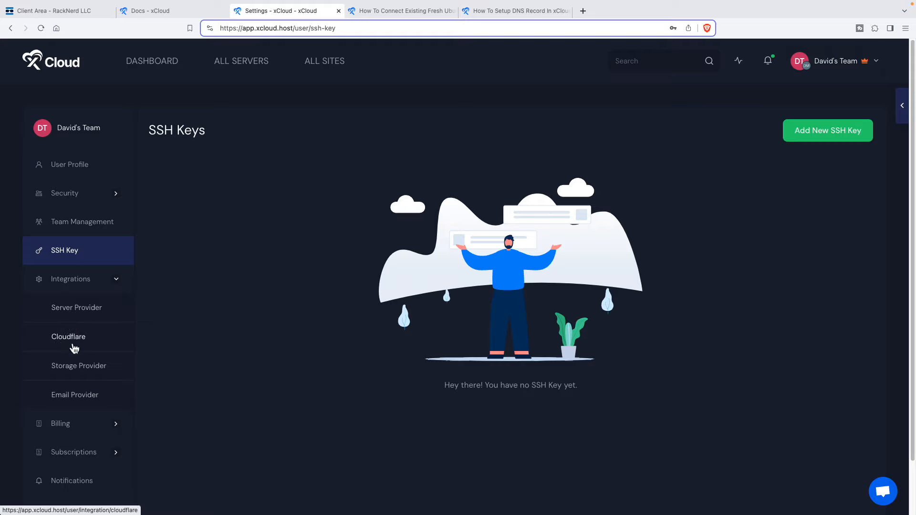
pyautogui.moveTo(69, 328)
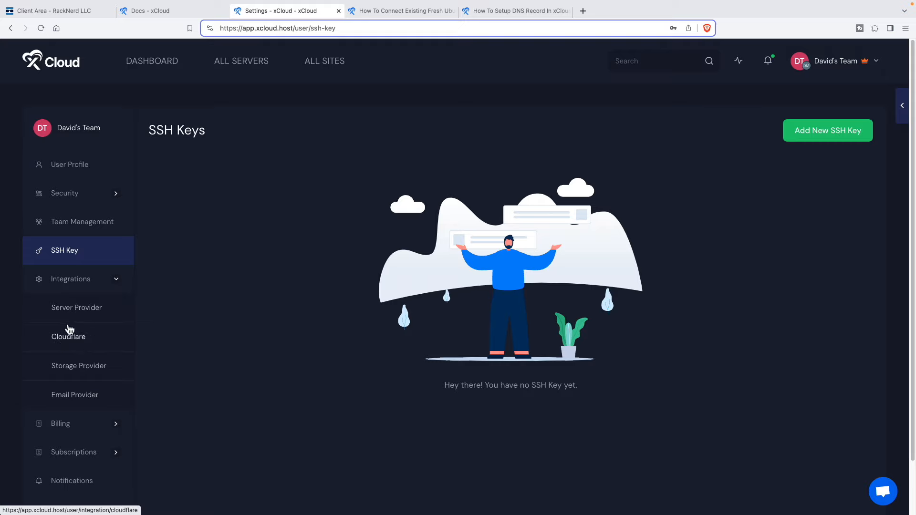
pyautogui.moveTo(66, 337)
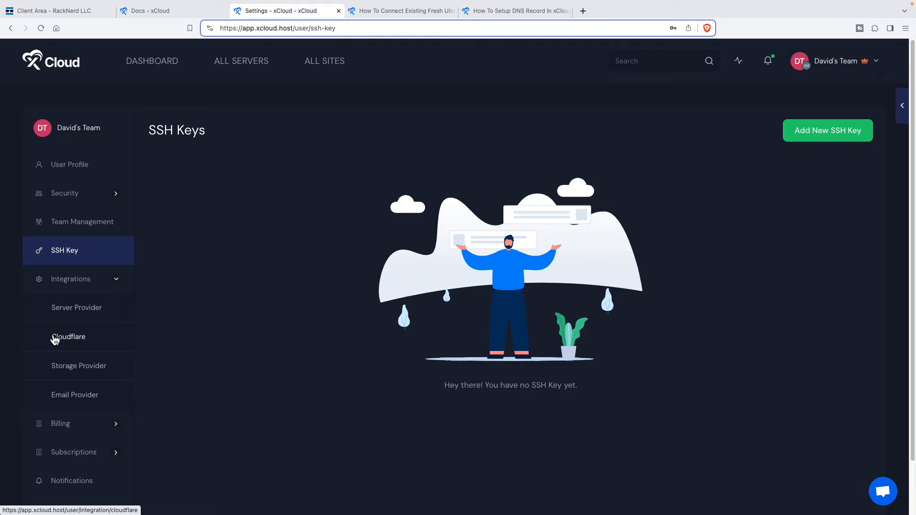
pyautogui.moveTo(61, 343)
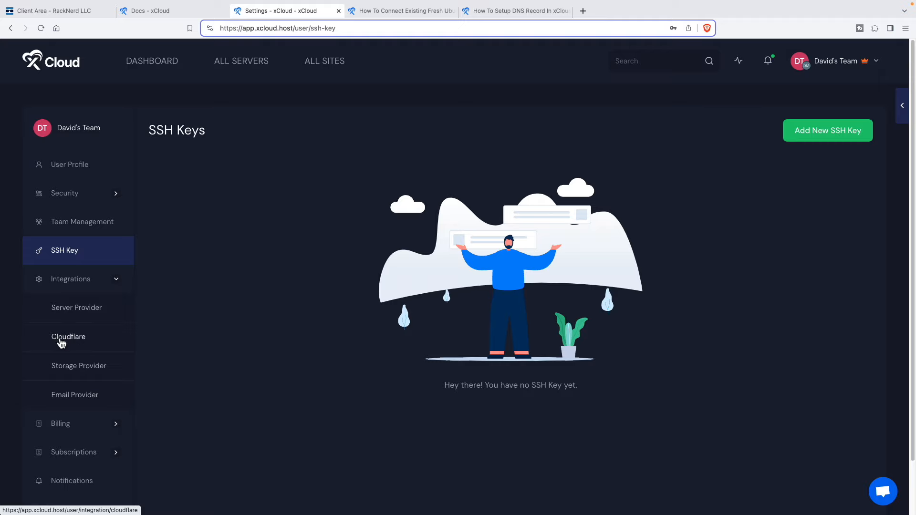
pyautogui.moveTo(85, 370)
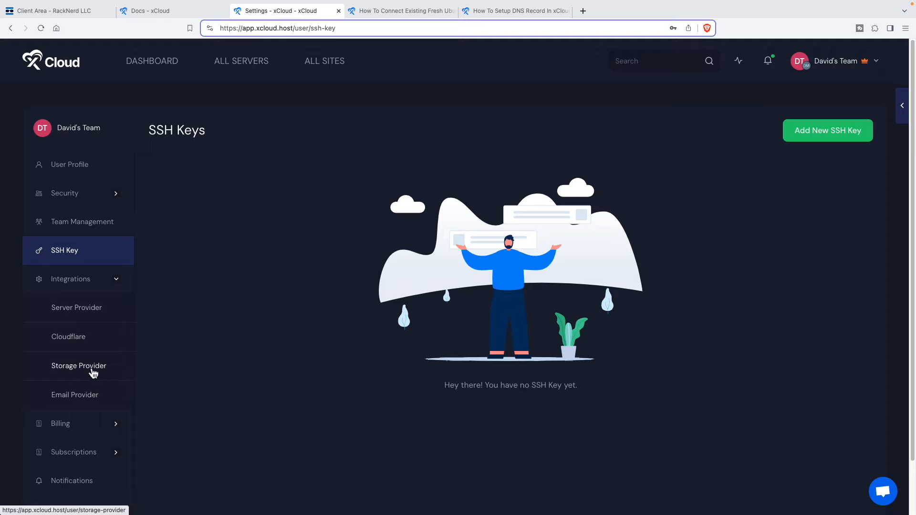
pyautogui.moveTo(95, 371)
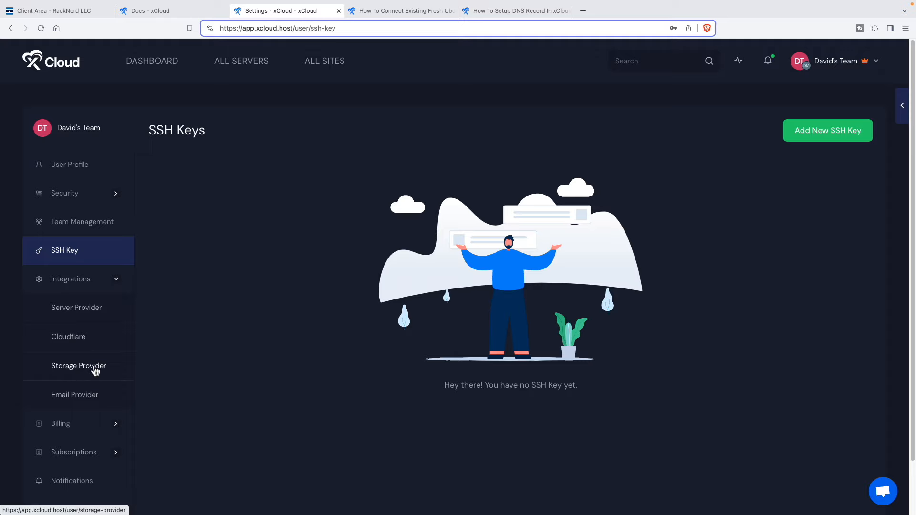
pyautogui.moveTo(102, 370)
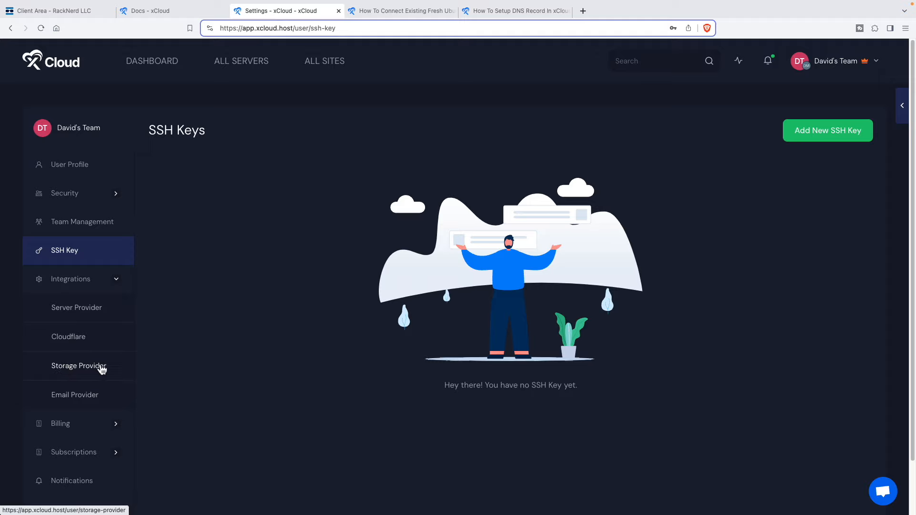
pyautogui.moveTo(75, 397)
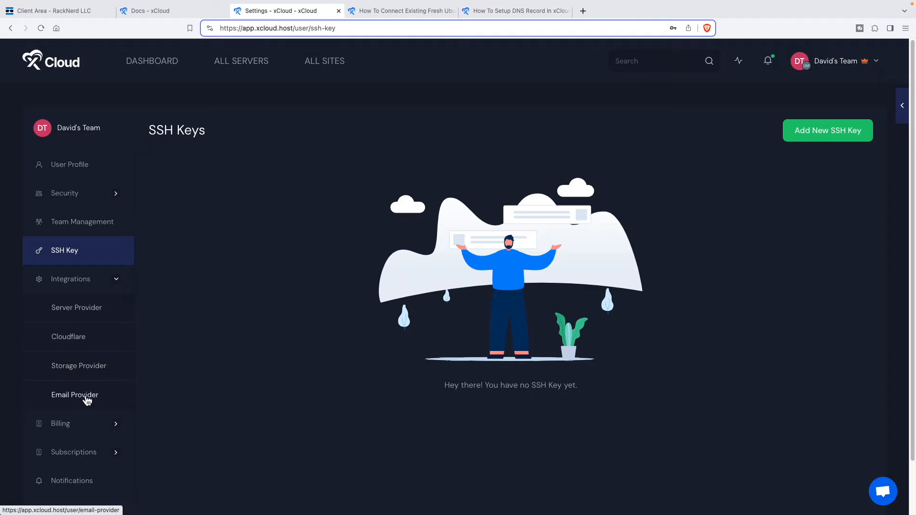
# Show the Email Provider integrations page with its empty provider list.
pyautogui.click(75, 395)
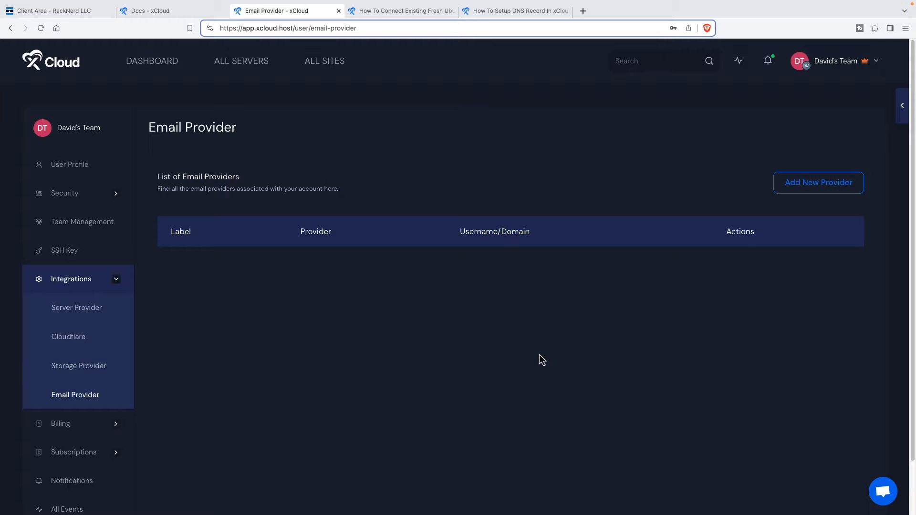
pyautogui.moveTo(541, 364)
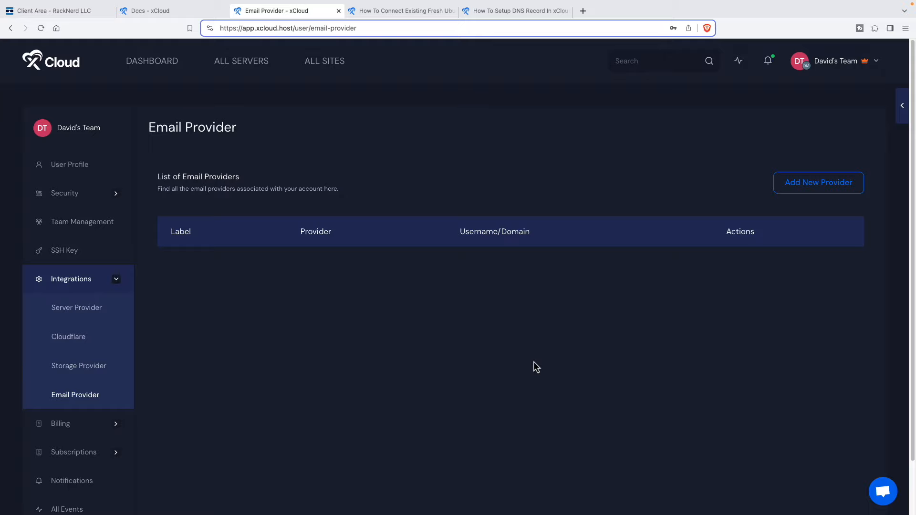
pyautogui.moveTo(517, 152)
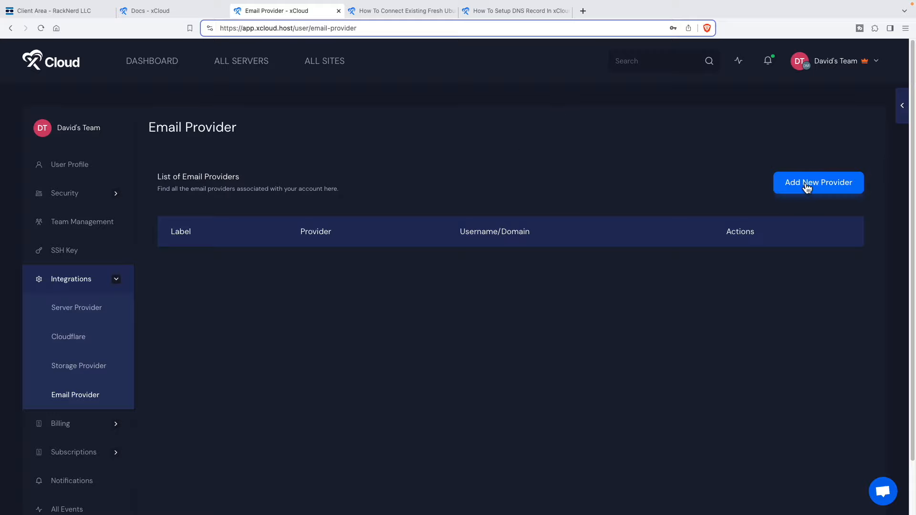
pyautogui.click(818, 183)
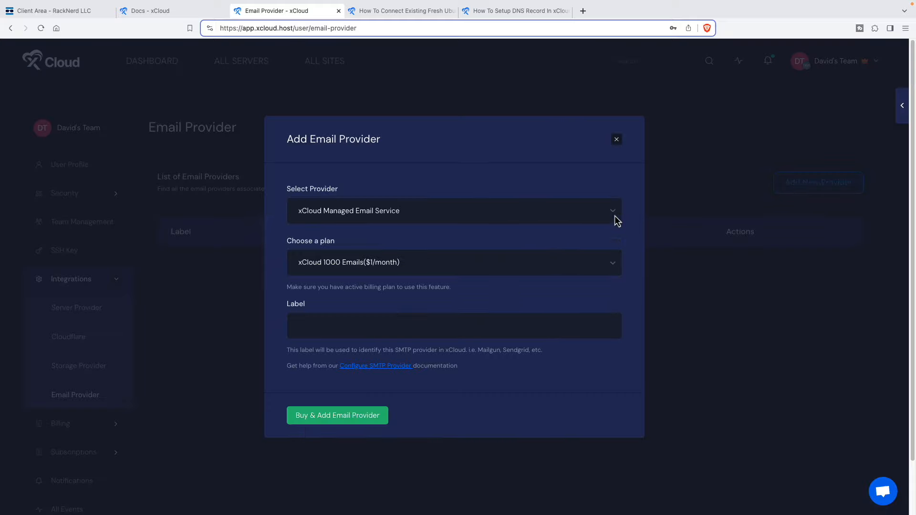
pyautogui.click(454, 210)
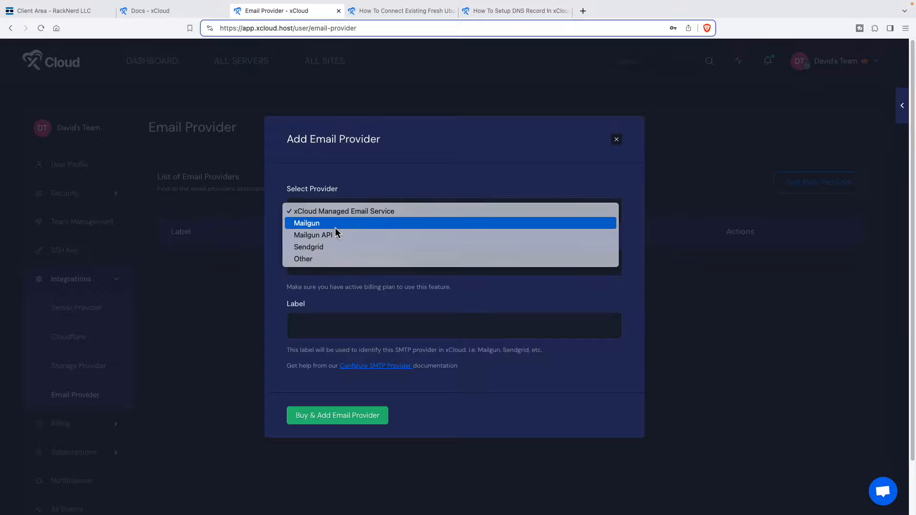
pyautogui.moveTo(330, 235)
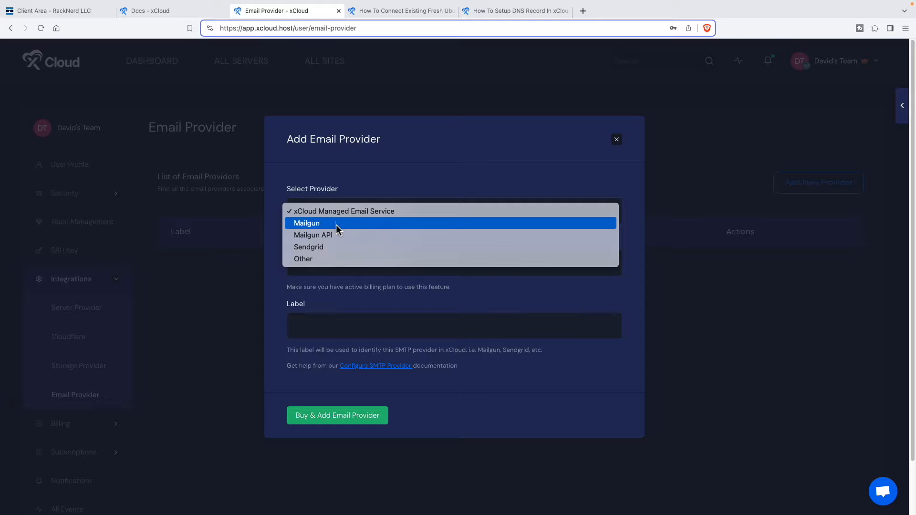
pyautogui.click(344, 211)
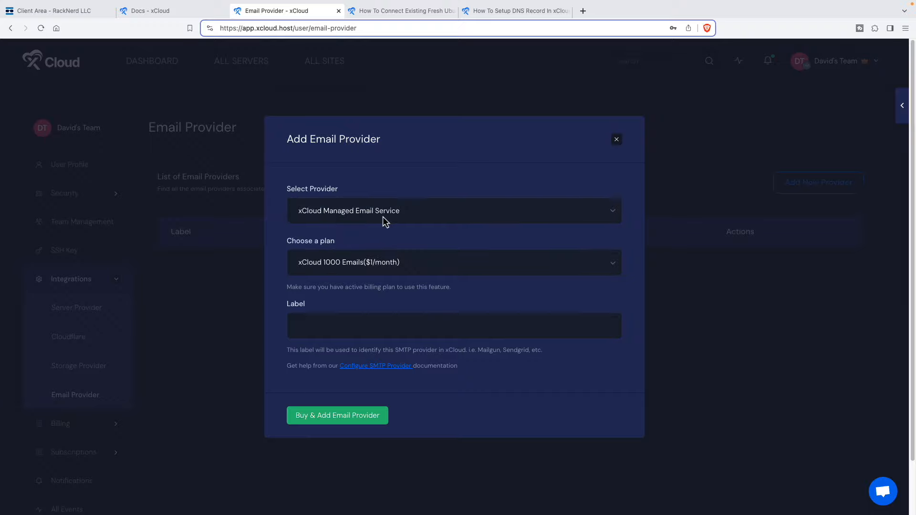
pyautogui.moveTo(432, 277)
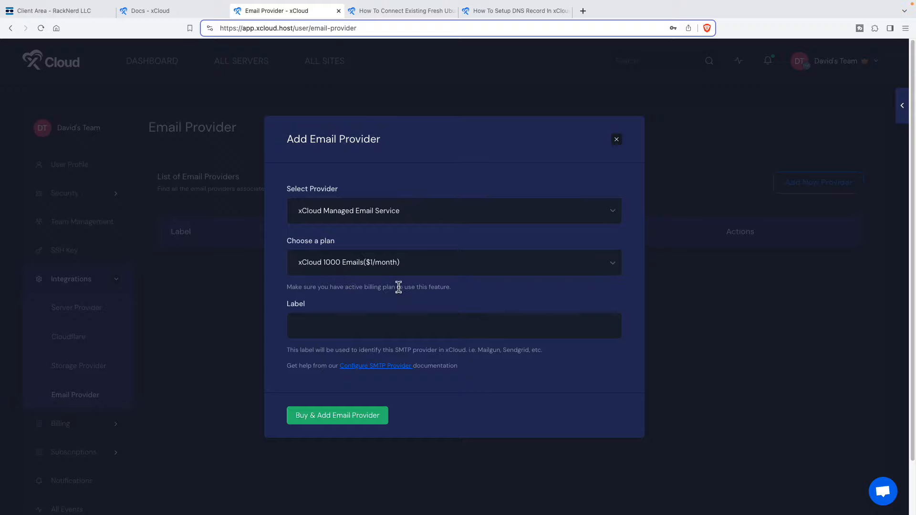
pyautogui.moveTo(387, 275)
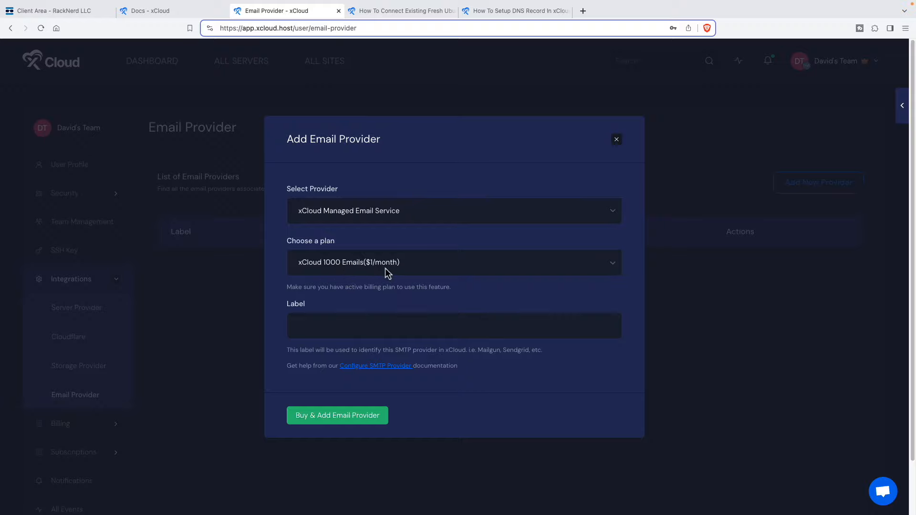
pyautogui.click(454, 262)
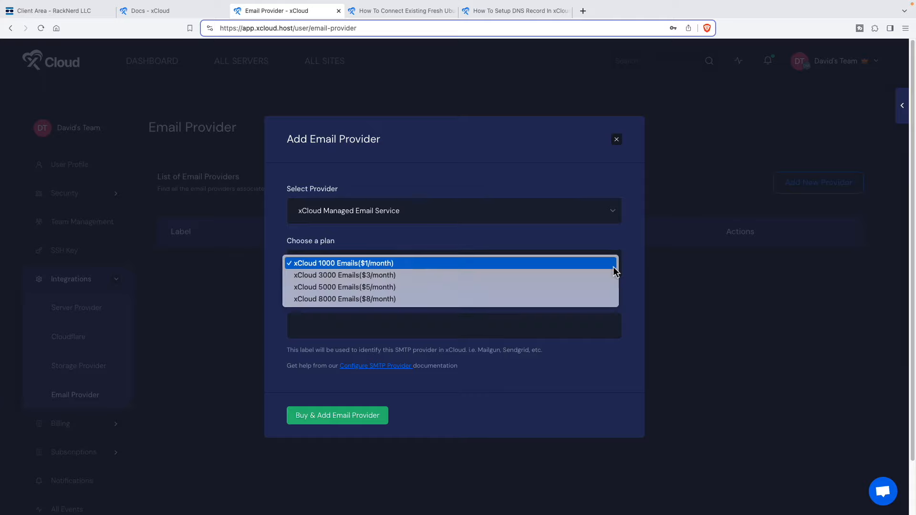
pyautogui.click(340, 263)
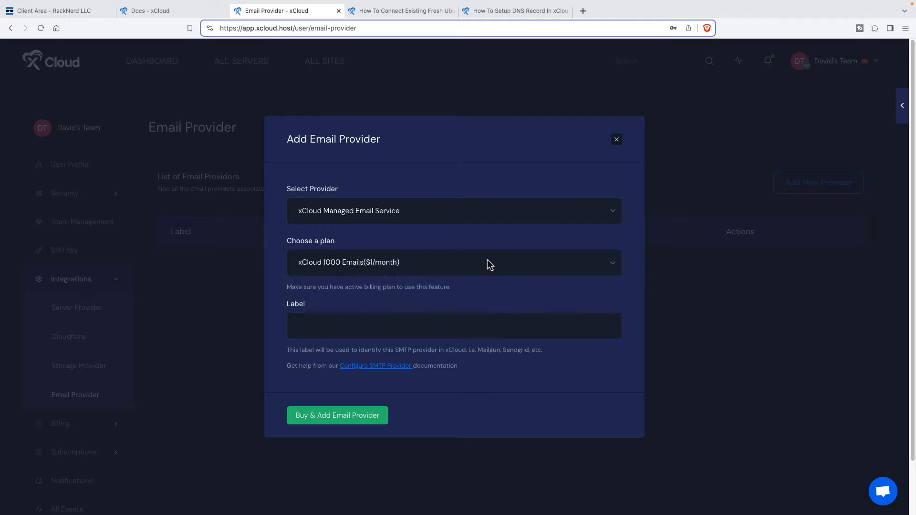
pyautogui.moveTo(410, 275)
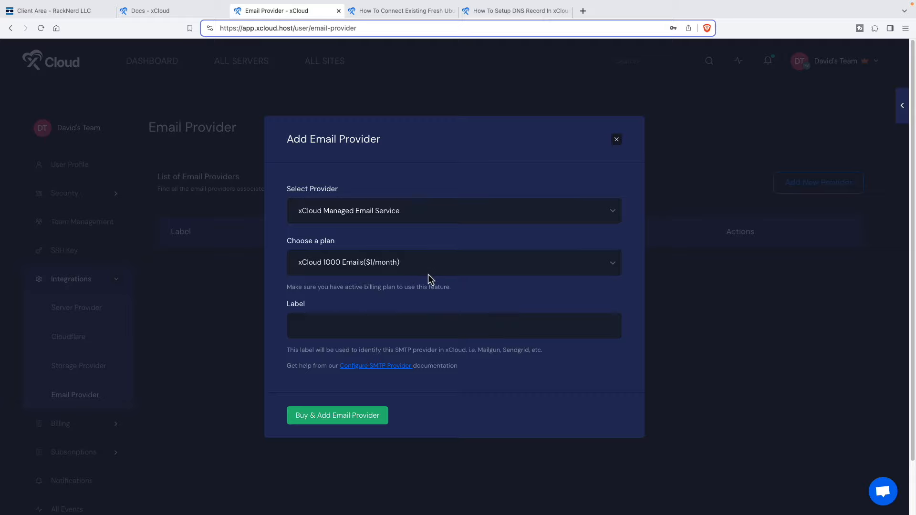
pyautogui.moveTo(431, 281)
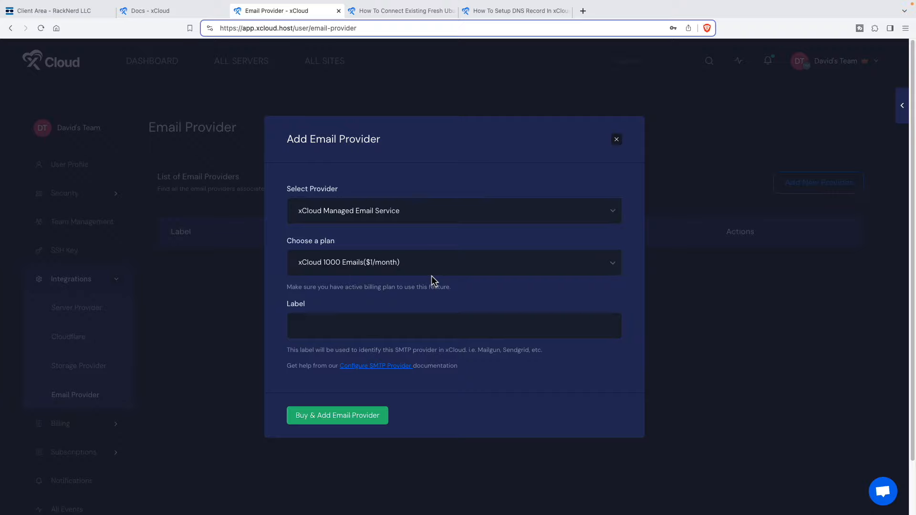
pyautogui.click(616, 140)
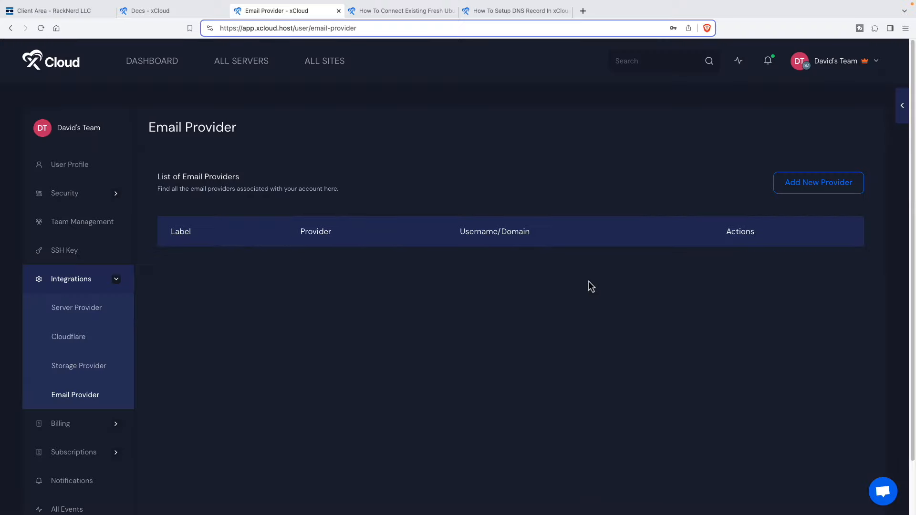
# Expand Billing and Subscriptions to list bills, invoices, team packages, products and email subscriptions.
pyautogui.click(59, 421)
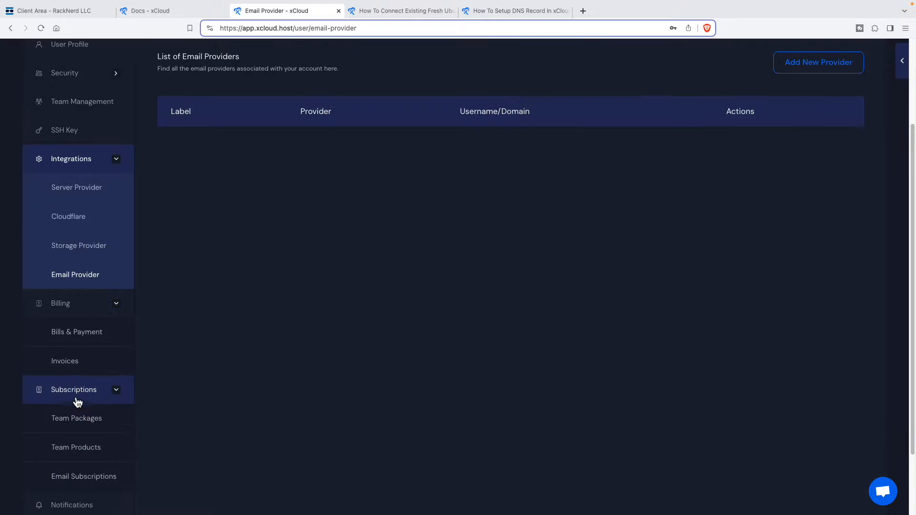
pyautogui.scroll(-3)
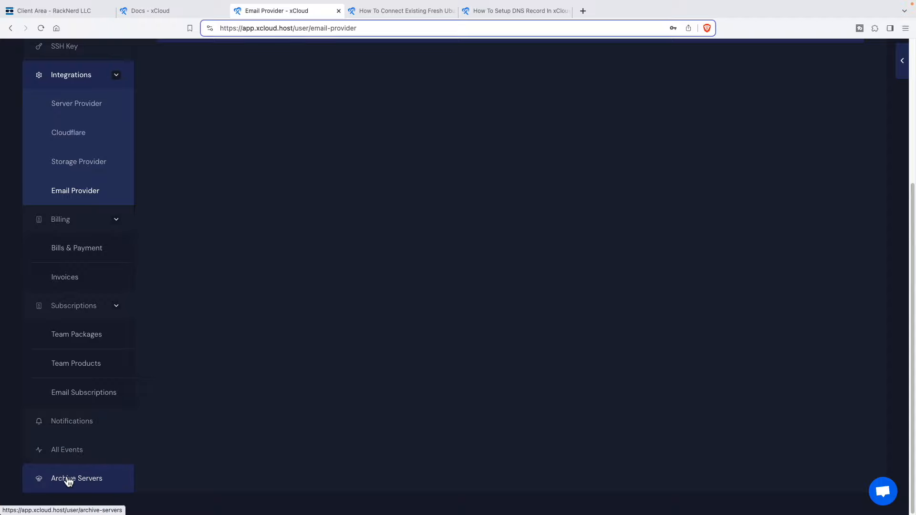
pyautogui.moveTo(73, 487)
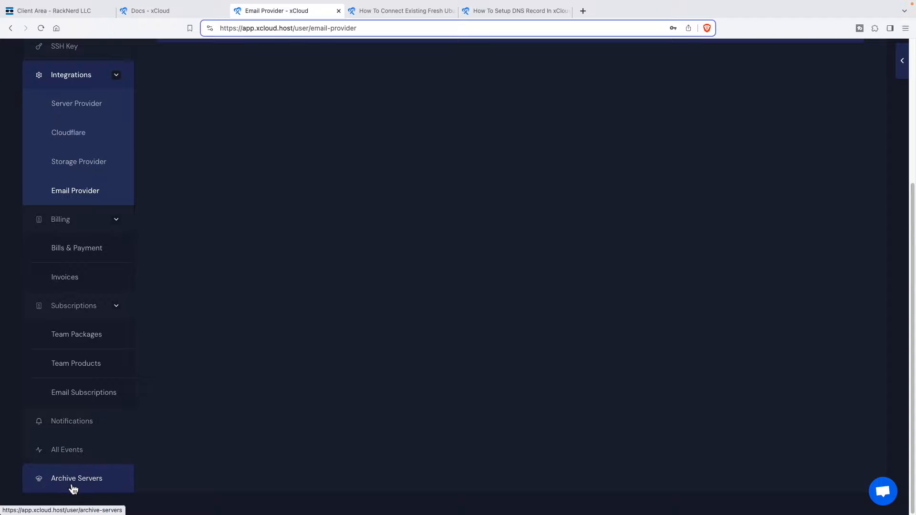
pyautogui.moveTo(76, 487)
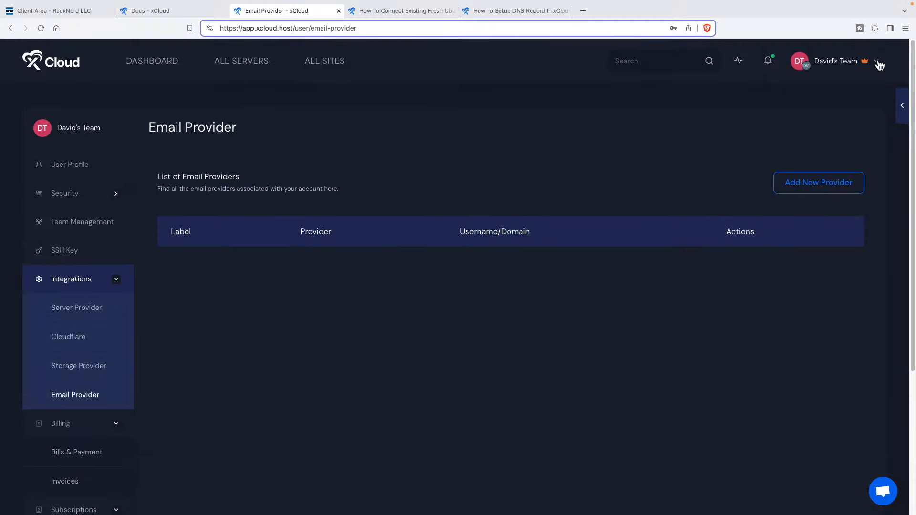
pyautogui.click(876, 61)
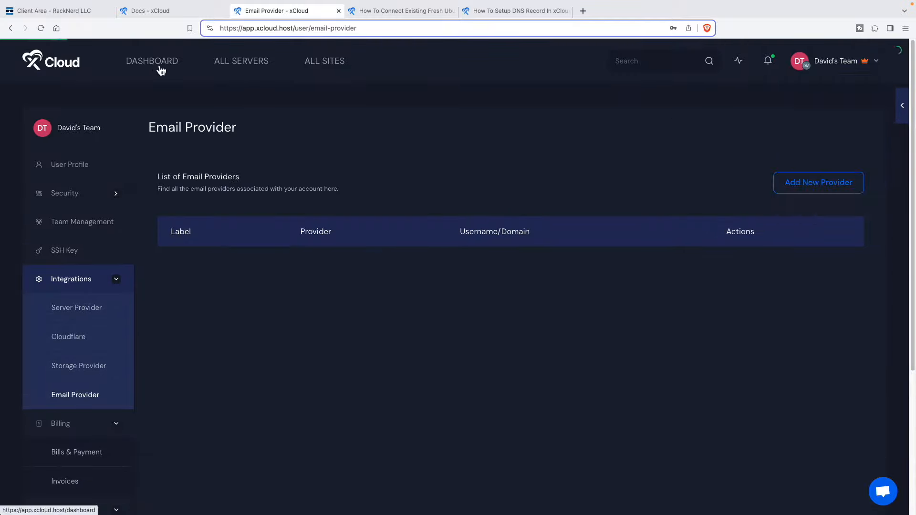
# Return to the empty xCloud dashboard with no servers or sites yet.
pyautogui.click(152, 61)
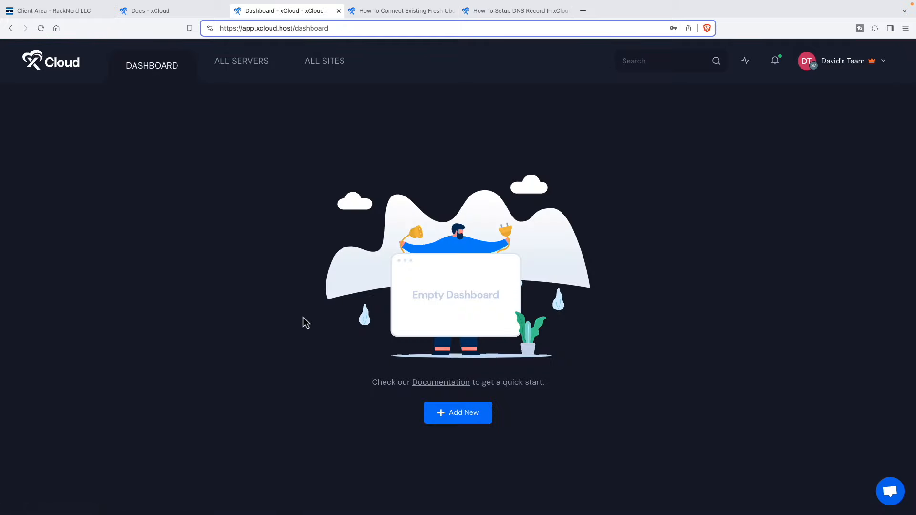
pyautogui.moveTo(422, 173)
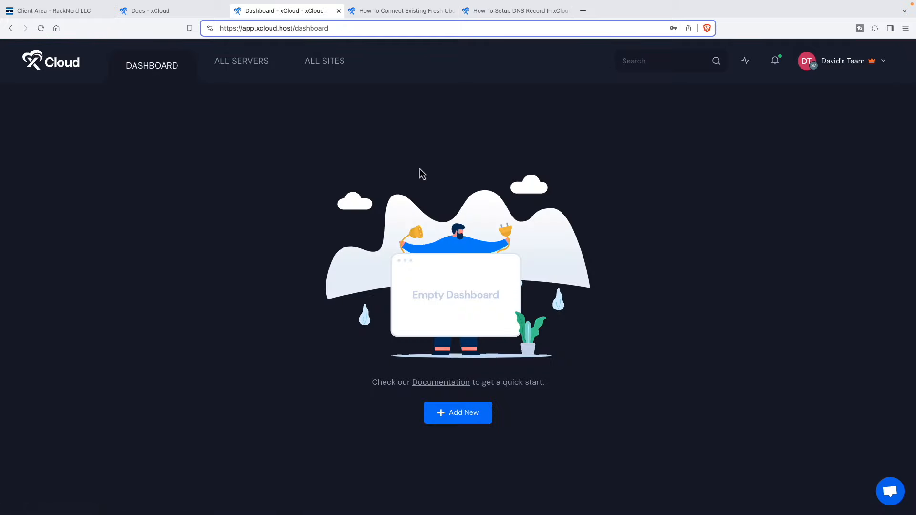
pyautogui.moveTo(454, 179)
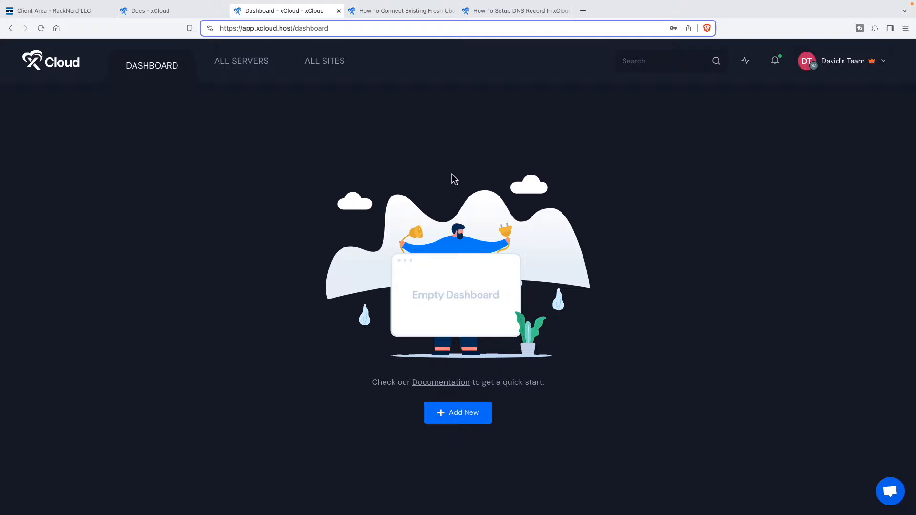
pyautogui.moveTo(439, 185)
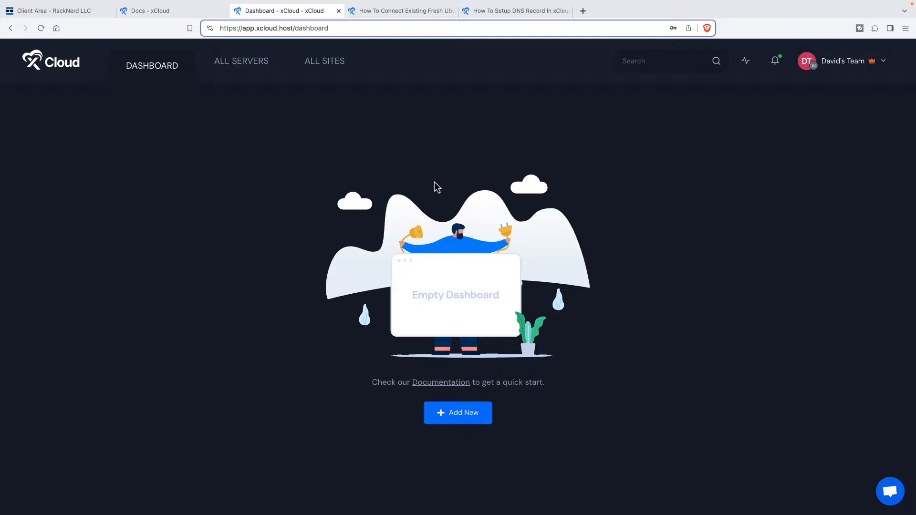
pyautogui.moveTo(437, 187)
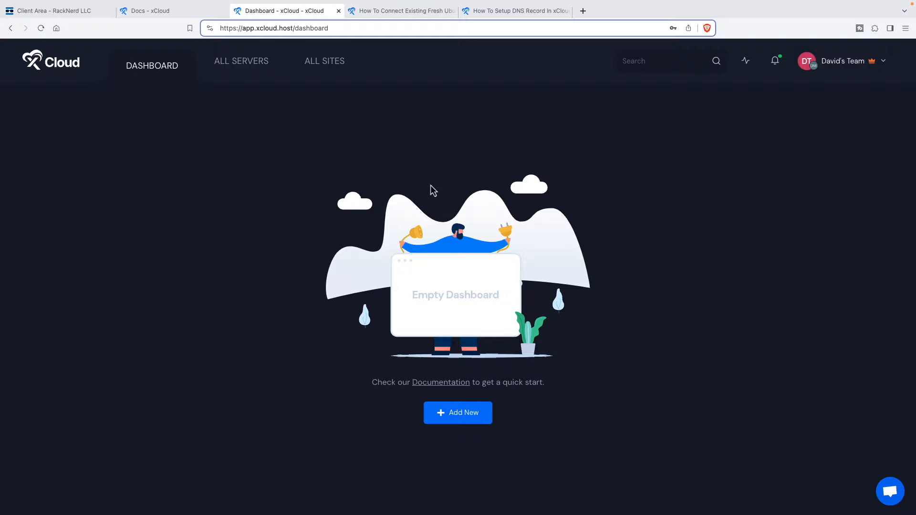
pyautogui.moveTo(402, 184)
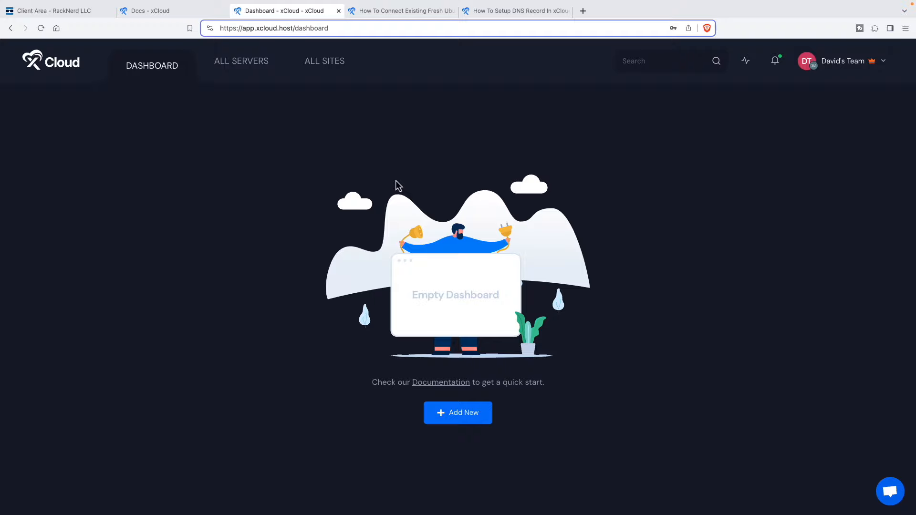
pyautogui.moveTo(540, 202)
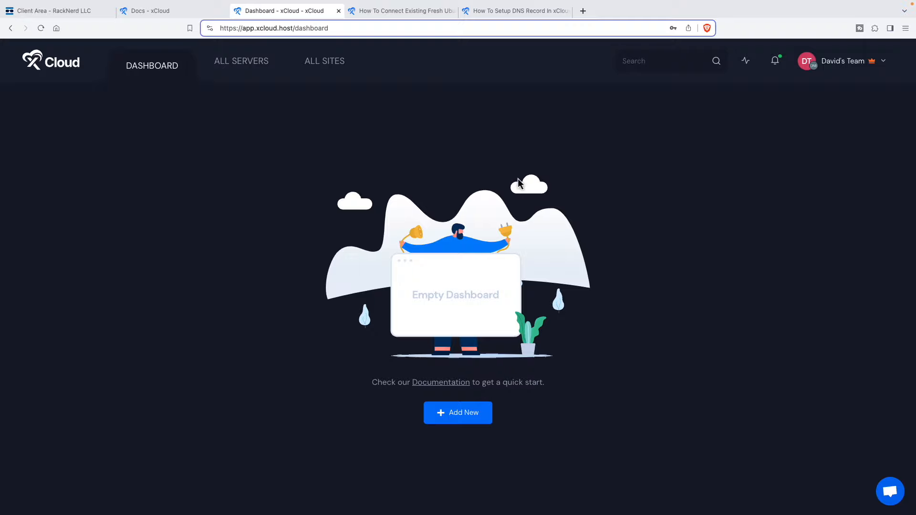
pyautogui.moveTo(525, 182)
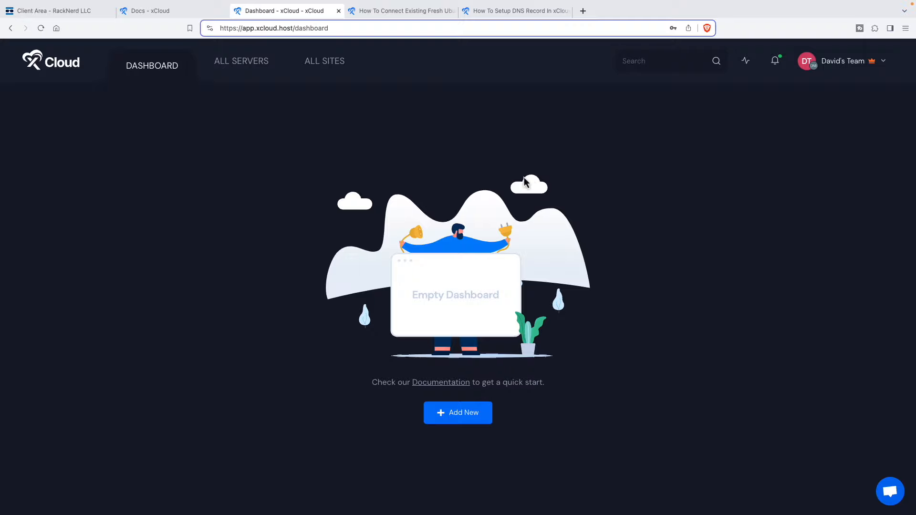
pyautogui.moveTo(424, 317)
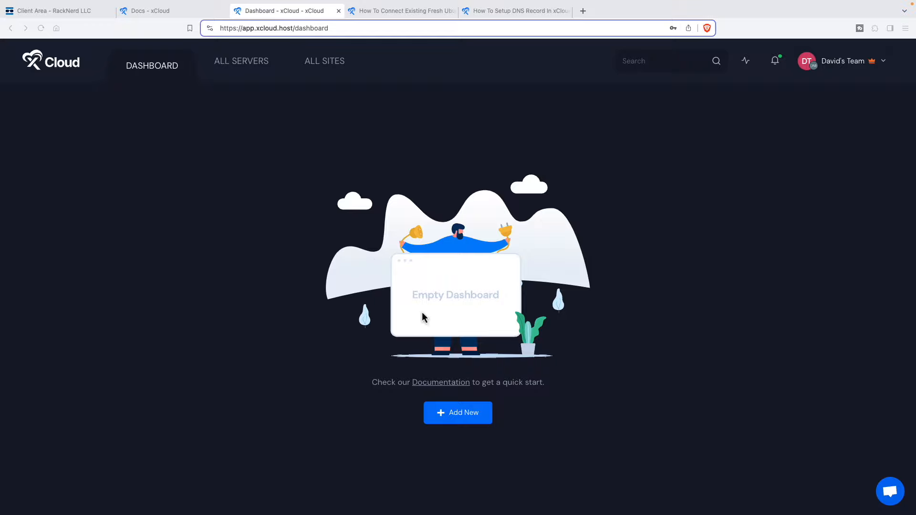
pyautogui.moveTo(401, 10)
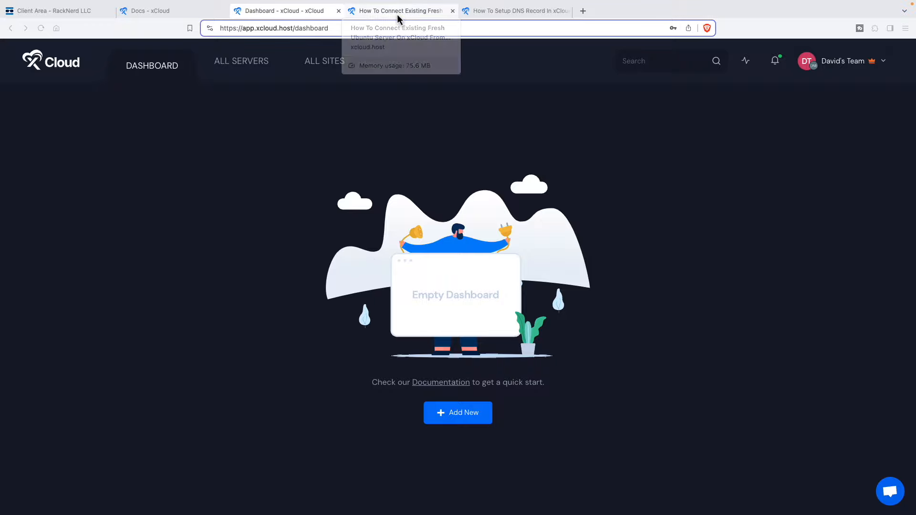
# Switch to the docs guide on connecting an existing fresh Ubuntu server from any provider.
pyautogui.click(400, 10)
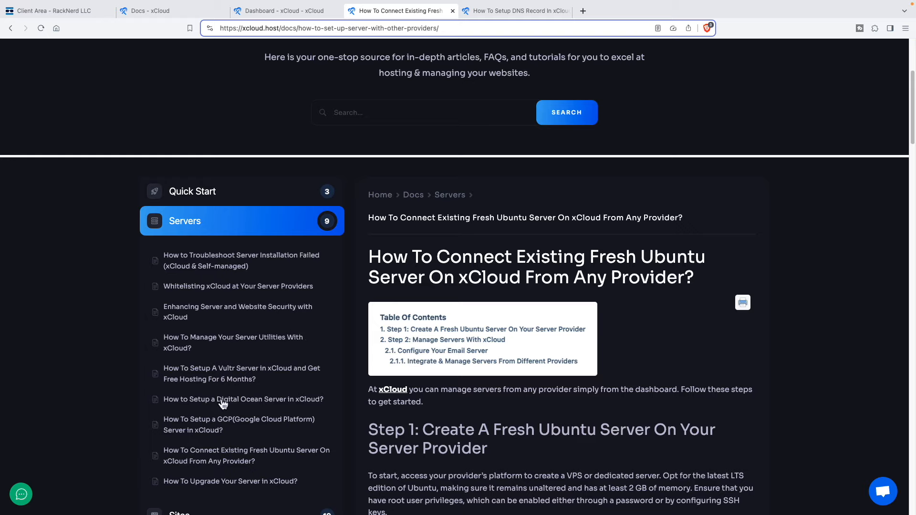
pyautogui.moveTo(252, 378)
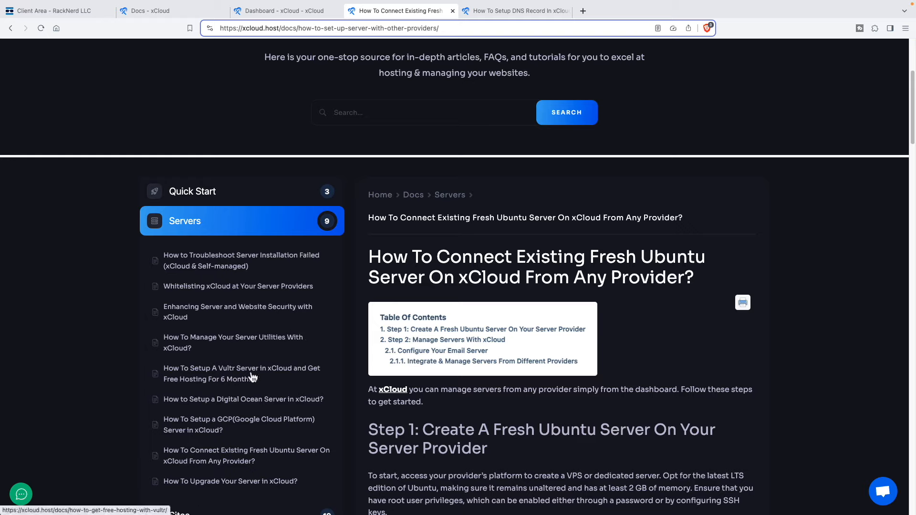
pyautogui.moveTo(248, 425)
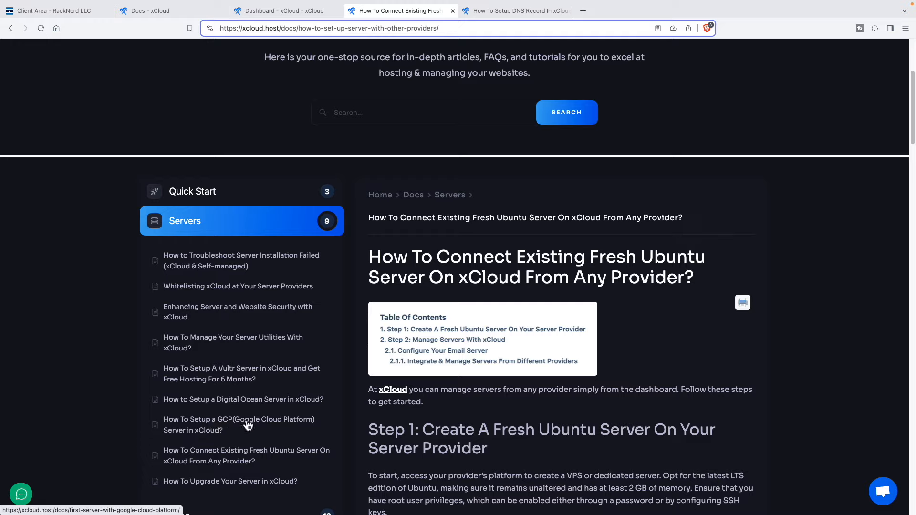
pyautogui.moveTo(227, 460)
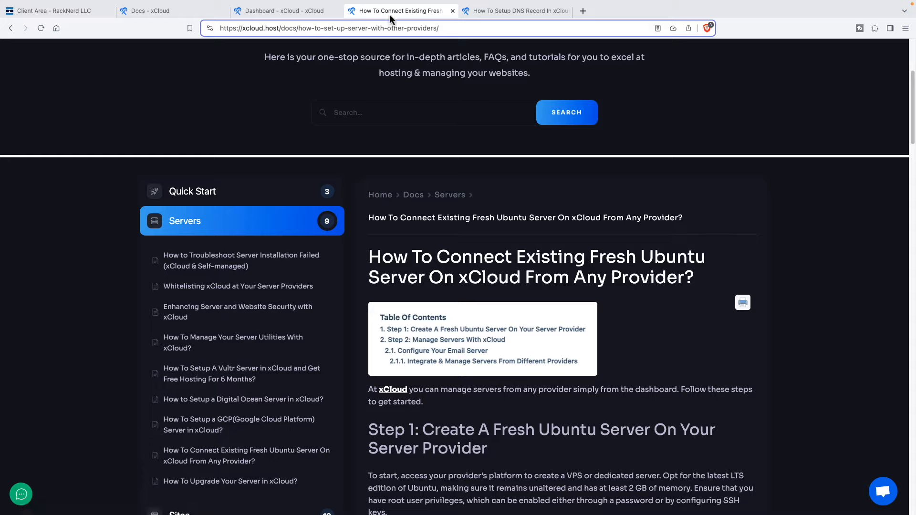
pyautogui.moveTo(628, 378)
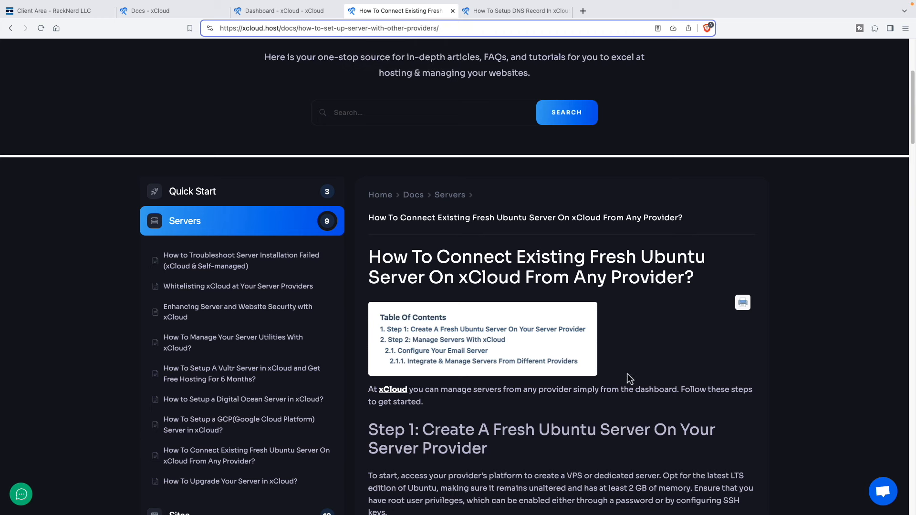
pyautogui.scroll(-3)
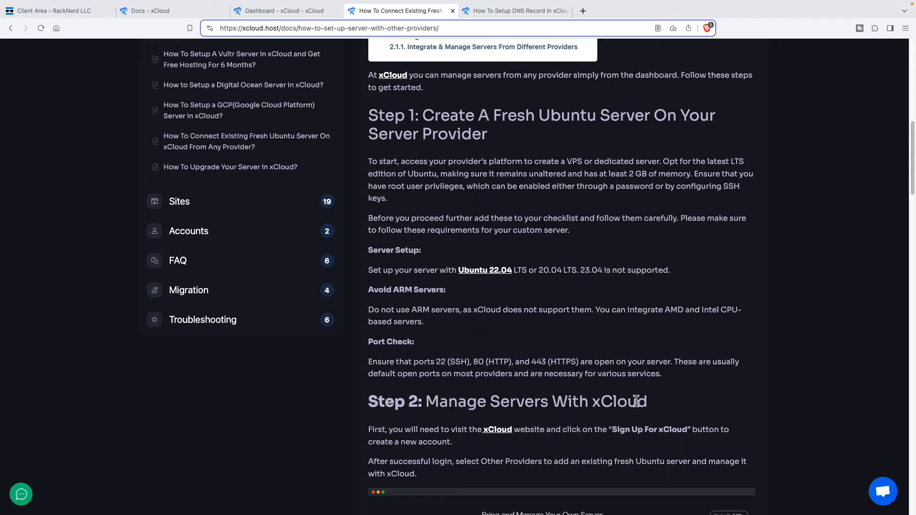
pyautogui.moveTo(659, 352)
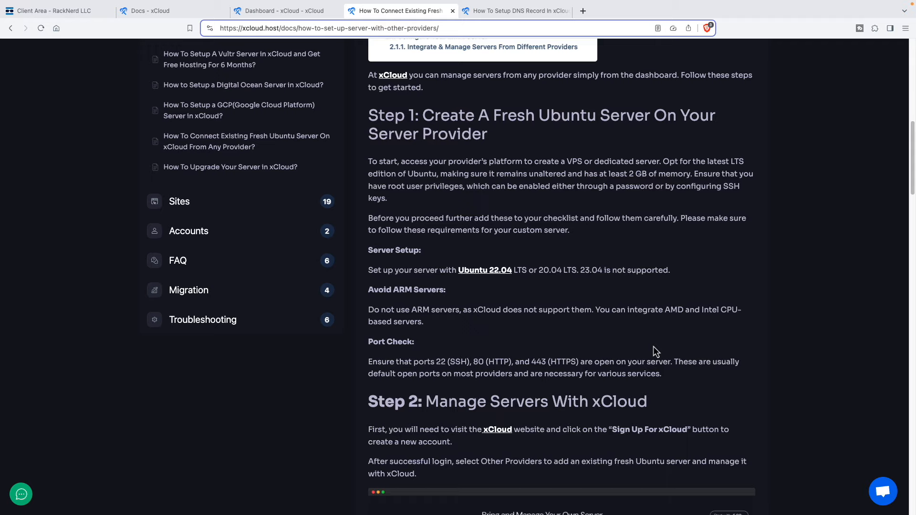
pyautogui.moveTo(488, 236)
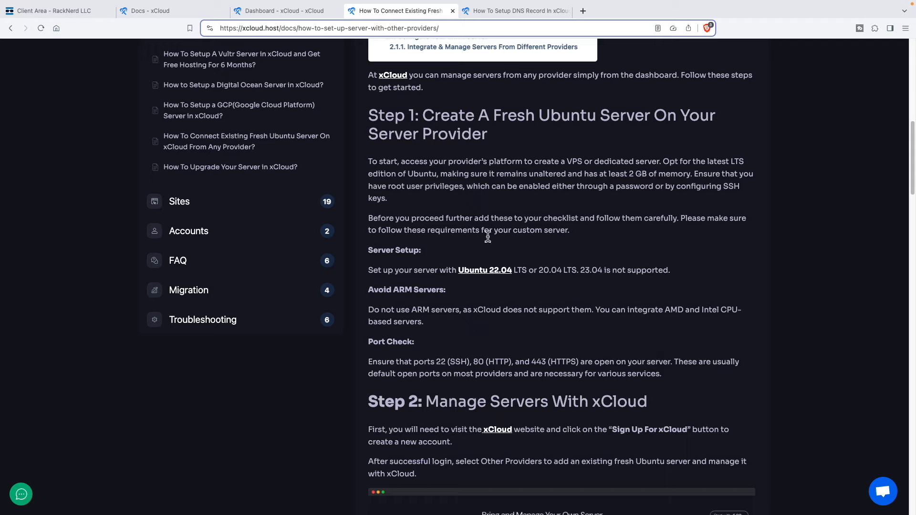
pyautogui.moveTo(569, 174)
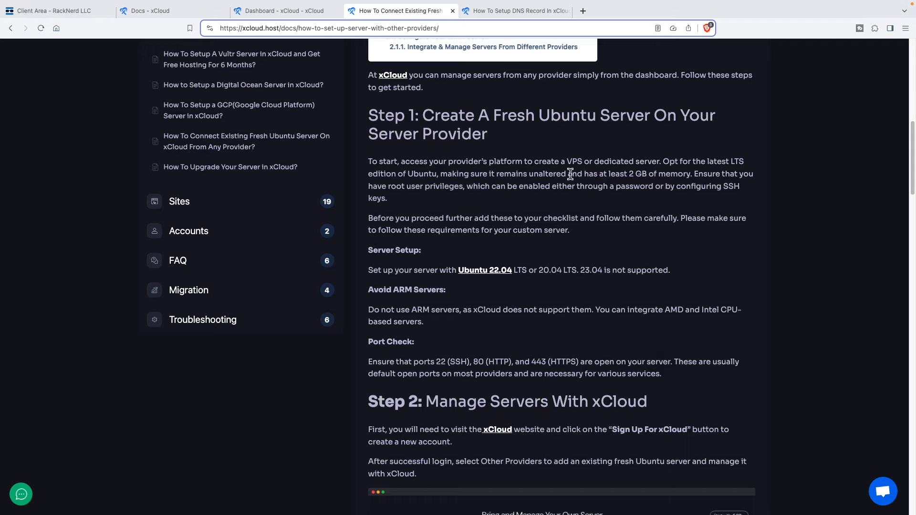
pyautogui.moveTo(625, 178)
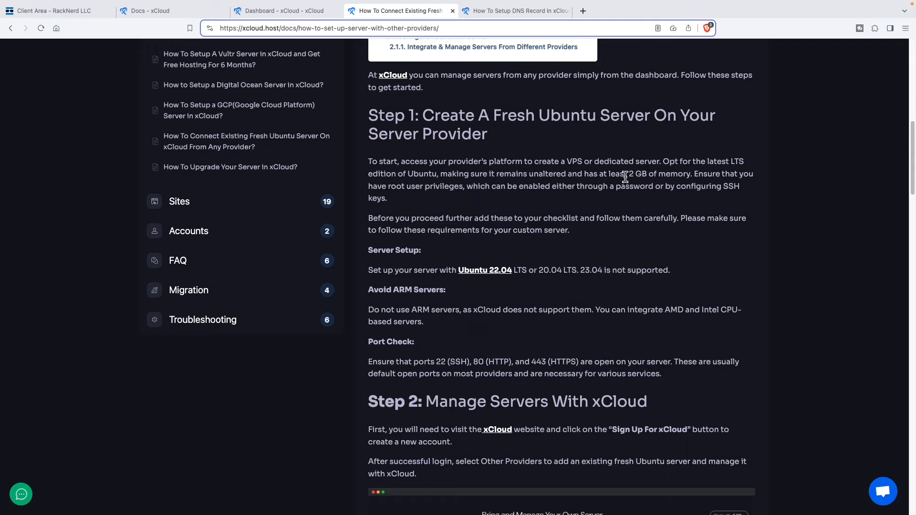
pyautogui.moveTo(604, 182)
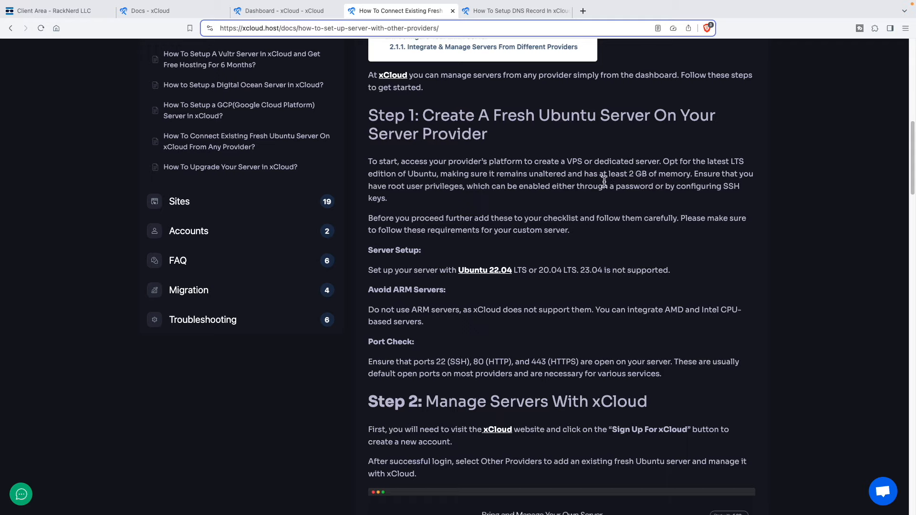
pyautogui.moveTo(628, 177)
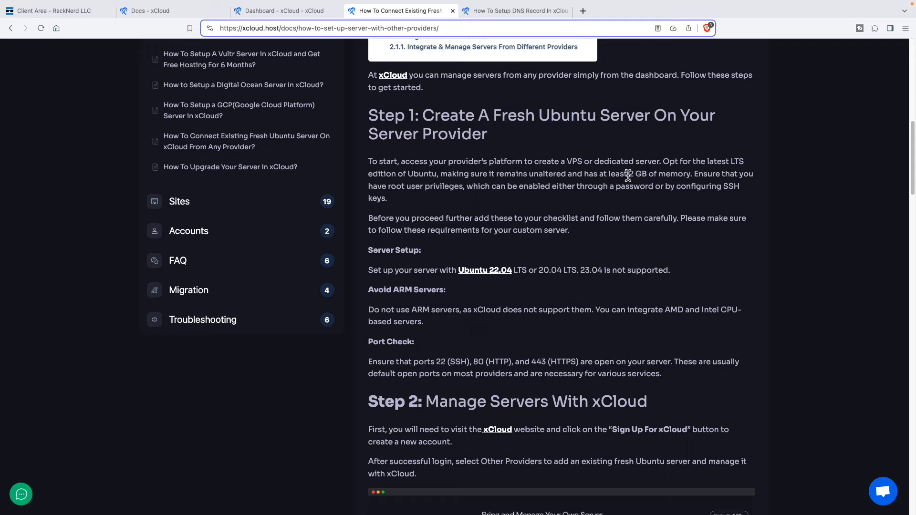
pyautogui.moveTo(691, 249)
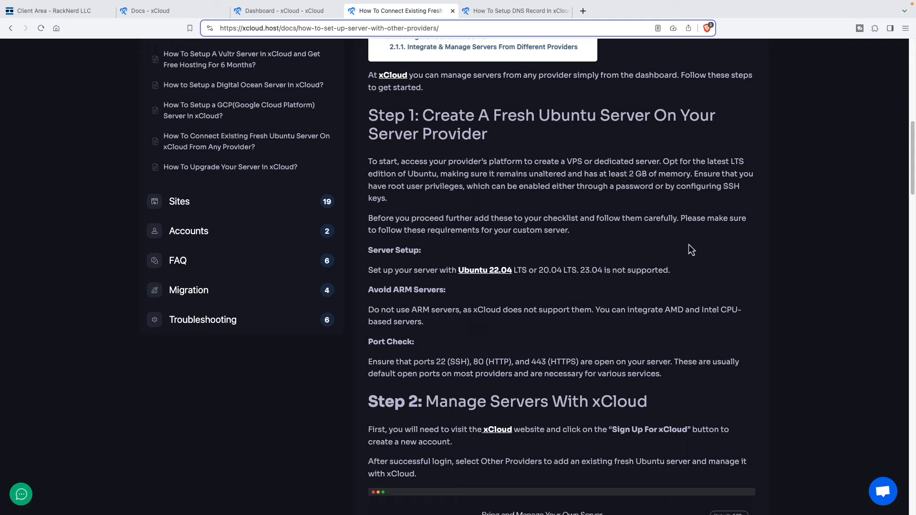
pyautogui.moveTo(485, 270)
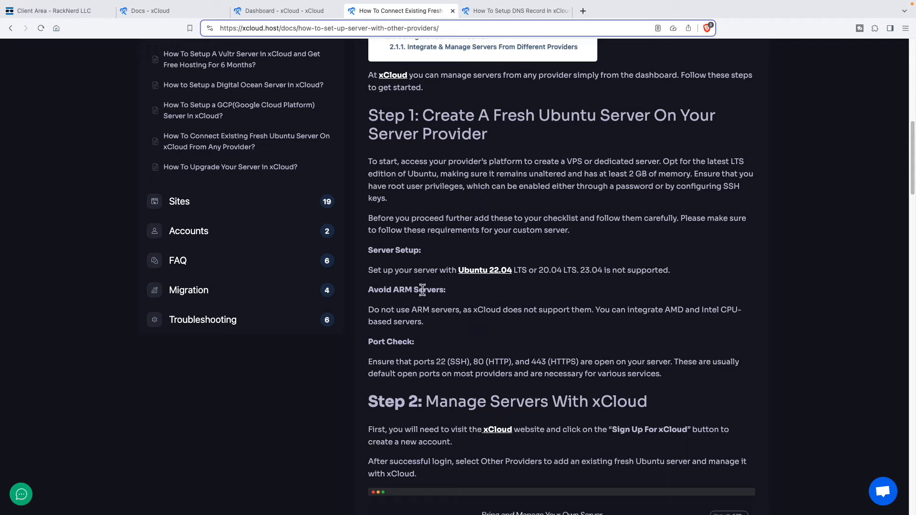
pyautogui.moveTo(691, 313)
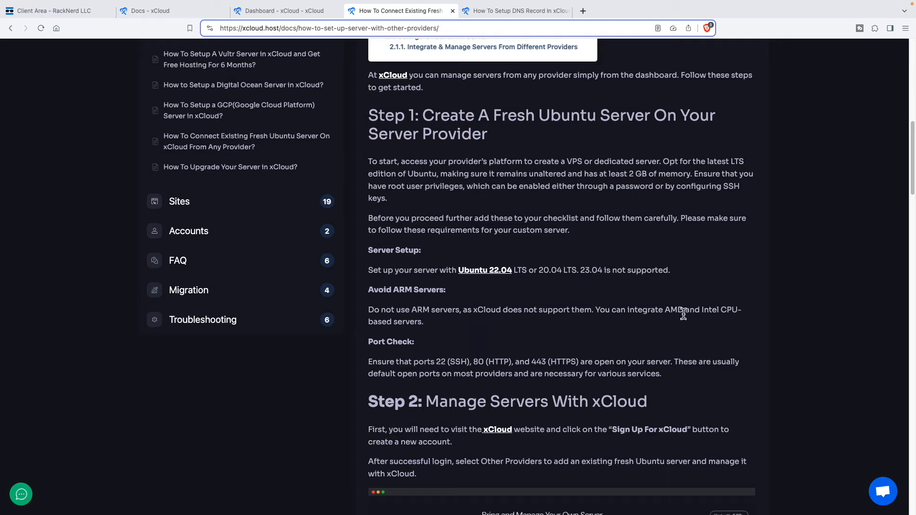
pyautogui.scroll(-3)
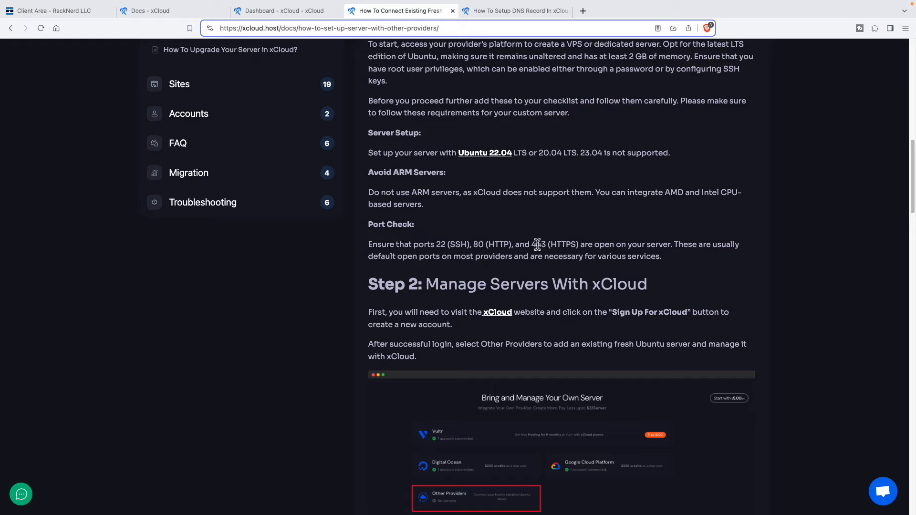
pyautogui.moveTo(449, 245)
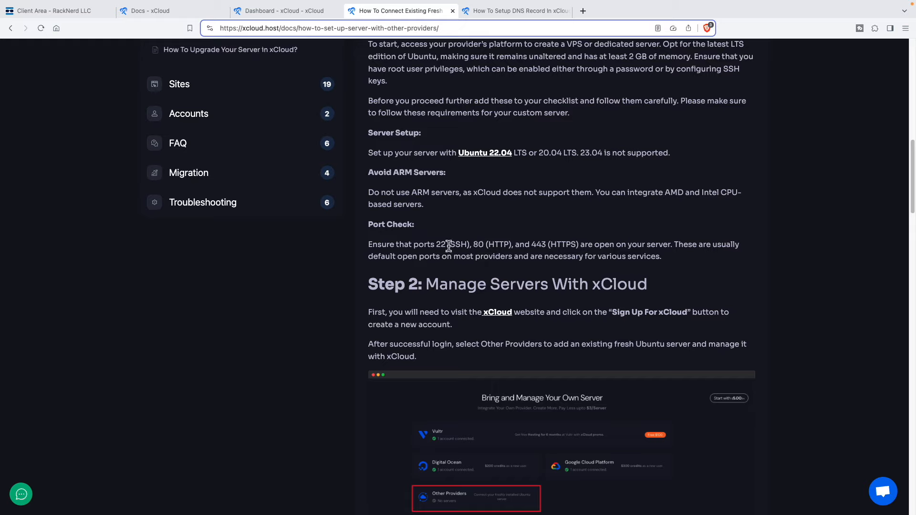
pyautogui.moveTo(452, 257)
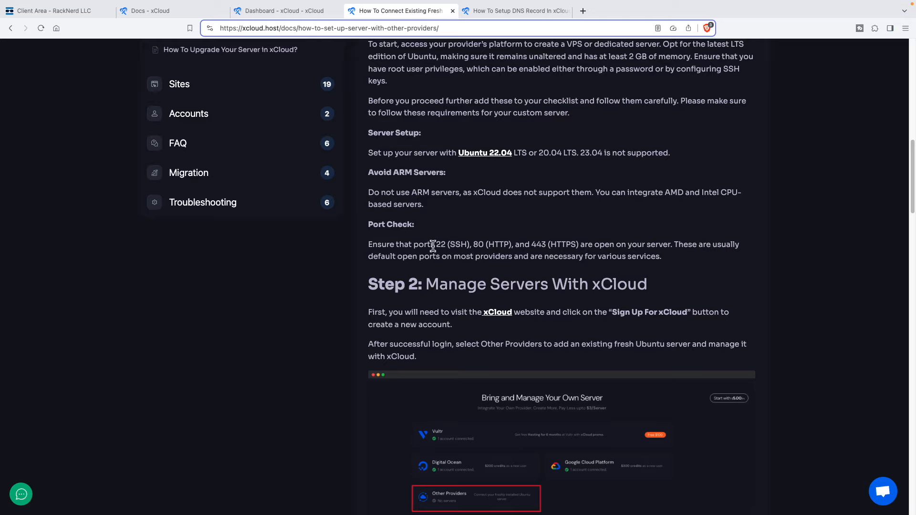
pyautogui.moveTo(448, 253)
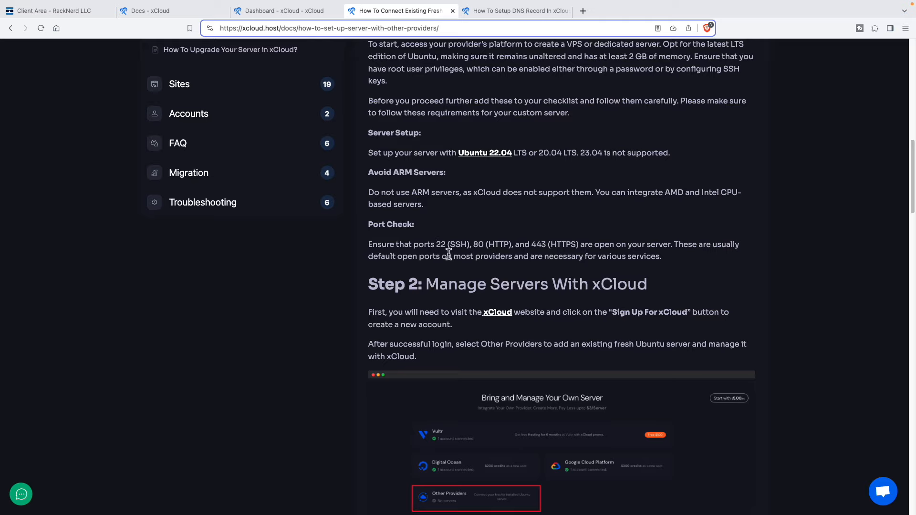
pyautogui.scroll(-3)
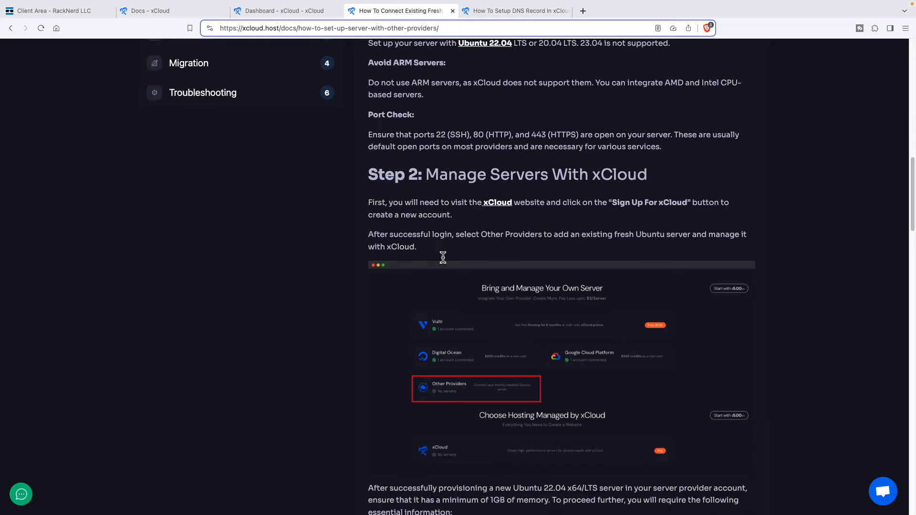
pyautogui.scroll(-3)
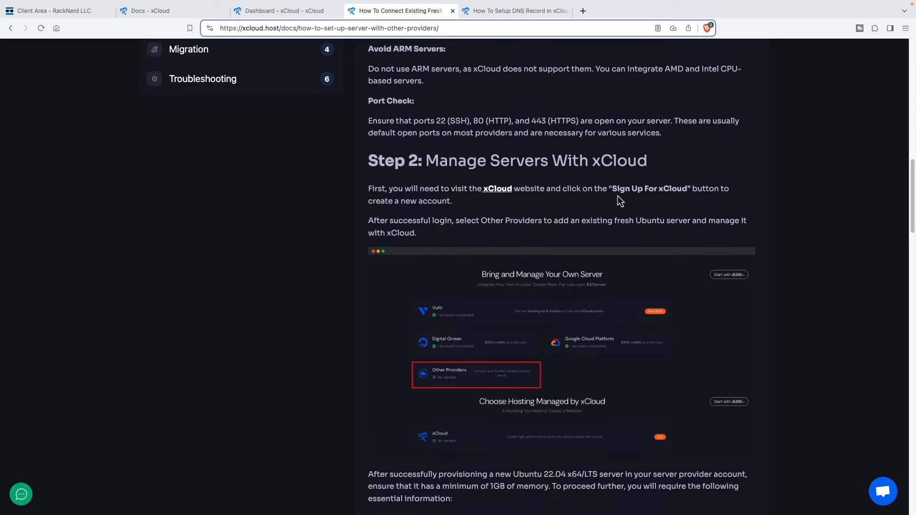
pyautogui.moveTo(472, 233)
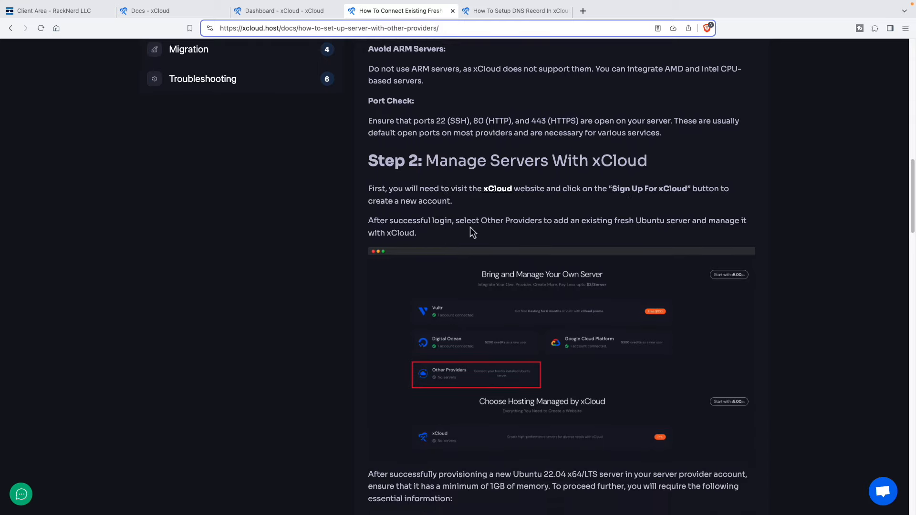
pyautogui.moveTo(495, 220)
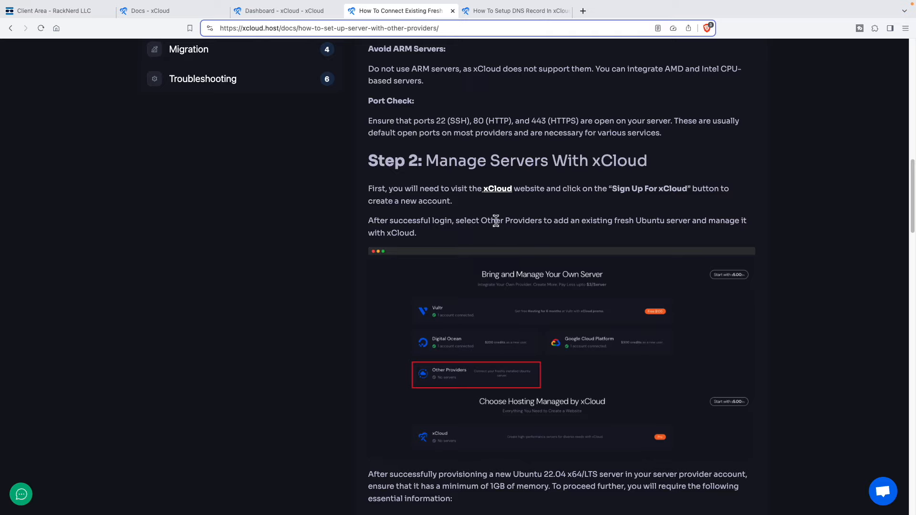
pyautogui.moveTo(481, 223)
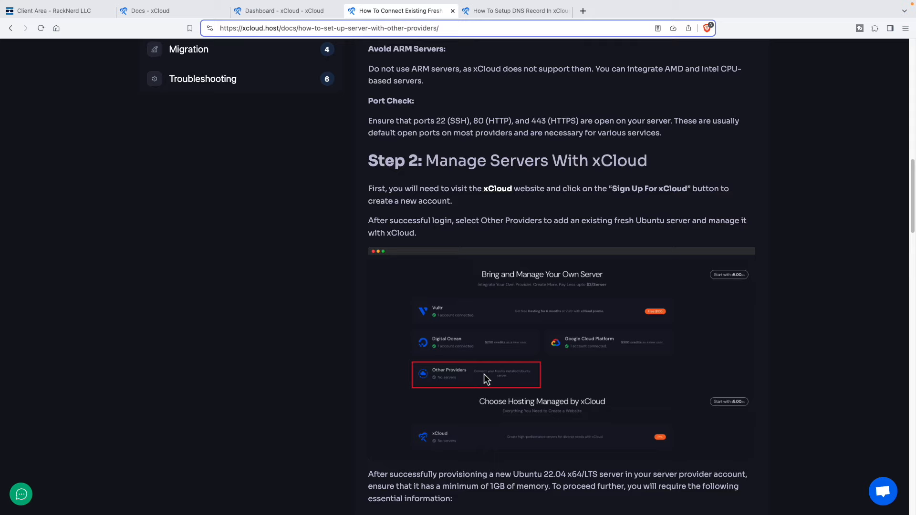
pyautogui.scroll(-3)
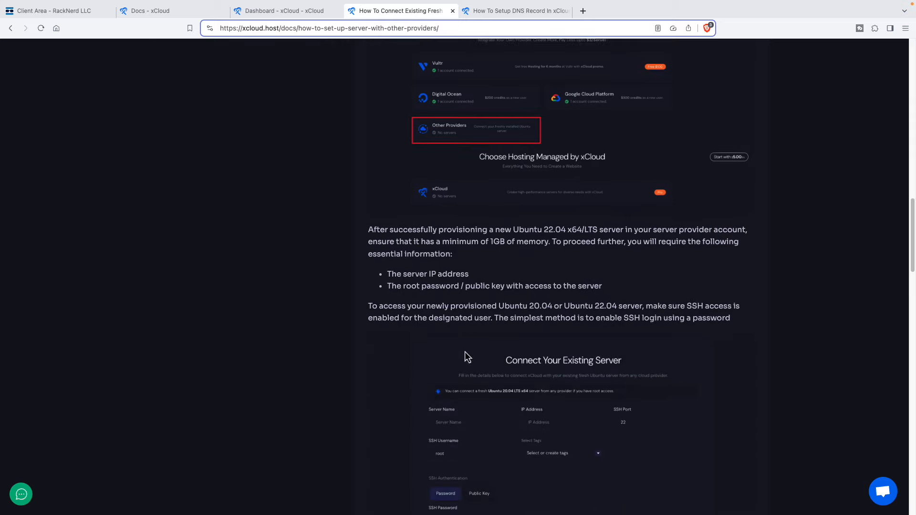
pyautogui.scroll(-3)
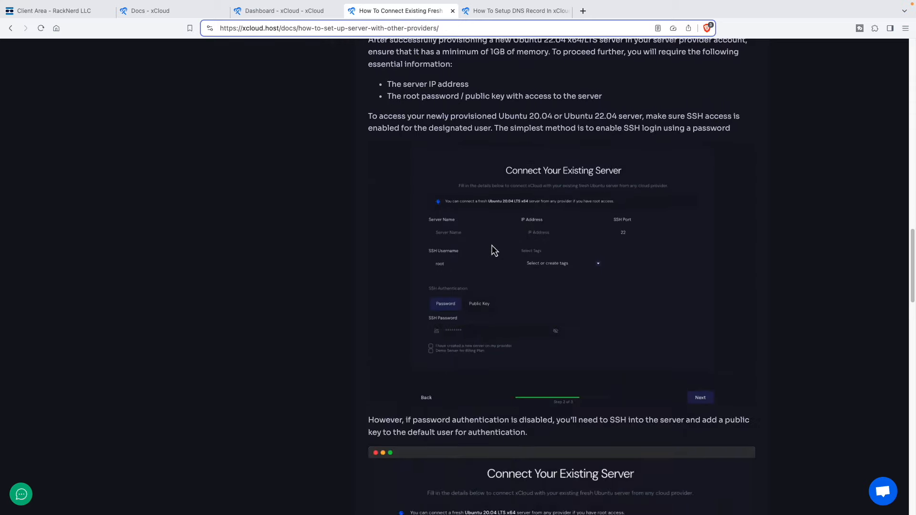
pyautogui.scroll(-3)
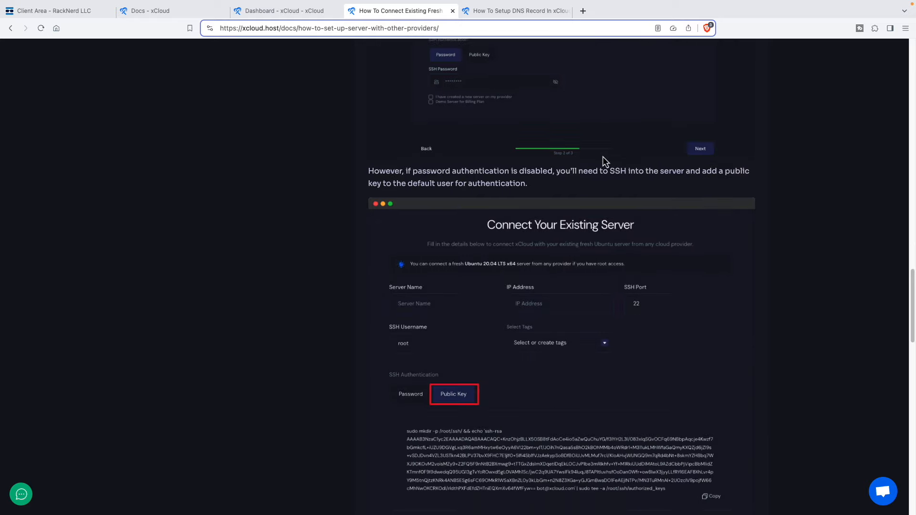
pyautogui.scroll(-3)
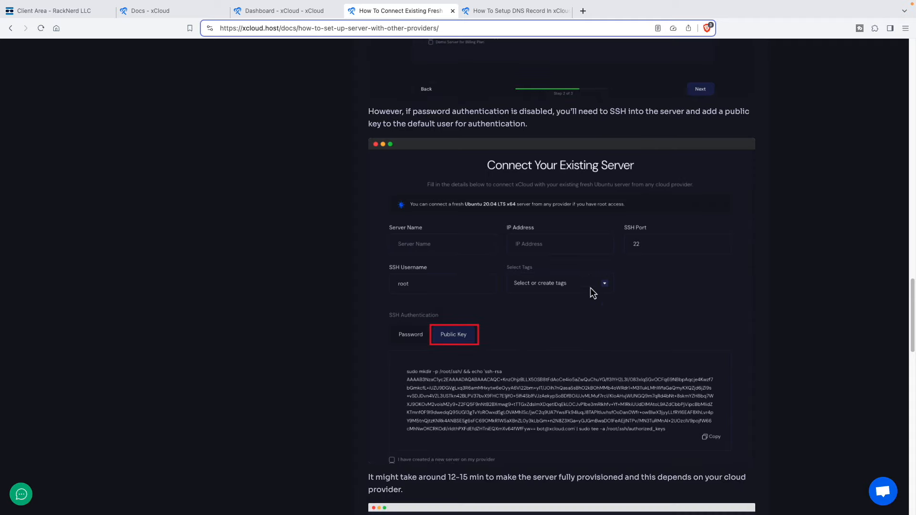
pyautogui.moveTo(558, 359)
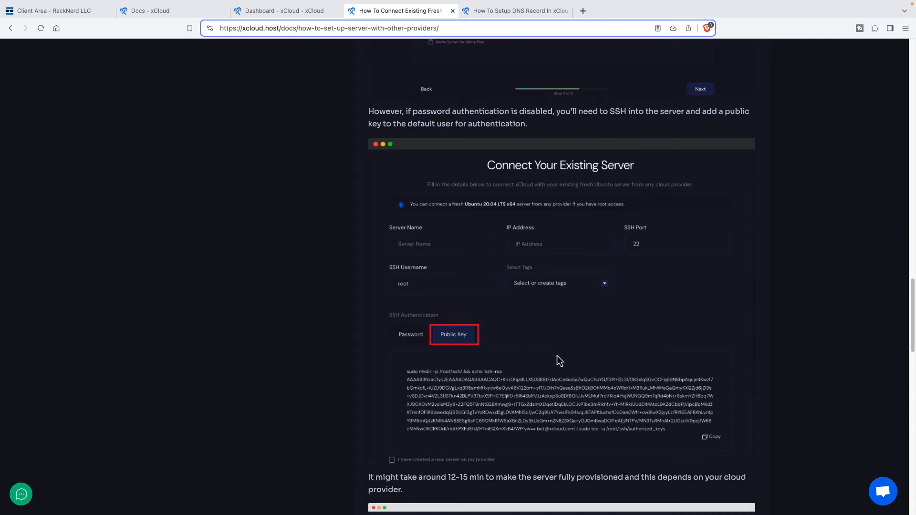
pyautogui.moveTo(489, 337)
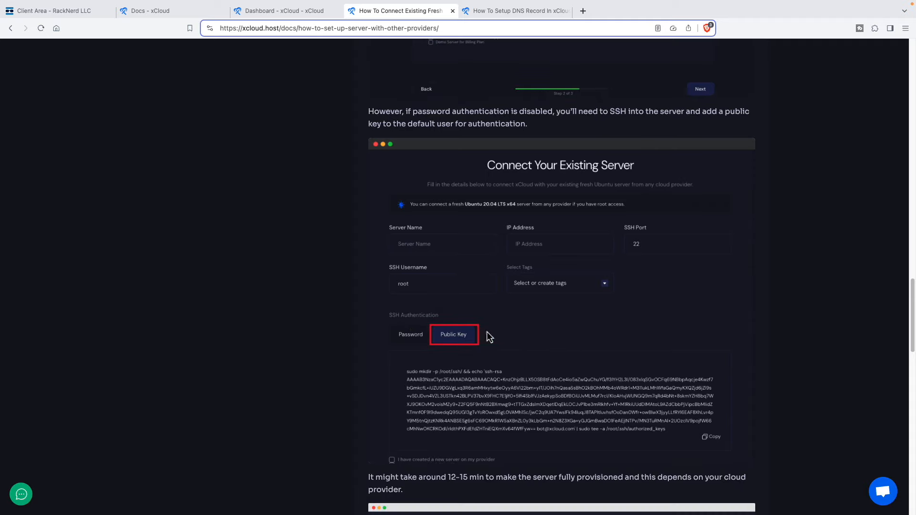
pyautogui.scroll(-3)
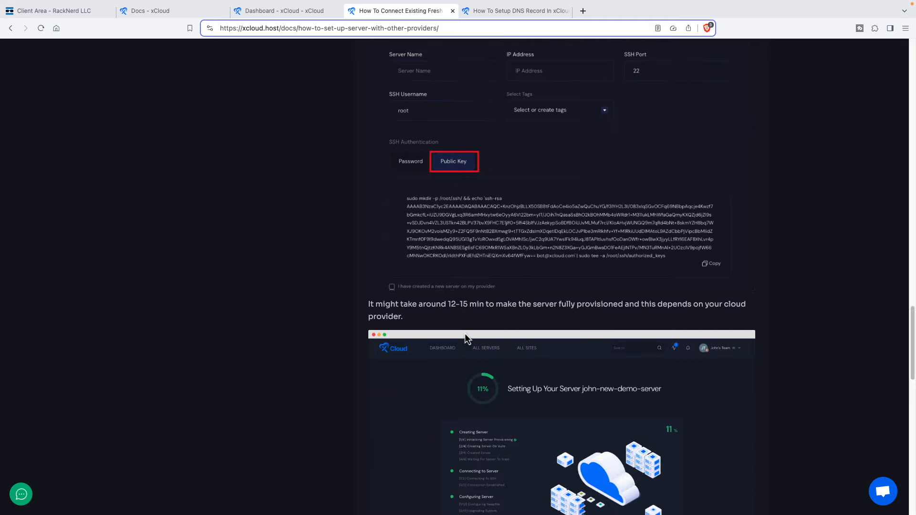
pyautogui.moveTo(693, 338)
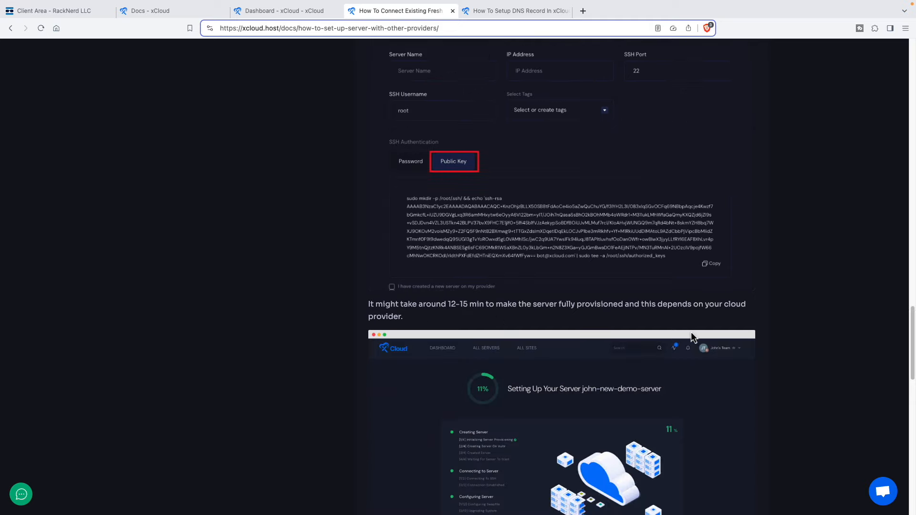
pyautogui.scroll(-3)
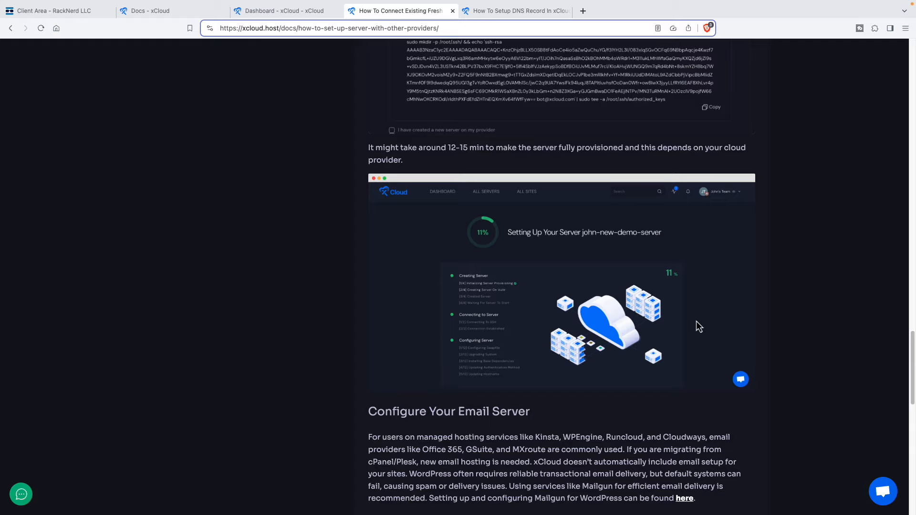
pyautogui.moveTo(447, 233)
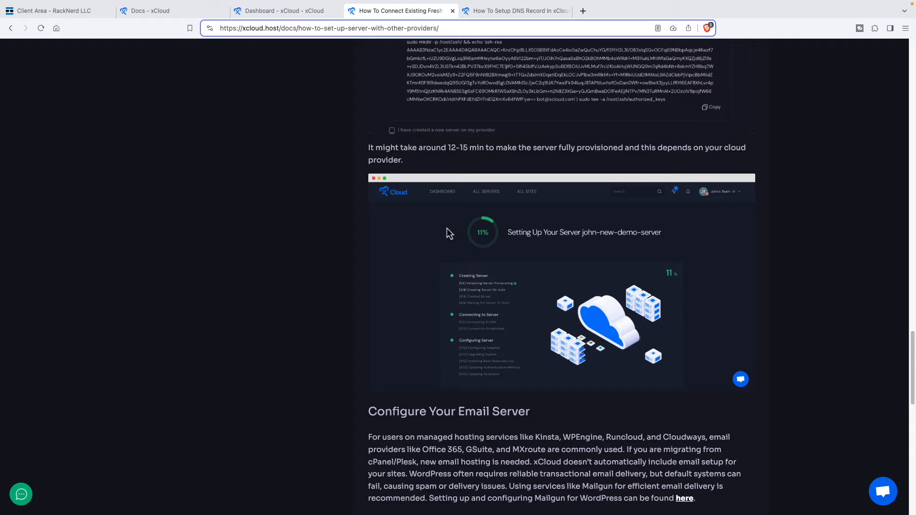
pyautogui.scroll(-3)
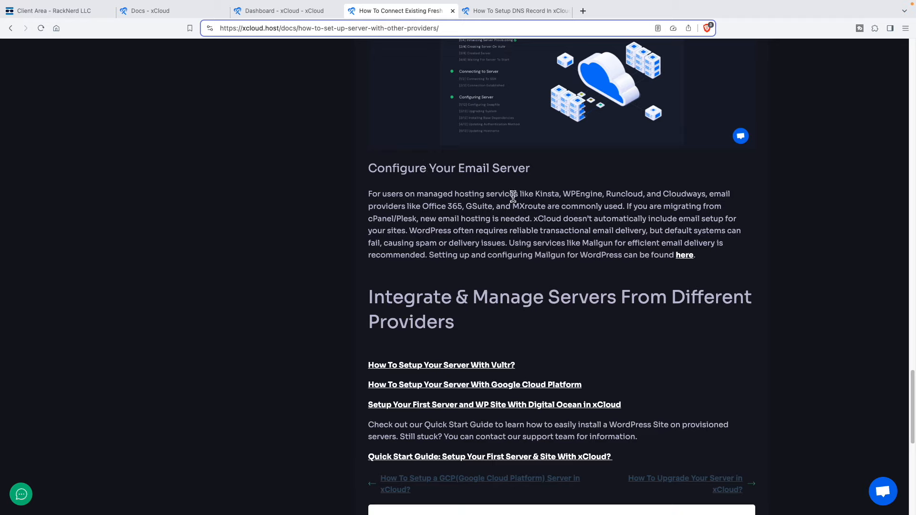
pyautogui.moveTo(476, 222)
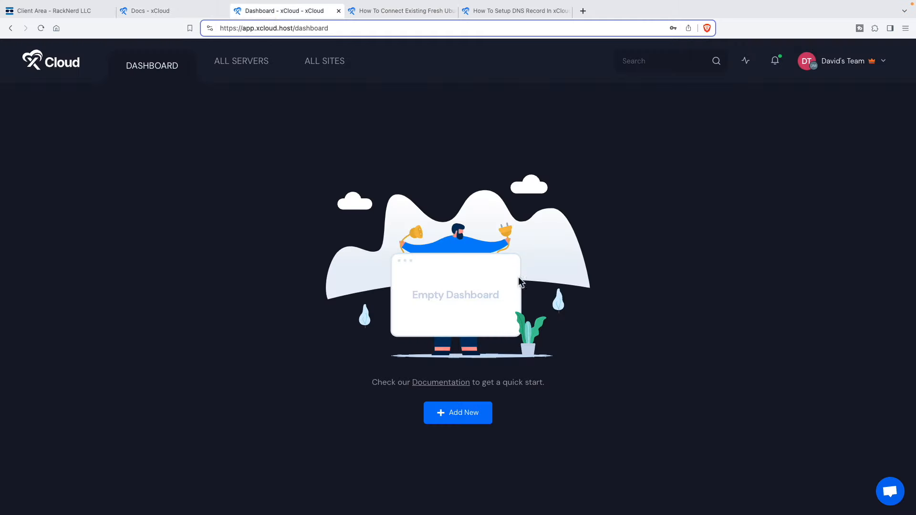
pyautogui.moveTo(458, 412)
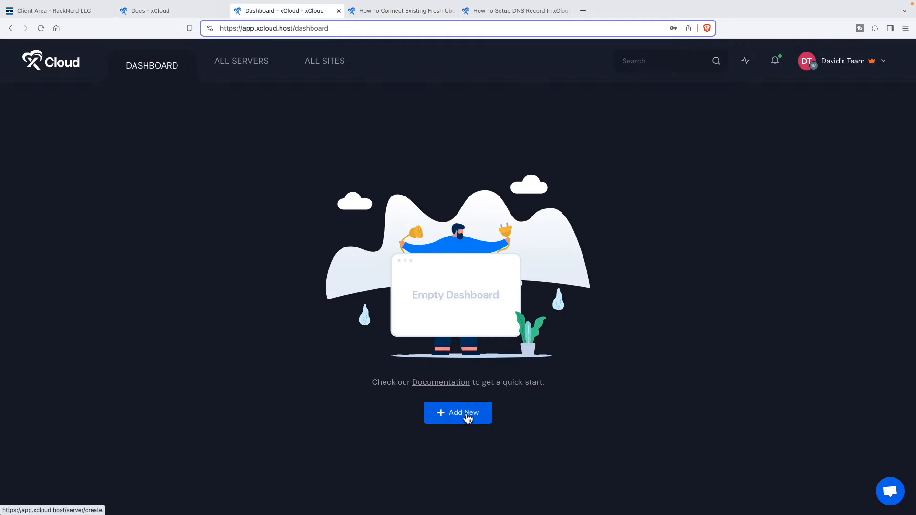
# Choose Other Providers to reach the Connect Your Existing Server form (SSH port 22, root).
pyautogui.click(457, 412)
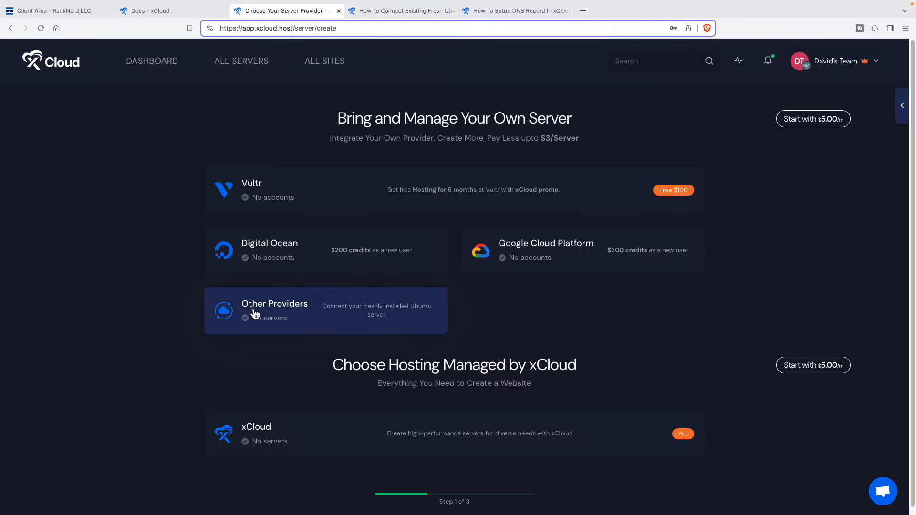
pyautogui.moveTo(256, 315)
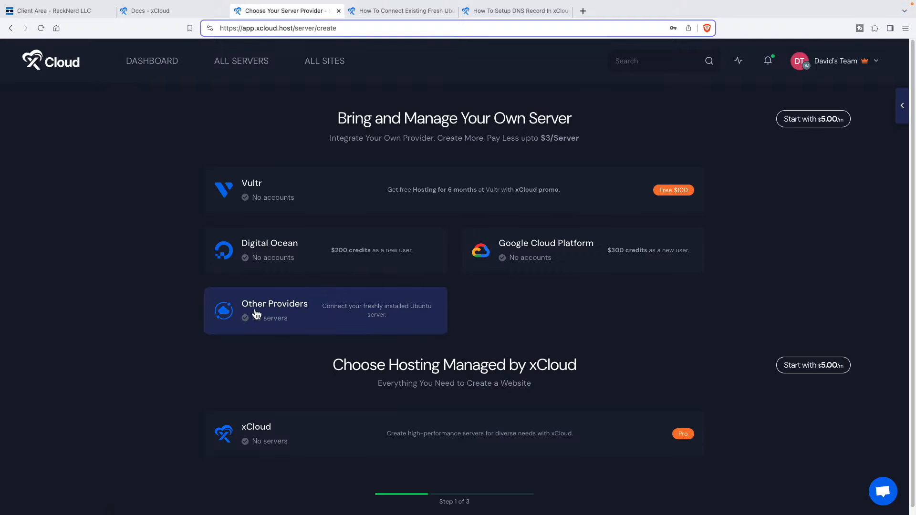
pyautogui.click(275, 303)
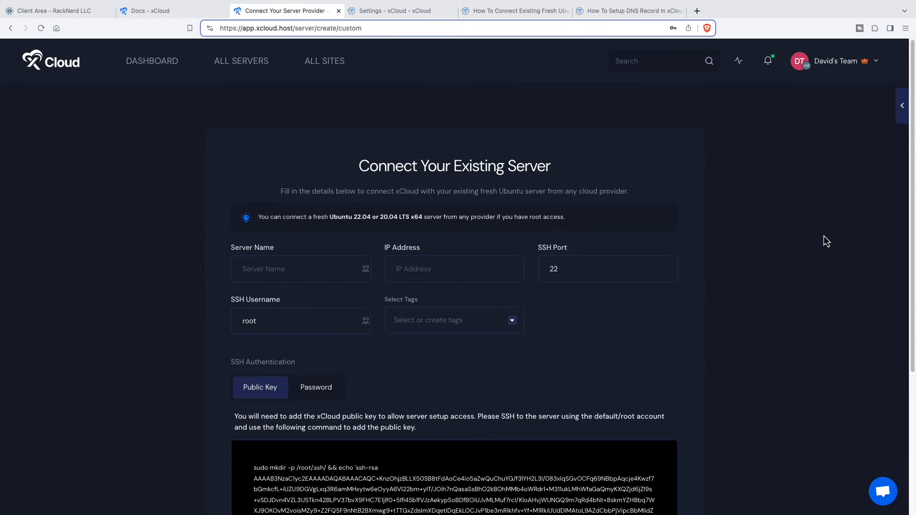
# Name the server Lasker, use root password authentication, confirm it is a new server, and submit for verification.
pyautogui.scroll(-3)
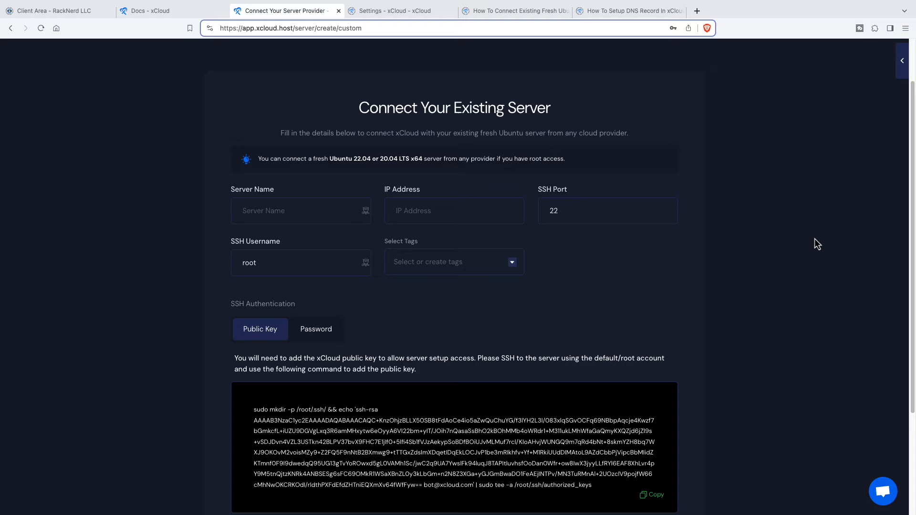
pyautogui.write('Lasker')
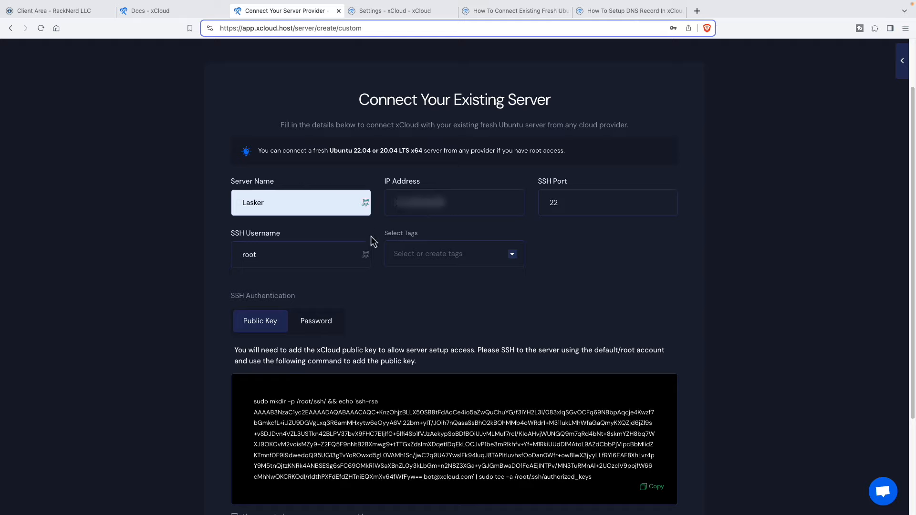
pyautogui.moveTo(358, 305)
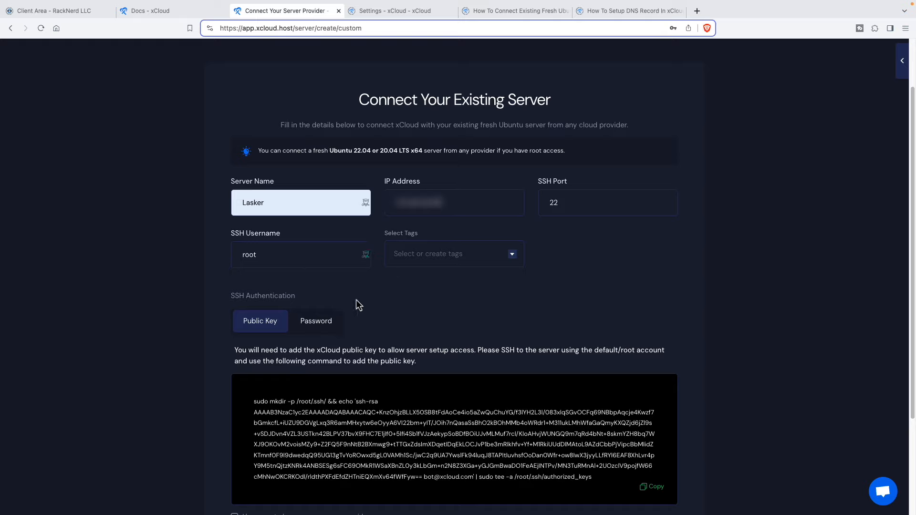
pyautogui.moveTo(479, 251)
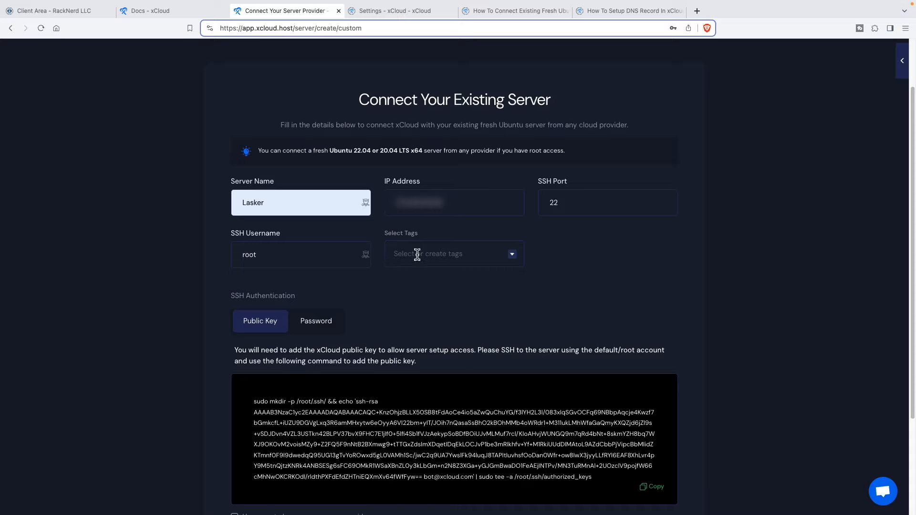
pyautogui.moveTo(407, 285)
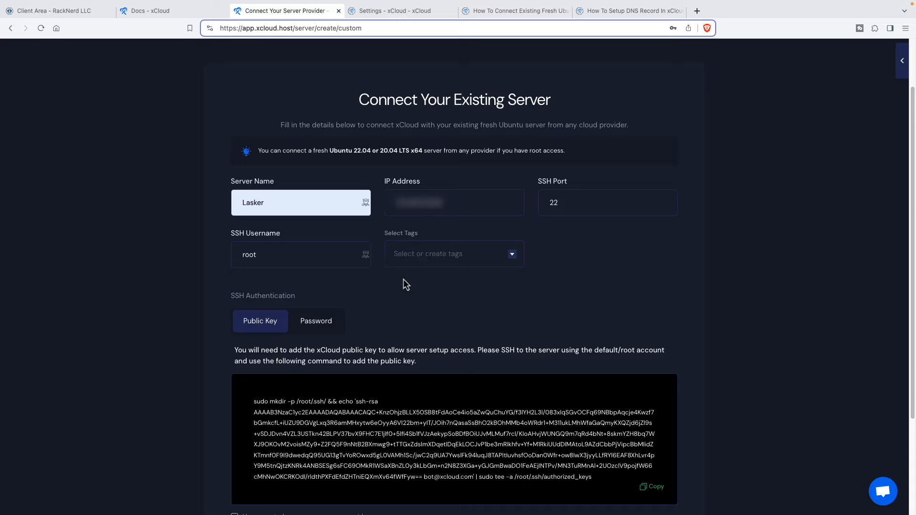
pyautogui.click(316, 321)
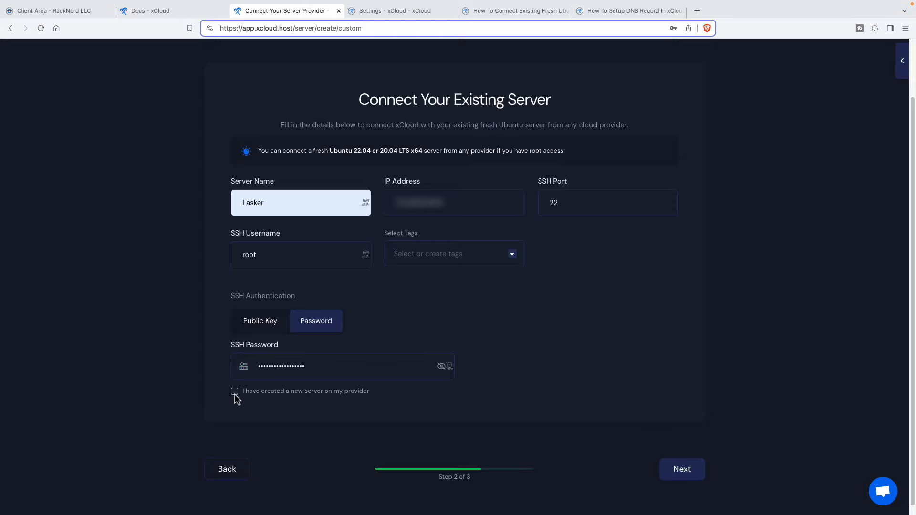
pyautogui.click(234, 391)
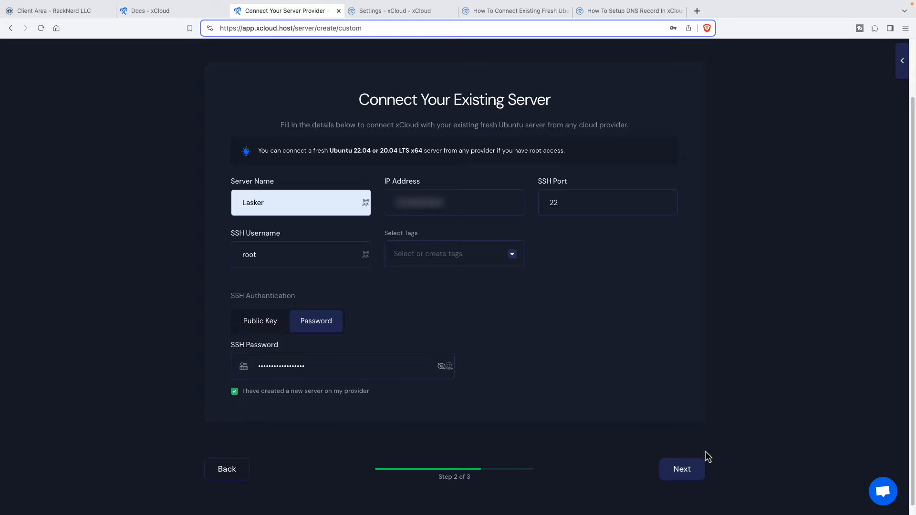
pyautogui.click(681, 468)
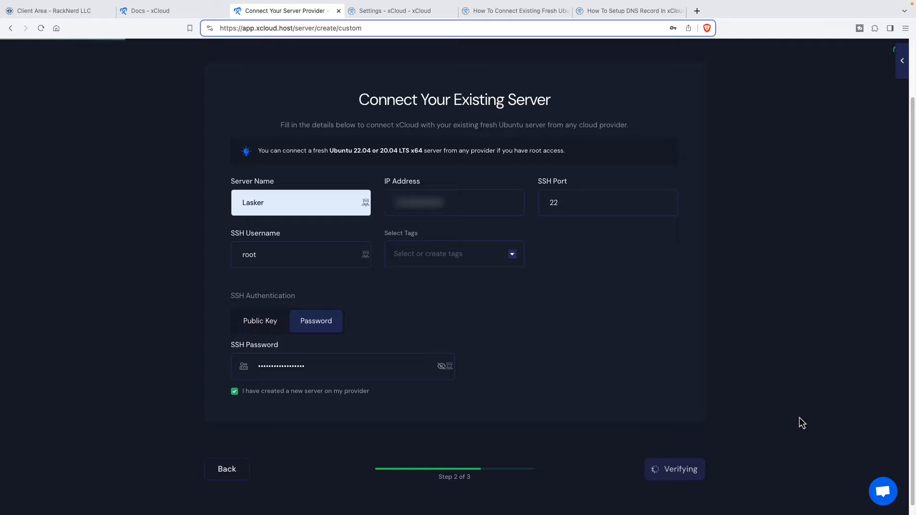
pyautogui.click(675, 470)
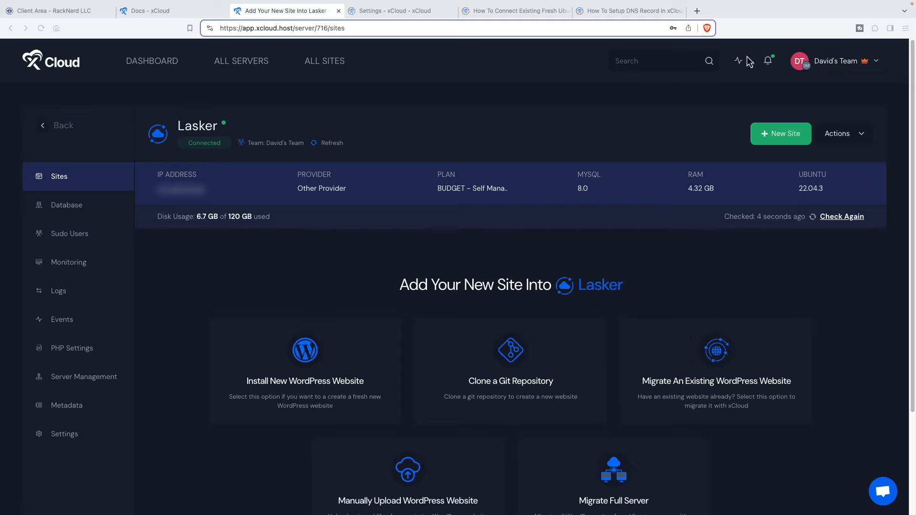
pyautogui.moveTo(628, 102)
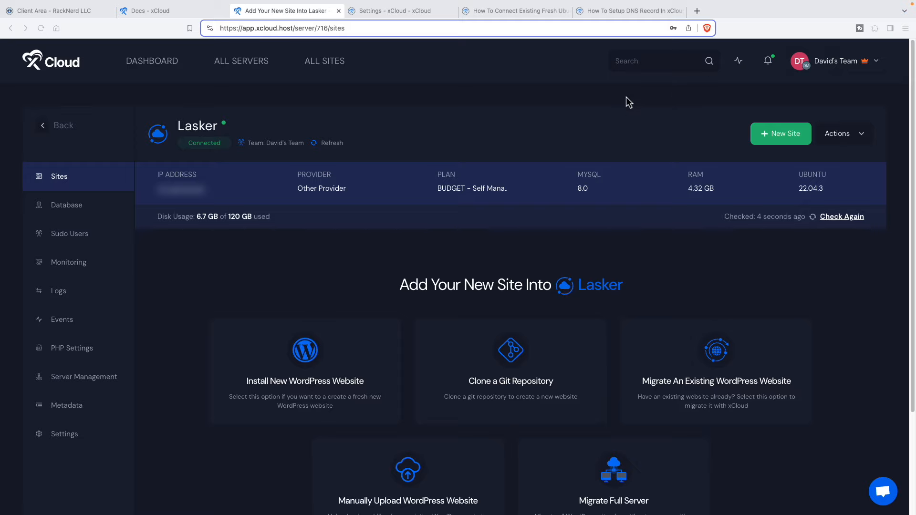
pyautogui.moveTo(596, 103)
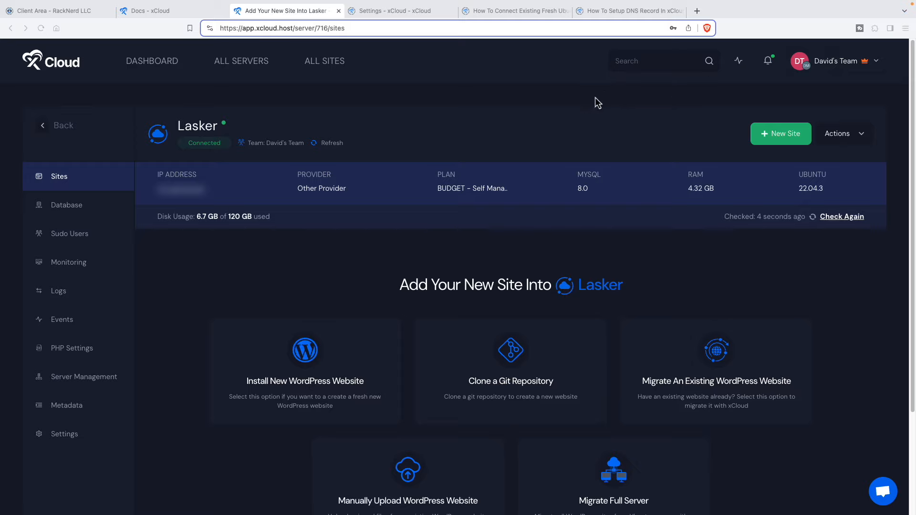
pyautogui.moveTo(461, 95)
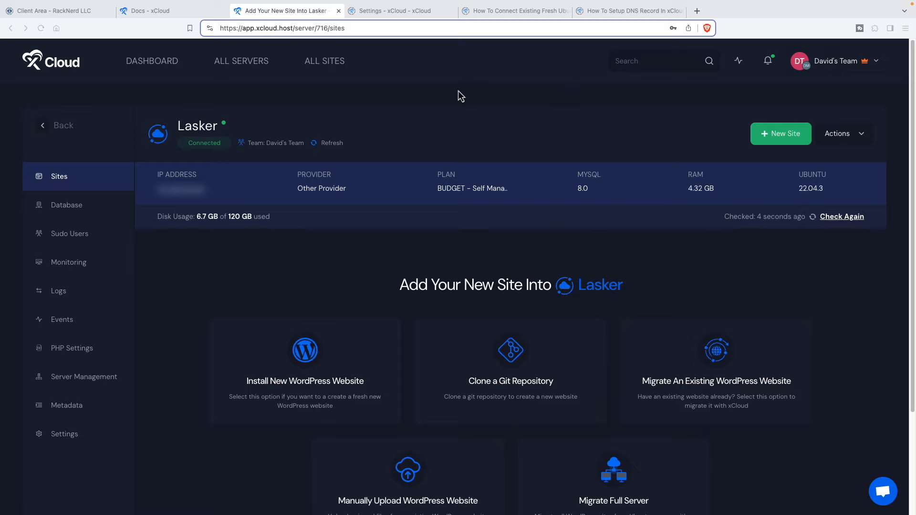
pyautogui.moveTo(394, 155)
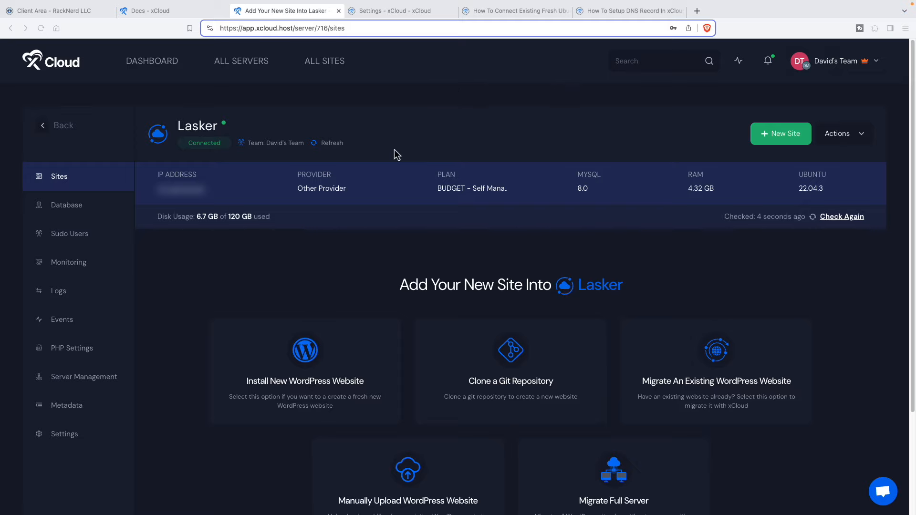
pyautogui.moveTo(446, 199)
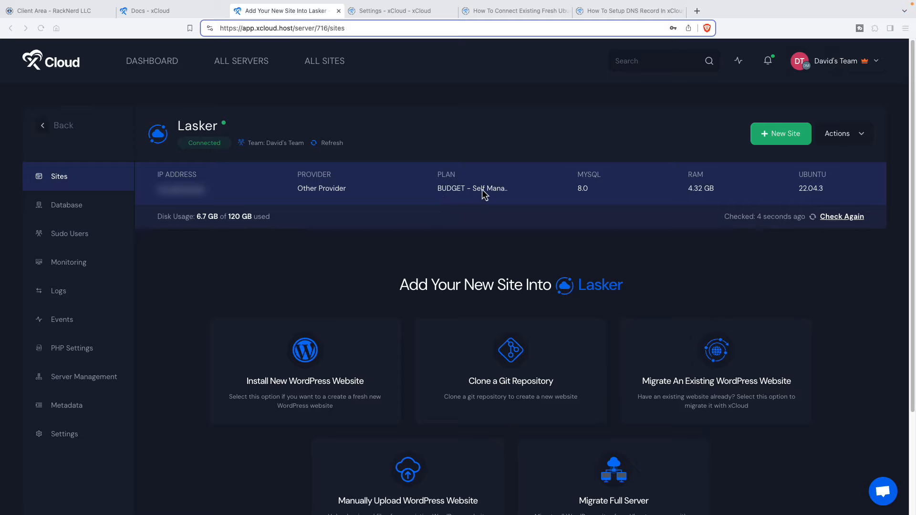
pyautogui.moveTo(456, 196)
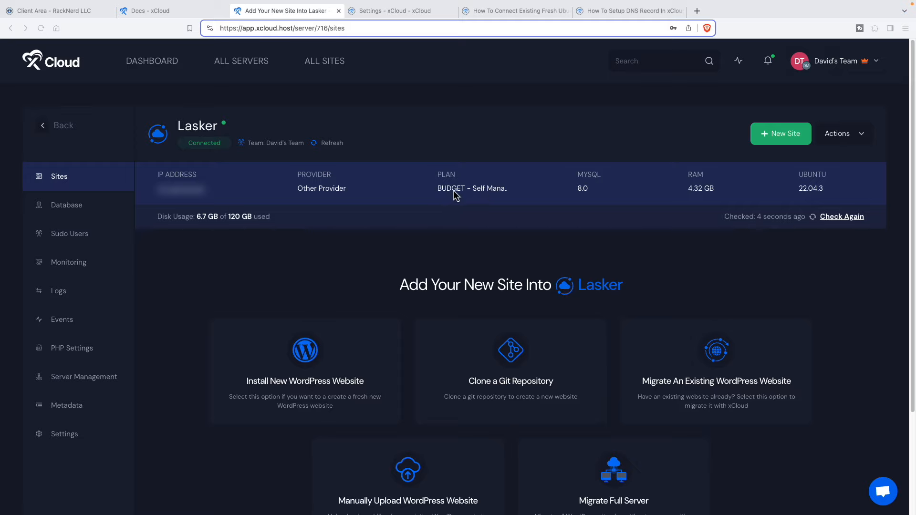
pyautogui.moveTo(474, 192)
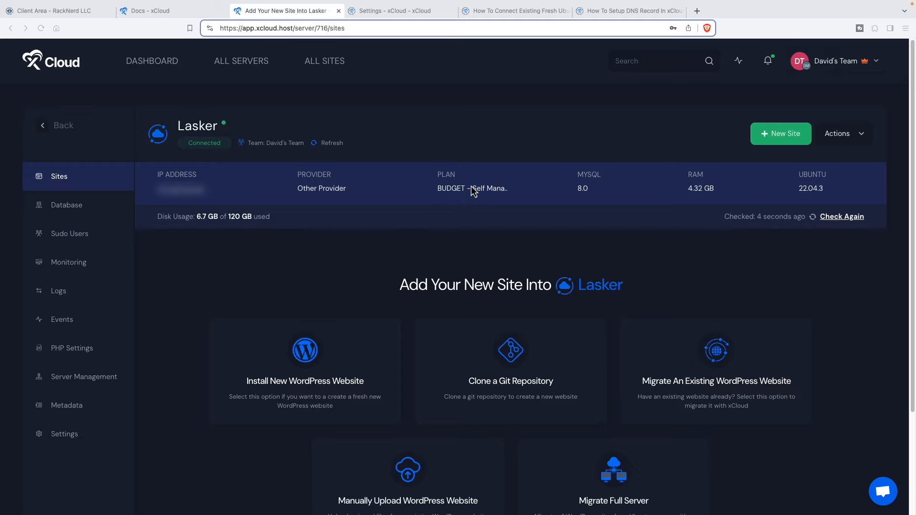
pyautogui.moveTo(597, 196)
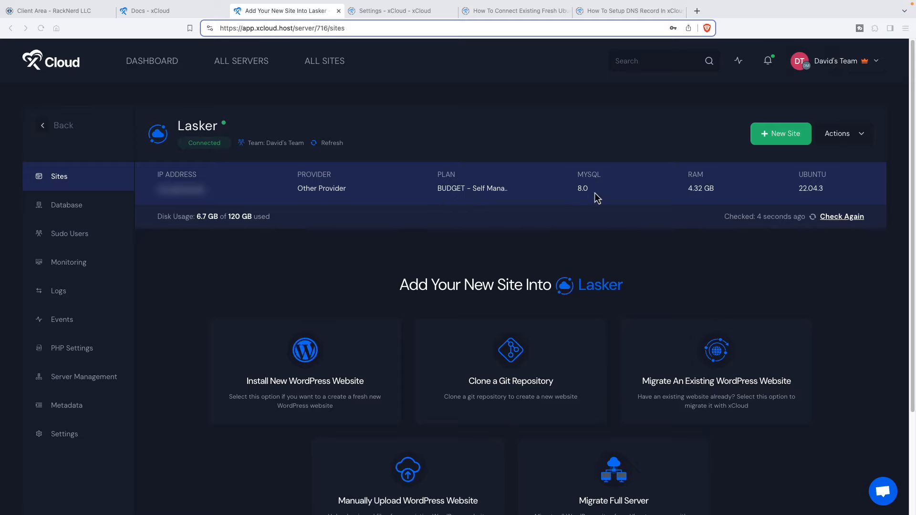
pyautogui.moveTo(611, 192)
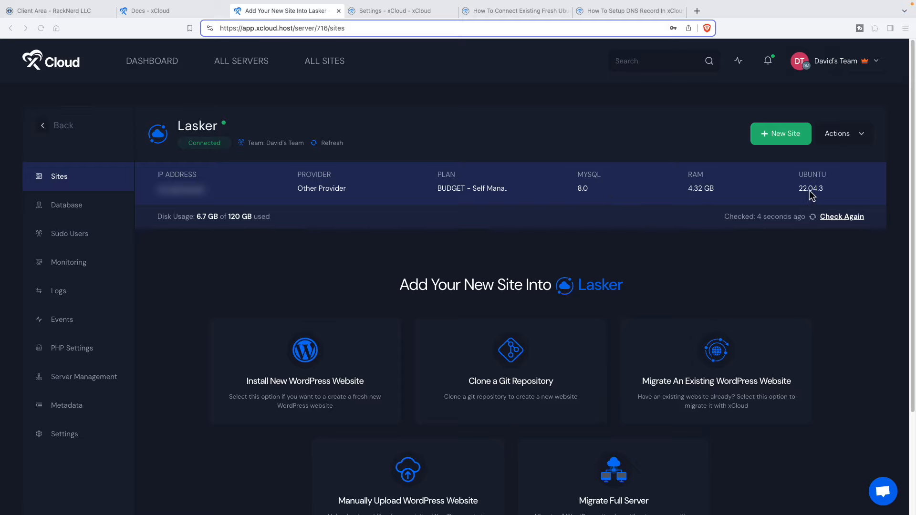
pyautogui.moveTo(817, 196)
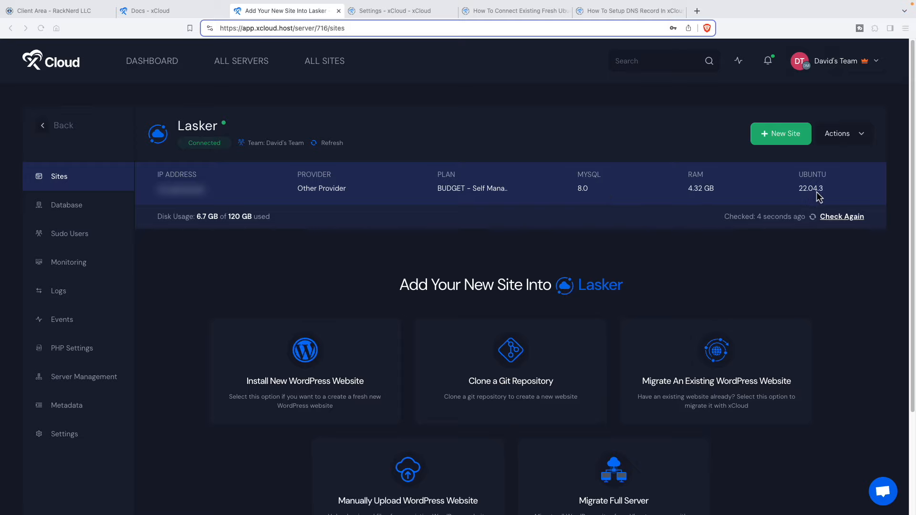
pyautogui.moveTo(212, 226)
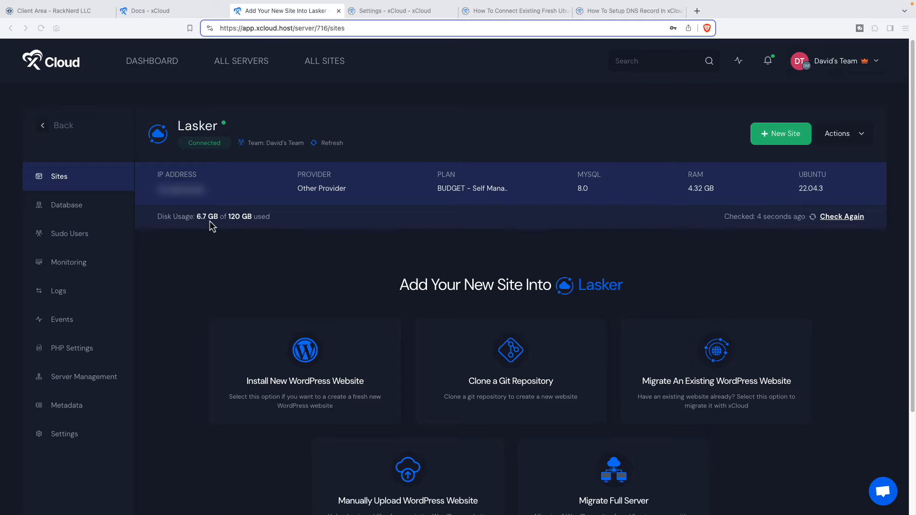
pyautogui.moveTo(865, 141)
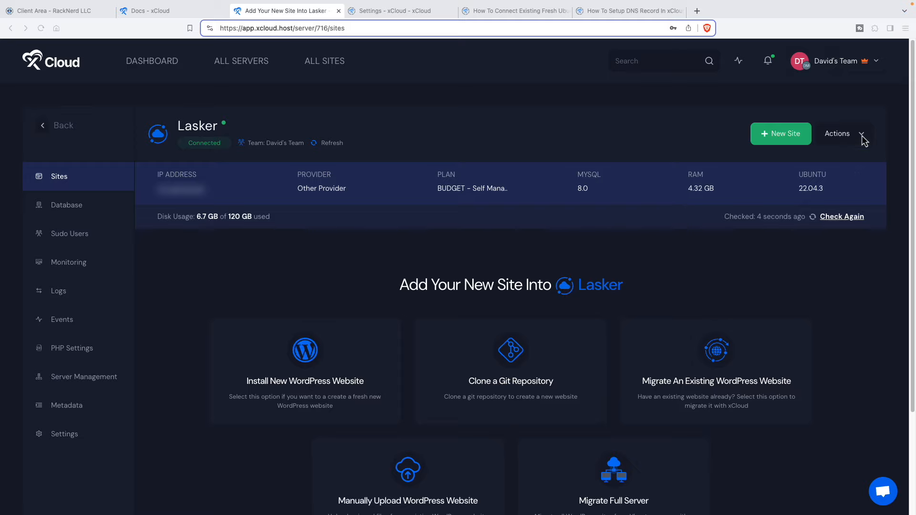
pyautogui.click(838, 133)
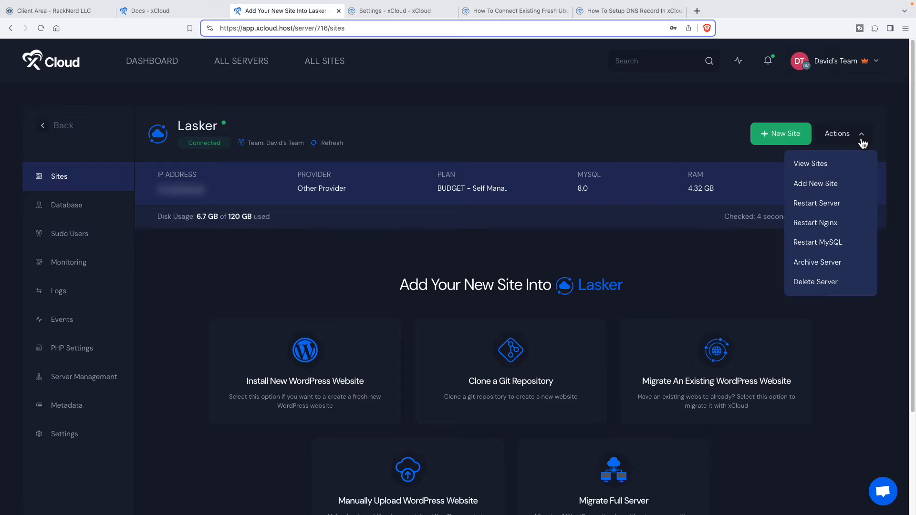
pyautogui.moveTo(771, 150)
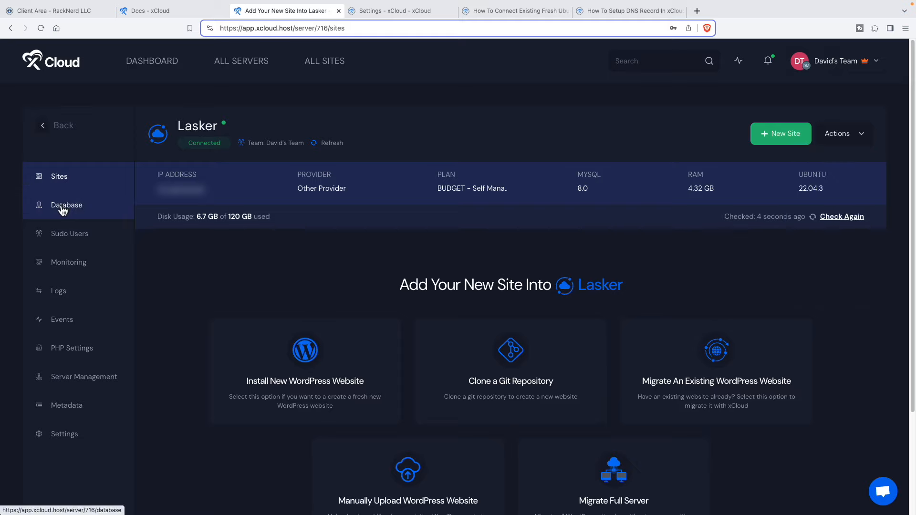
pyautogui.click(67, 205)
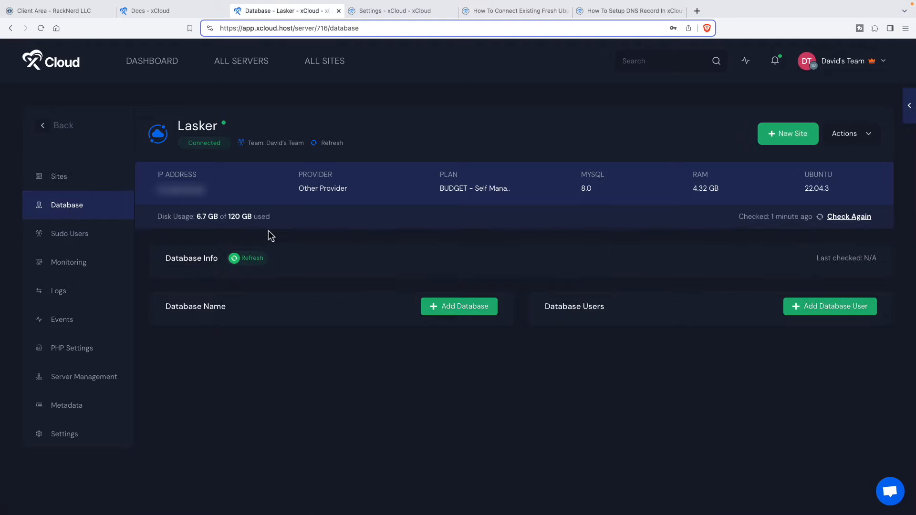
pyautogui.moveTo(69, 233)
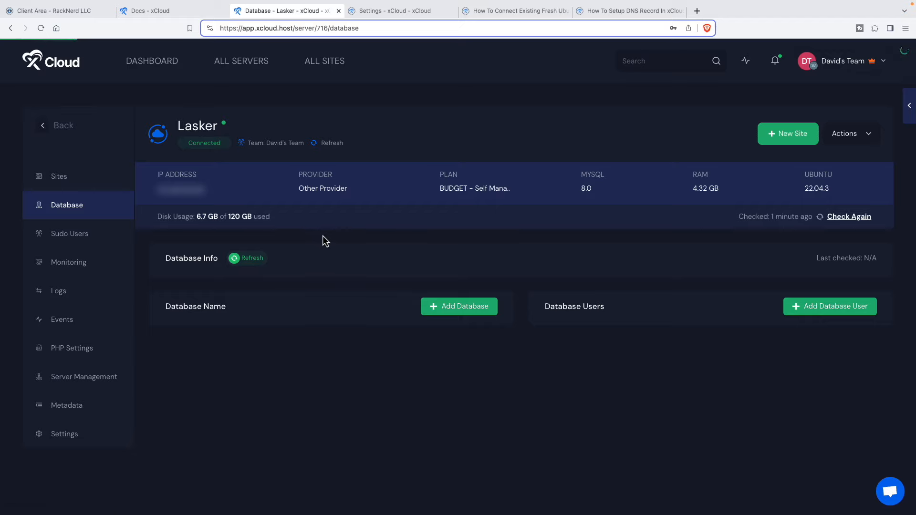
pyautogui.click(70, 233)
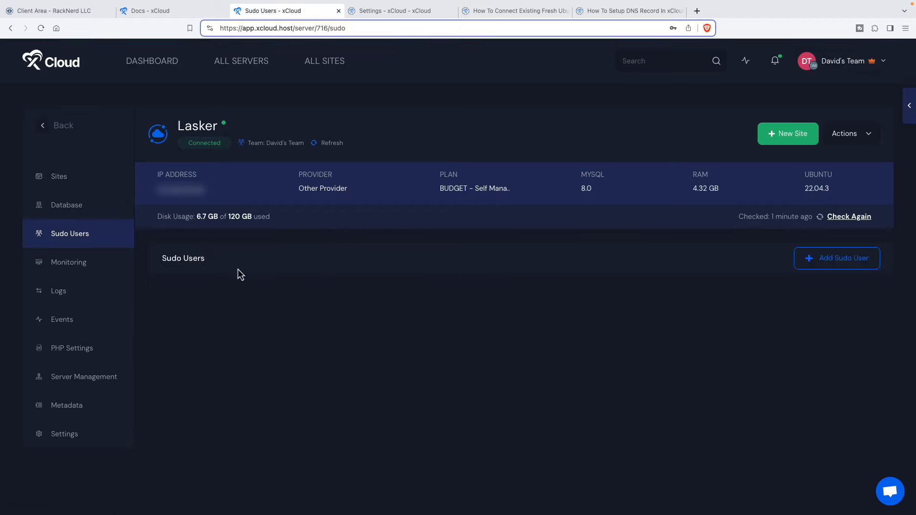
pyautogui.moveTo(299, 247)
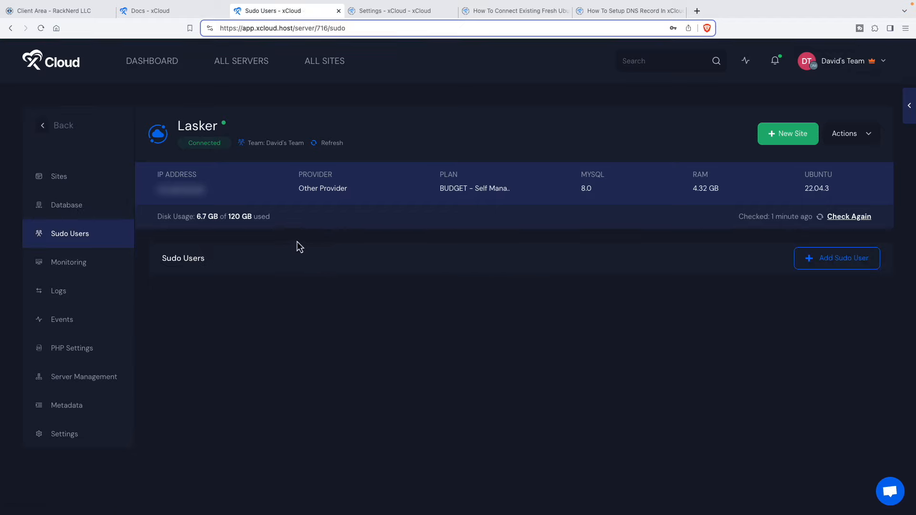
pyautogui.moveTo(215, 265)
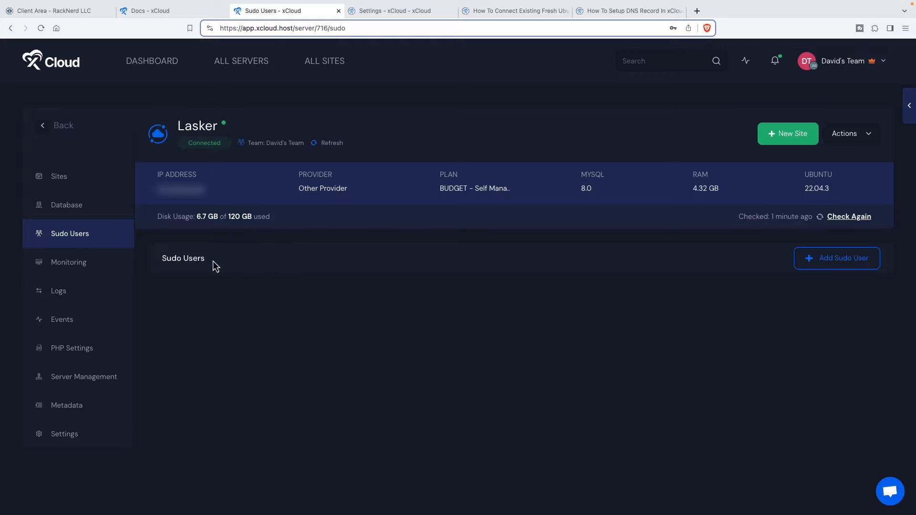
pyautogui.moveTo(69, 261)
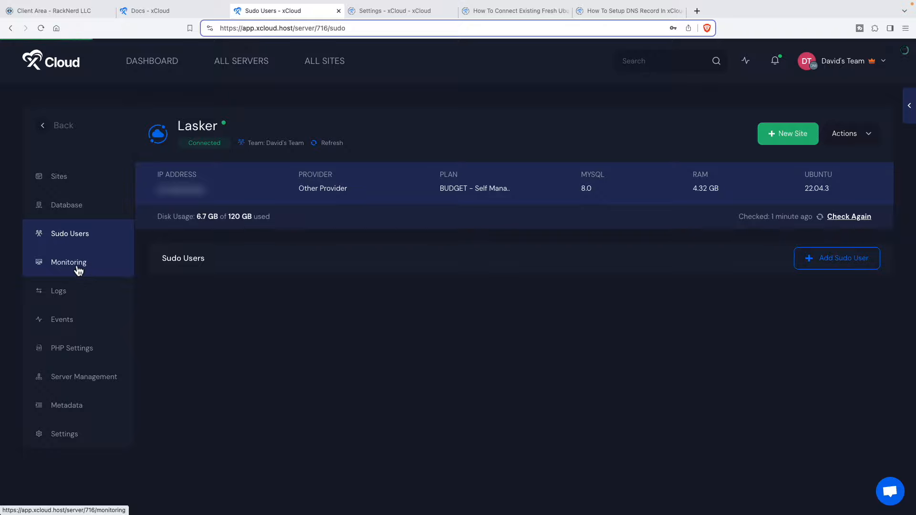
pyautogui.click(69, 261)
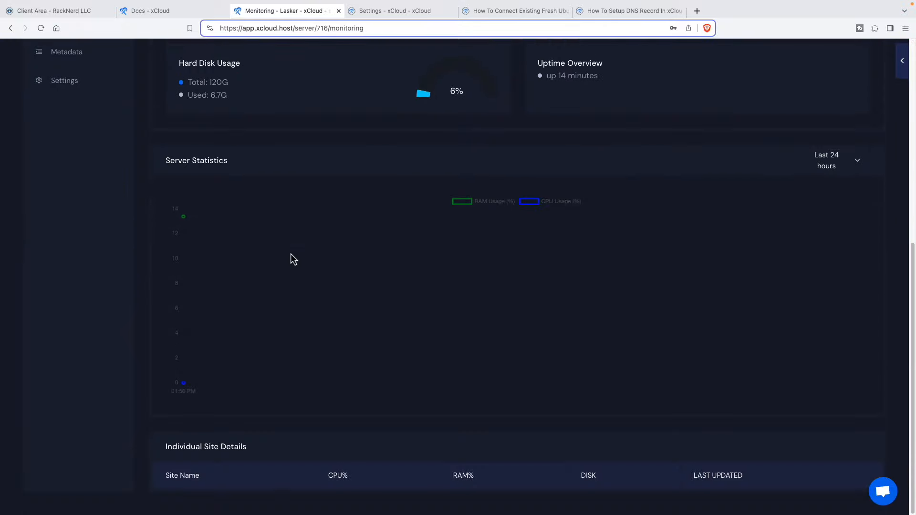
pyautogui.scroll(3)
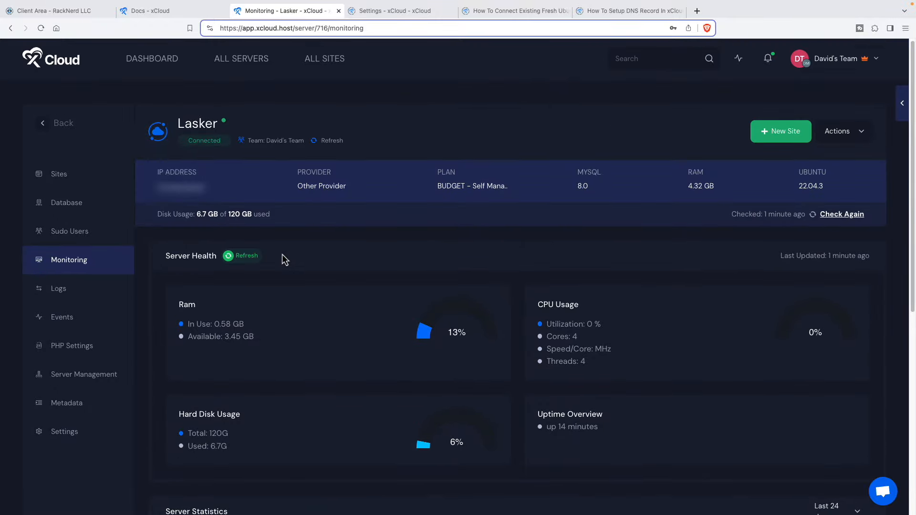
pyautogui.moveTo(58, 288)
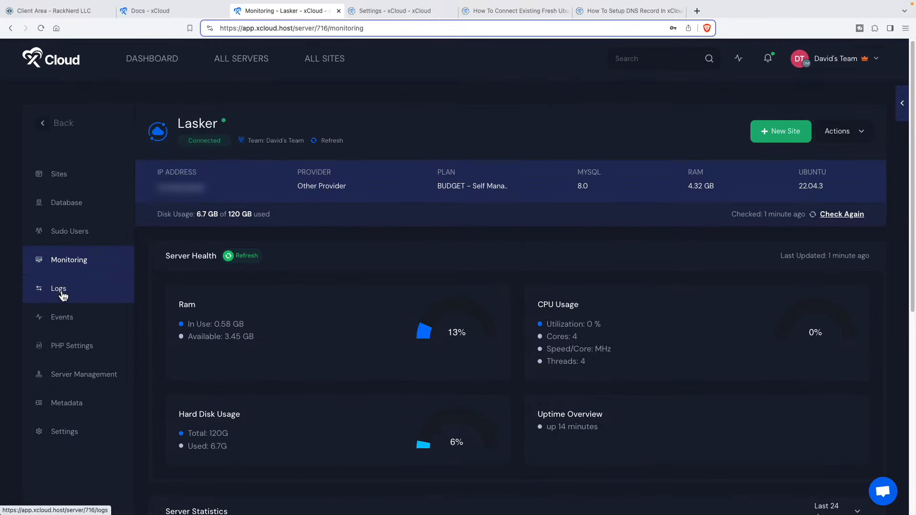
# View Lasker's Nginx Error Log, then its Events history of completed provisioning and creation events.
pyautogui.click(59, 288)
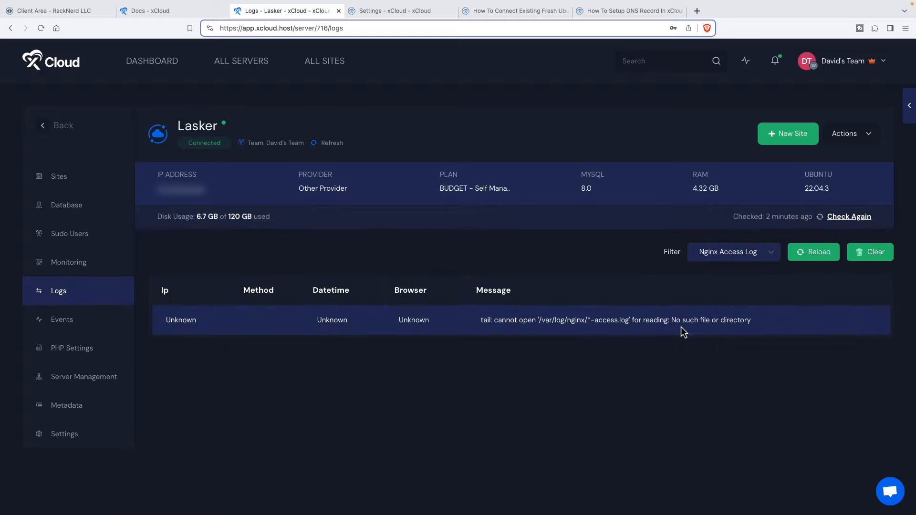
pyautogui.click(732, 251)
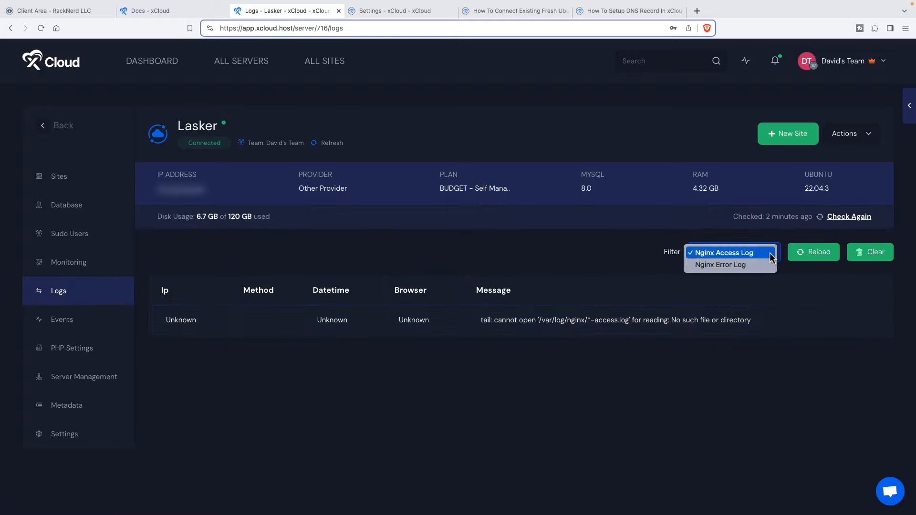
pyautogui.moveTo(721, 264)
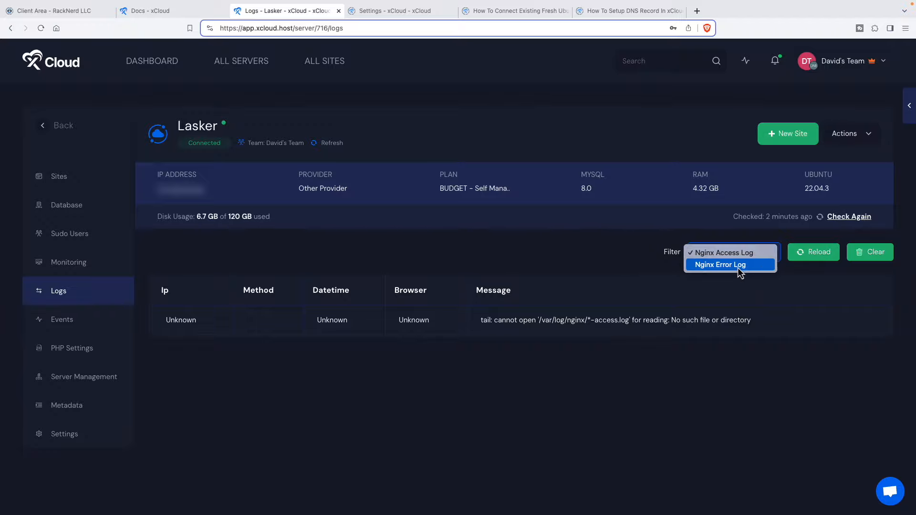
pyautogui.click(719, 264)
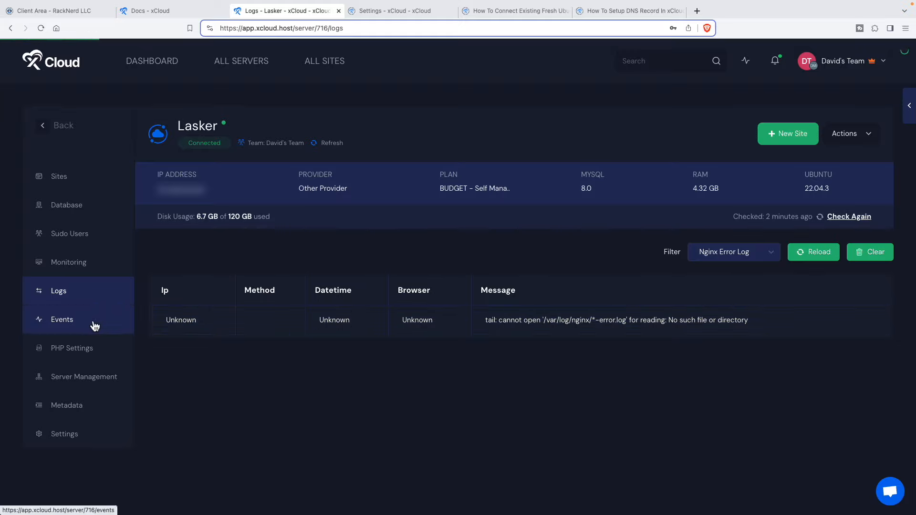
pyautogui.click(62, 319)
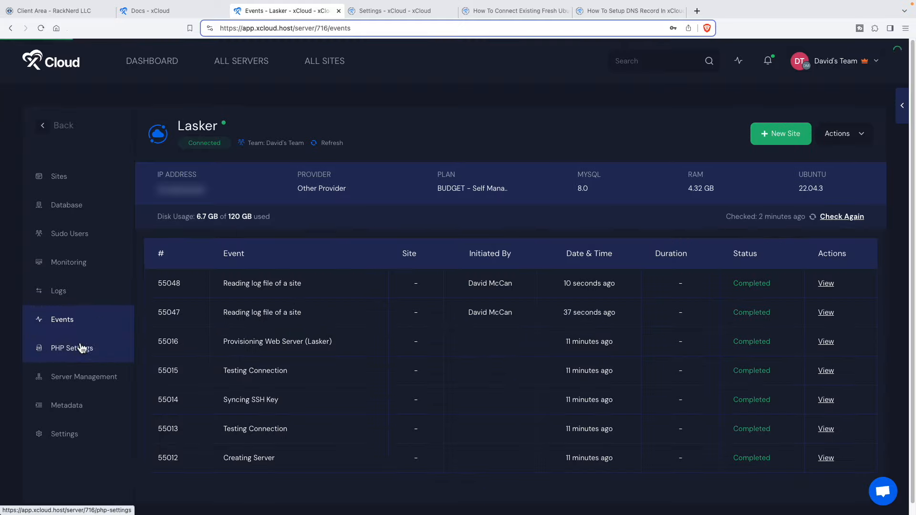
# Review Lasker's PHP settings and its metadata: server name, provider, plan and Ubuntu version.
pyautogui.click(69, 348)
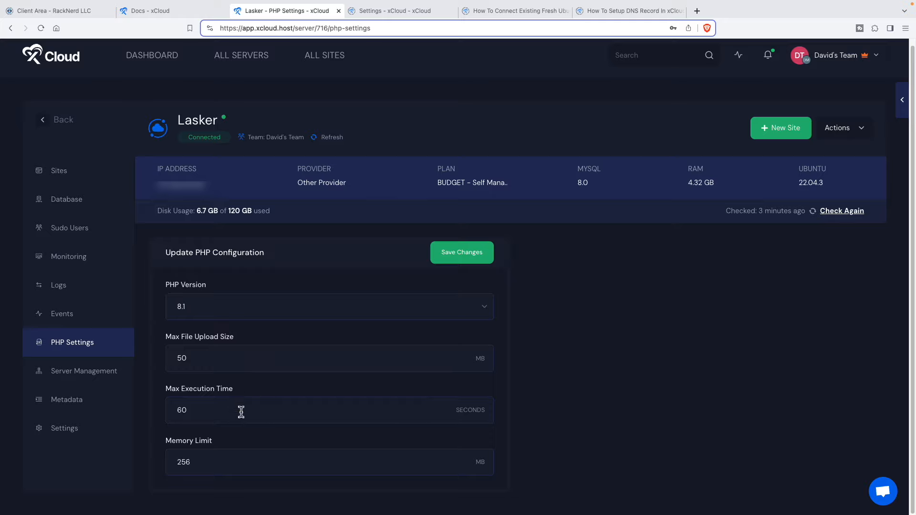
pyautogui.moveTo(186, 463)
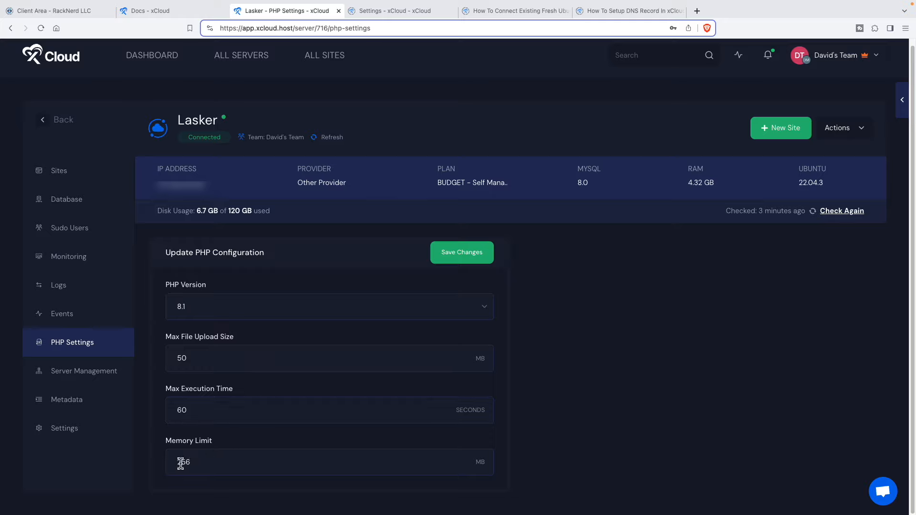
pyautogui.moveTo(199, 383)
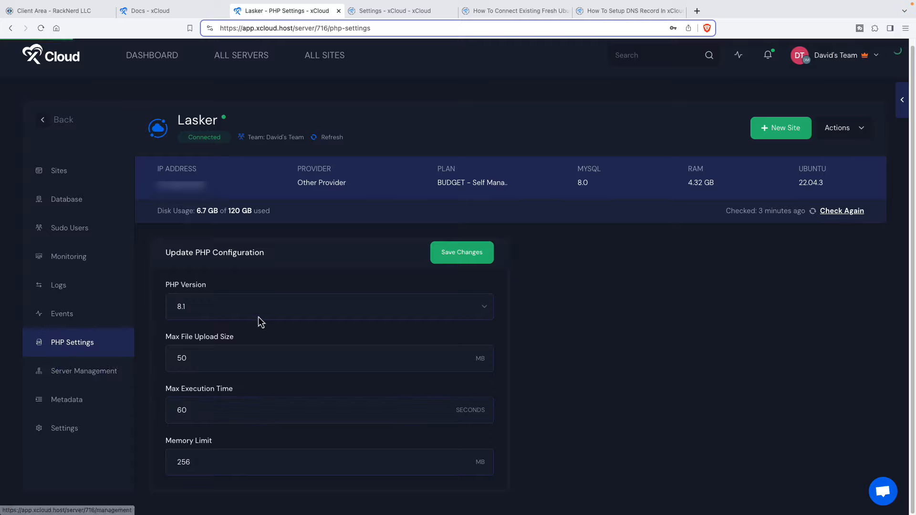
pyautogui.click(84, 371)
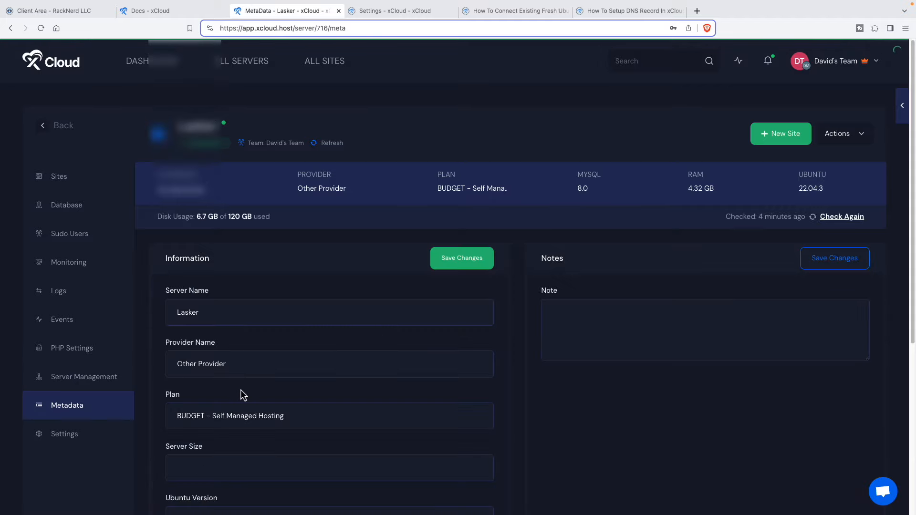
pyautogui.scroll(-3)
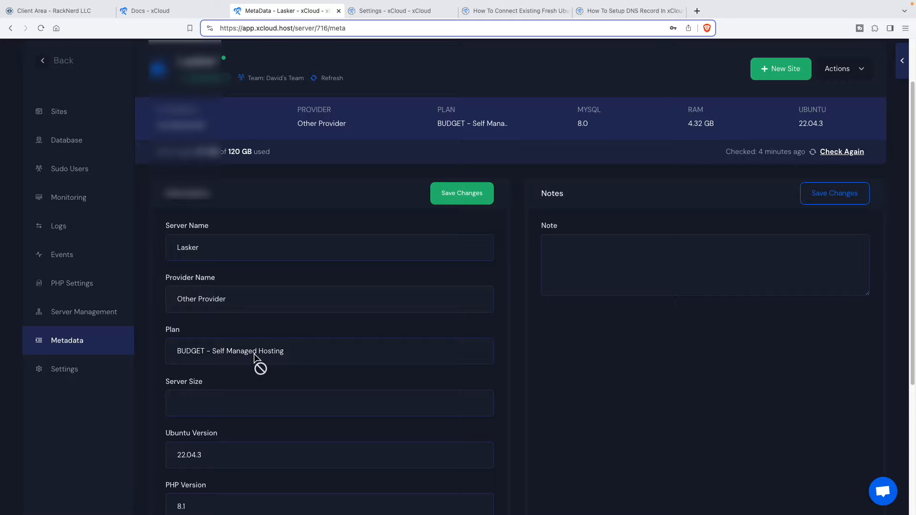
pyautogui.scroll(-3)
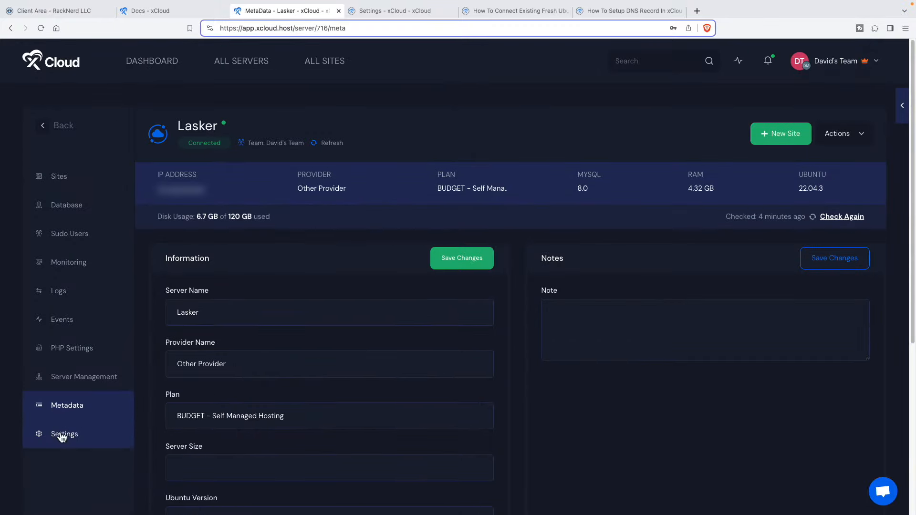
# View Lasker's settings with SSH port 22 and the fixed Africa/Abidjan time zone.
pyautogui.click(63, 434)
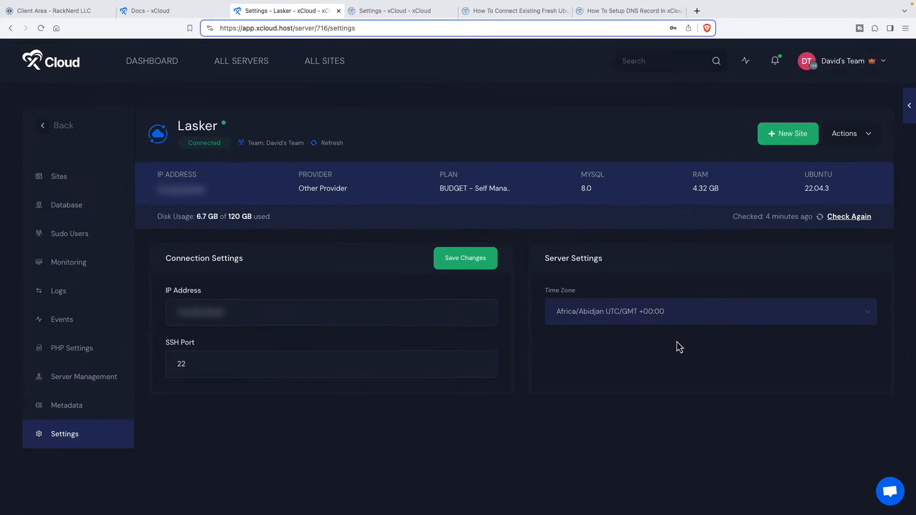
pyautogui.moveTo(592, 319)
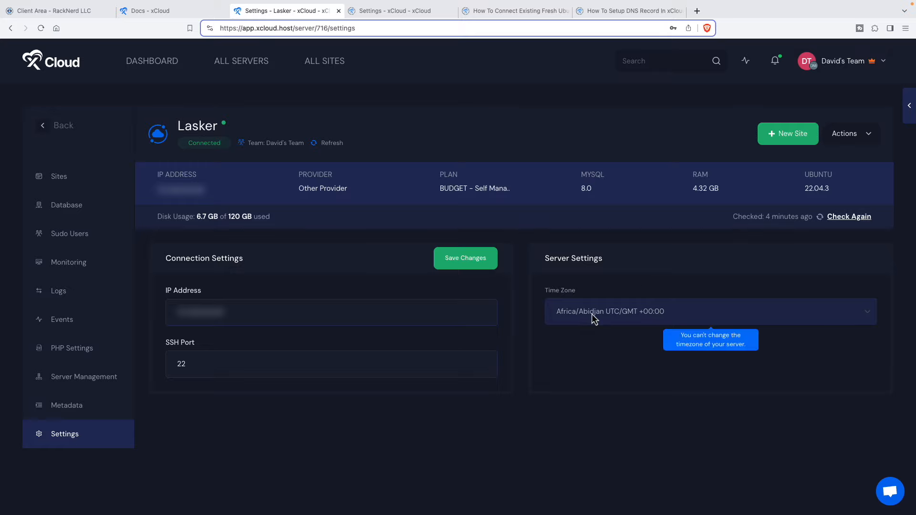
pyautogui.moveTo(613, 323)
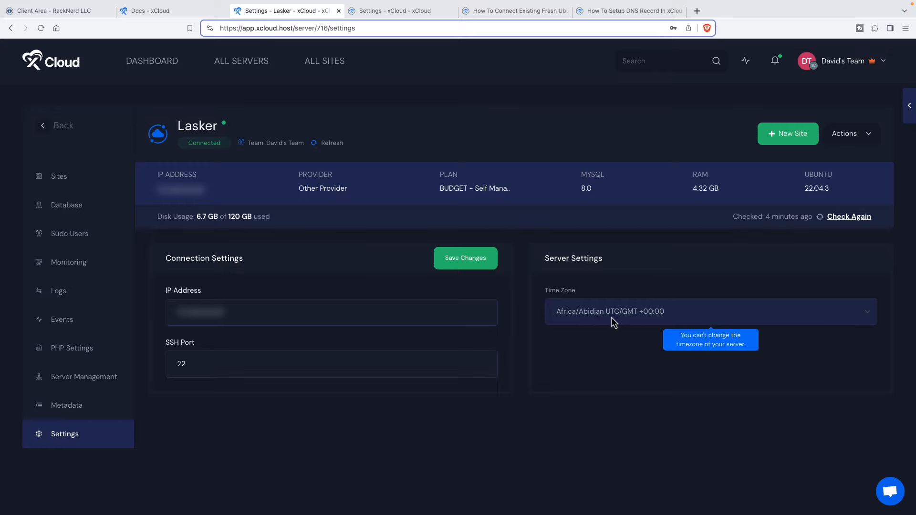
pyautogui.moveTo(571, 317)
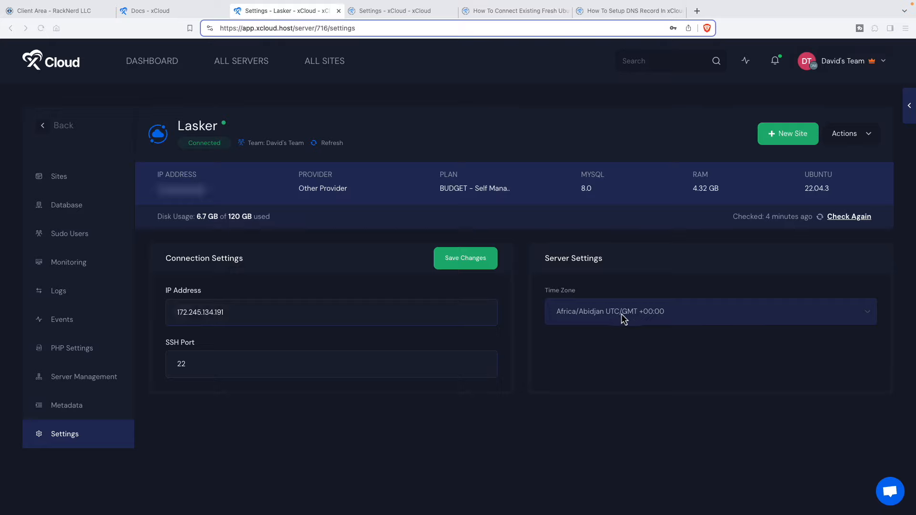
pyautogui.moveTo(471, 155)
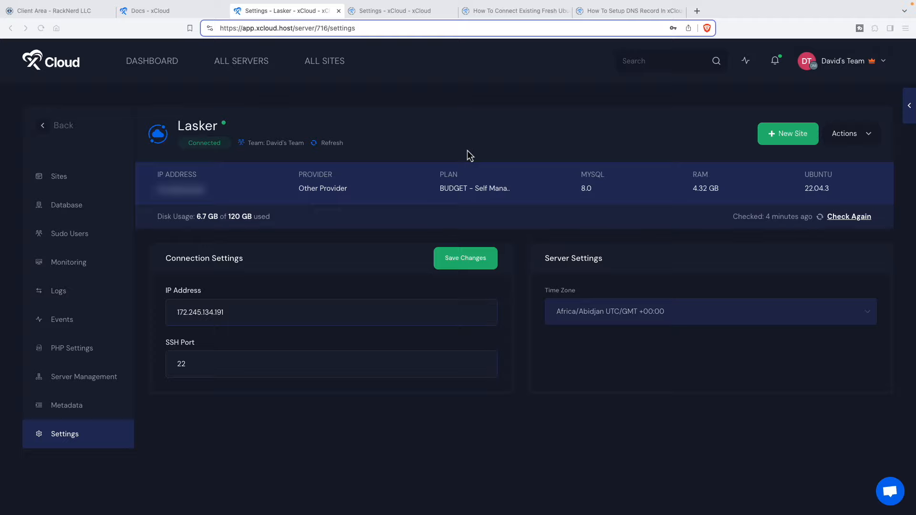
# Start a new site on Lasker and choose Install New WordPress Website.
pyautogui.click(787, 134)
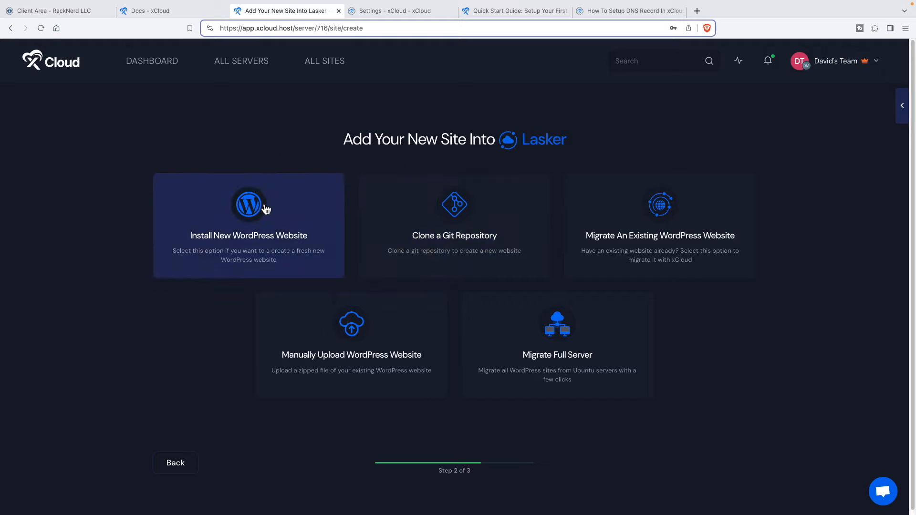
pyautogui.moveTo(454, 204)
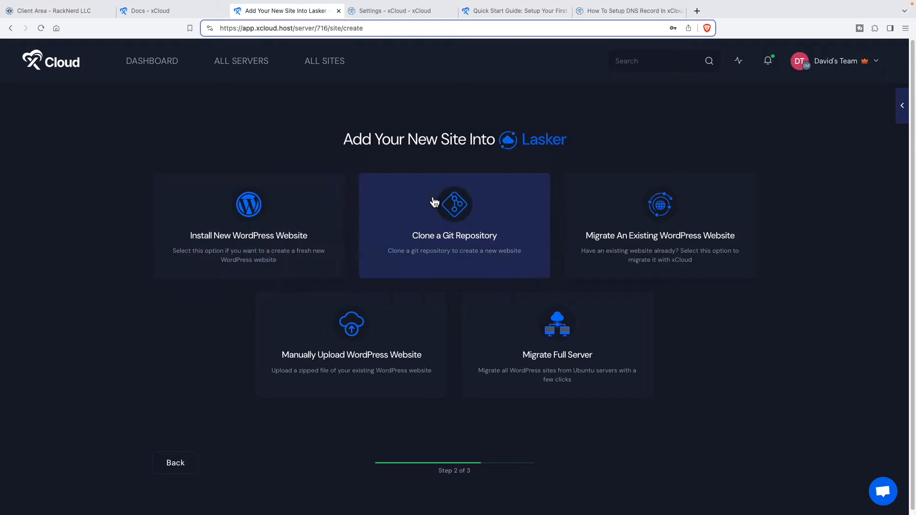
pyautogui.moveTo(660, 202)
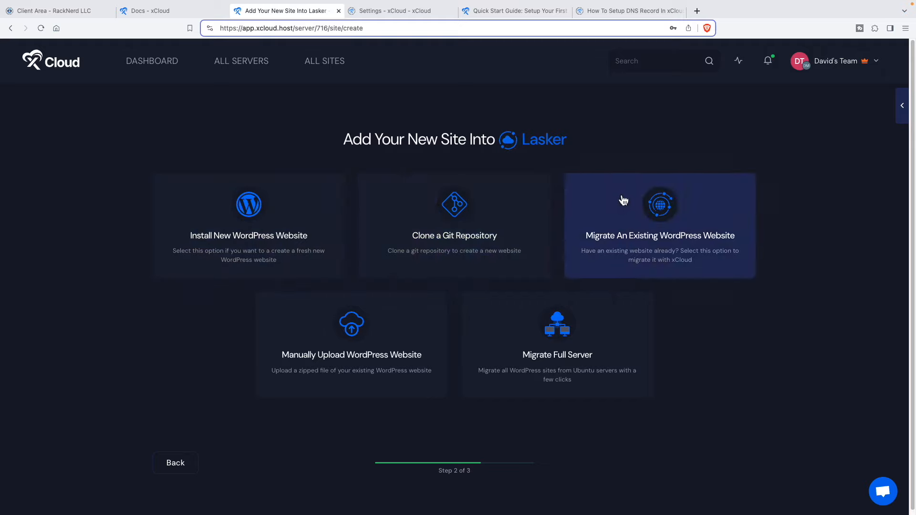
pyautogui.moveTo(619, 209)
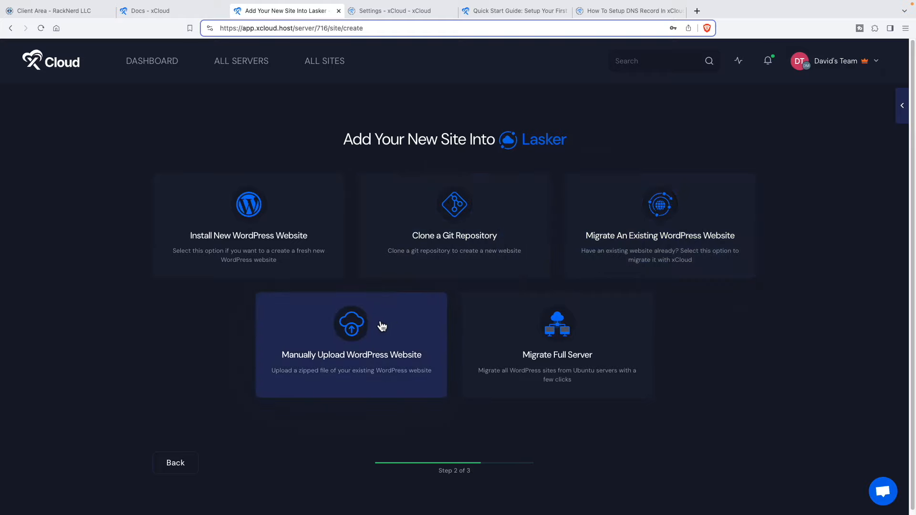
pyautogui.moveTo(382, 329)
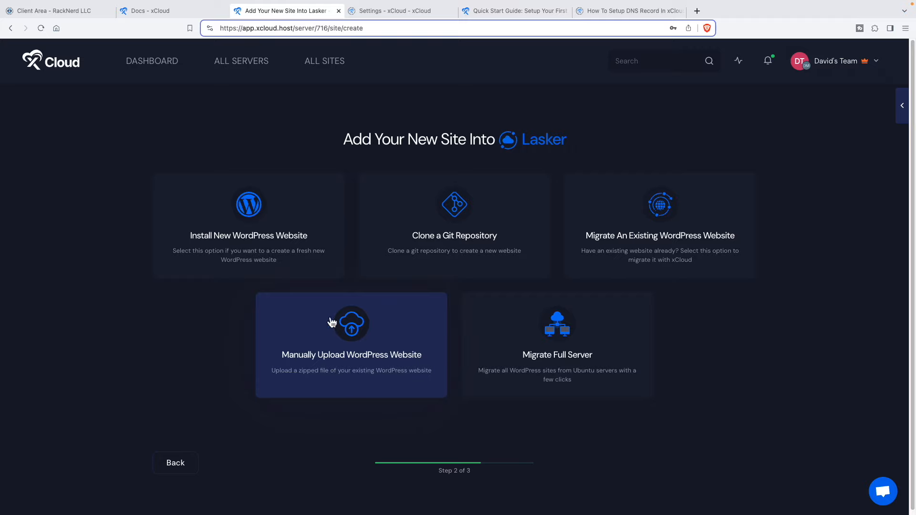
pyautogui.moveTo(335, 332)
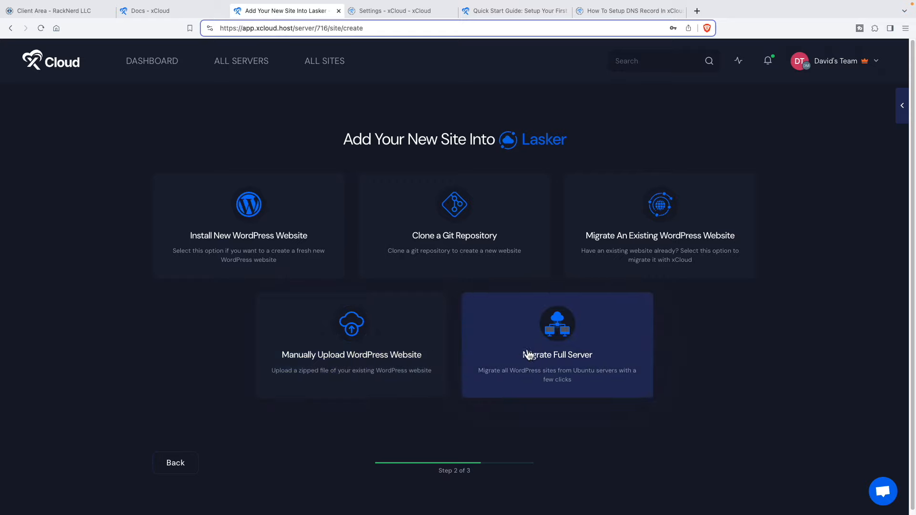
pyautogui.moveTo(249, 223)
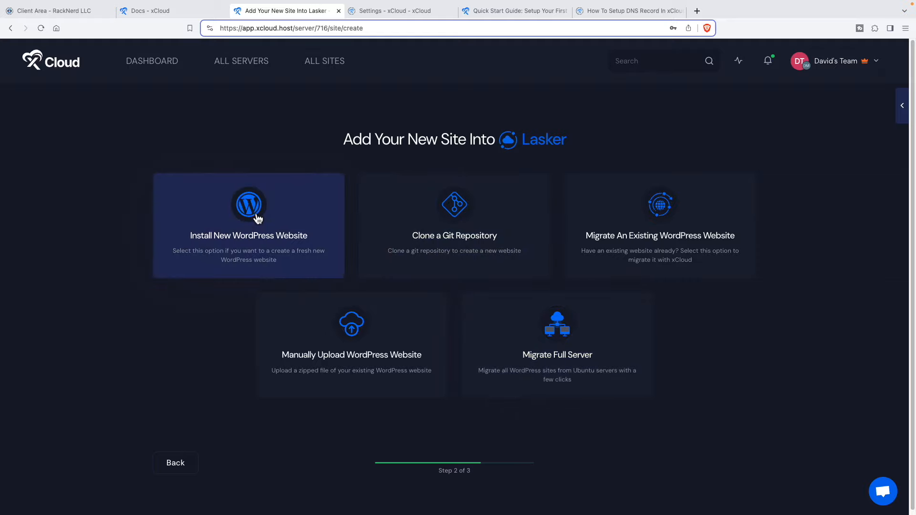
pyautogui.click(248, 225)
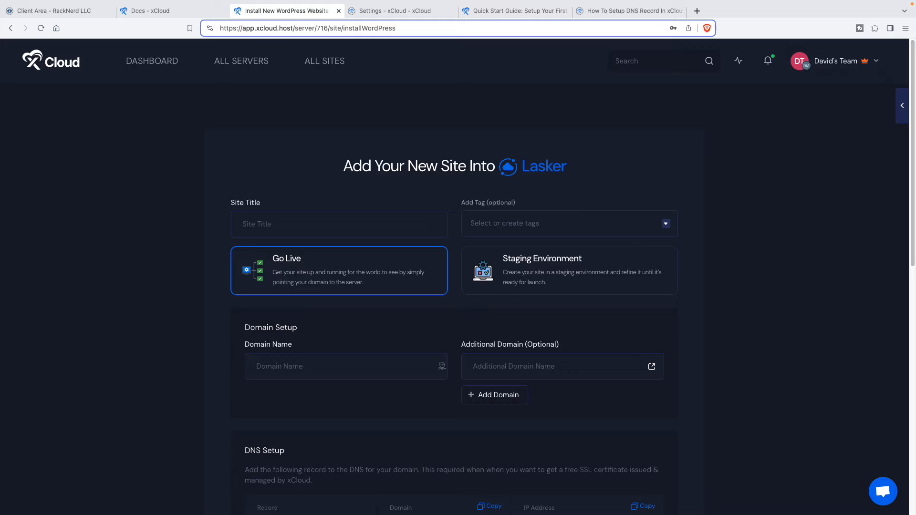
# Give the site title WPSiteDemos, tag Prod and domain wpsitedemos.com, revealing its DNS A record.
pyautogui.click(338, 224)
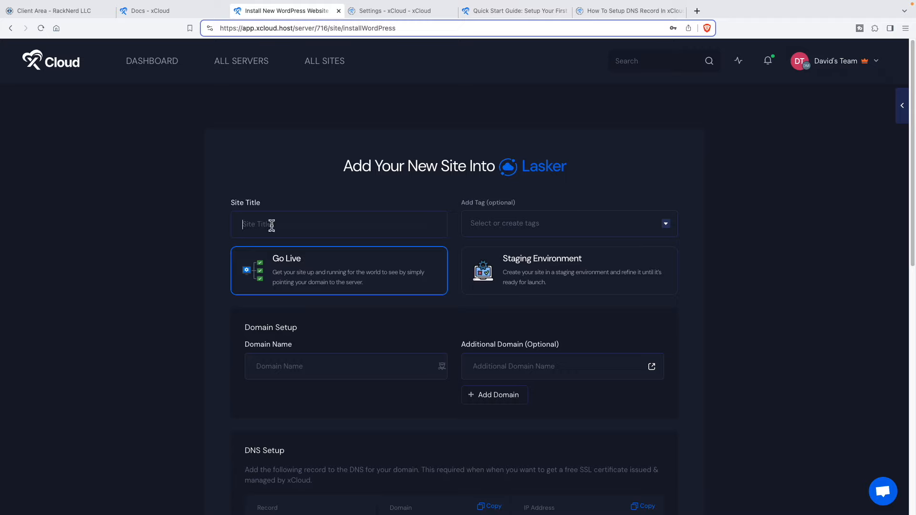
pyautogui.write('WPSiteDemos')
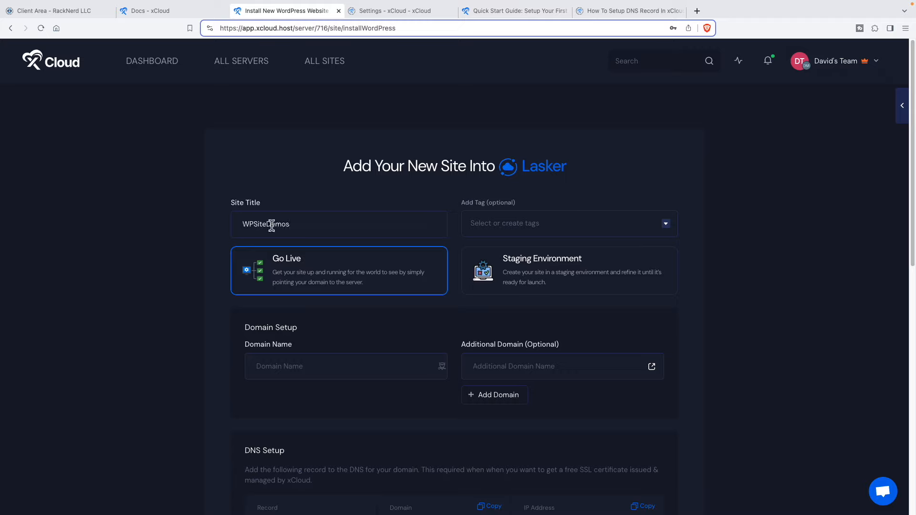
pyautogui.click(567, 223)
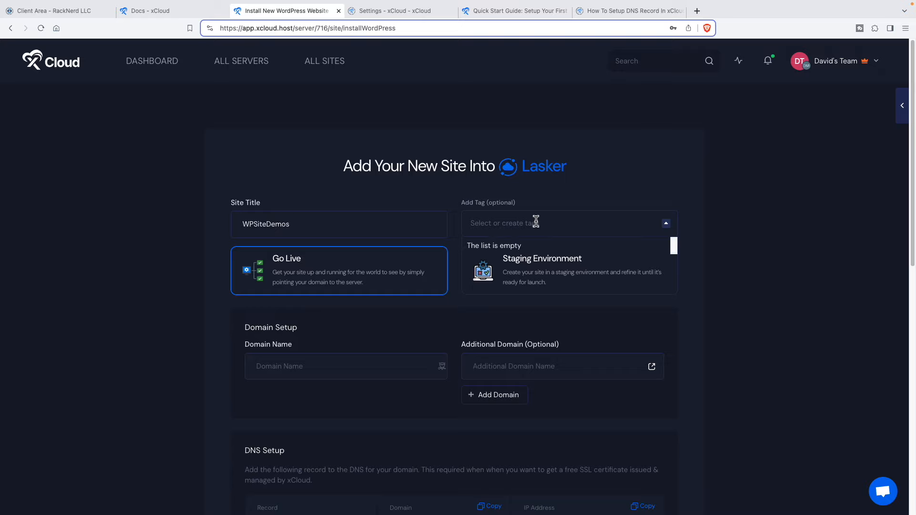
pyautogui.write('Prod')
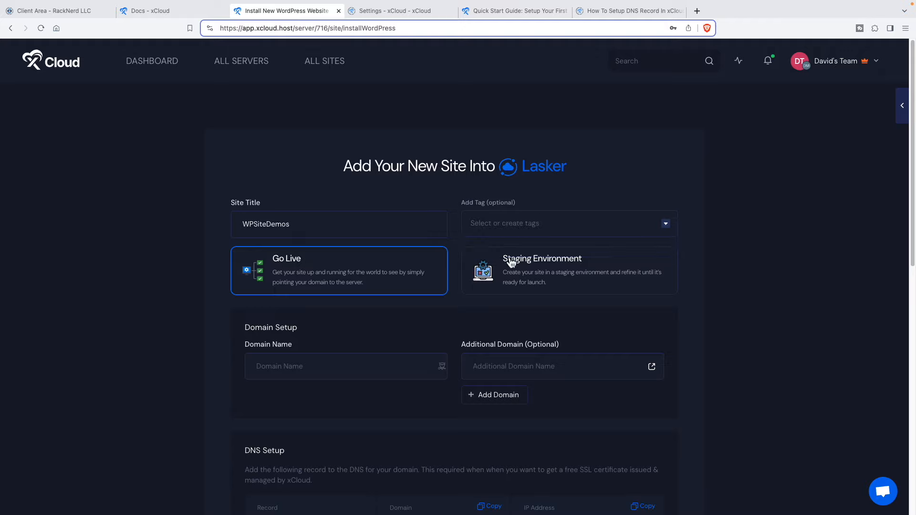
pyautogui.scroll(-3)
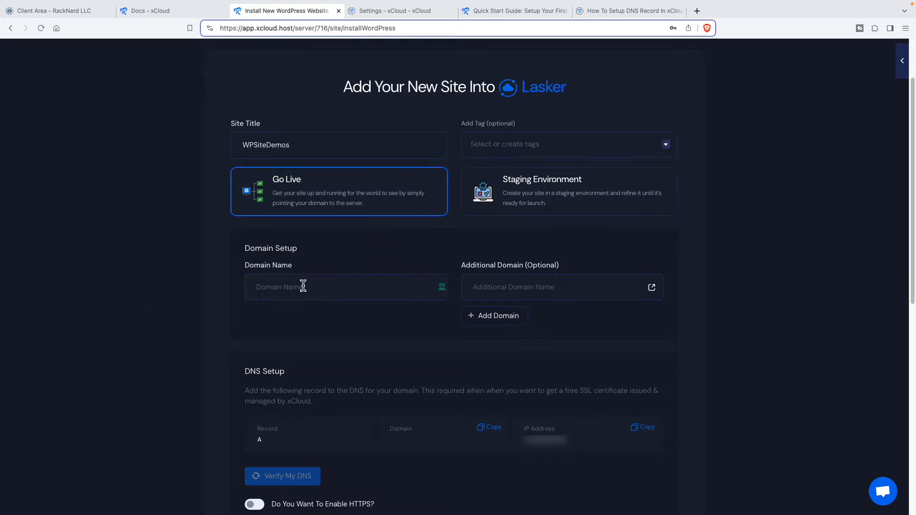
pyautogui.write('wpsitedemos.com')
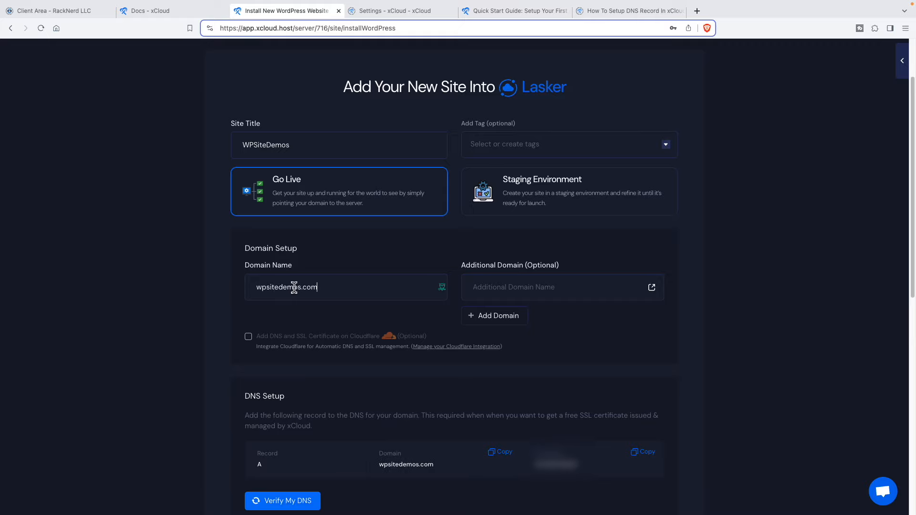
pyautogui.moveTo(515, 287)
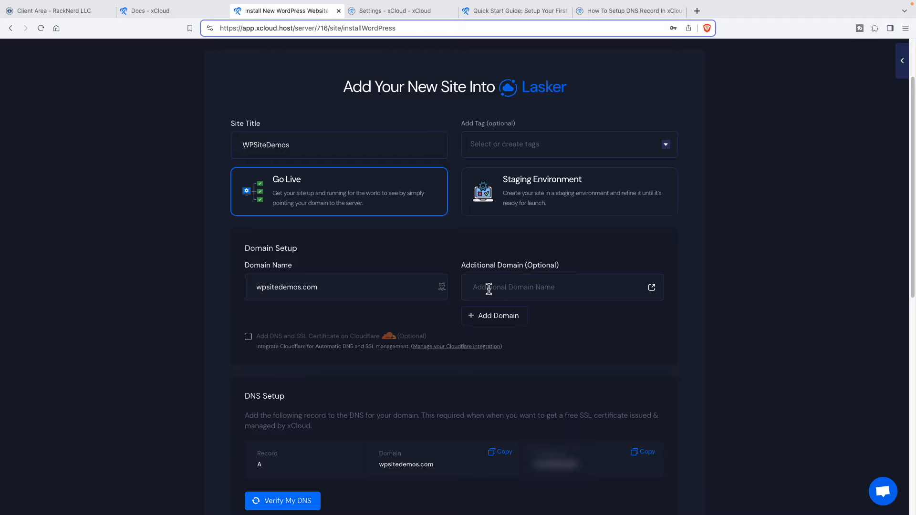
pyautogui.moveTo(478, 287)
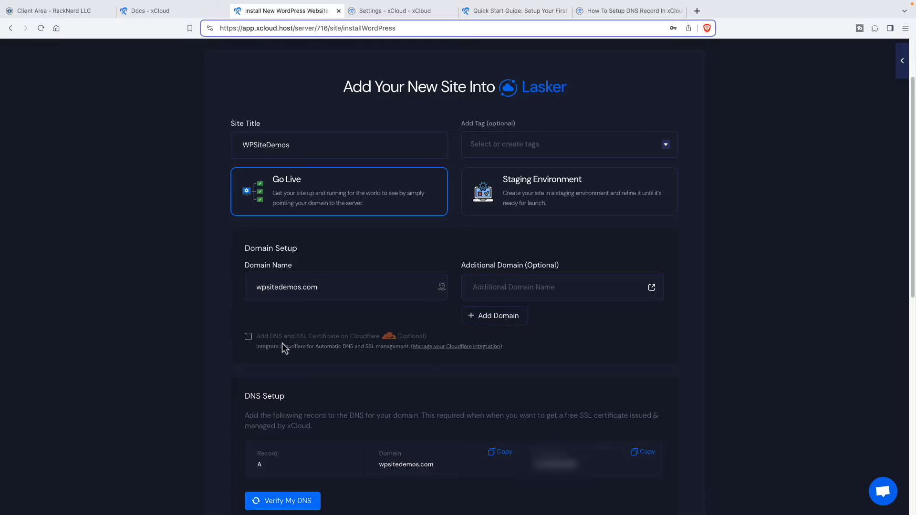
pyautogui.moveTo(344, 348)
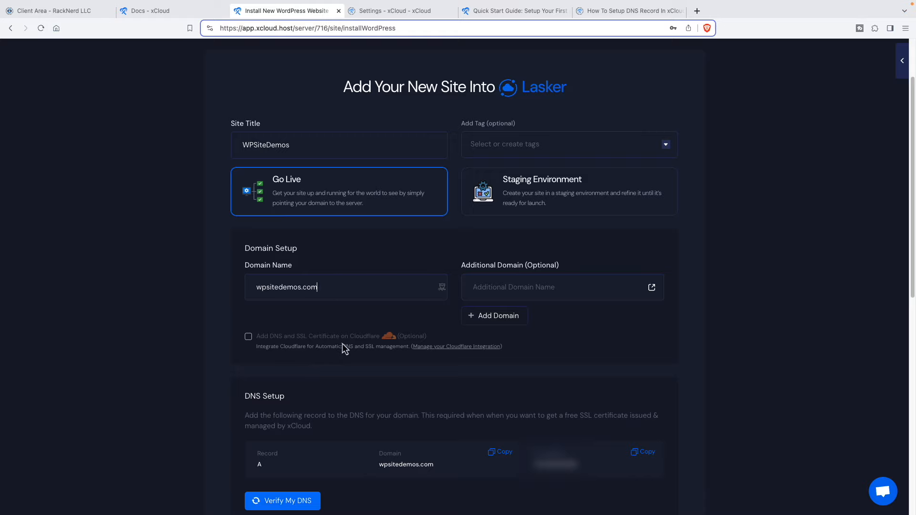
pyautogui.moveTo(338, 352)
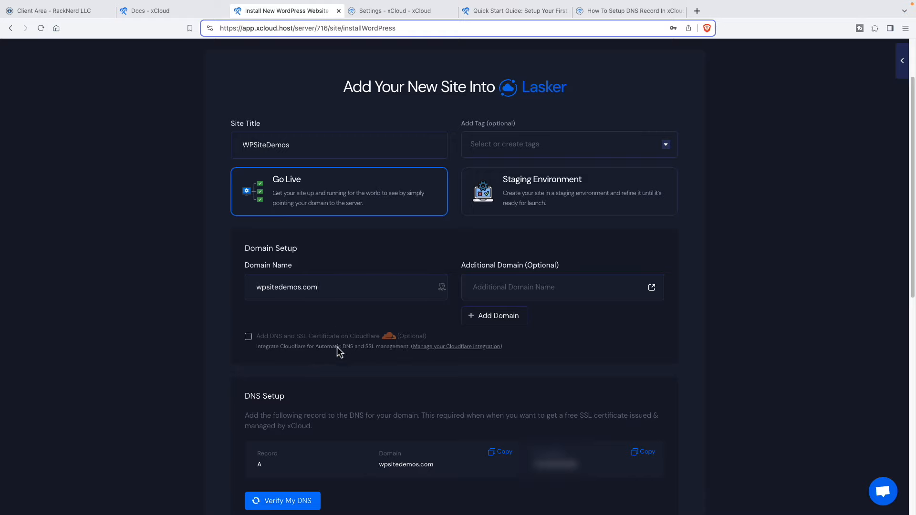
pyautogui.scroll(-3)
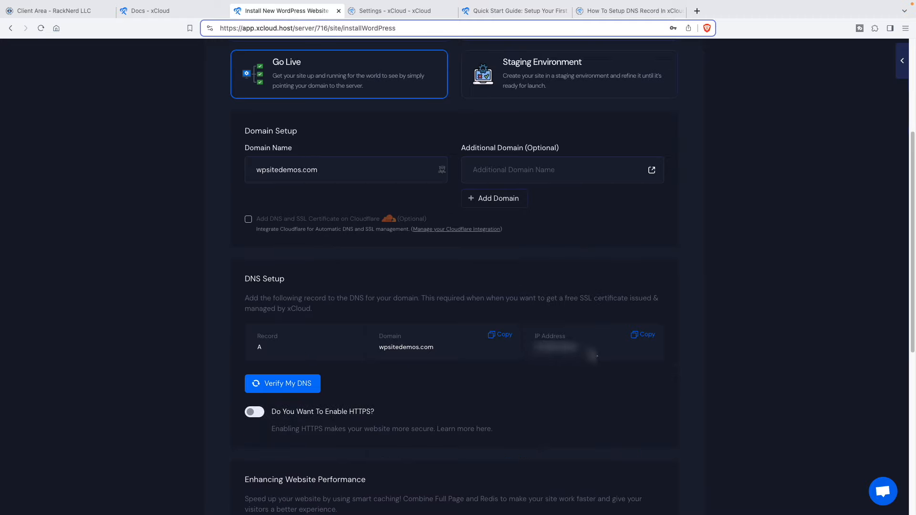
# Enable HTTPS with xCloud's free SSL and verify the wpsitedemos.com DNS record points to the server.
pyautogui.scroll(-3)
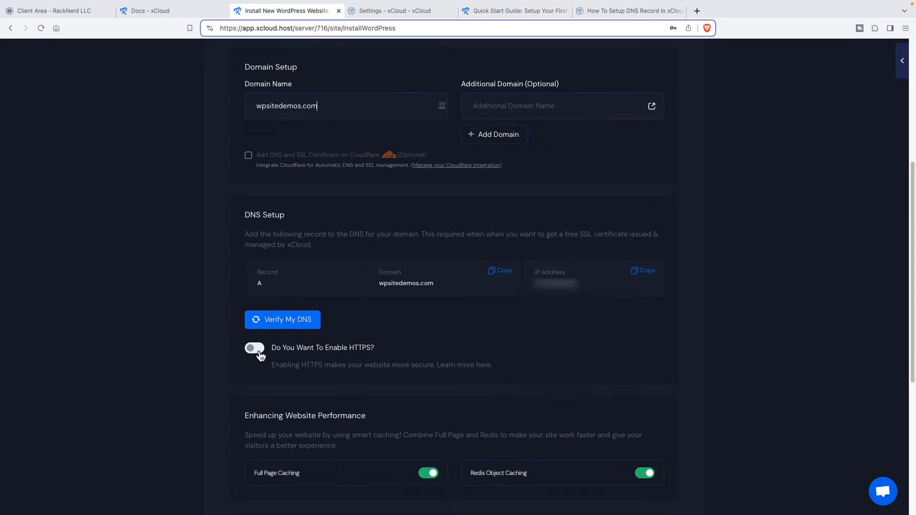
pyautogui.click(255, 347)
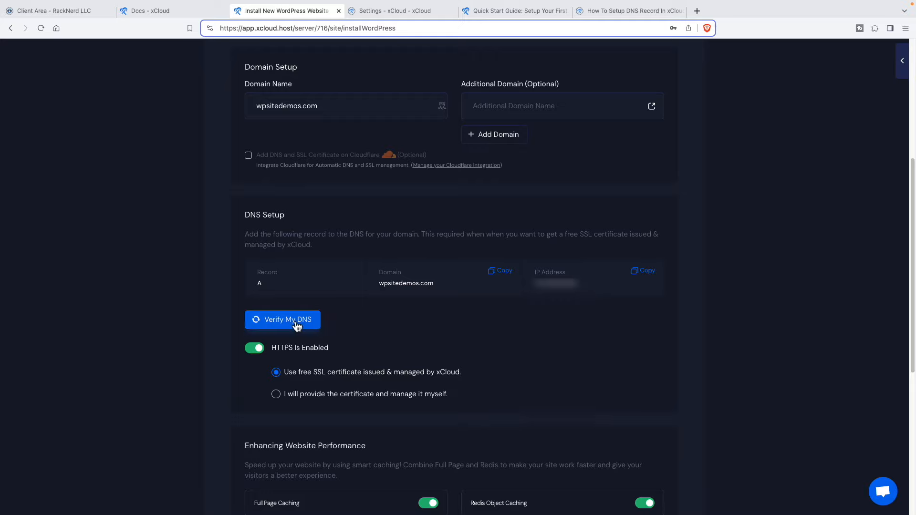
pyautogui.moveTo(374, 337)
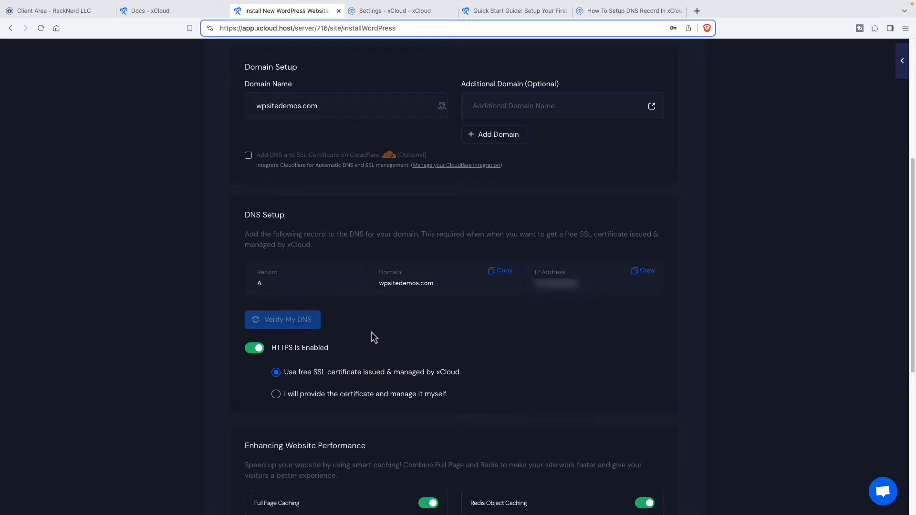
pyautogui.click(282, 319)
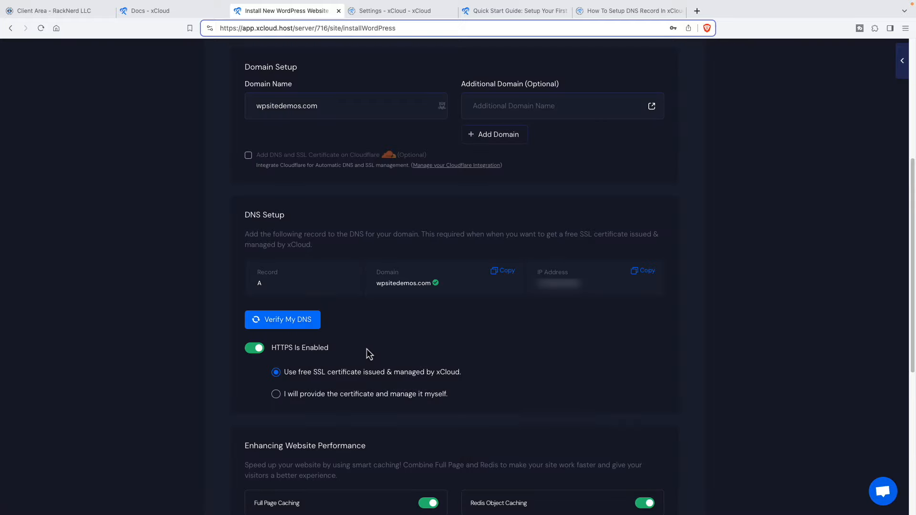
pyautogui.scroll(-3)
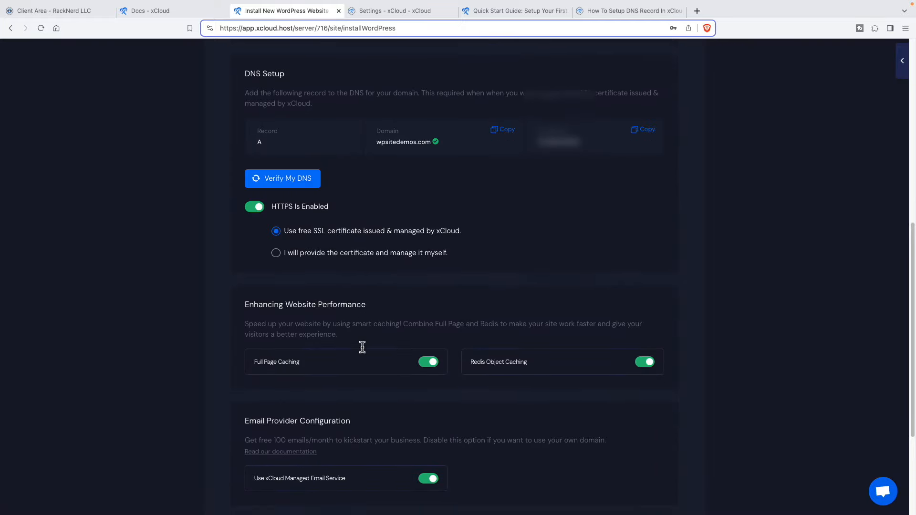
pyautogui.scroll(-3)
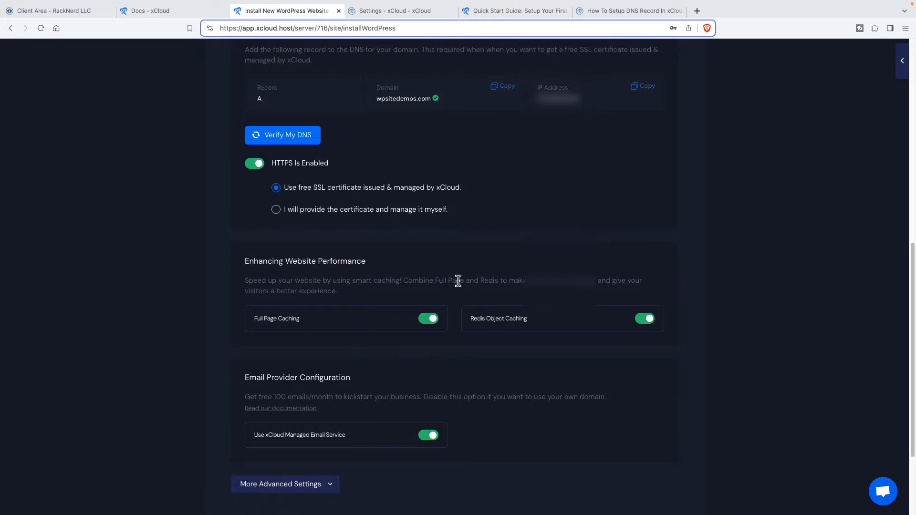
pyautogui.moveTo(489, 309)
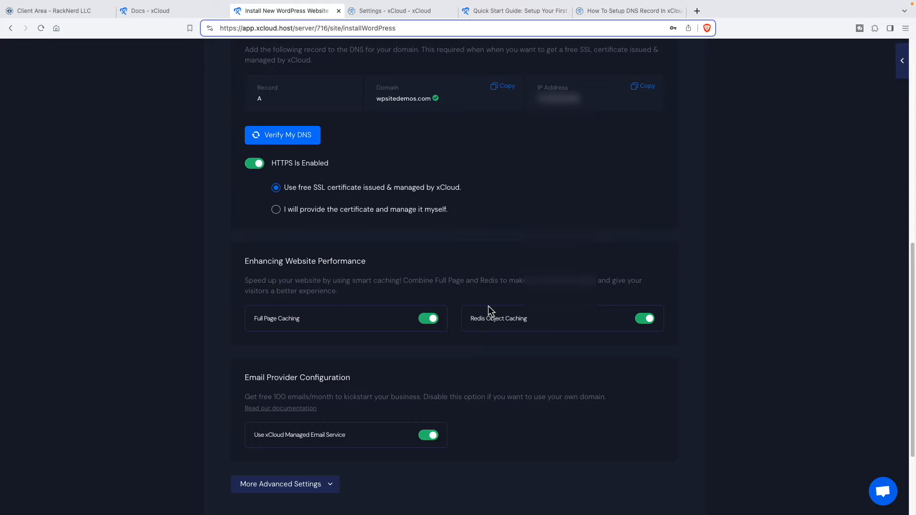
pyautogui.moveTo(437, 342)
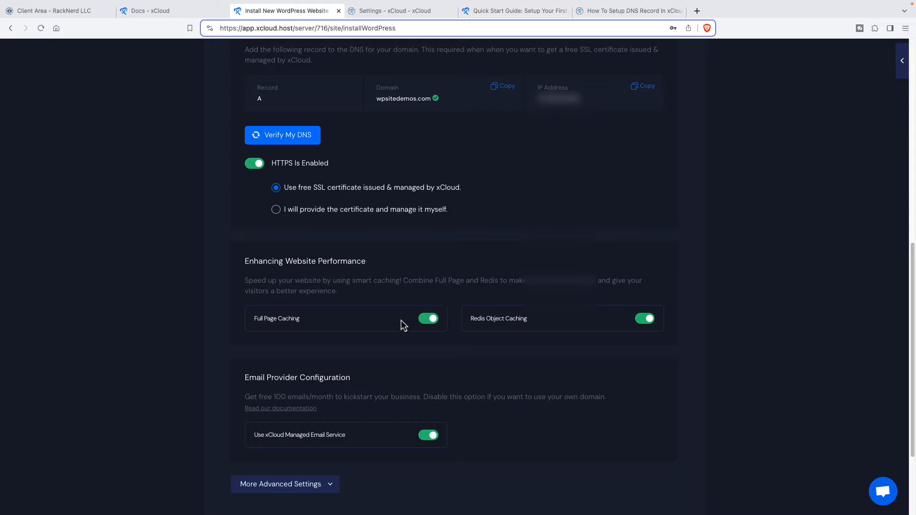
pyautogui.moveTo(501, 319)
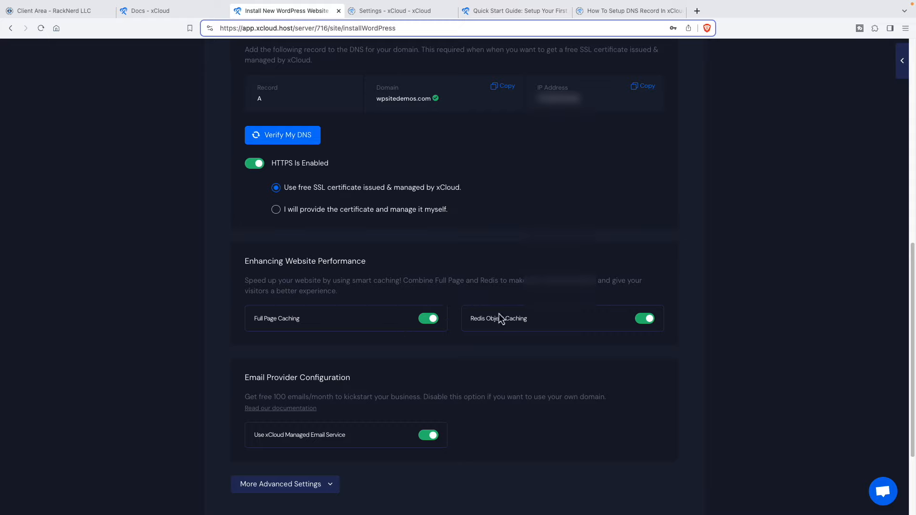
pyautogui.moveTo(399, 293)
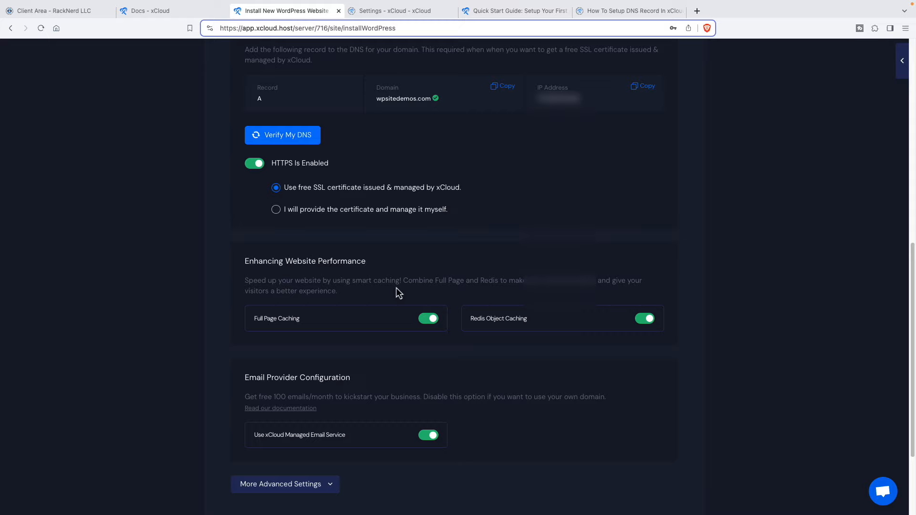
pyautogui.moveTo(396, 309)
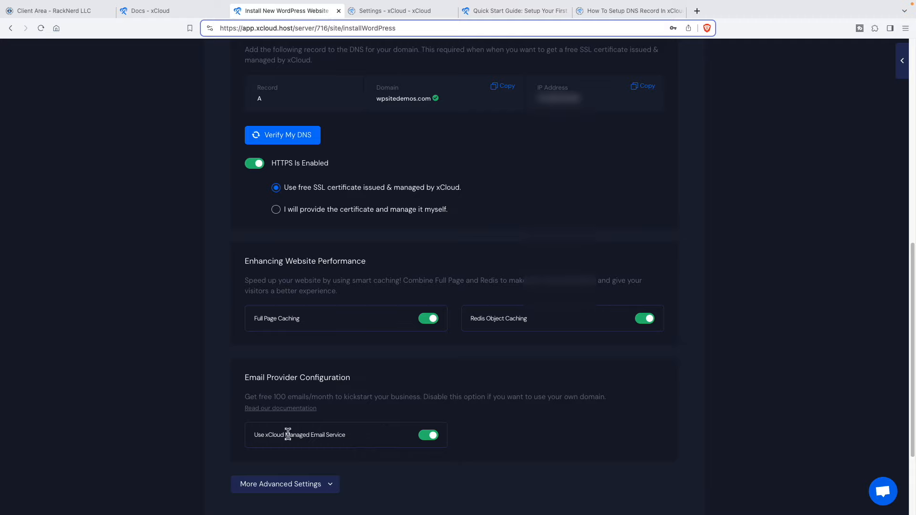
pyautogui.moveTo(336, 448)
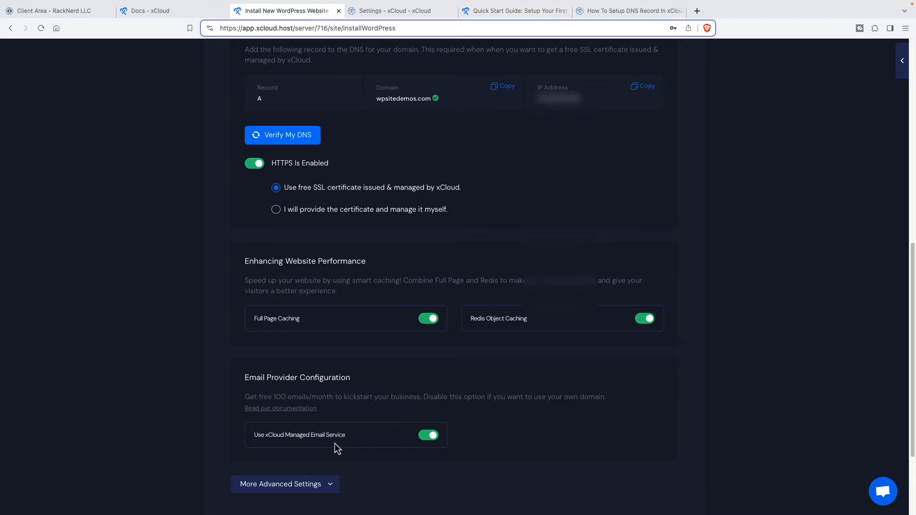
pyautogui.moveTo(331, 446)
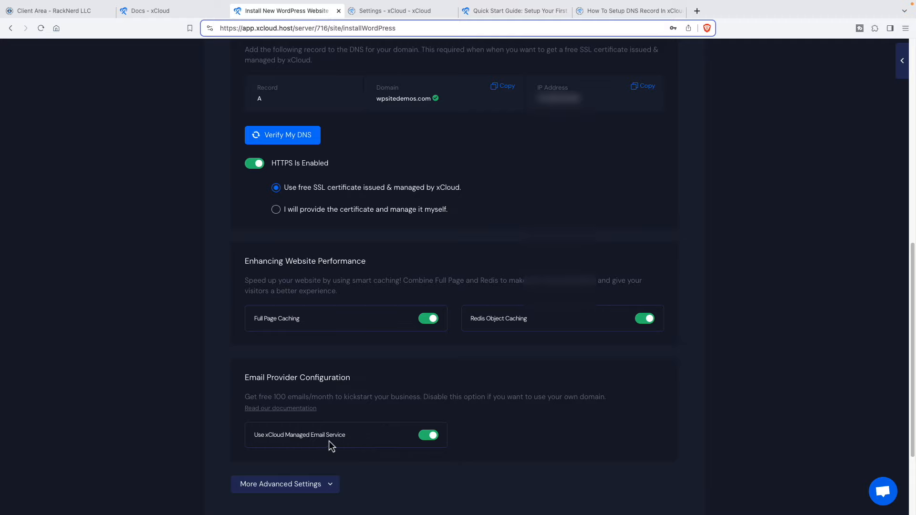
pyautogui.moveTo(365, 409)
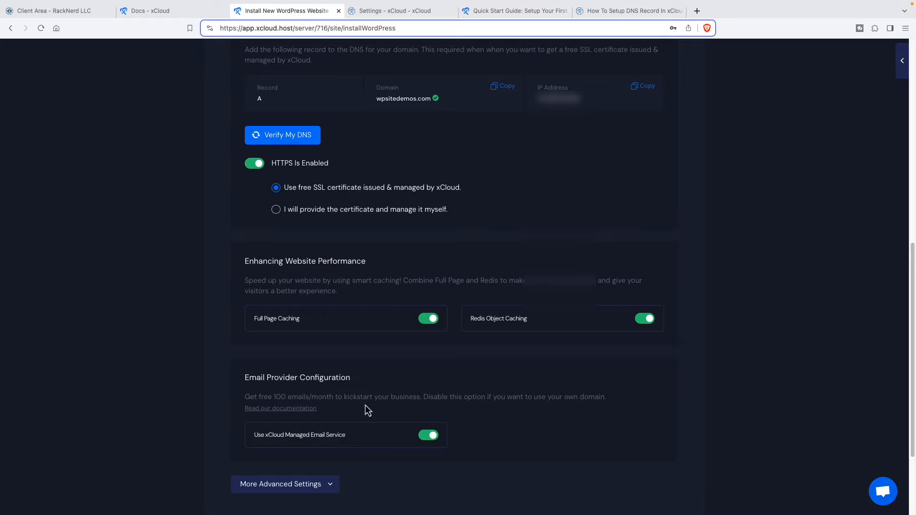
pyautogui.scroll(-3)
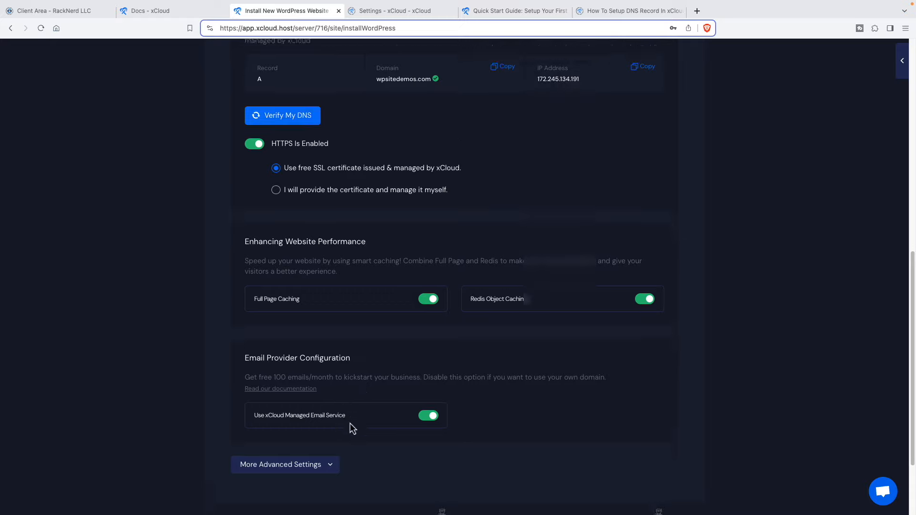
pyautogui.scroll(-3)
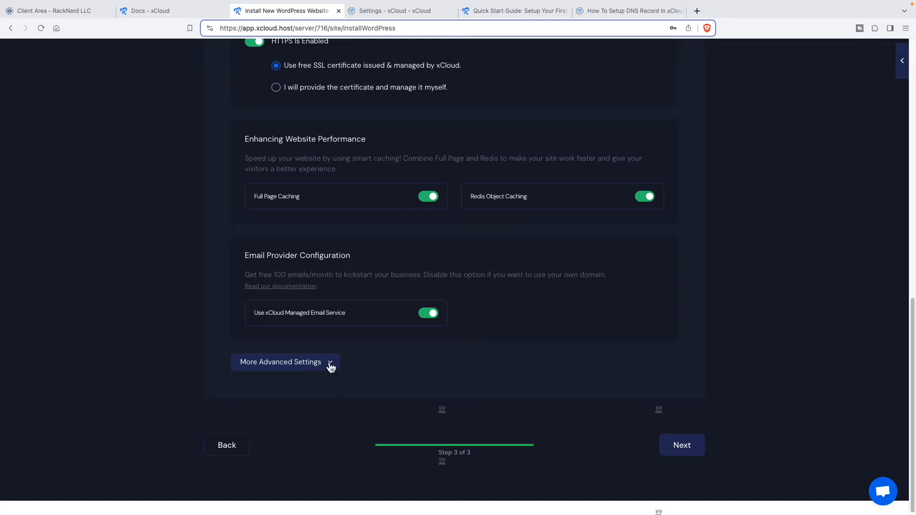
pyautogui.click(286, 361)
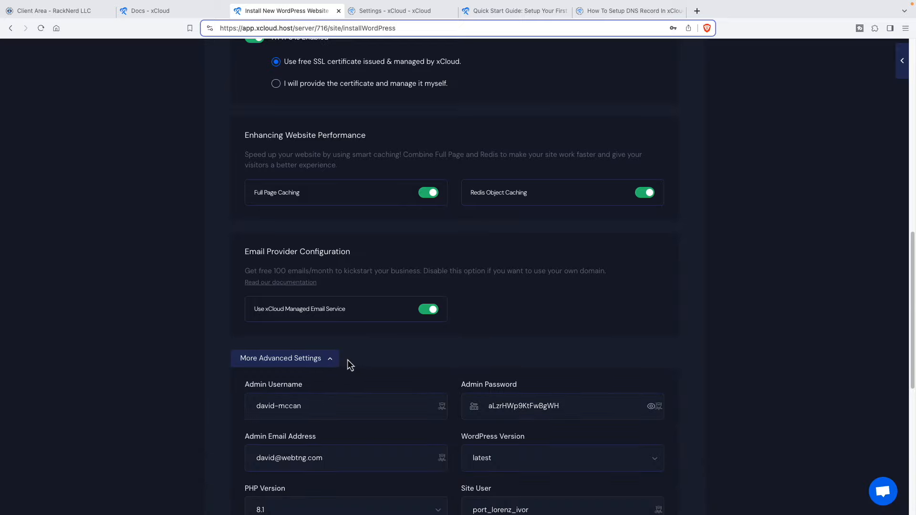
pyautogui.scroll(-3)
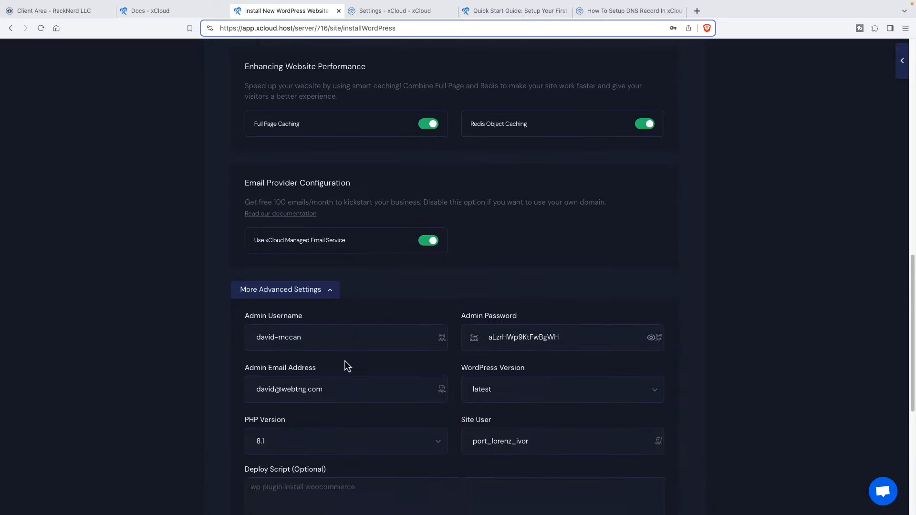
pyautogui.scroll(-3)
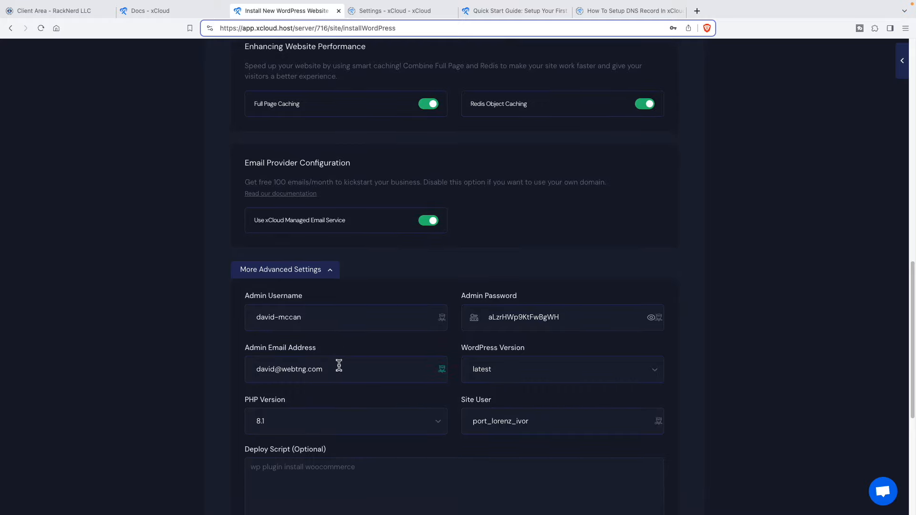
pyautogui.scroll(-3)
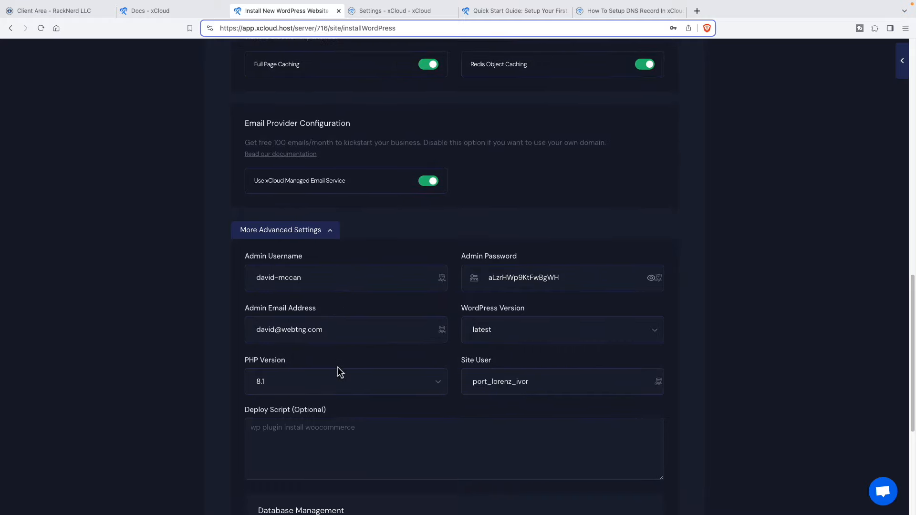
pyautogui.scroll(-3)
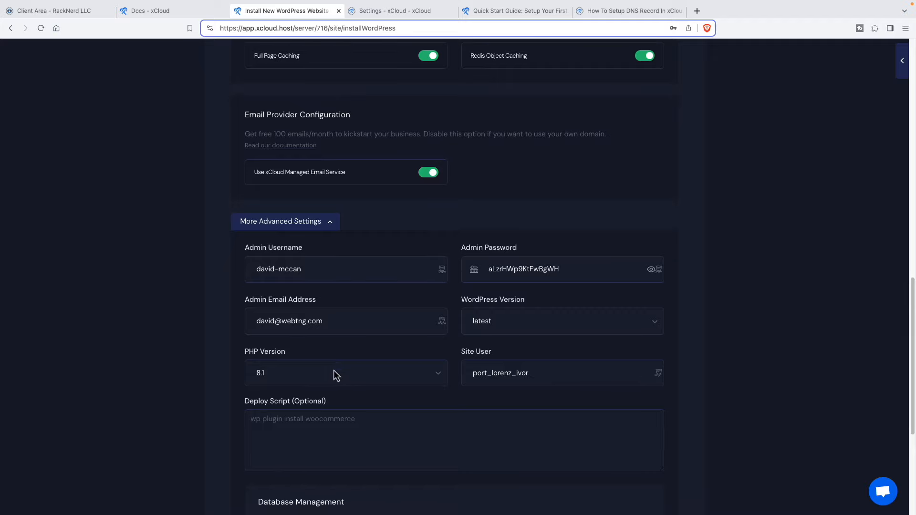
pyautogui.scroll(-3)
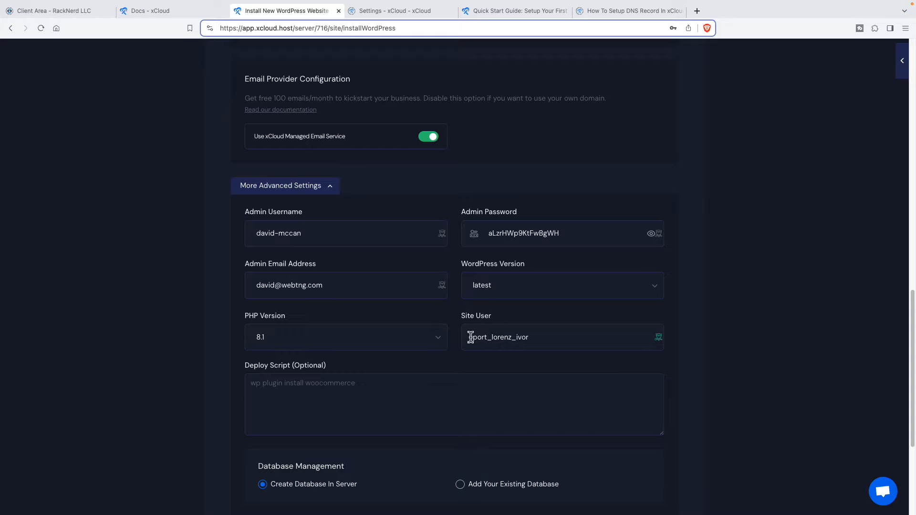
pyautogui.scroll(-3)
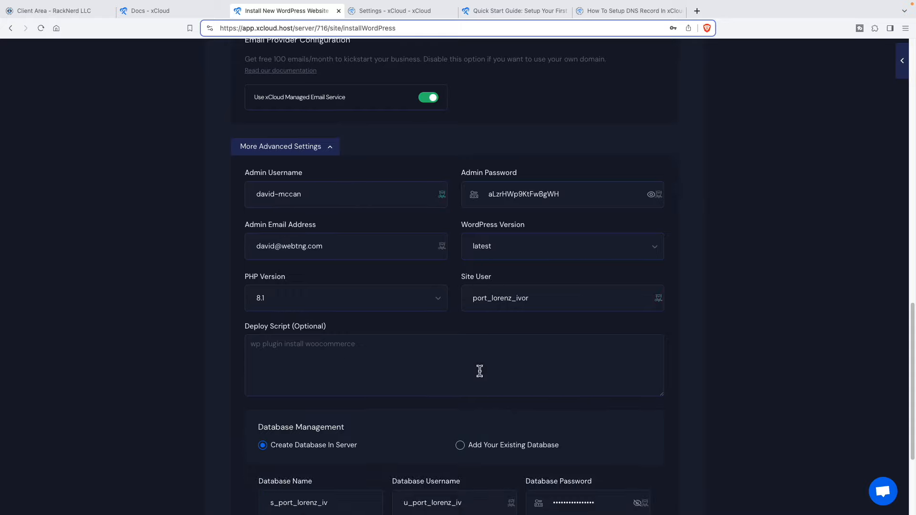
pyautogui.scroll(-3)
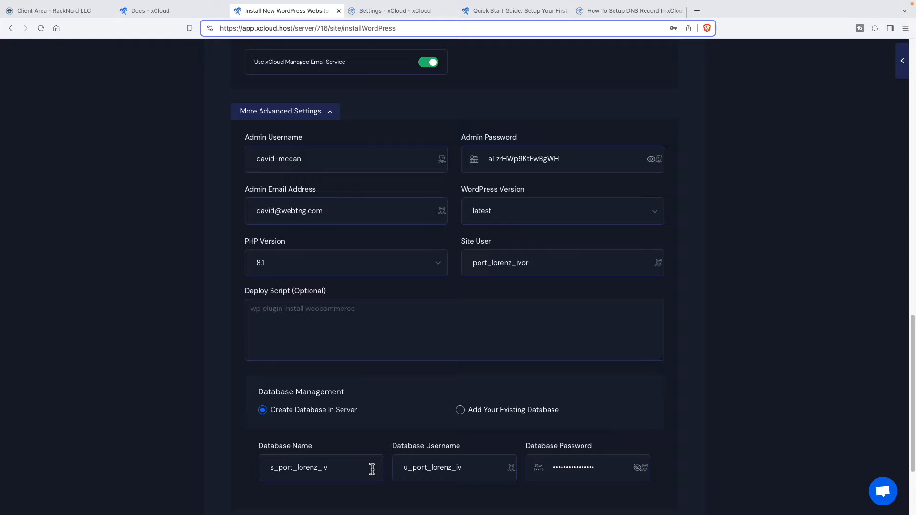
pyautogui.moveTo(436, 468)
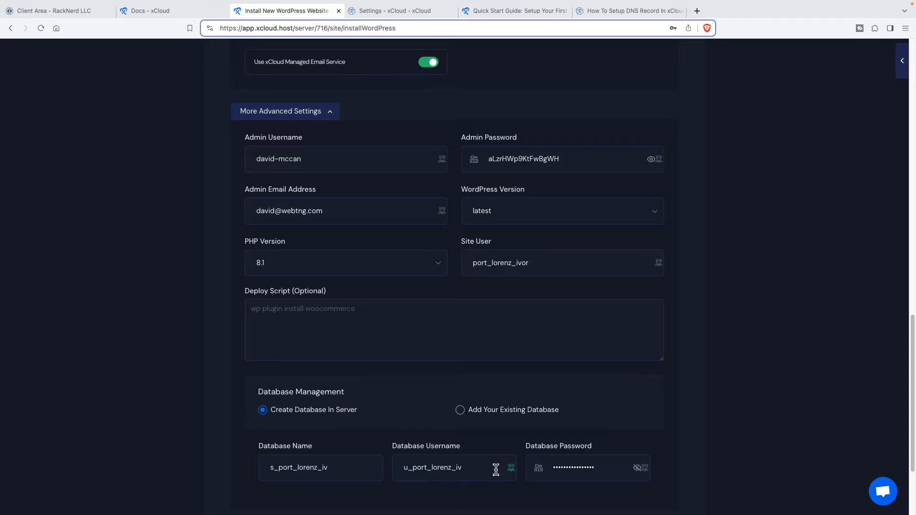
pyautogui.click(285, 111)
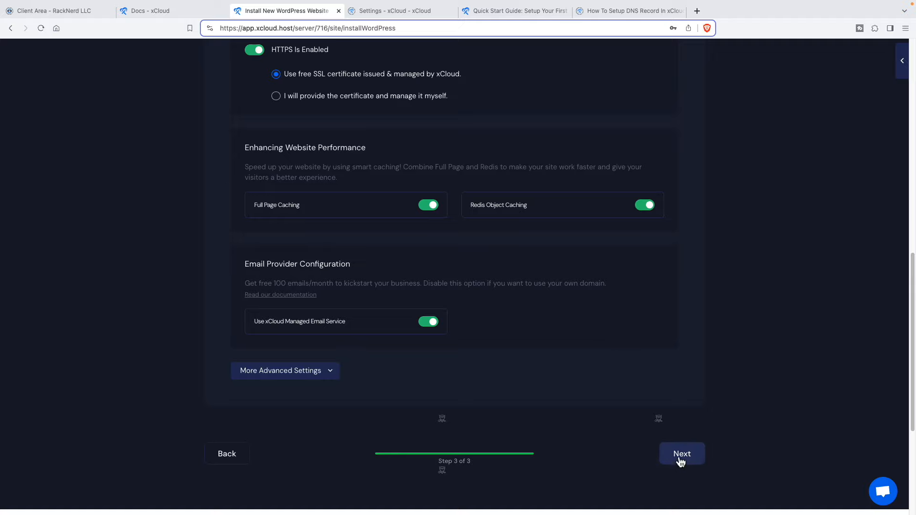
pyautogui.click(681, 454)
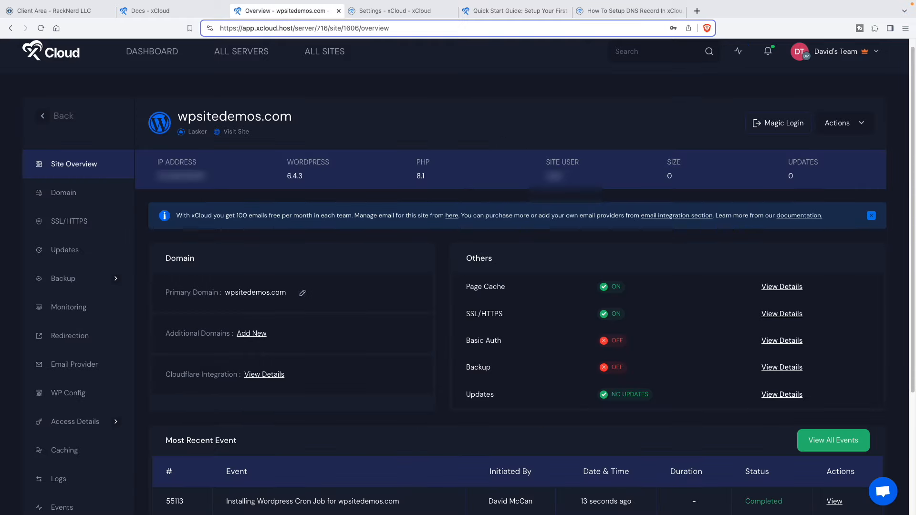
pyautogui.moveTo(624, 295)
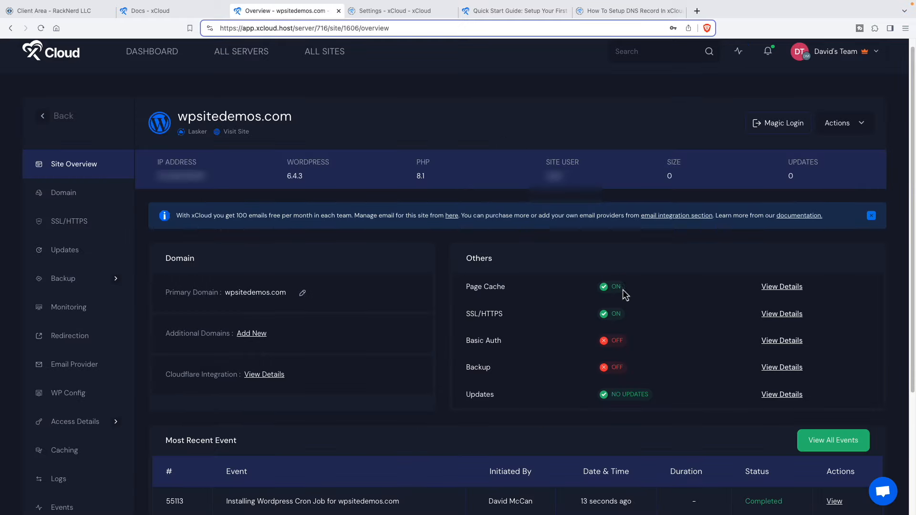
pyautogui.moveTo(637, 296)
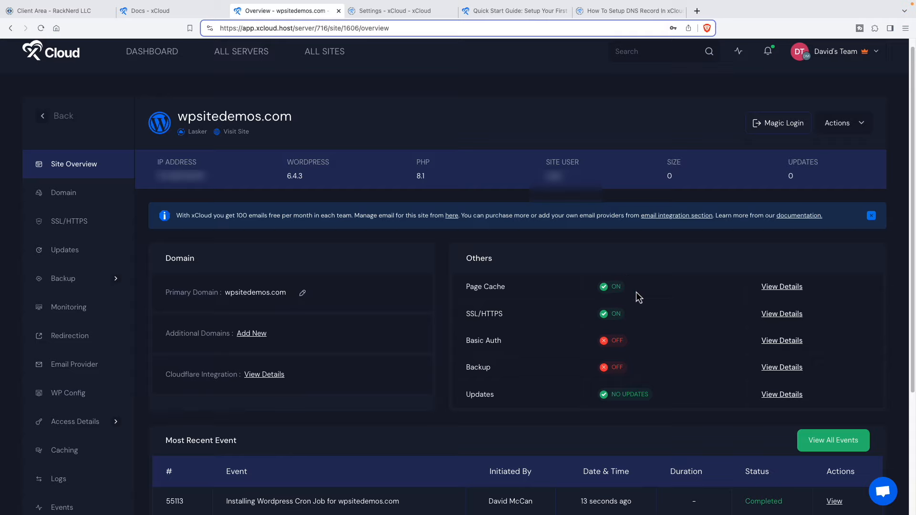
pyautogui.moveTo(585, 314)
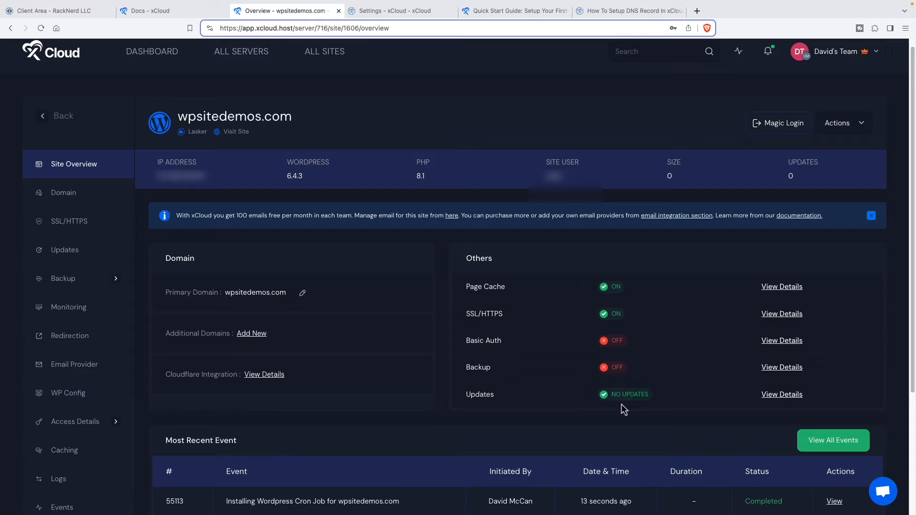
pyautogui.moveTo(291, 324)
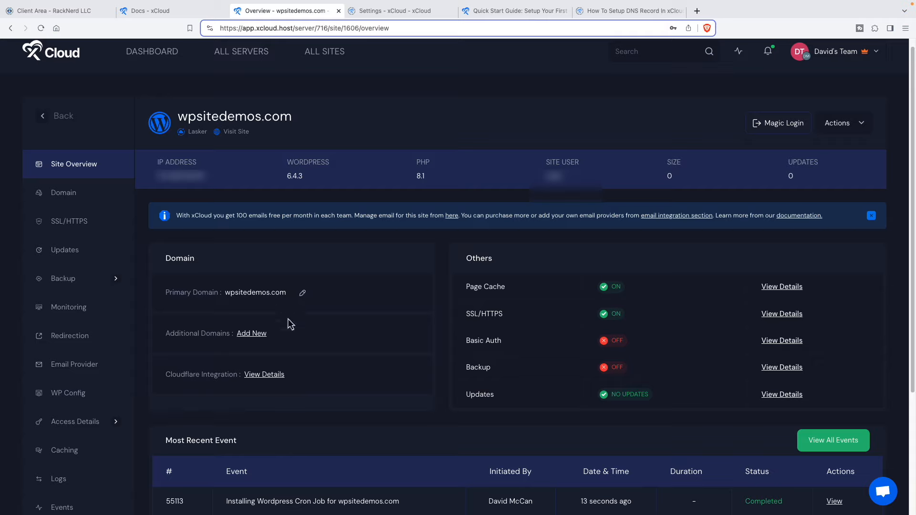
pyautogui.moveTo(292, 345)
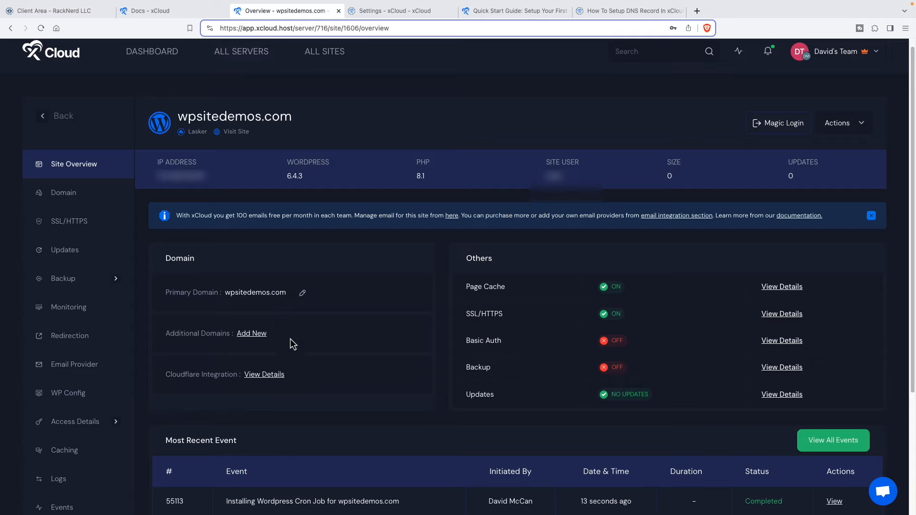
pyautogui.moveTo(263, 374)
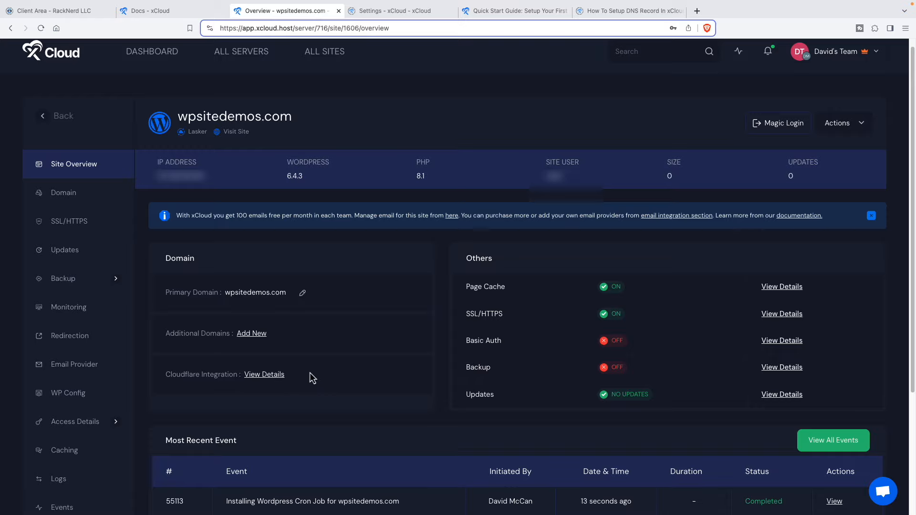
pyautogui.scroll(-3)
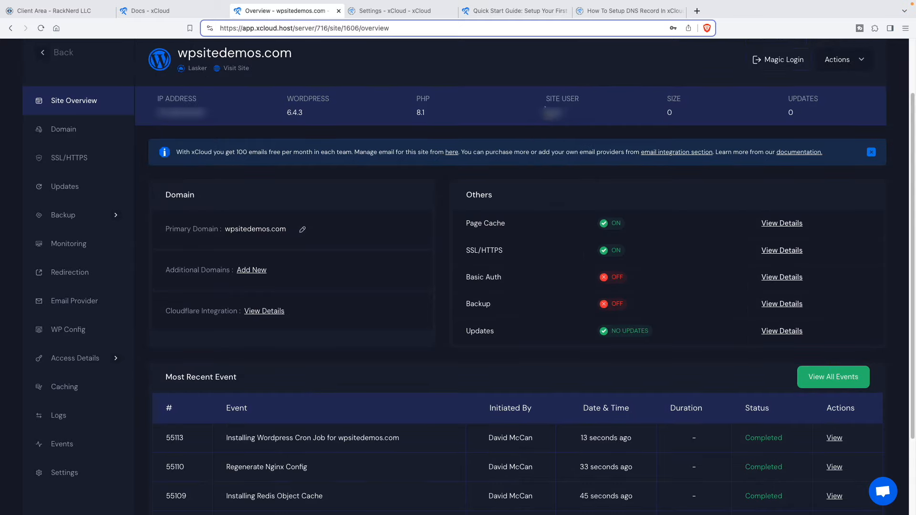
pyautogui.moveTo(648, 203)
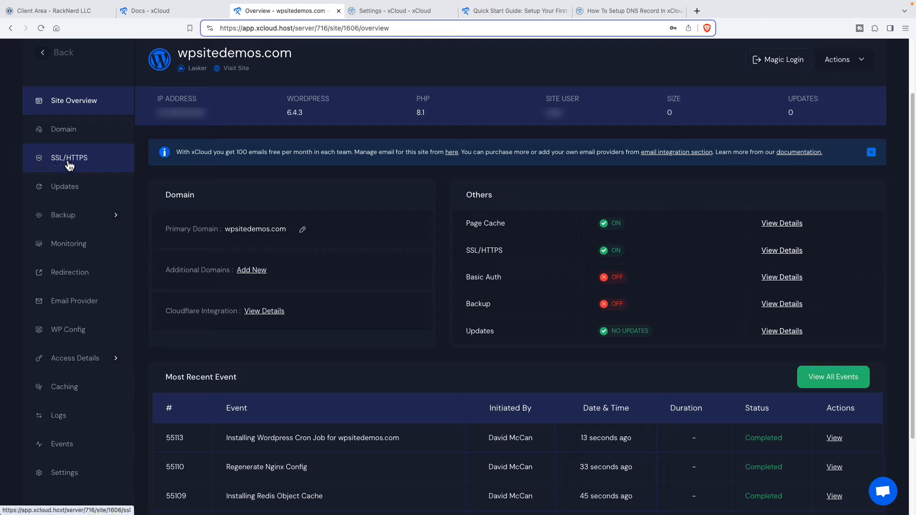
pyautogui.moveTo(66, 186)
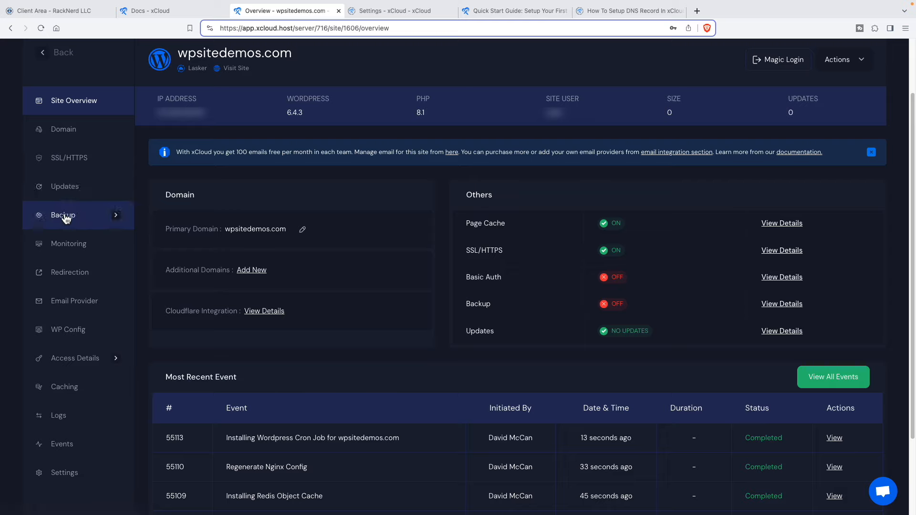
# Show the site's Backup Settings, with remote and local automatic backups off.
pyautogui.click(62, 214)
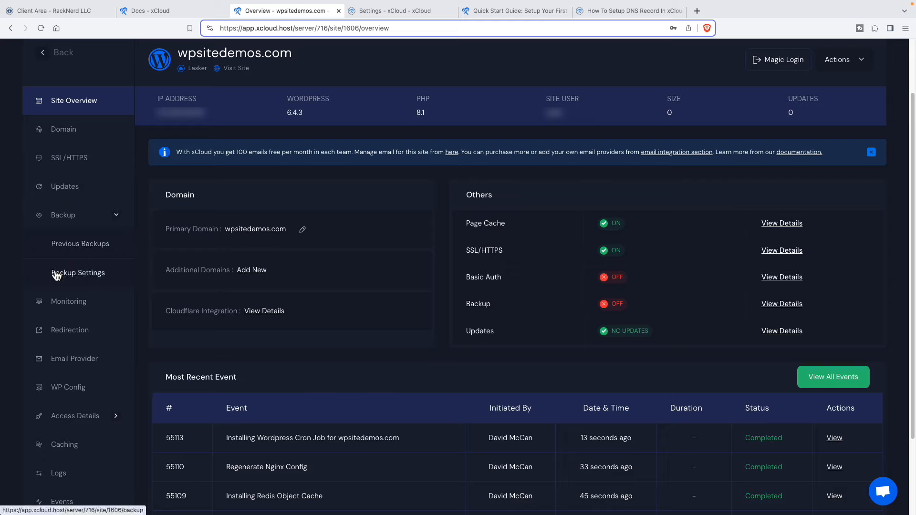
pyautogui.moveTo(77, 273)
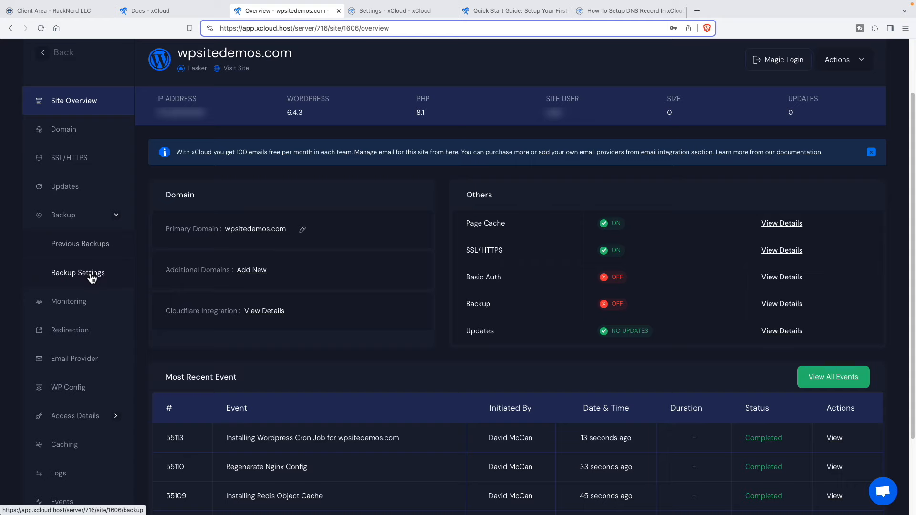
pyautogui.click(77, 273)
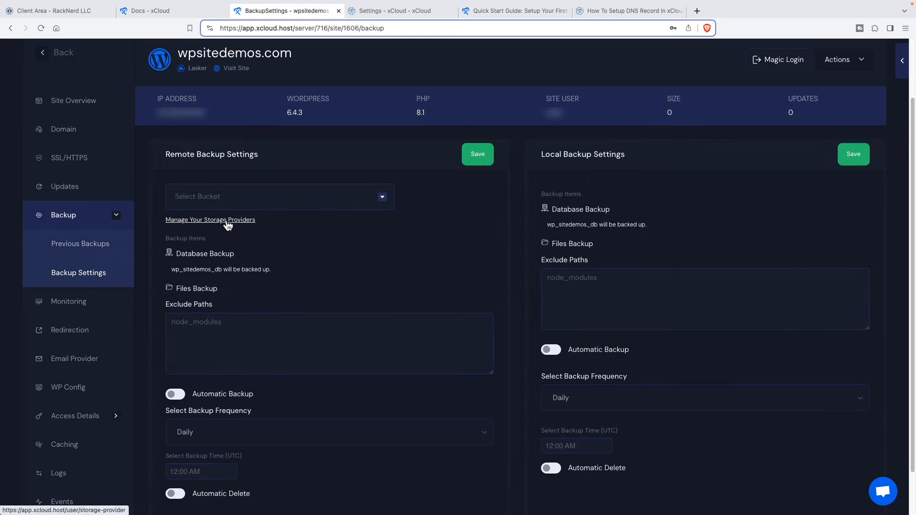
pyautogui.moveTo(243, 230)
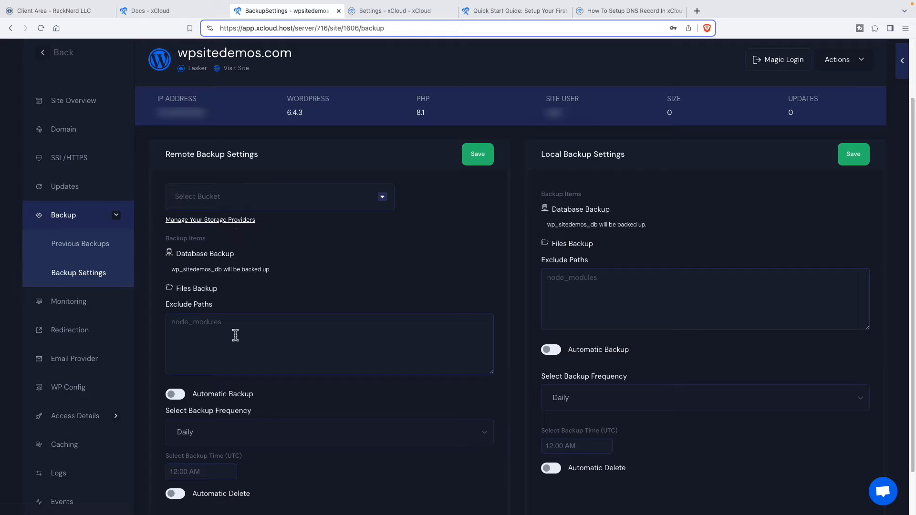
pyautogui.moveTo(769, 204)
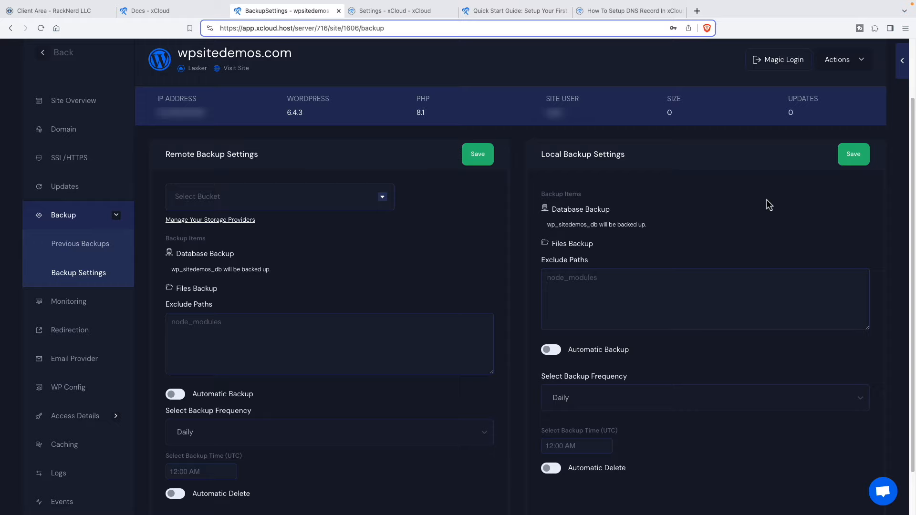
pyautogui.moveTo(726, 224)
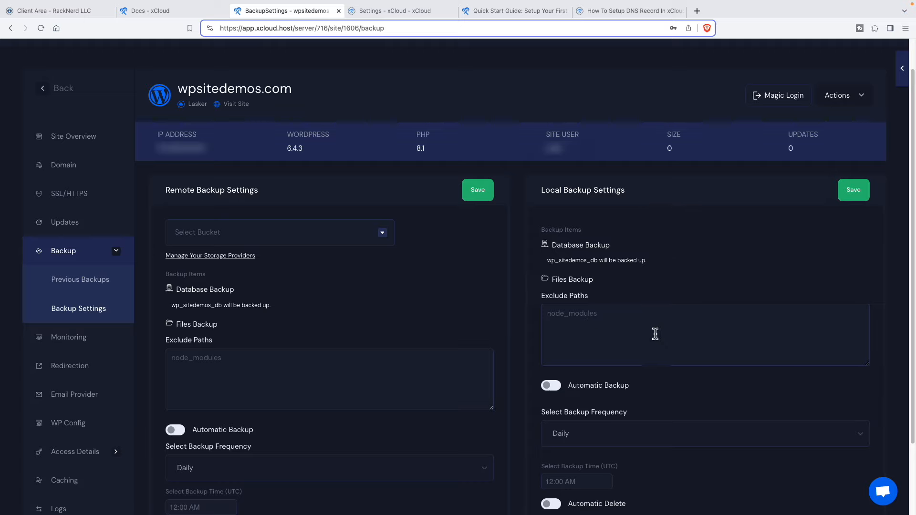
pyautogui.moveTo(659, 284)
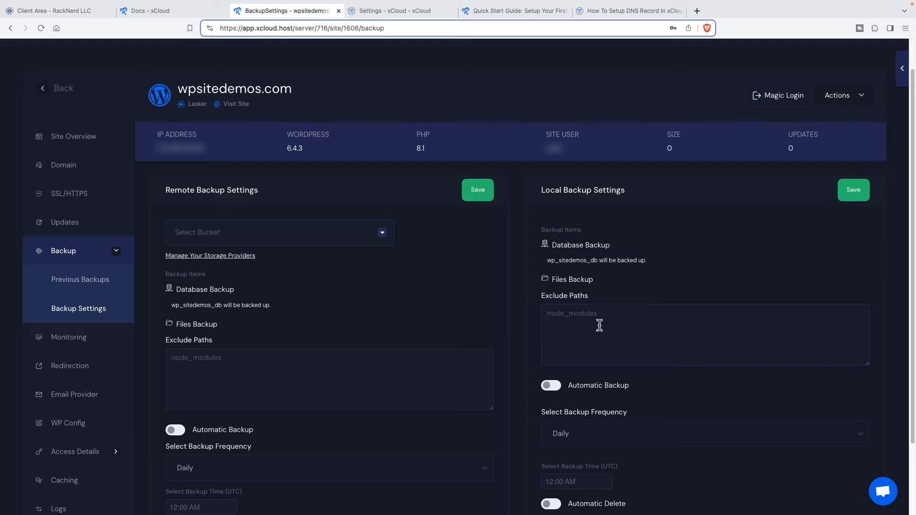
pyautogui.moveTo(599, 333)
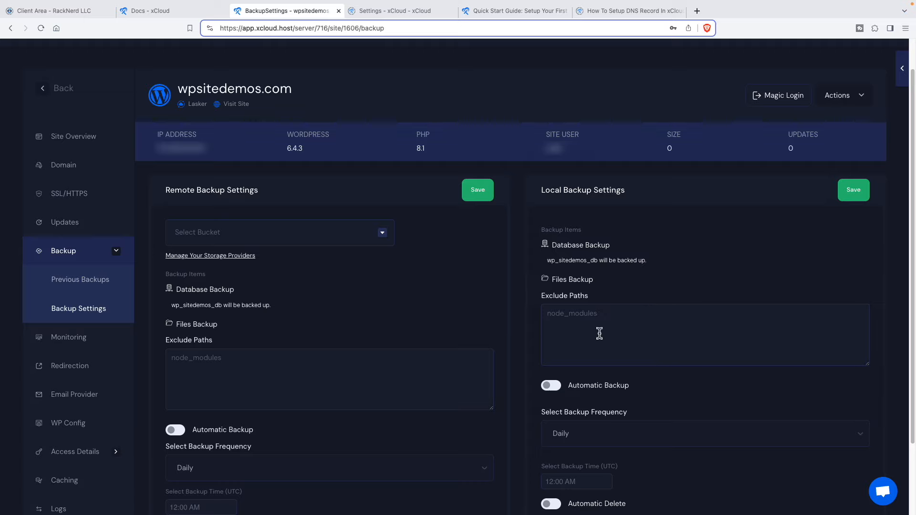
pyautogui.moveTo(406, 316)
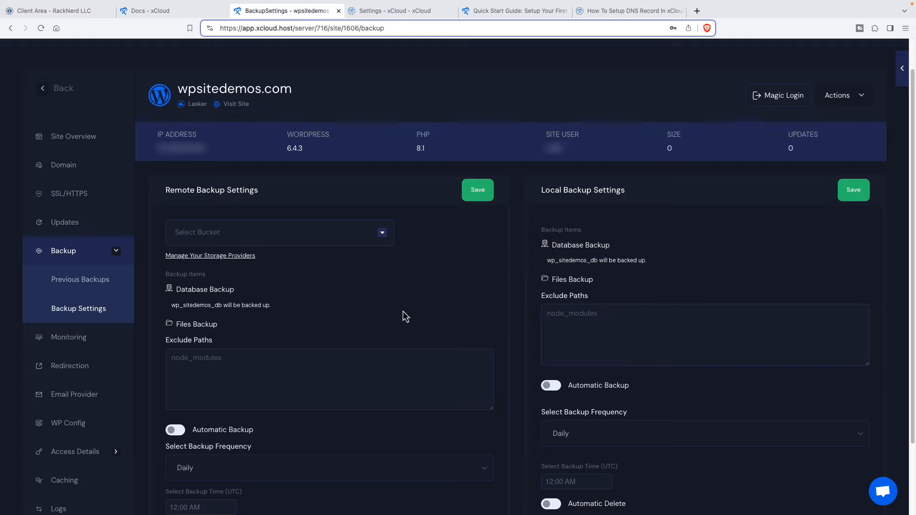
pyautogui.moveTo(69, 337)
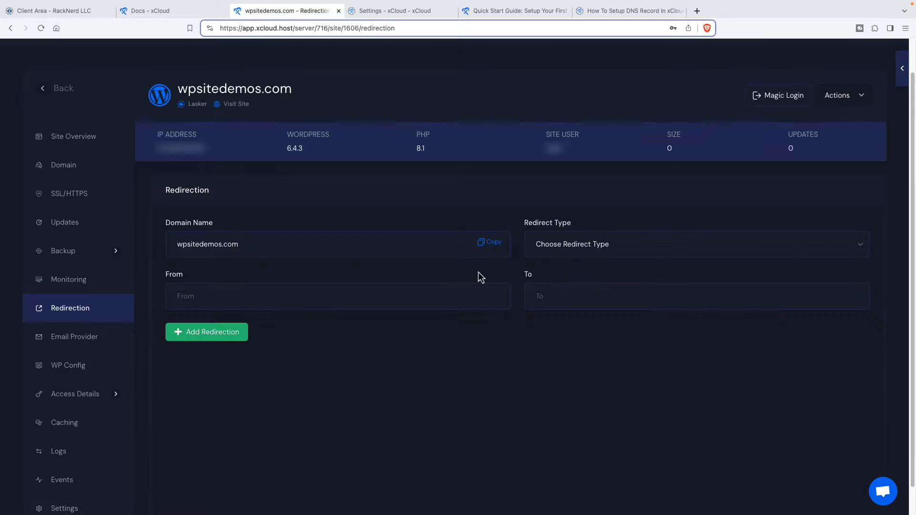
pyautogui.moveTo(531, 268)
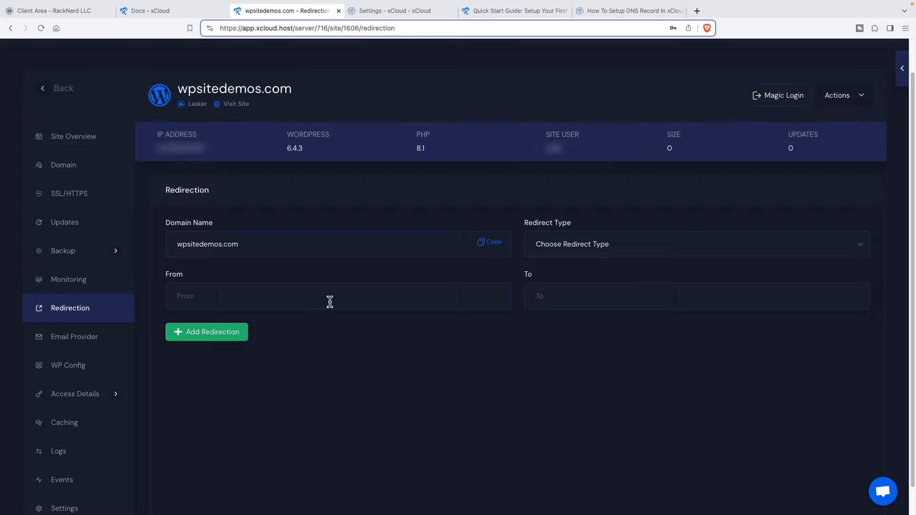
pyautogui.moveTo(582, 296)
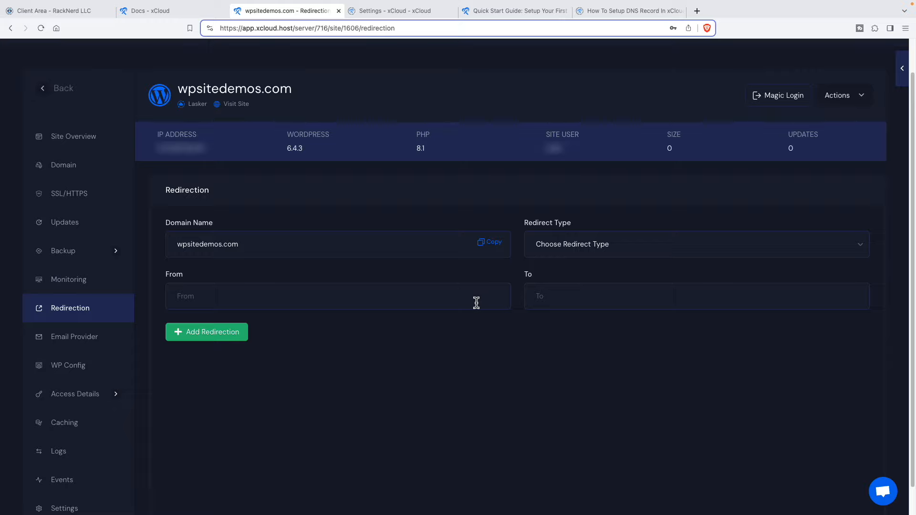
pyautogui.moveTo(75, 337)
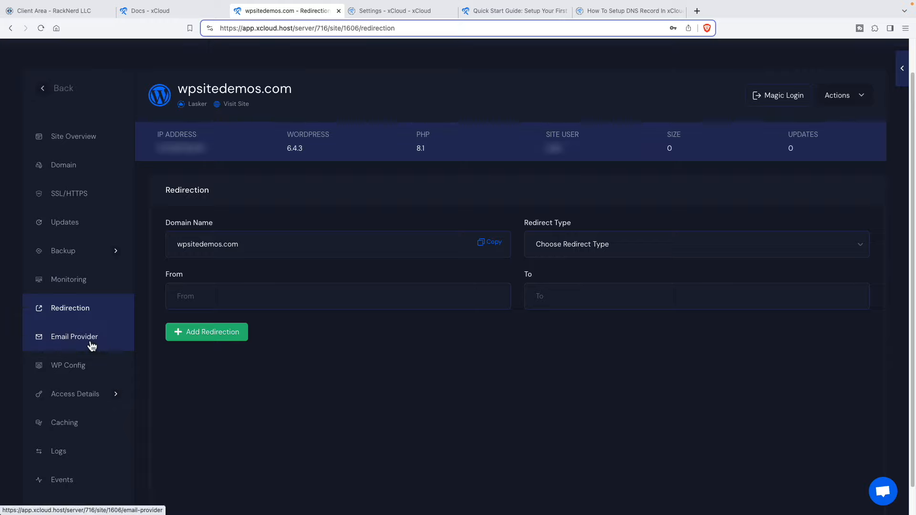
pyautogui.moveTo(68, 366)
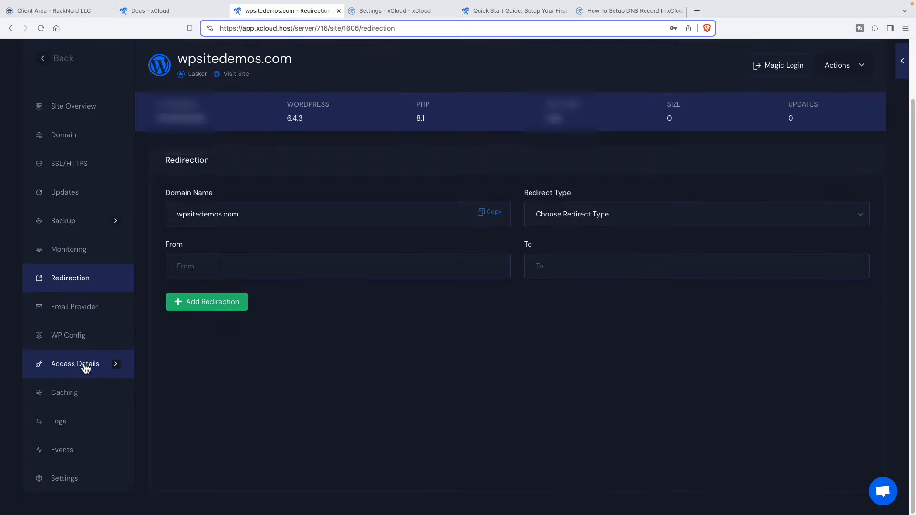
# Expand Access Details to reveal the SSH/sFTP and Database options.
pyautogui.click(74, 364)
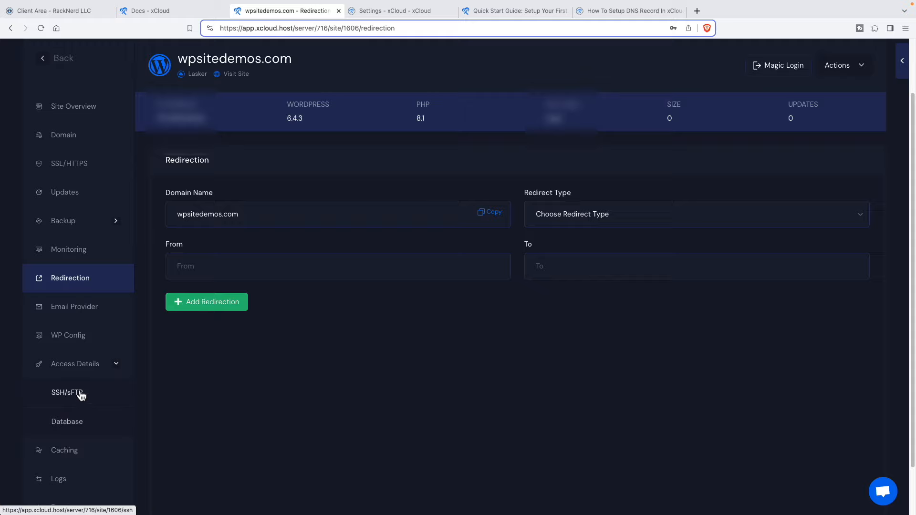
pyautogui.scroll(-3)
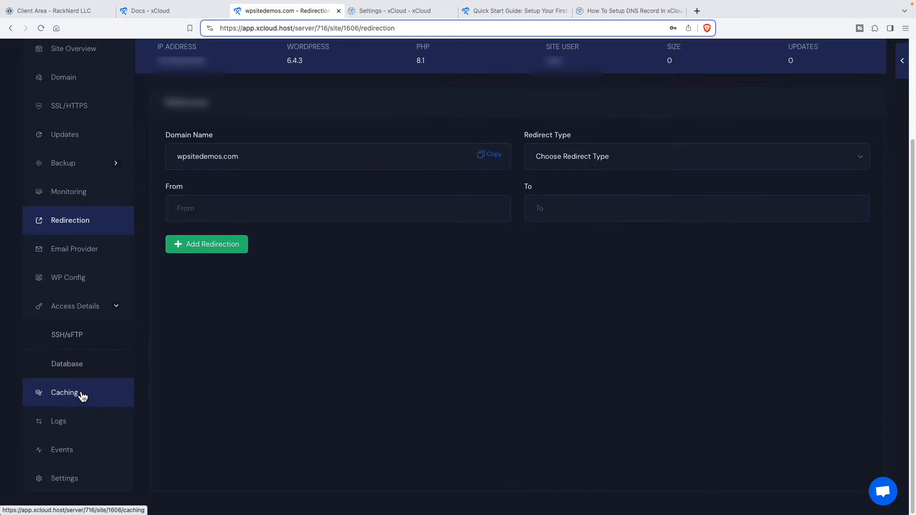
pyautogui.moveTo(64, 478)
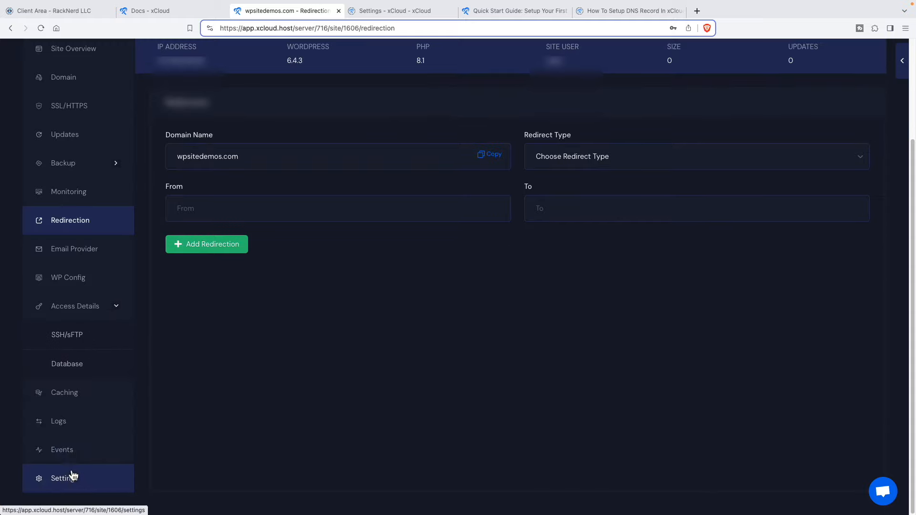
pyautogui.click(64, 478)
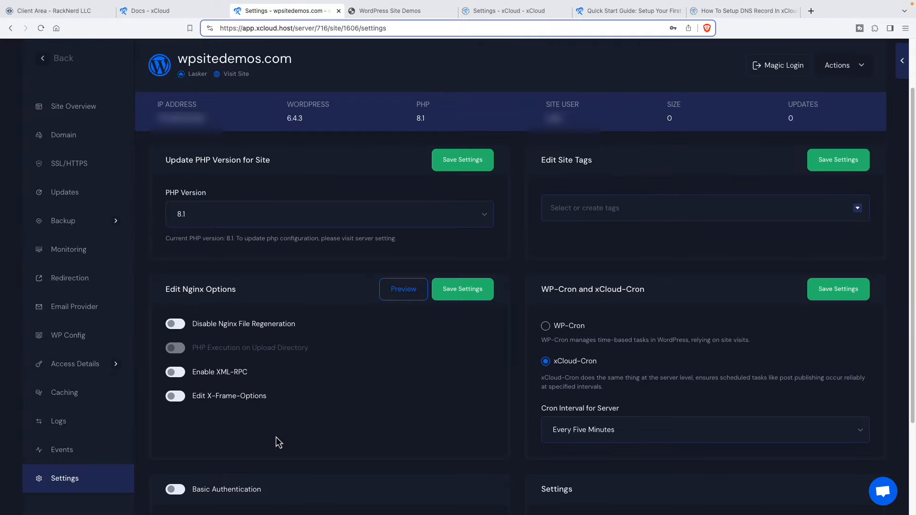
pyautogui.moveTo(265, 432)
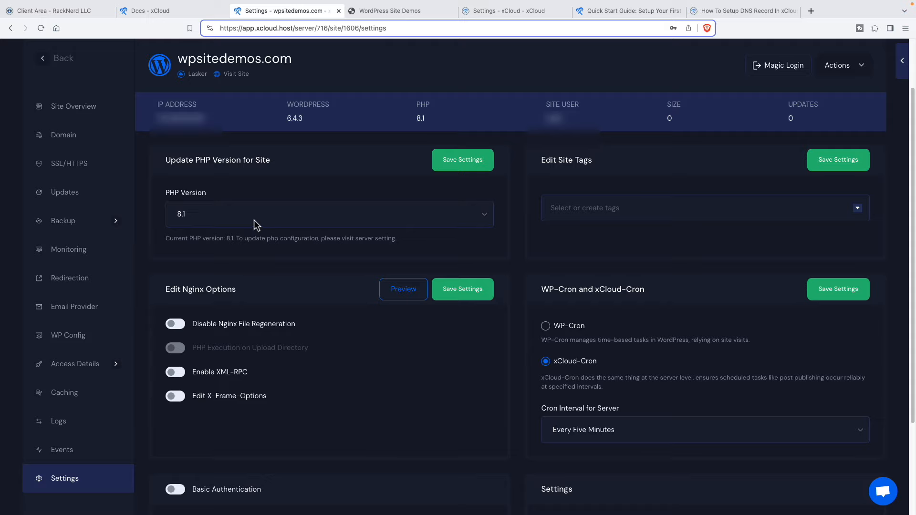
pyautogui.moveTo(569, 206)
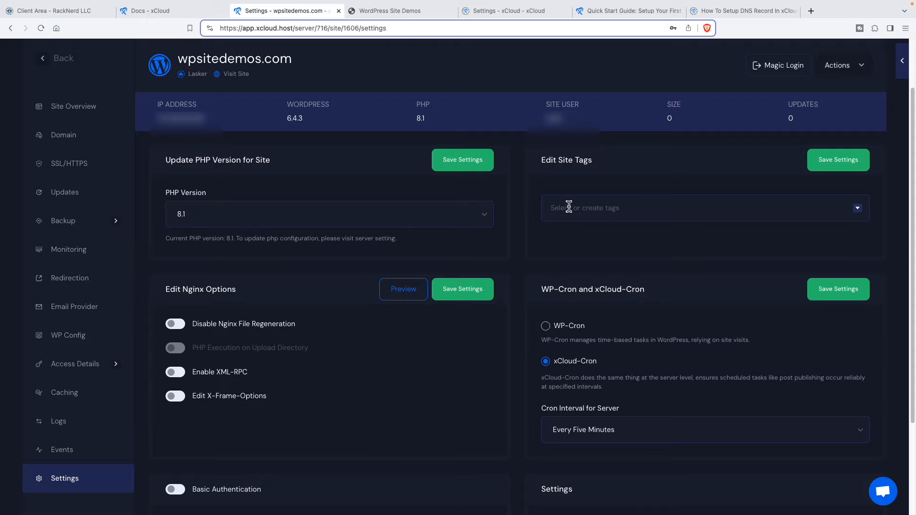
pyautogui.moveTo(289, 349)
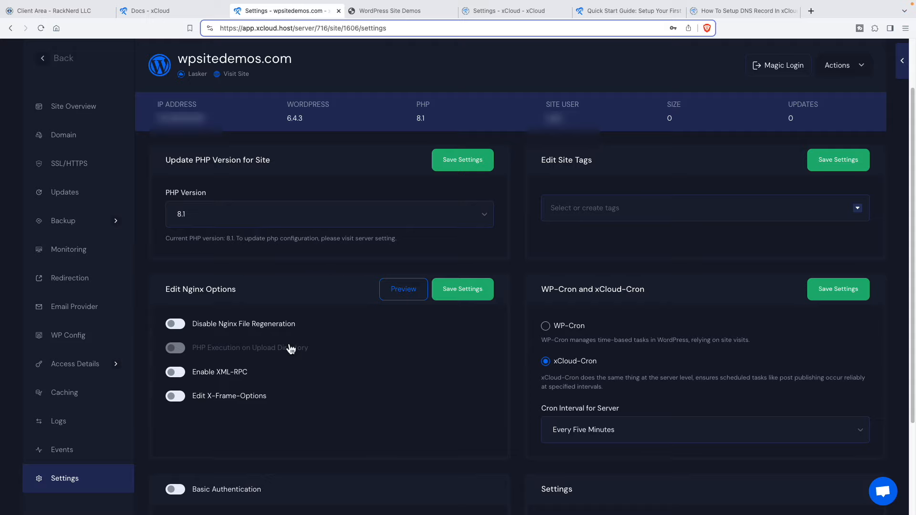
pyautogui.moveTo(258, 332)
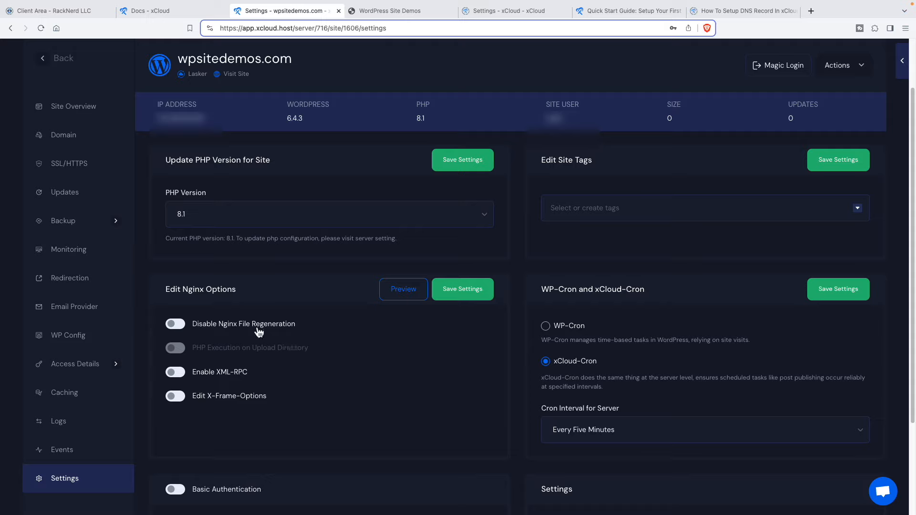
pyautogui.moveTo(198, 355)
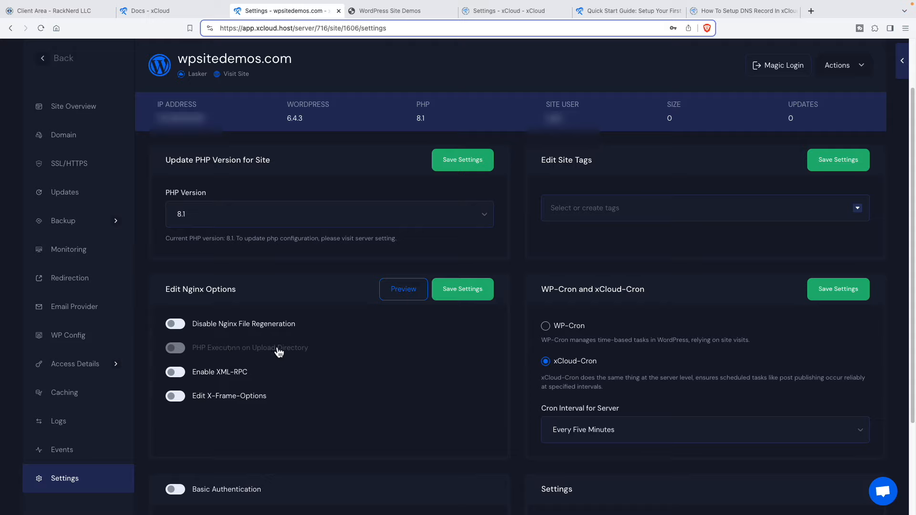
pyautogui.moveTo(198, 379)
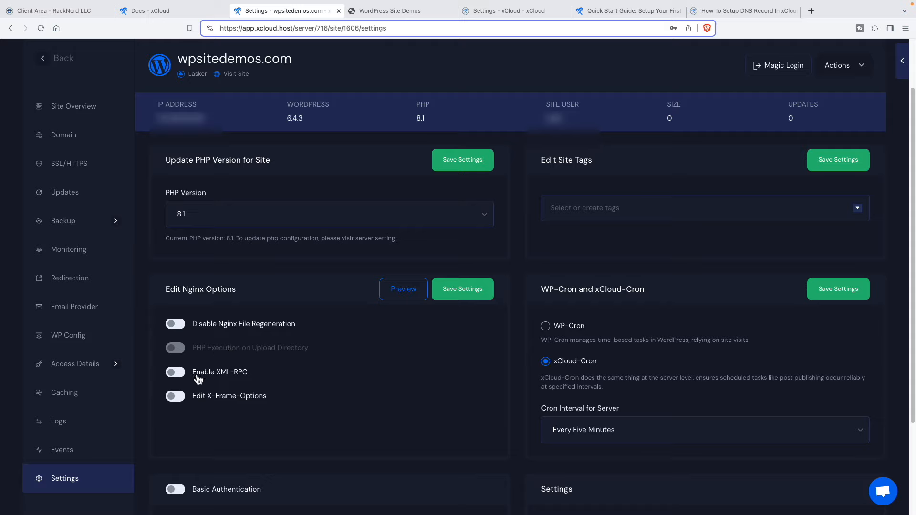
pyautogui.moveTo(209, 352)
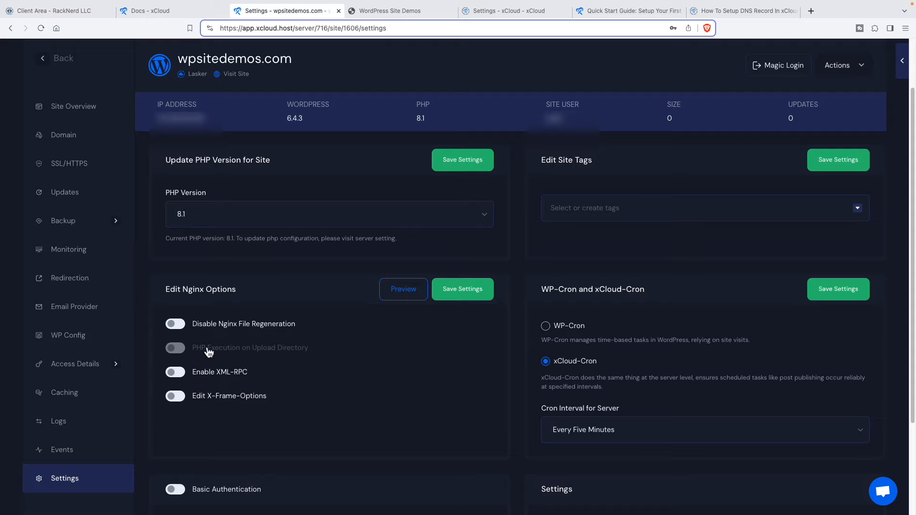
pyautogui.moveTo(214, 355)
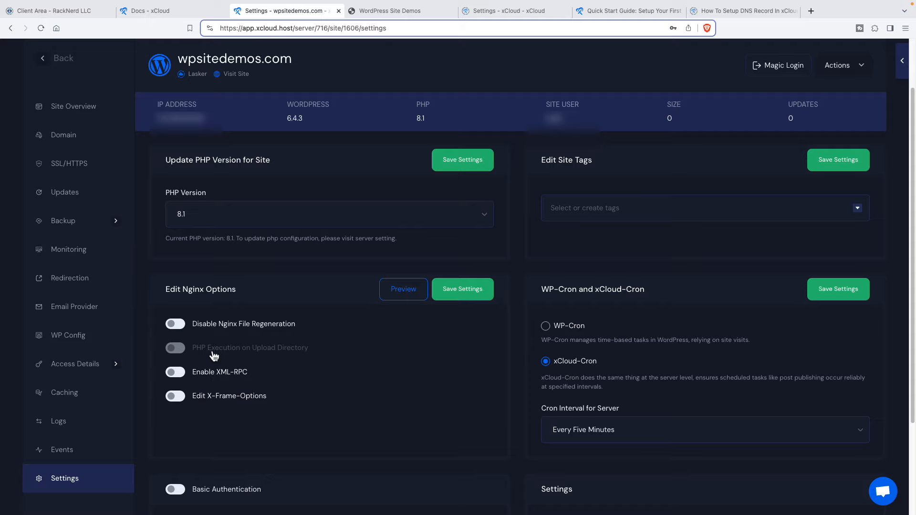
pyautogui.moveTo(217, 404)
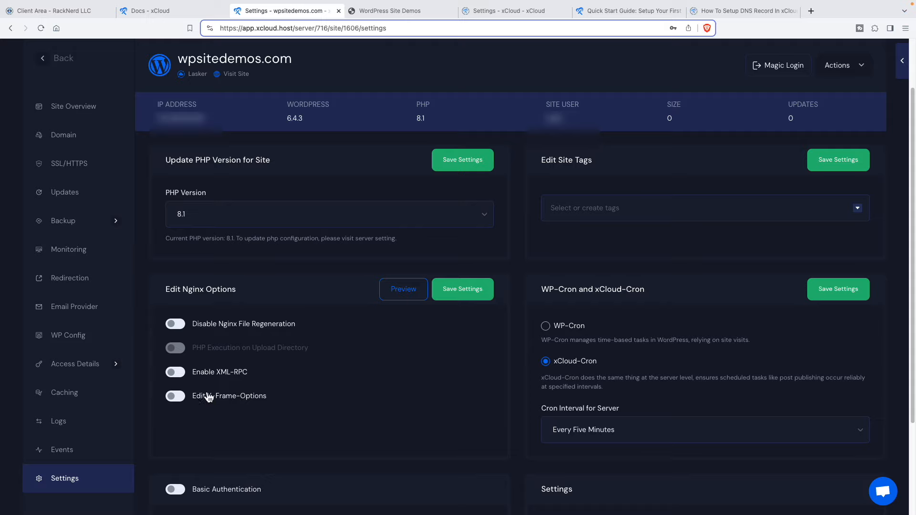
pyautogui.moveTo(605, 368)
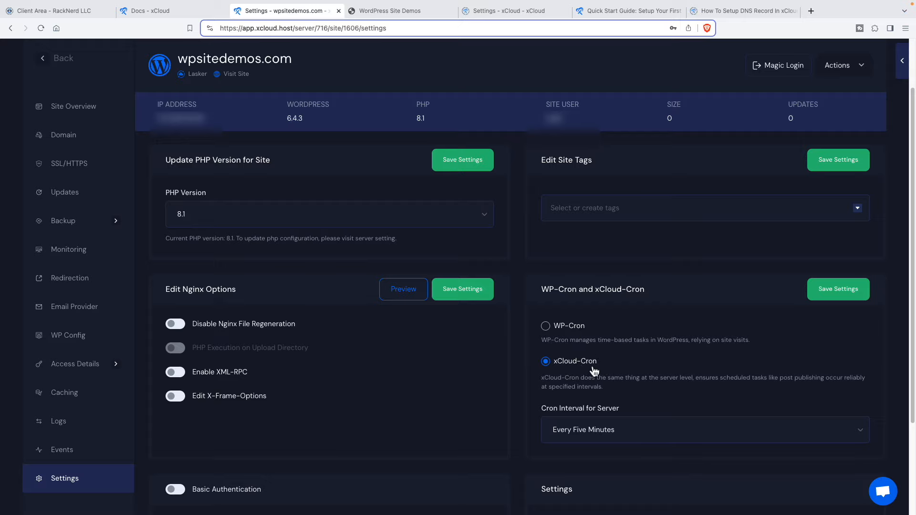
pyautogui.scroll(-3)
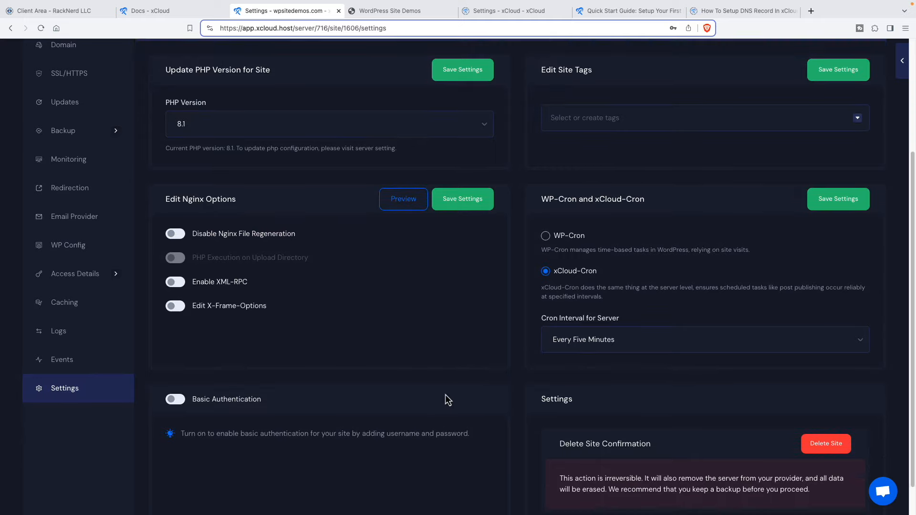
pyautogui.moveTo(352, 418)
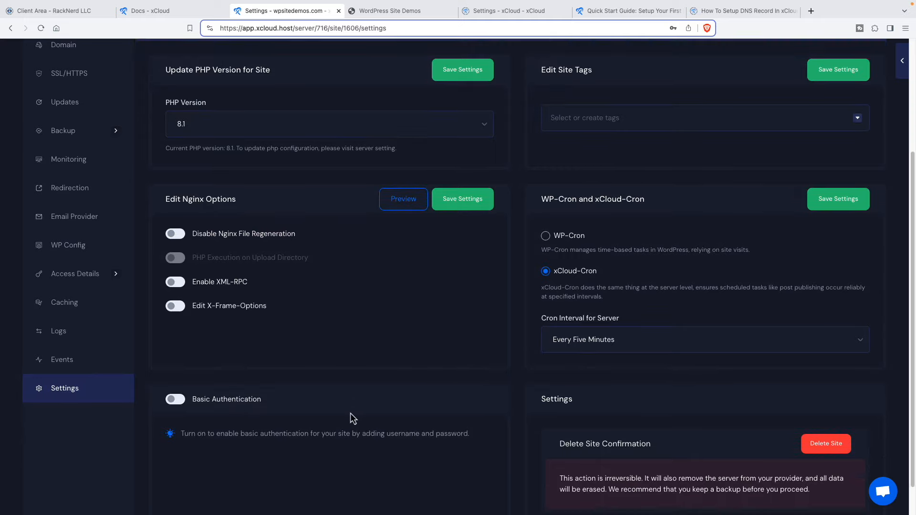
pyautogui.moveTo(773, 442)
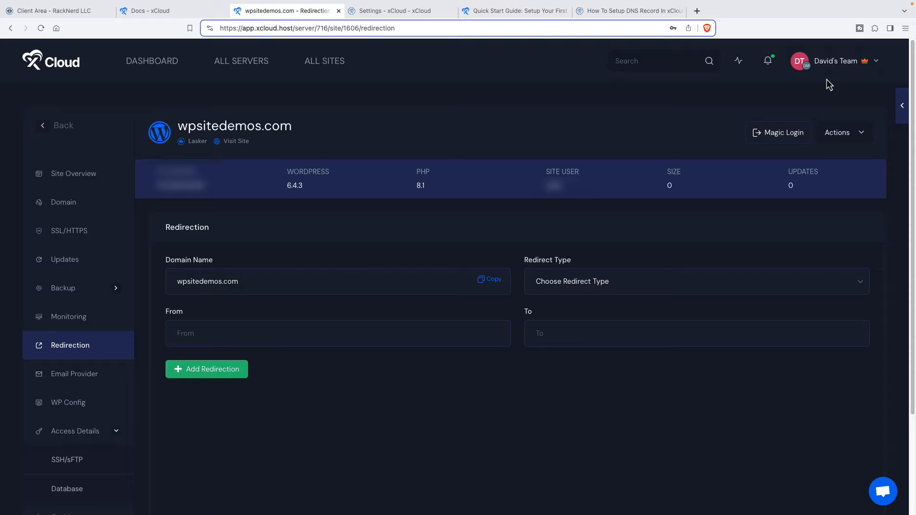
pyautogui.moveTo(783, 132)
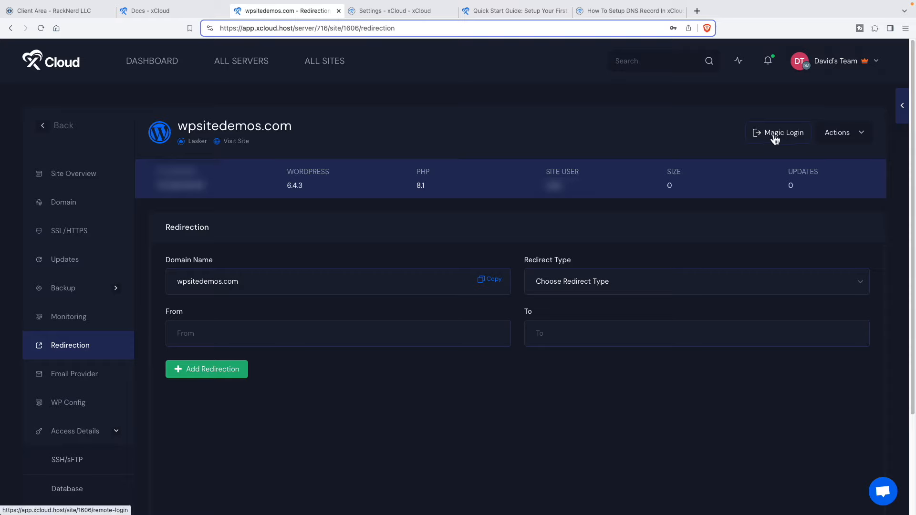
# Use Magic Login to reach the site's WordPress installation page in a new tab.
pyautogui.click(778, 133)
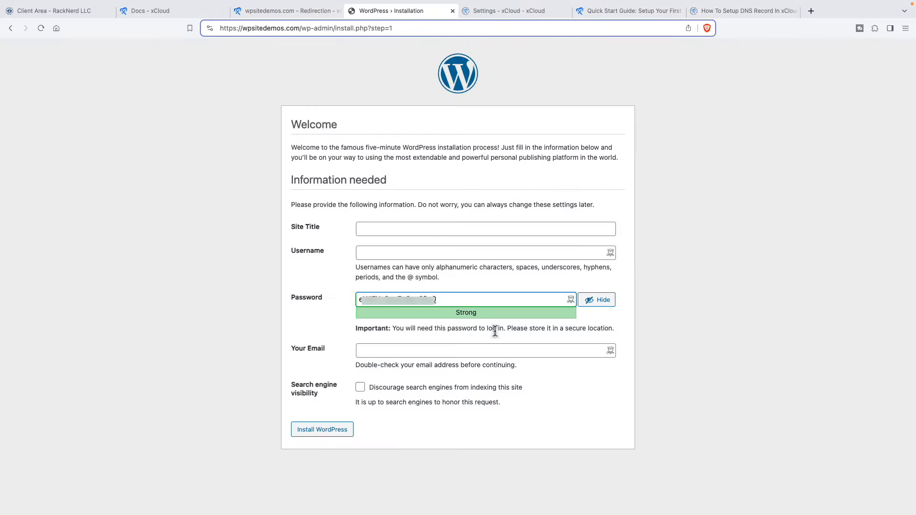
pyautogui.moveTo(477, 333)
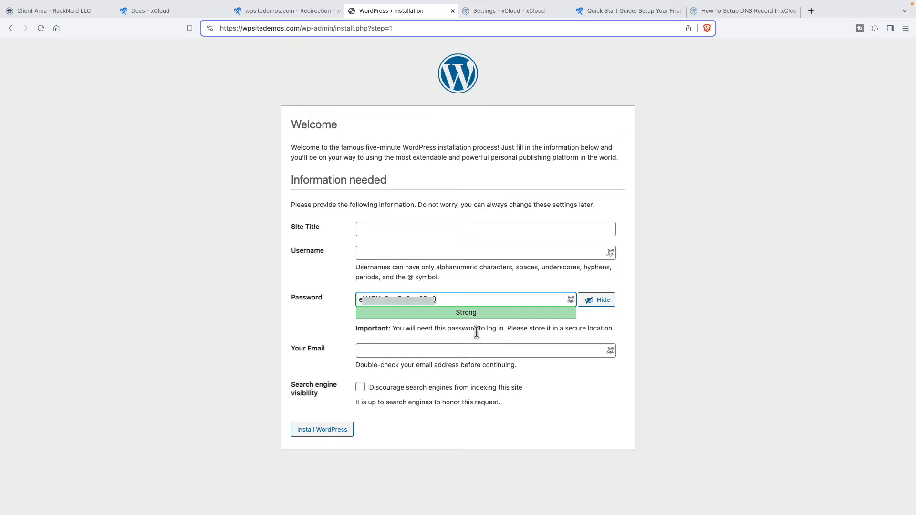
pyautogui.moveTo(470, 326)
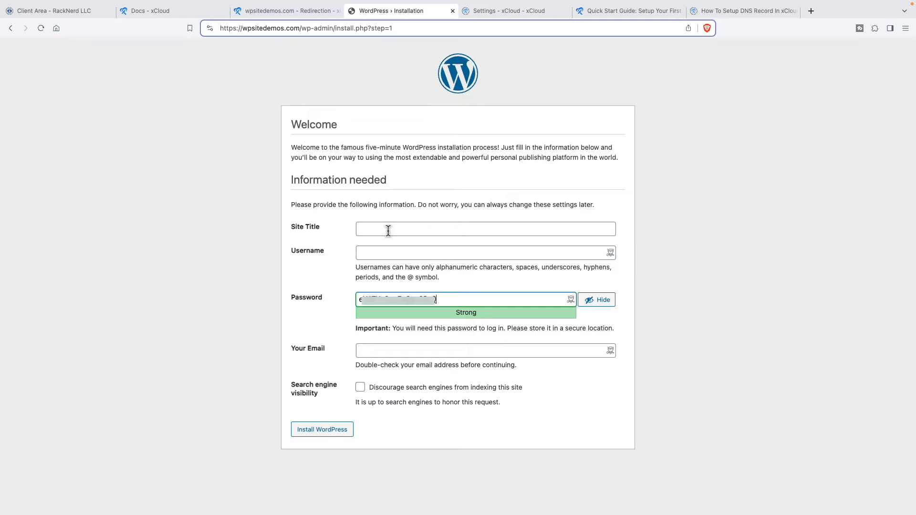
pyautogui.moveTo(278, 46)
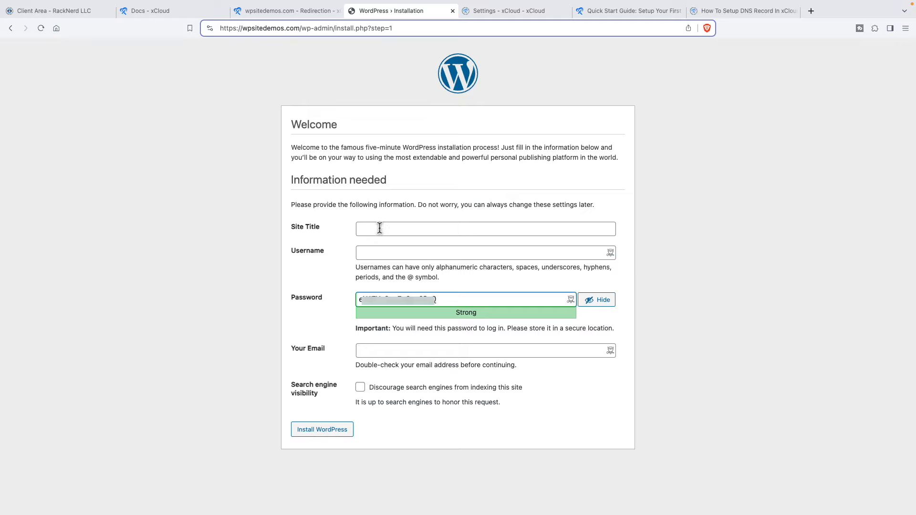
# Install WordPress titled 'WordPress Site Demos' with search engines discouraged.
pyautogui.click(485, 228)
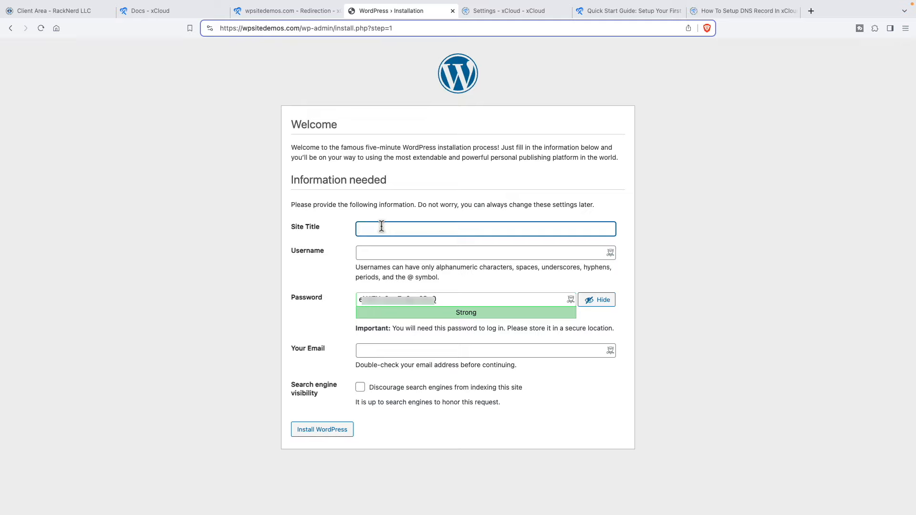
pyautogui.write('W')
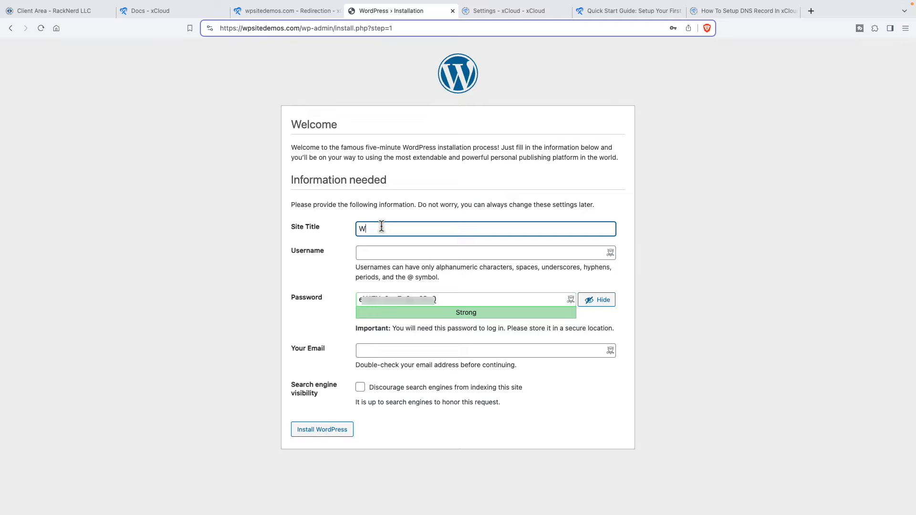
pyautogui.write('ordPress Site Demos')
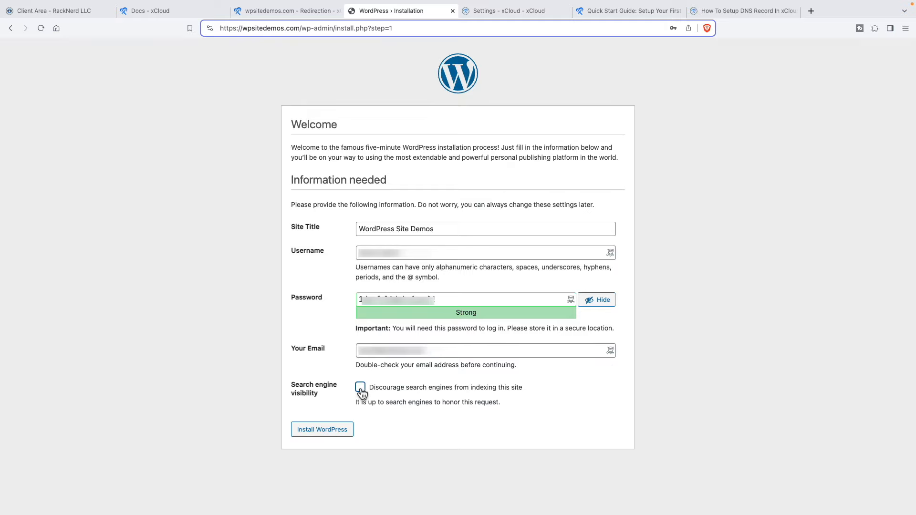
pyautogui.click(360, 387)
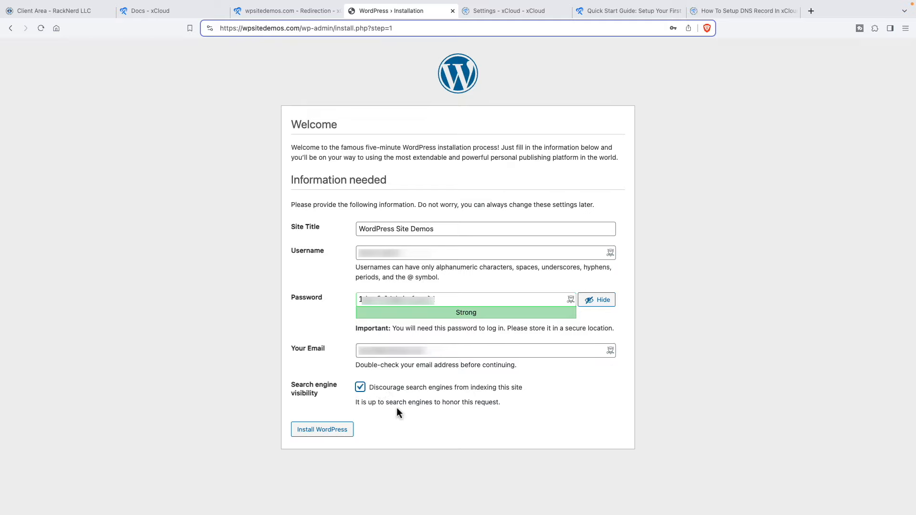
pyautogui.click(322, 429)
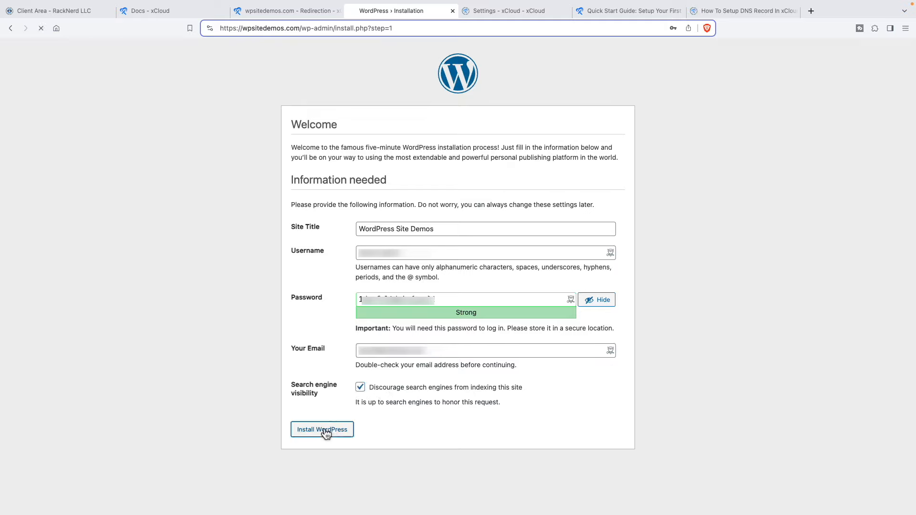
pyautogui.click(322, 430)
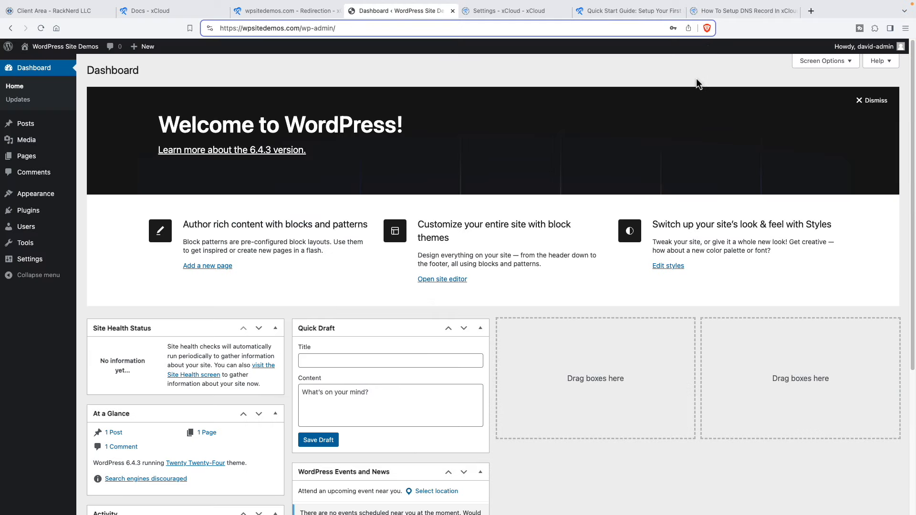
pyautogui.moveTo(673, 102)
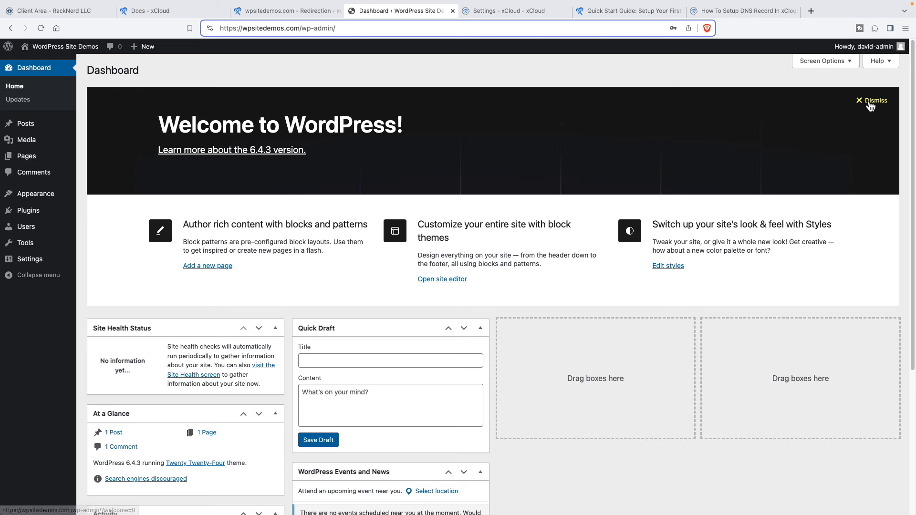
# Dismiss the Welcome panel and view the live wpsitedemos.com homepage.
pyautogui.click(876, 101)
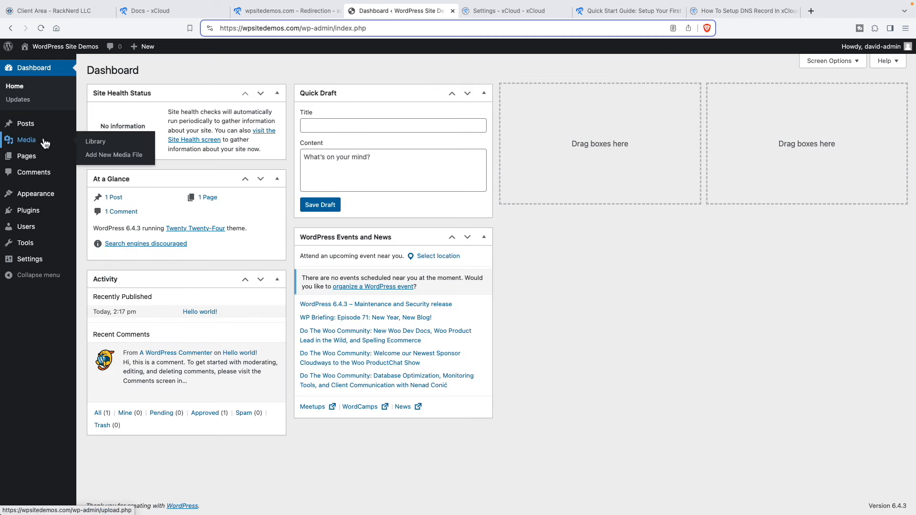
pyautogui.moveTo(64, 46)
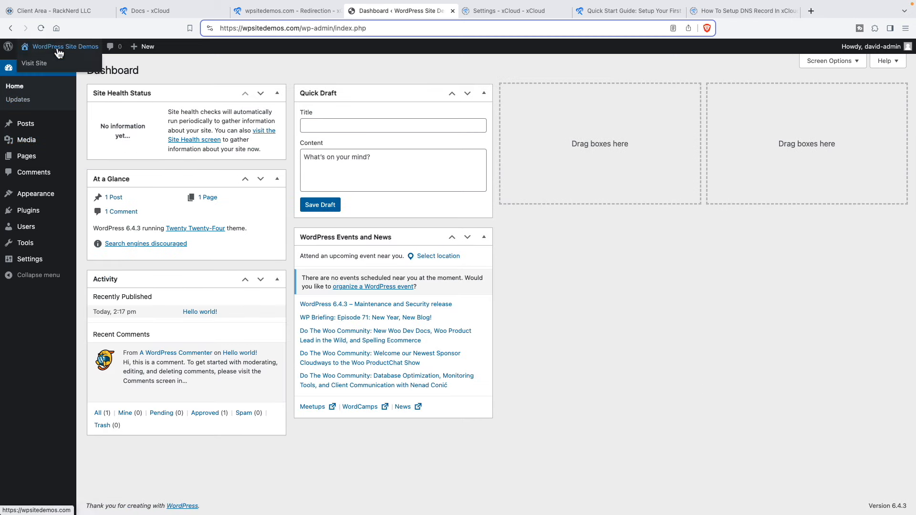
pyautogui.click(34, 63)
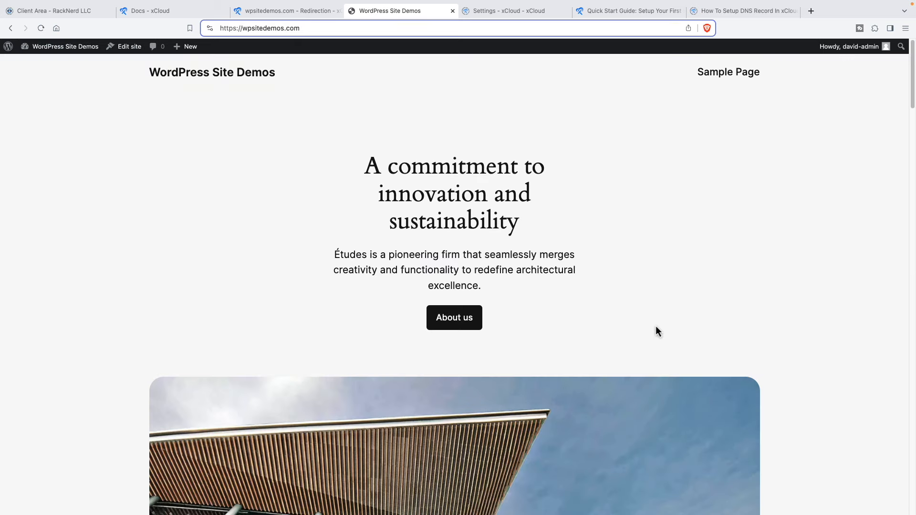